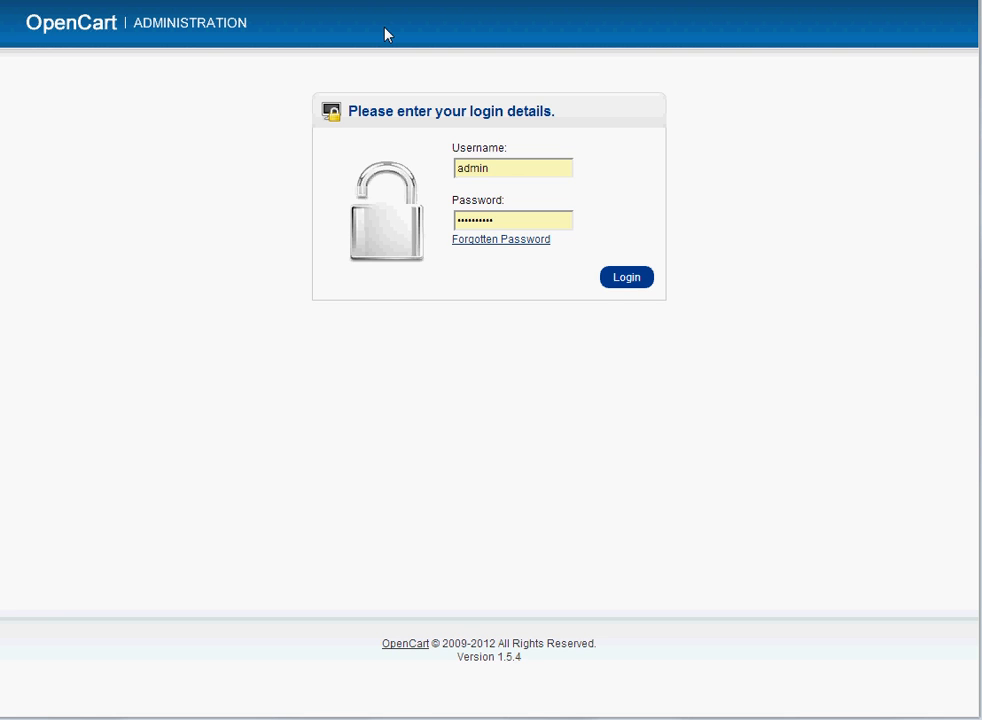
{"action": "mouse_move", "coordinate": [335, 57]}
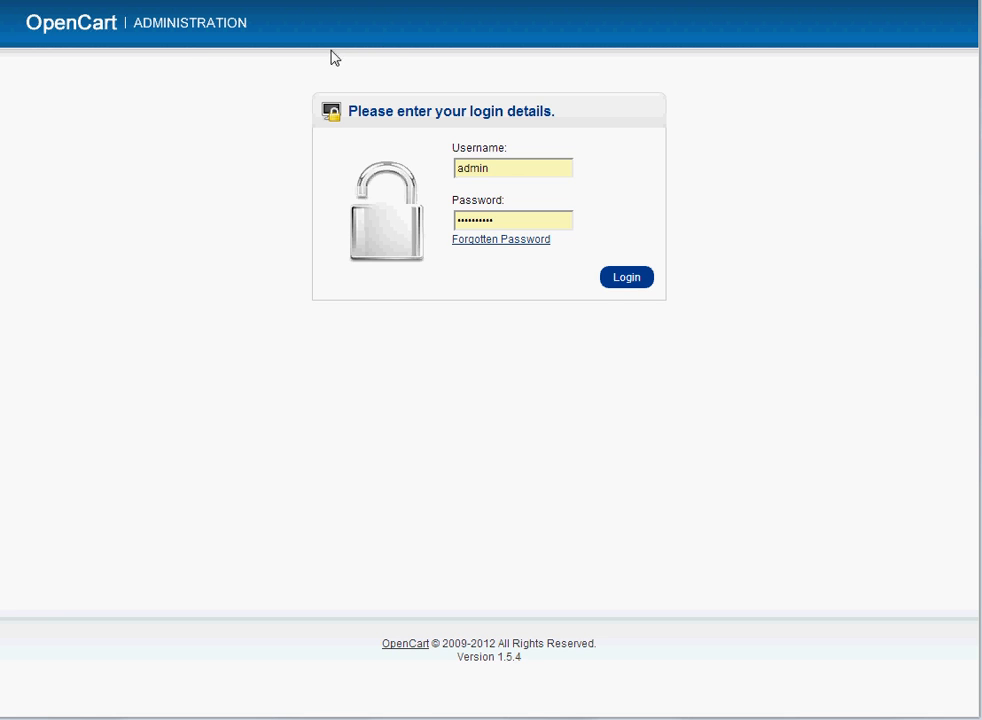
{"action": "mouse_move", "coordinate": [148, 94]}
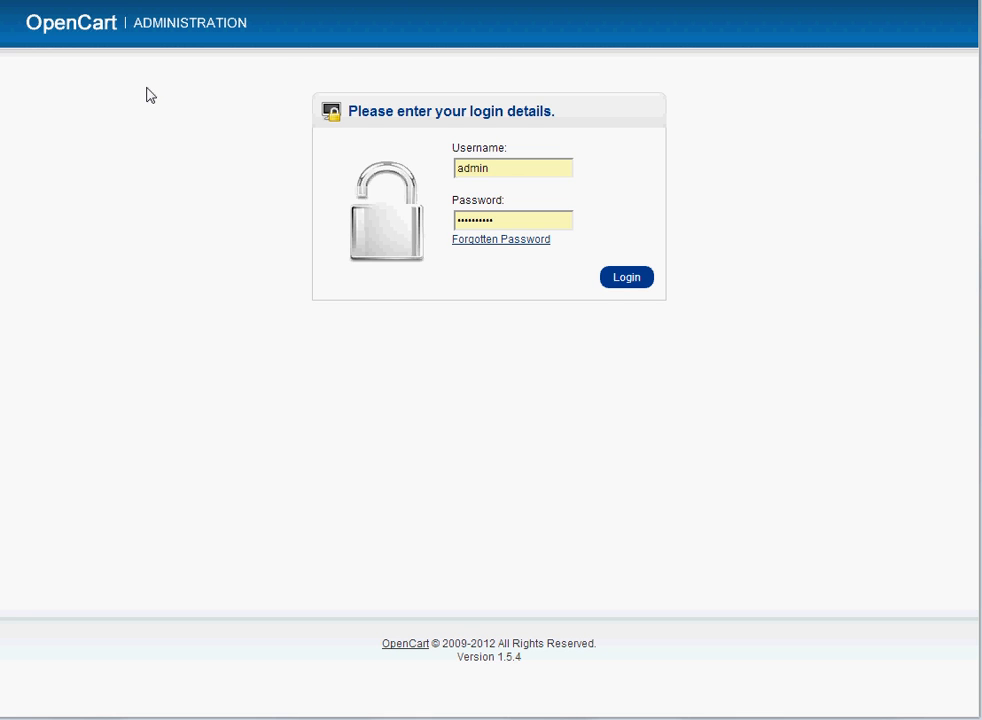
{"action": "mouse_move", "coordinate": [257, 159]}
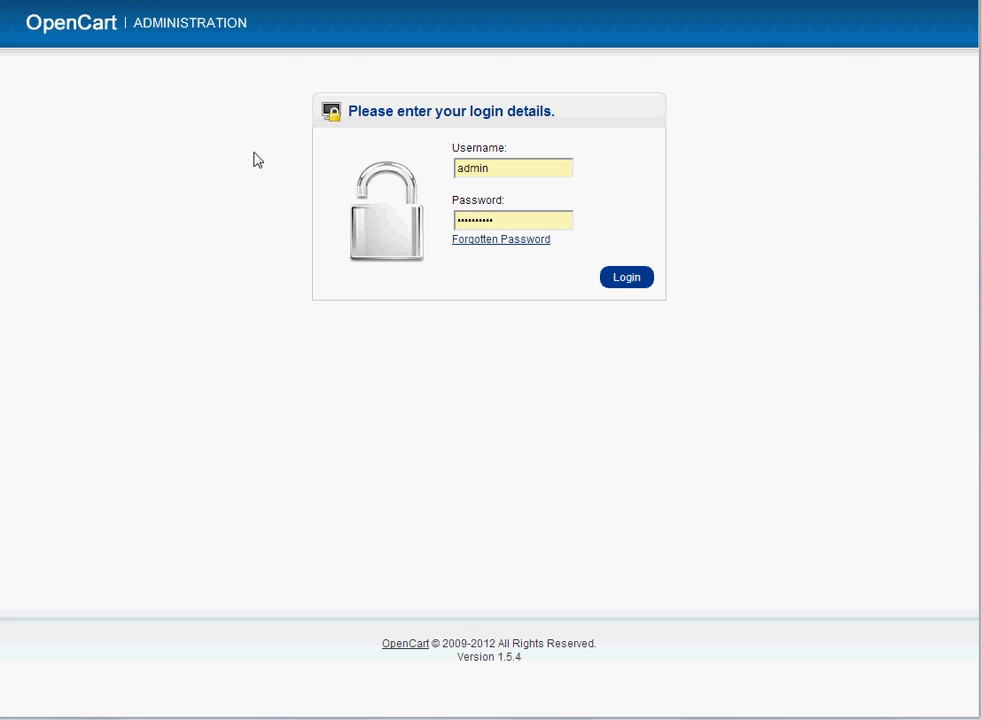
{"action": "mouse_move", "coordinate": [185, 135]}
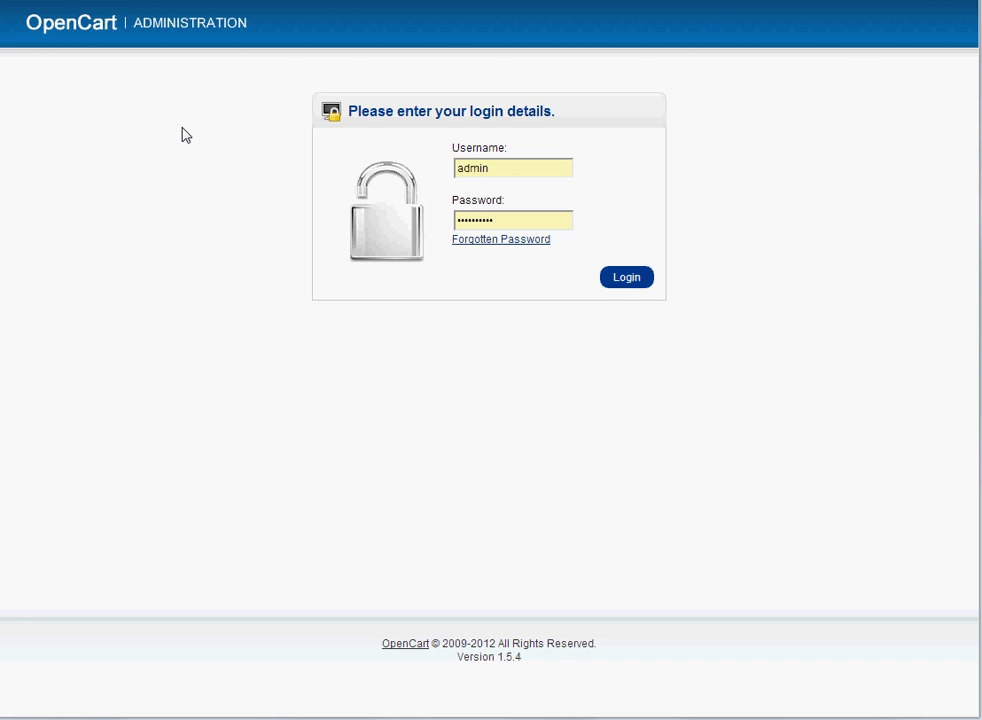
{"action": "mouse_move", "coordinate": [194, 194]}
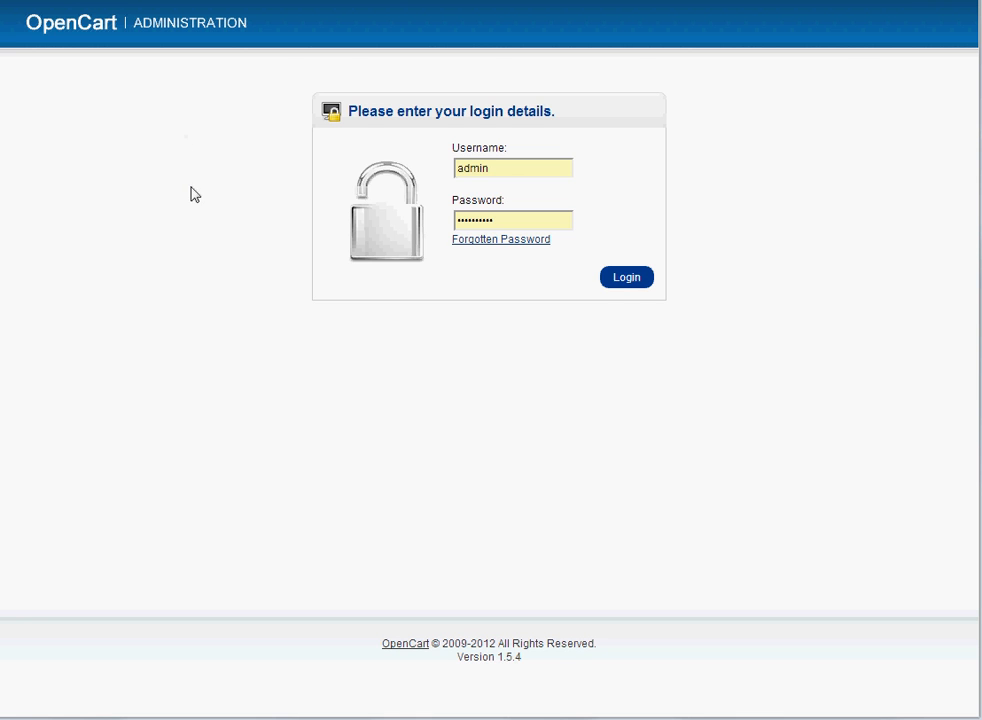
{"action": "mouse_move", "coordinate": [167, 47]}
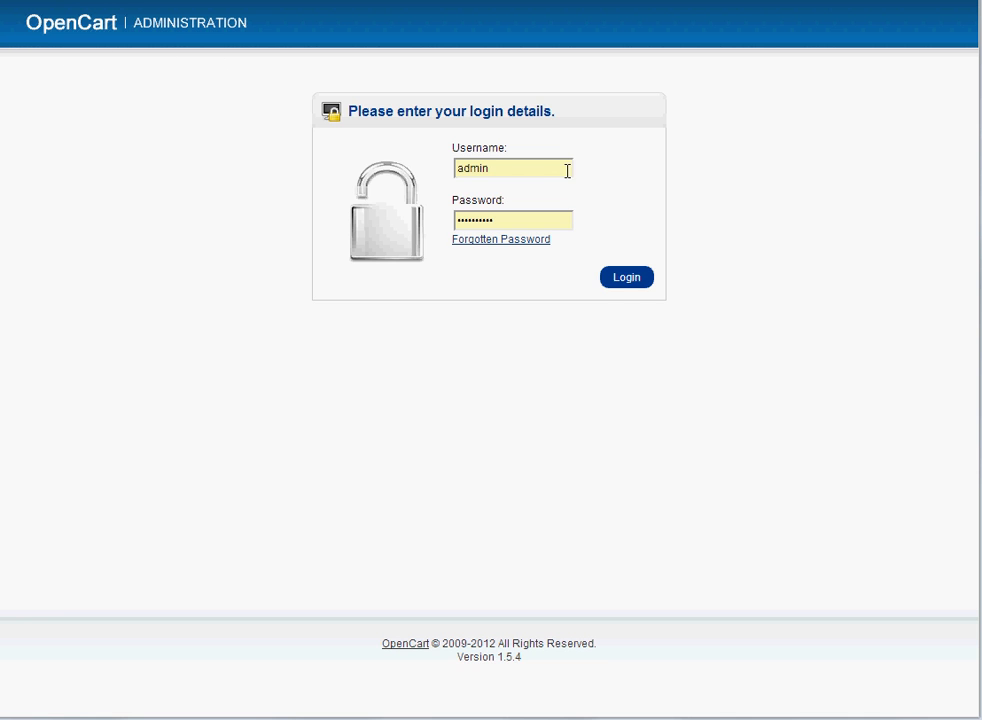
- Submit the pre-filled admin username and password on the OpenCart login form
{"action": "left_click", "coordinate": [513, 221]}
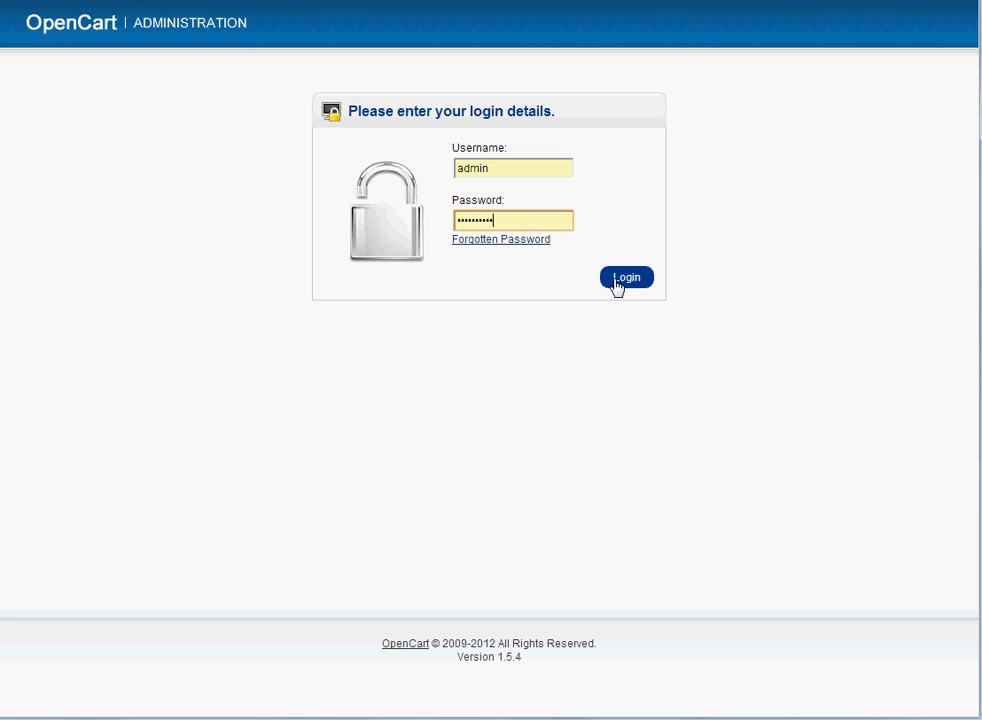
{"action": "left_click", "coordinate": [627, 277]}
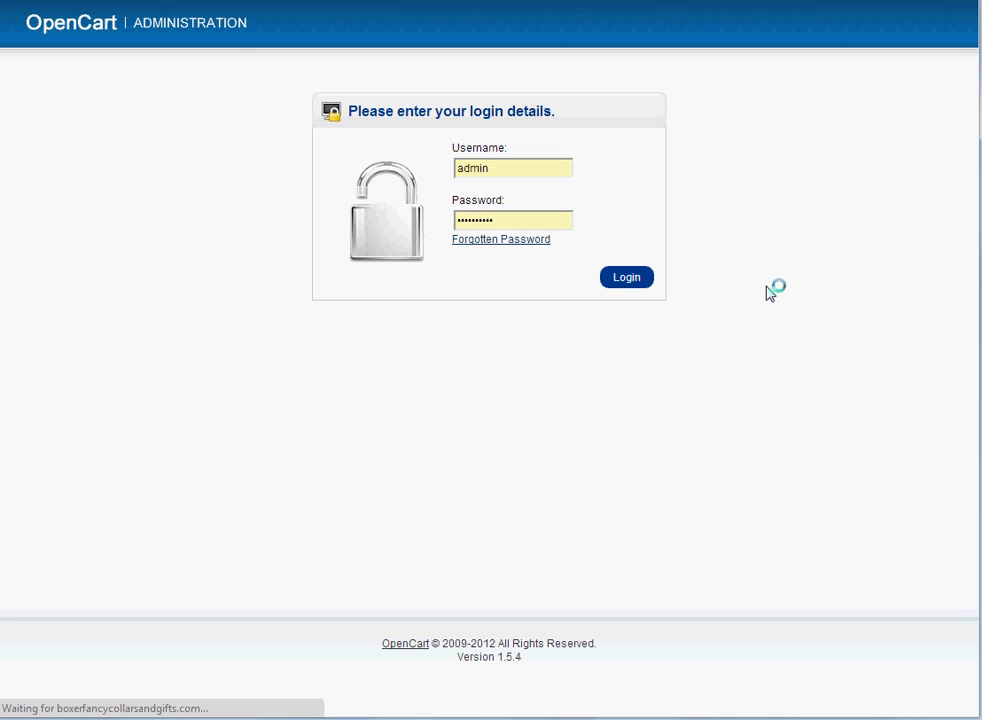
- Review the dashboard statistics showing zero sales, zero orders and one customer
{"action": "left_click", "coordinate": [626, 276]}
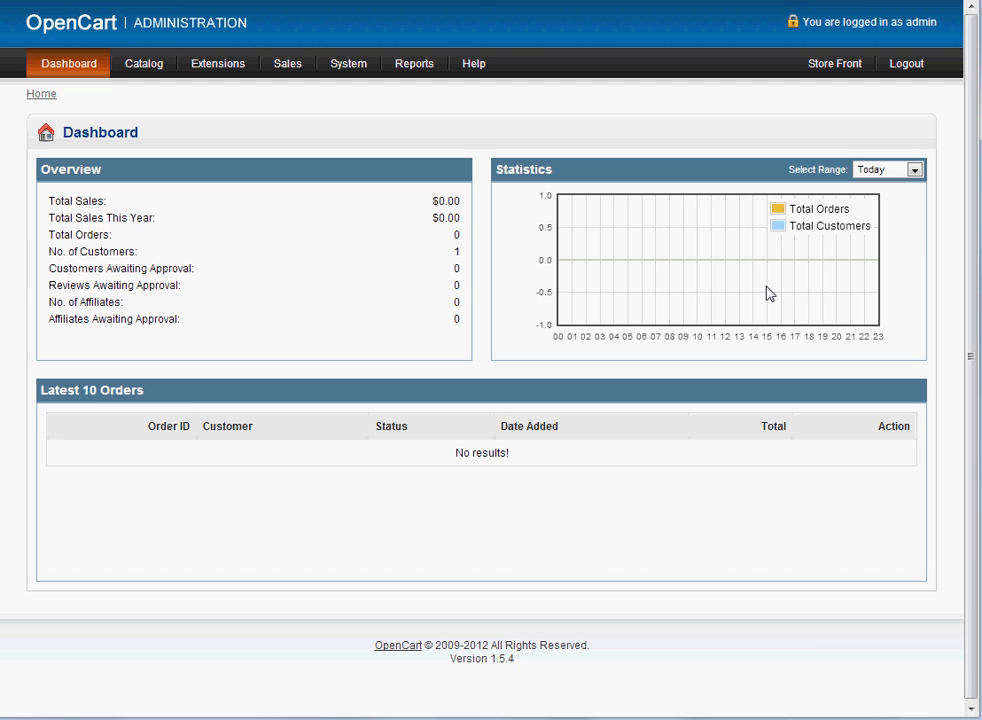
{"action": "mouse_move", "coordinate": [259, 167]}
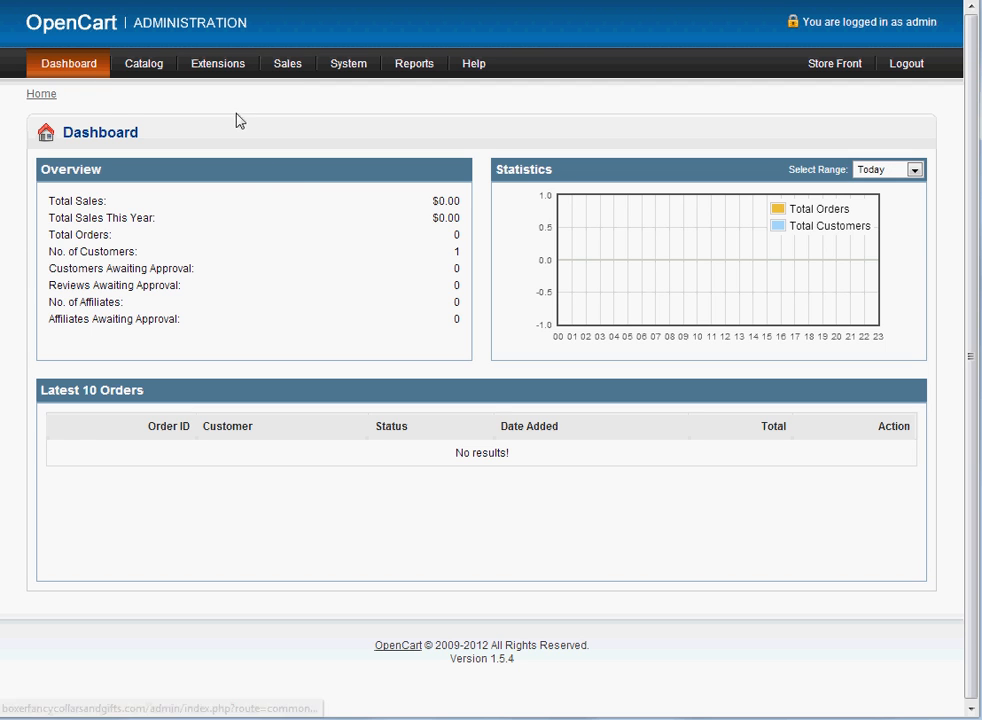
{"action": "mouse_move", "coordinate": [56, 215]}
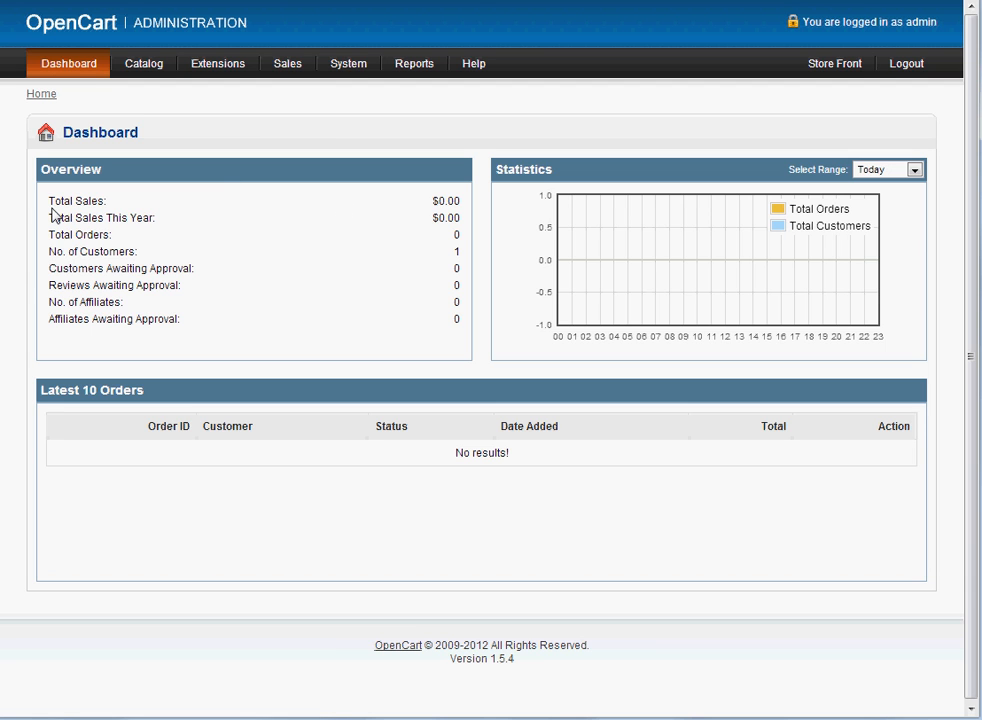
{"action": "mouse_move", "coordinate": [108, 233]}
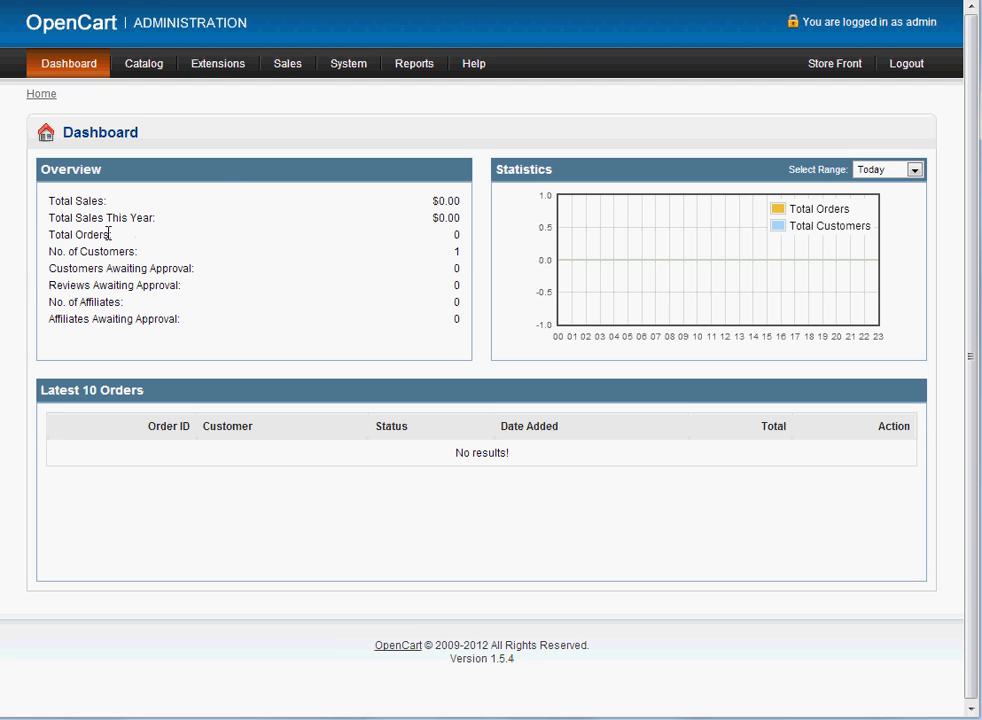
{"action": "mouse_move", "coordinate": [54, 251]}
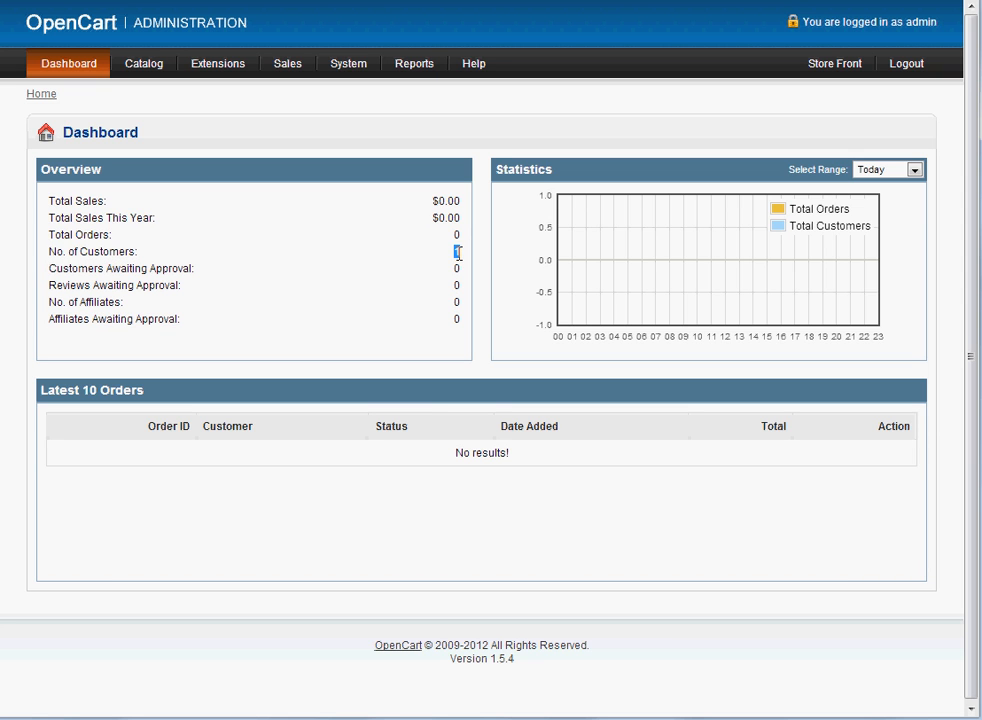
{"action": "left_click_drag", "start_coordinate": [456, 251], "coordinate": [456, 319]}
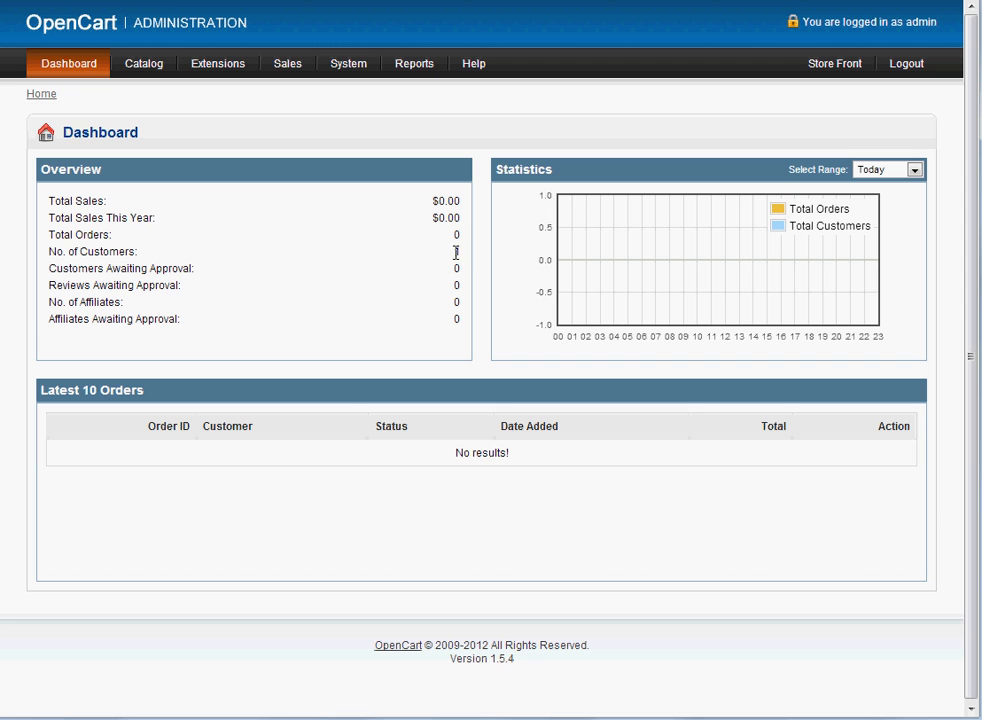
{"action": "left_click_drag", "start_coordinate": [456, 251], "coordinate": [456, 319]}
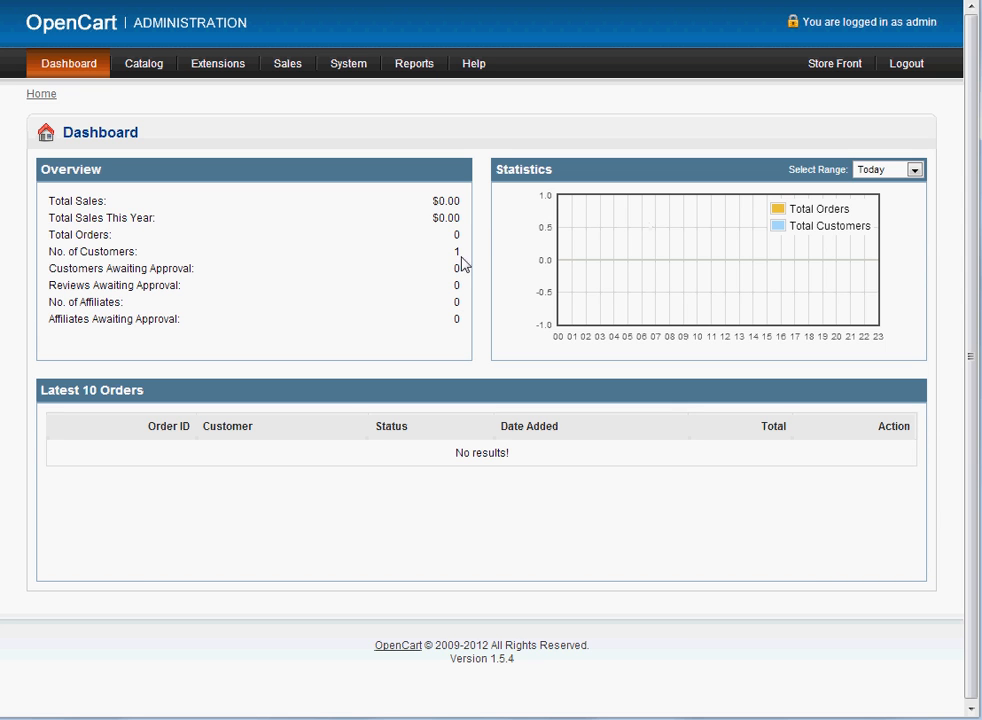
{"action": "mouse_move", "coordinate": [181, 268]}
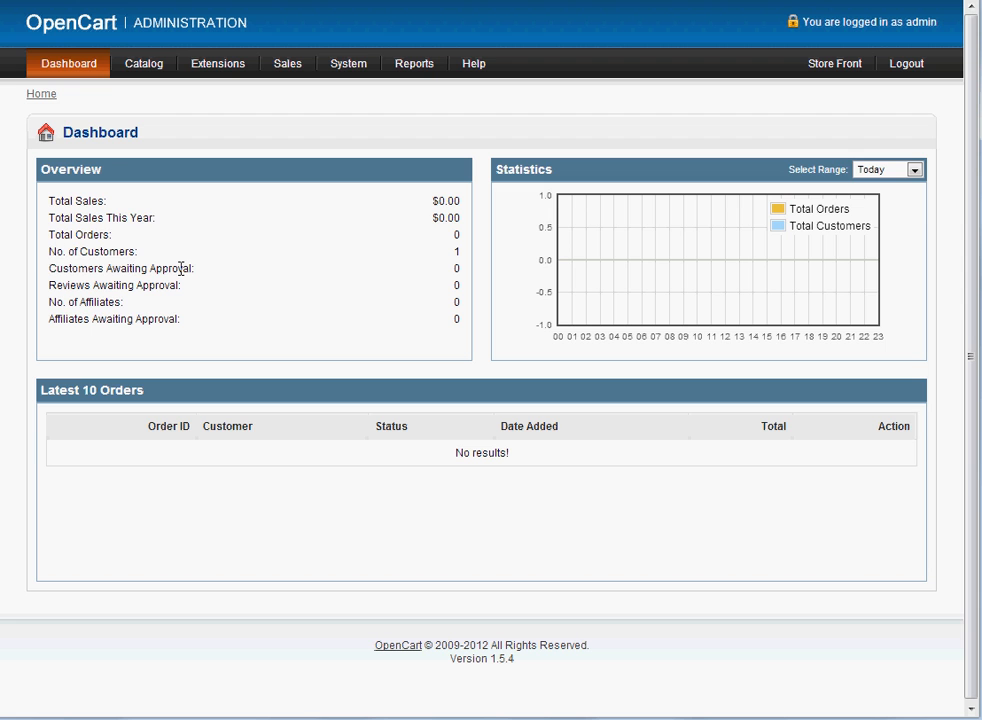
{"action": "left_click", "coordinate": [143, 63]}
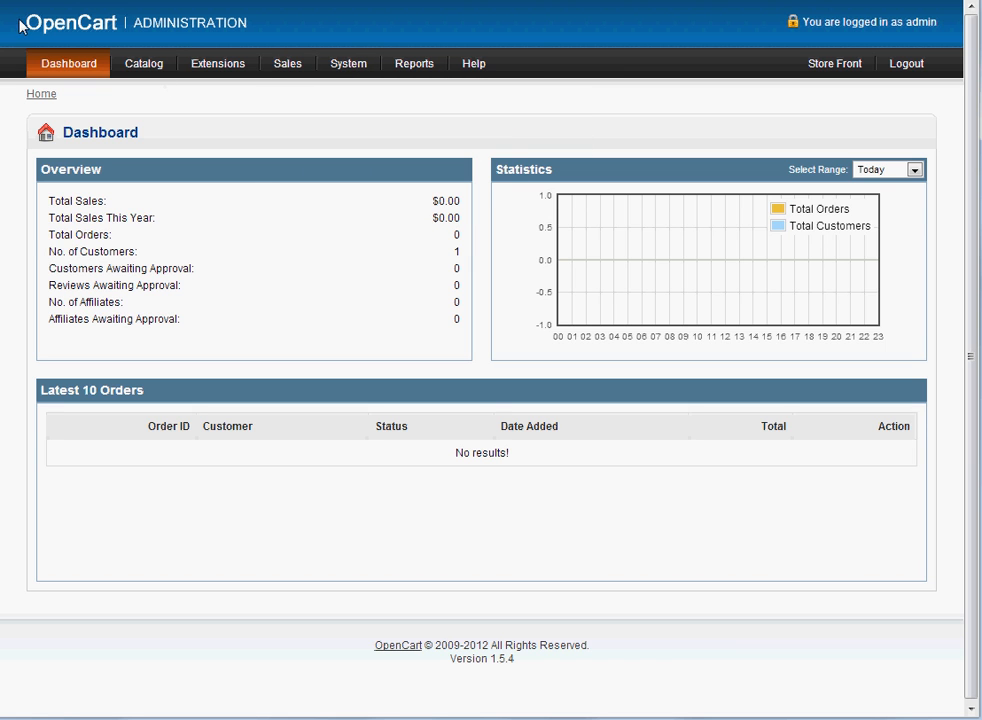
{"action": "left_click", "coordinate": [217, 63]}
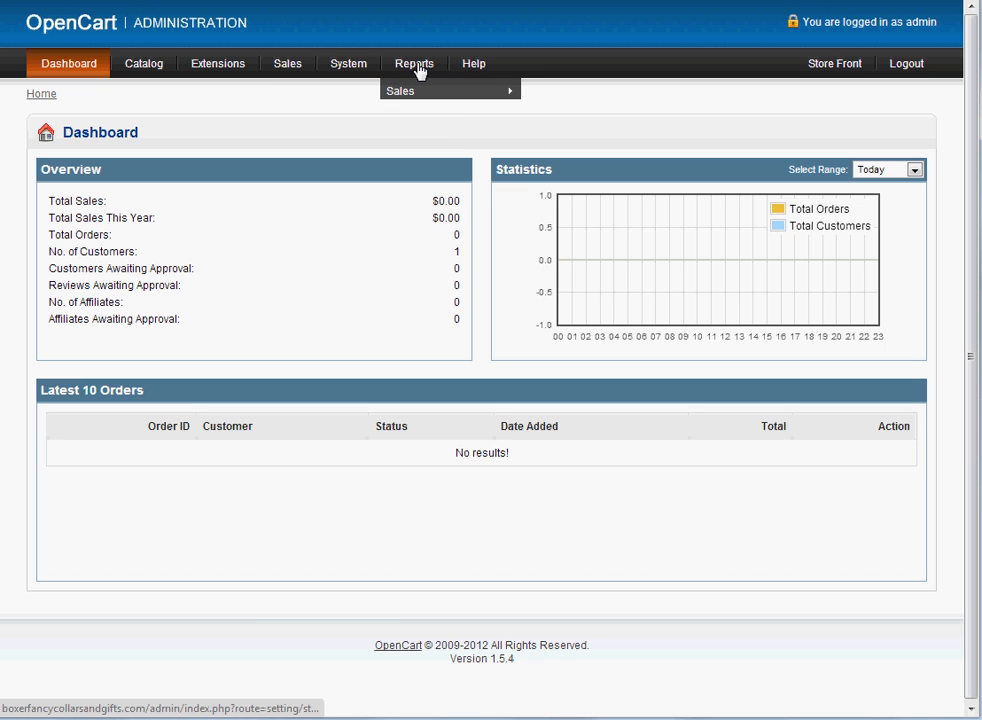
- Open the System > Design > Banners list with Front Page Slider and Side Banners
{"action": "left_click", "coordinate": [348, 63]}
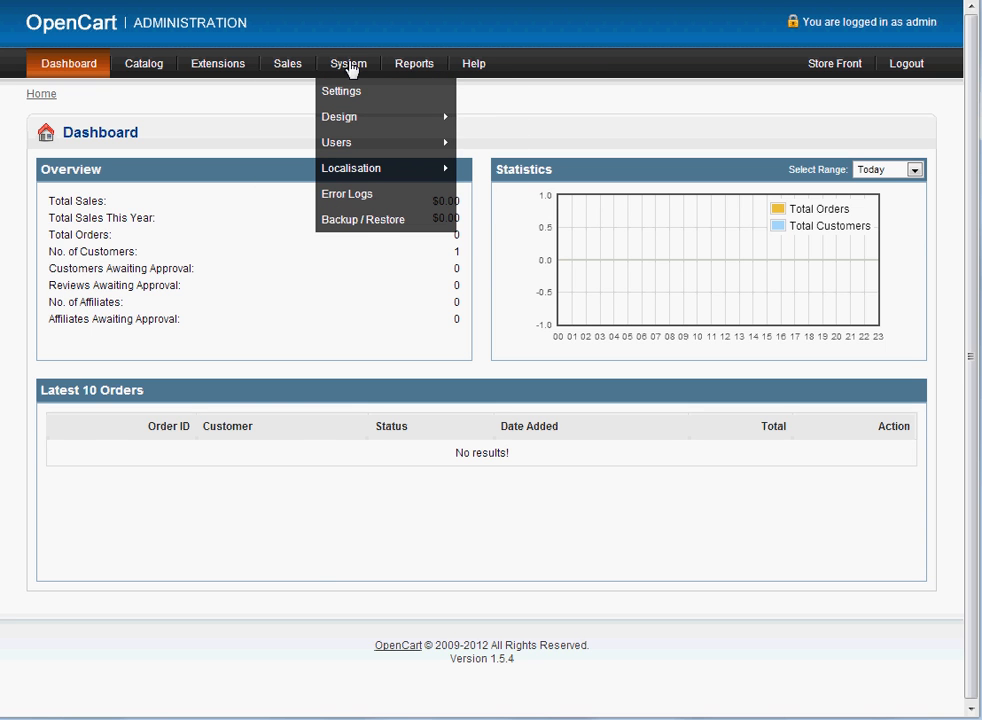
{"action": "mouse_move", "coordinate": [339, 116]}
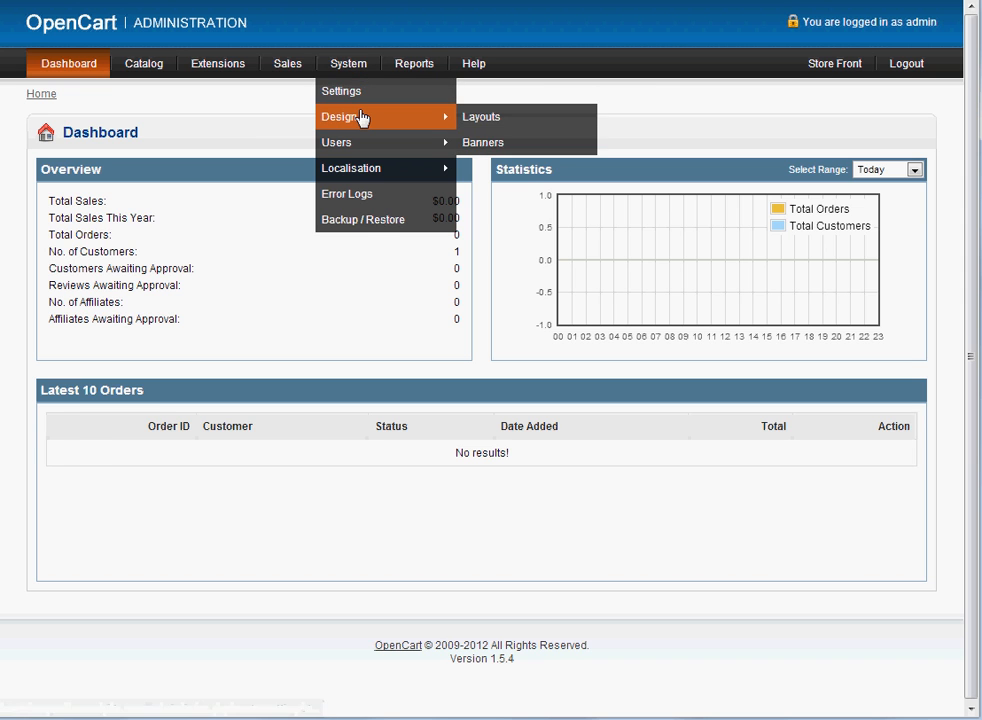
{"action": "mouse_move", "coordinate": [341, 90]}
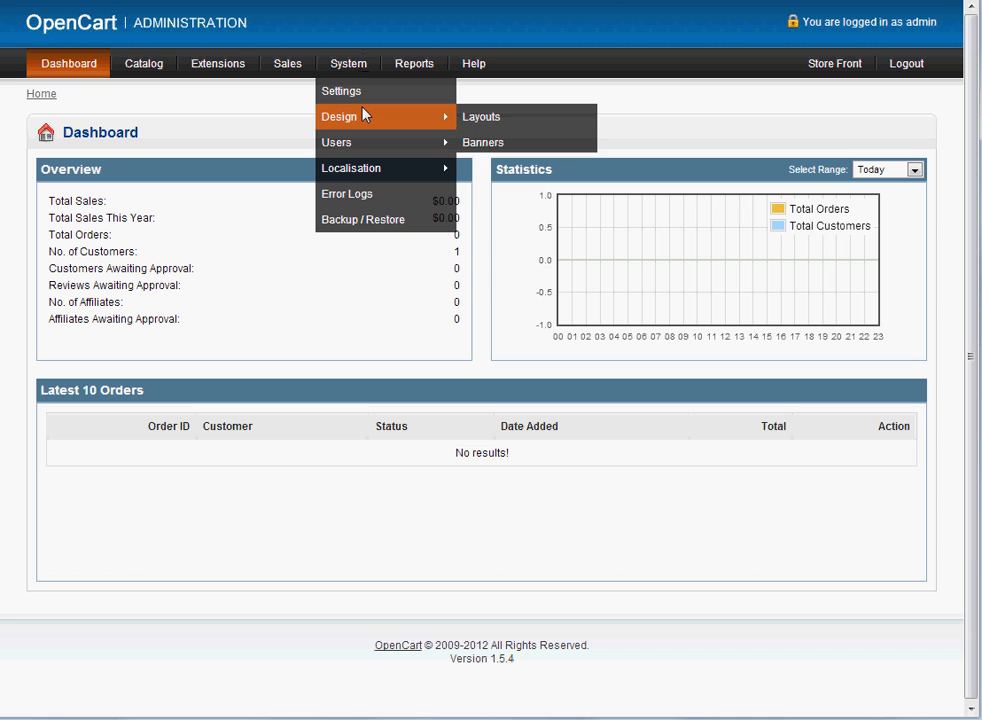
{"action": "mouse_move", "coordinate": [350, 116]}
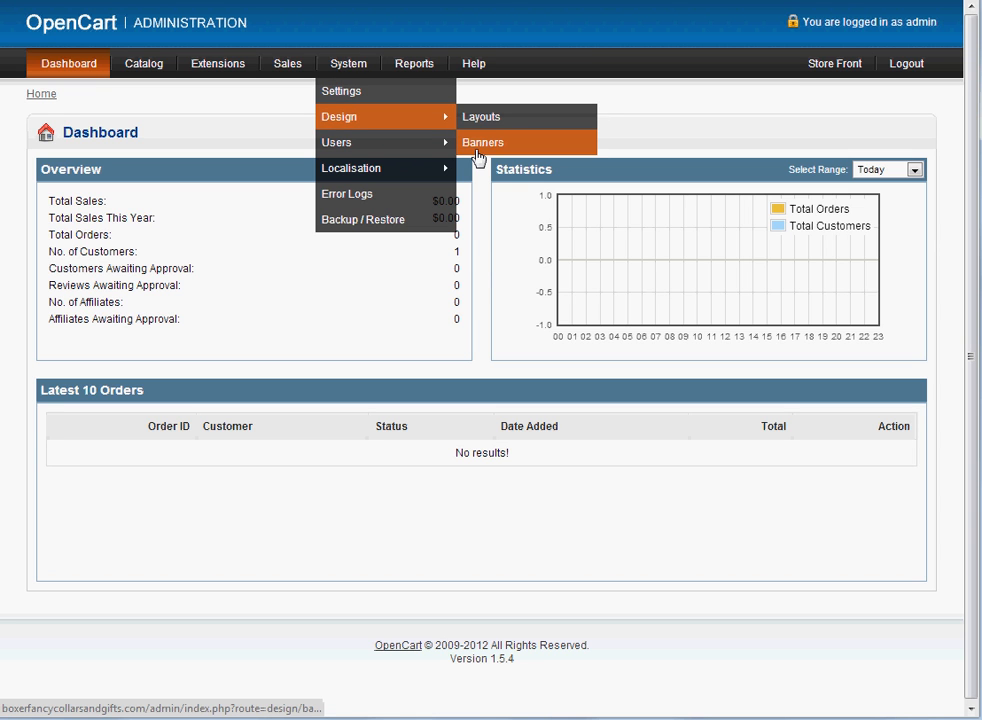
{"action": "mouse_move", "coordinate": [483, 142]}
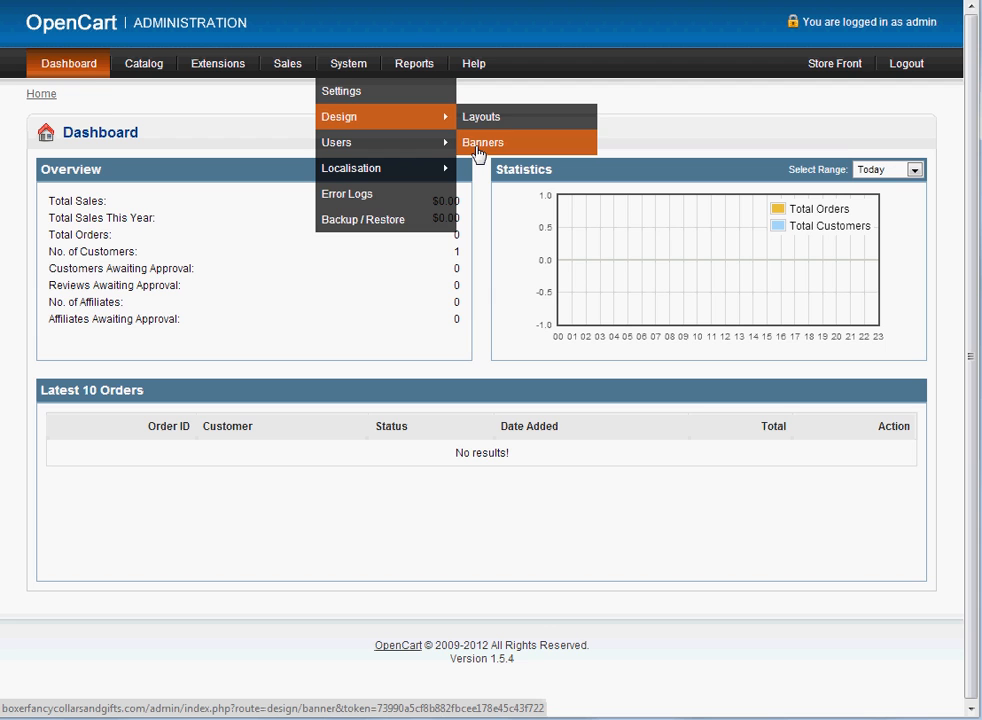
{"action": "left_click", "coordinate": [483, 141]}
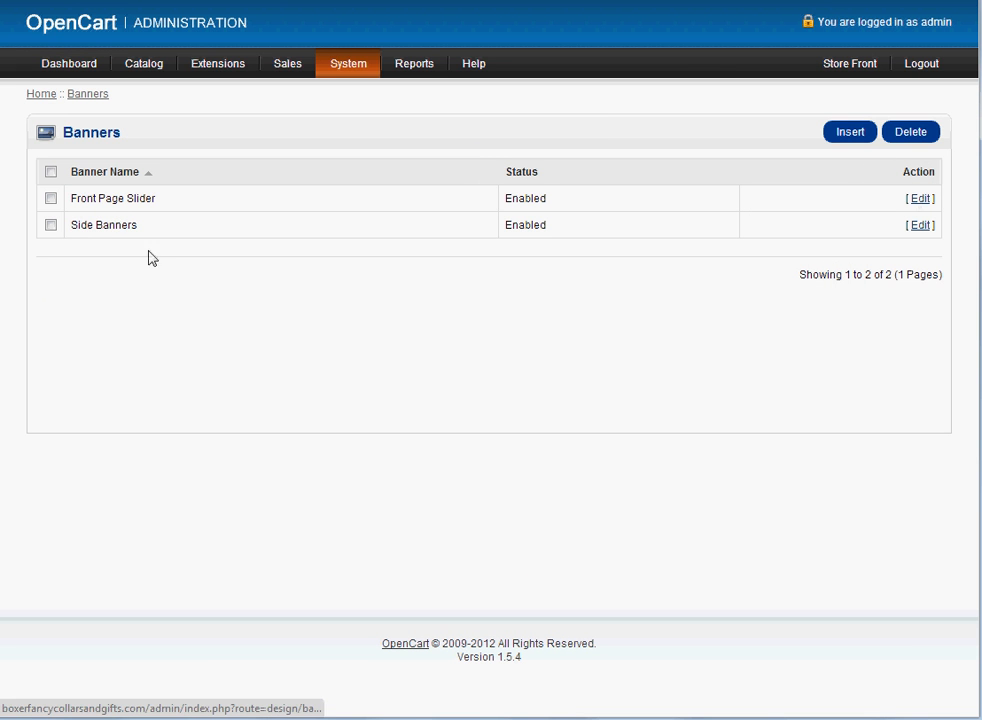
{"action": "mouse_move", "coordinate": [900, 196]}
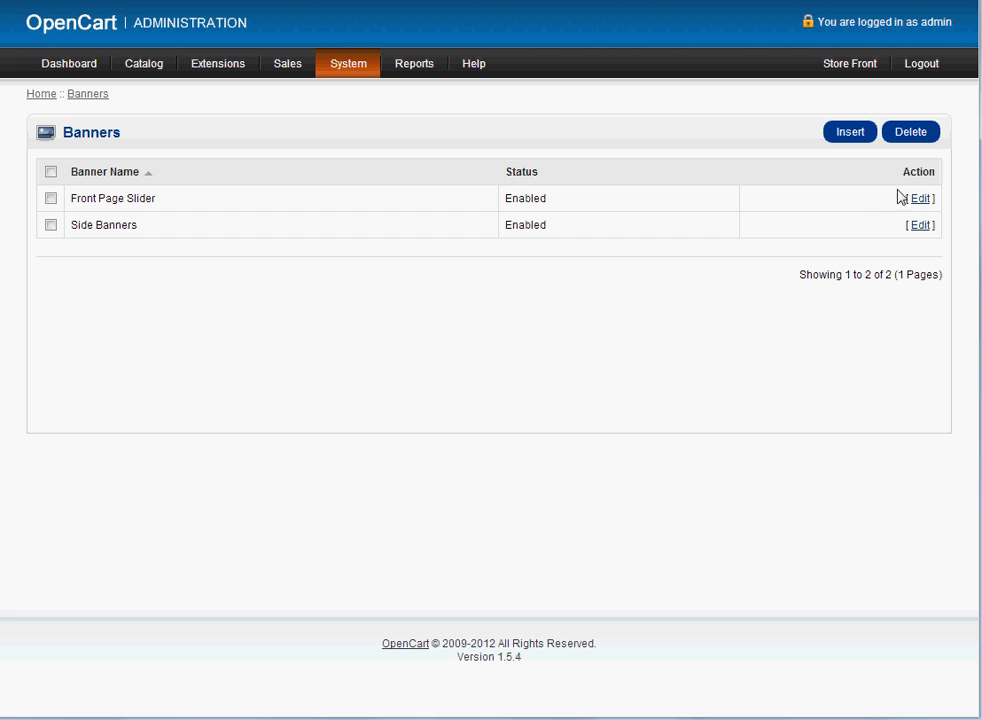
- Look over the Front Page Slider, then open Side Banners with its coupon images
{"action": "left_click", "coordinate": [917, 198]}
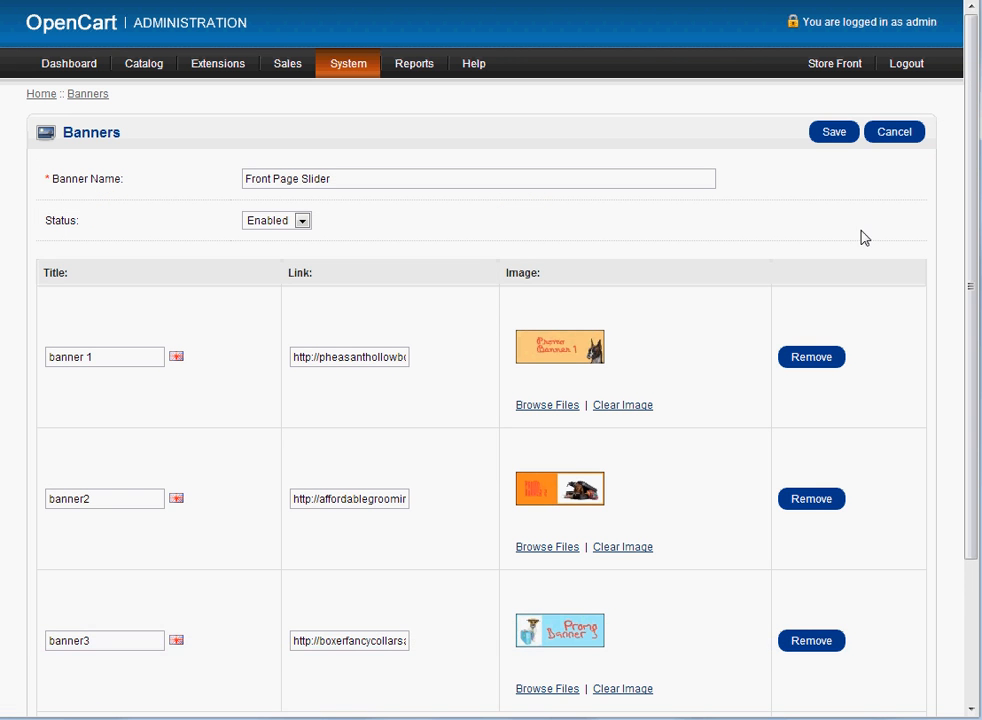
{"action": "scroll", "scroll_direction": "down", "scroll_amount": 3}
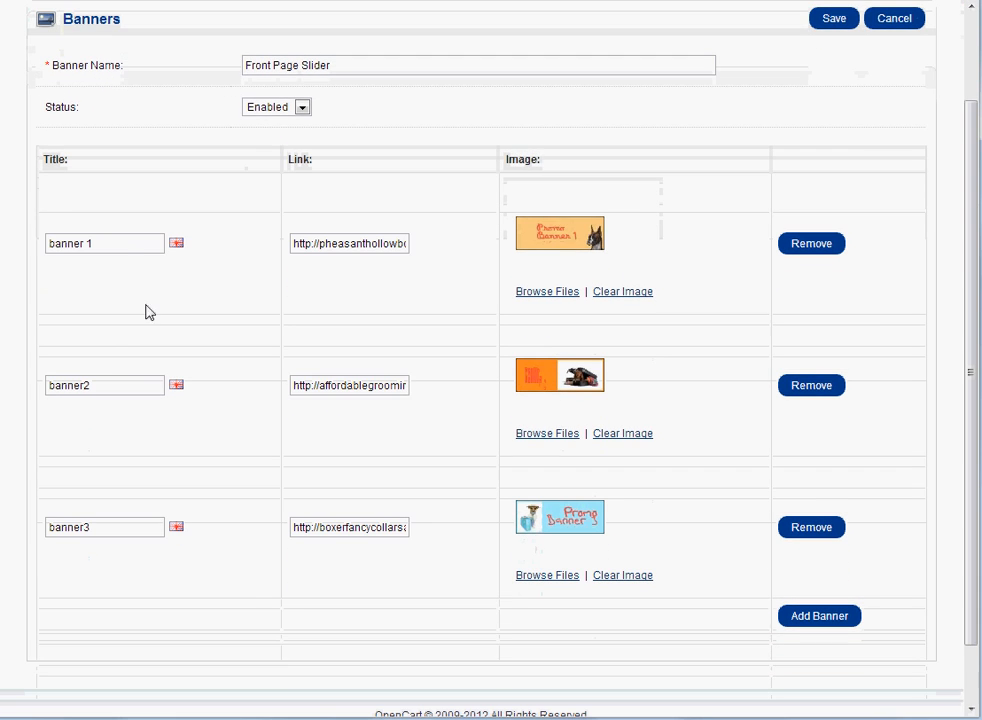
{"action": "left_click", "coordinate": [349, 243]}
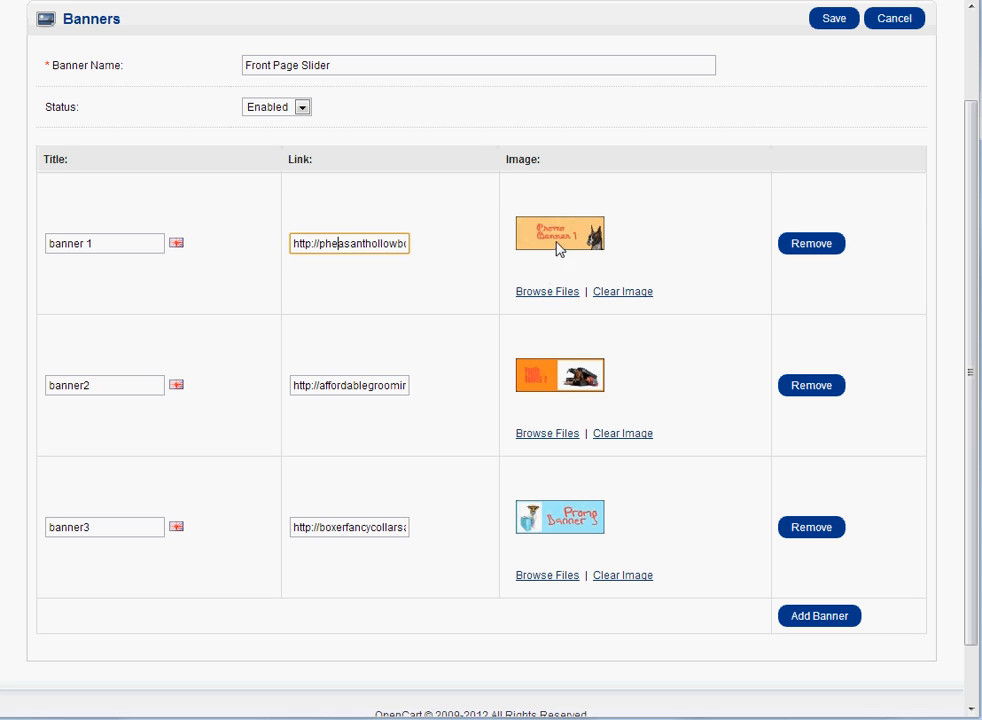
{"action": "mouse_move", "coordinate": [573, 517]}
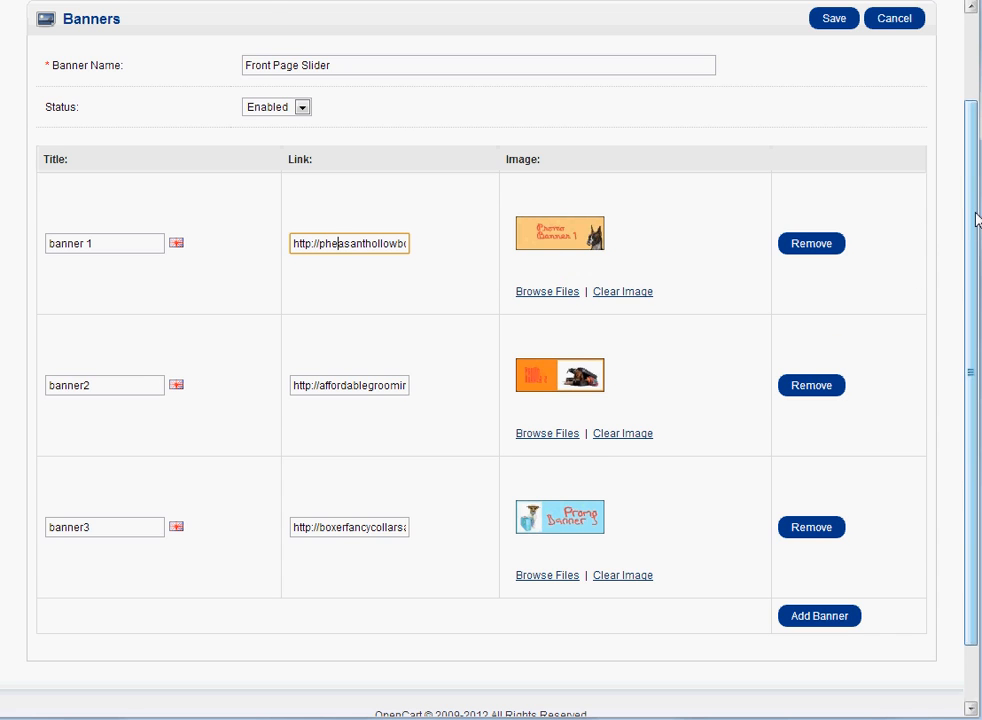
{"action": "scroll", "scroll_direction": "up", "scroll_amount": 3}
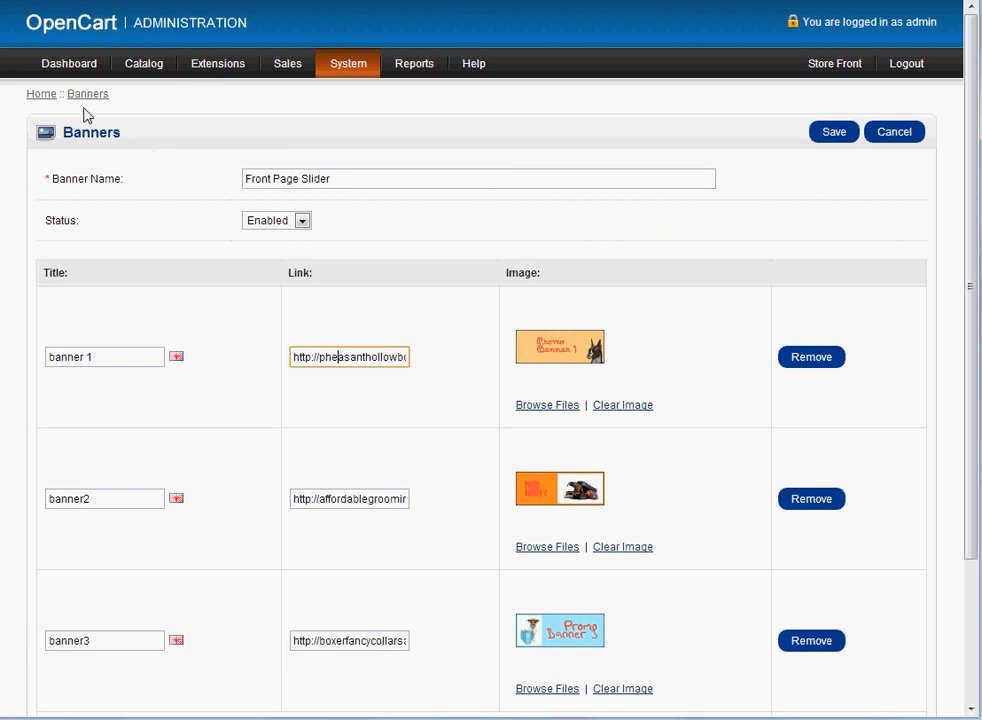
{"action": "left_click", "coordinate": [893, 131]}
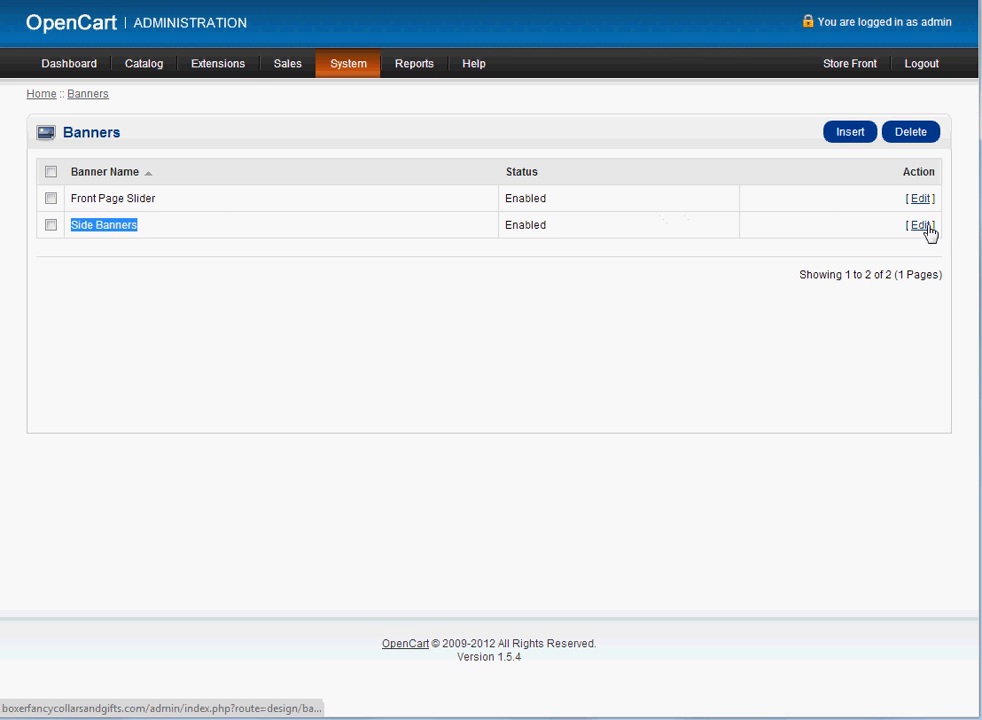
{"action": "left_click", "coordinate": [919, 224]}
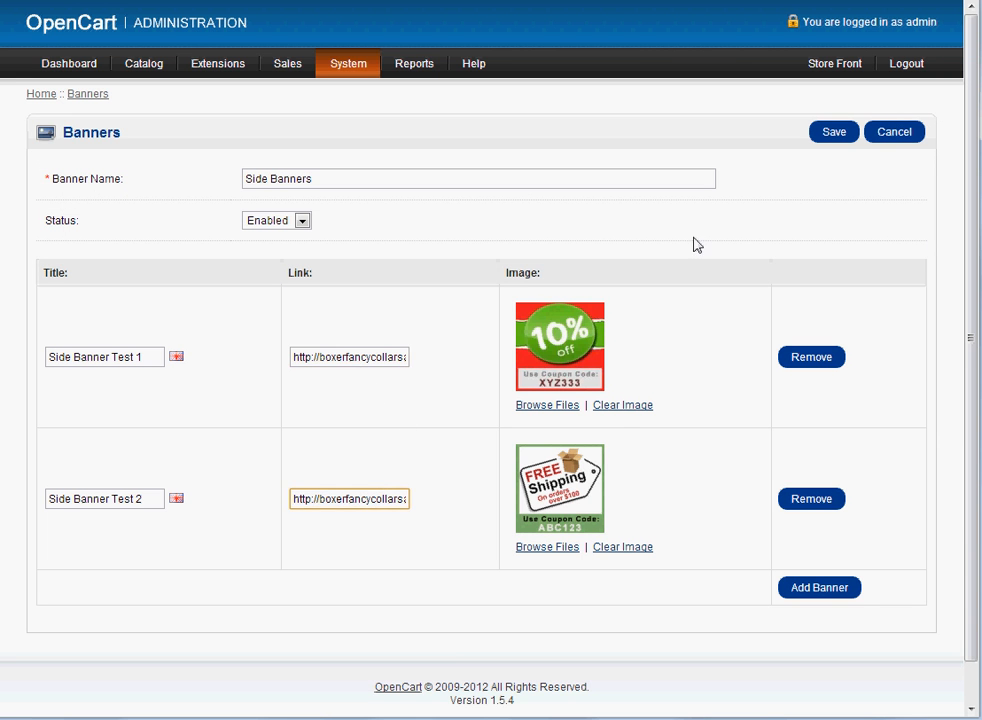
- Open System > Backup / Restore with all database tables ticked
{"action": "left_click", "coordinate": [348, 63]}
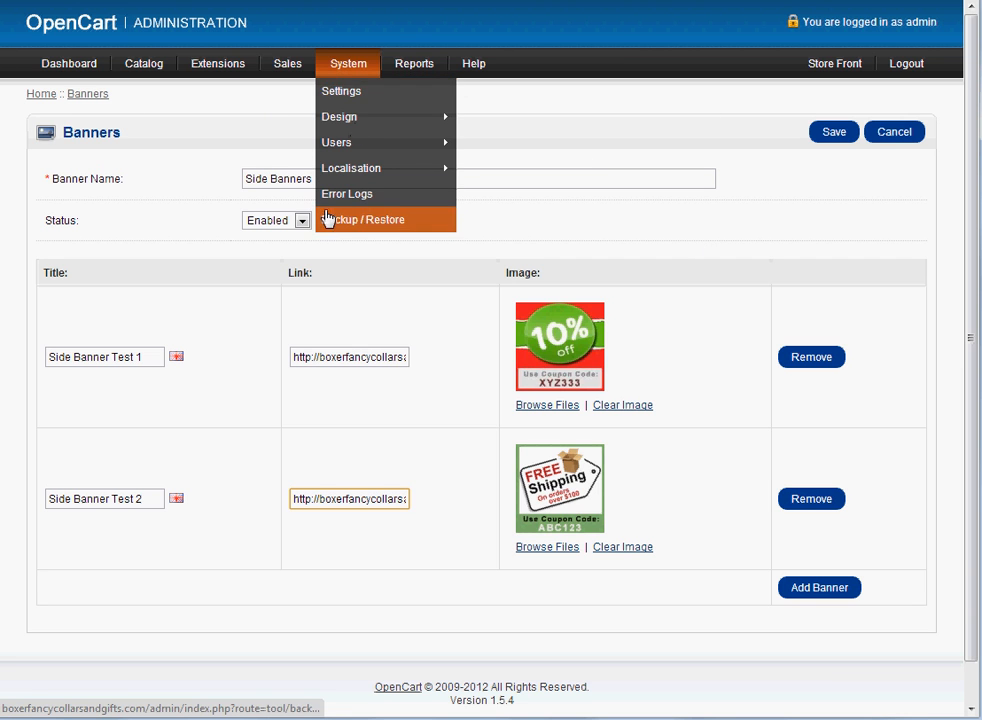
{"action": "mouse_move", "coordinate": [360, 67]}
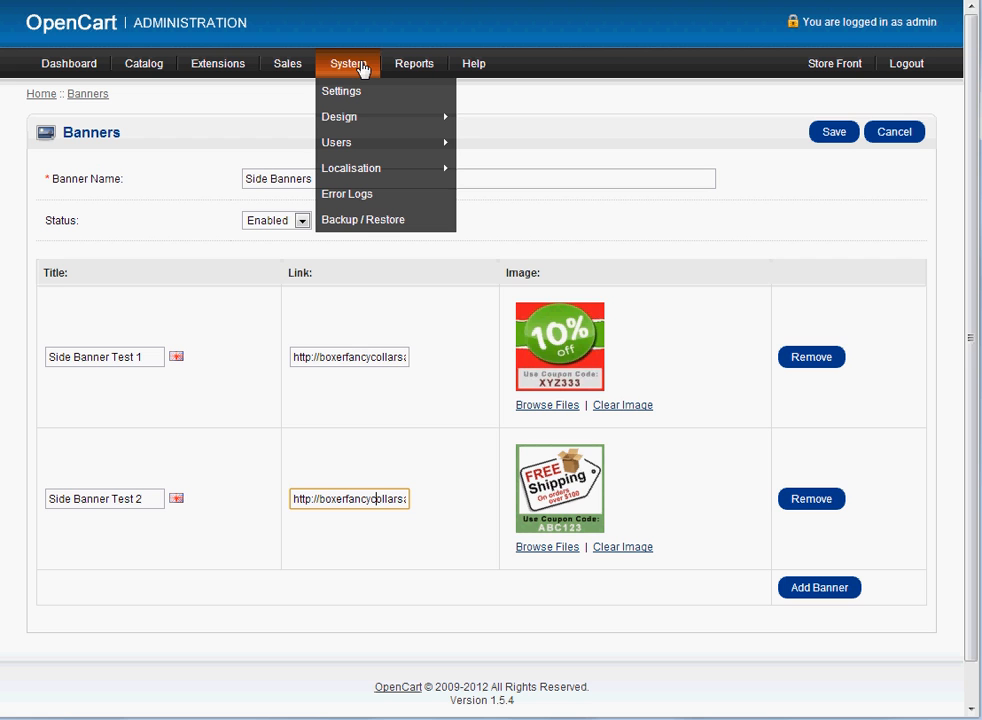
{"action": "mouse_move", "coordinate": [385, 219]}
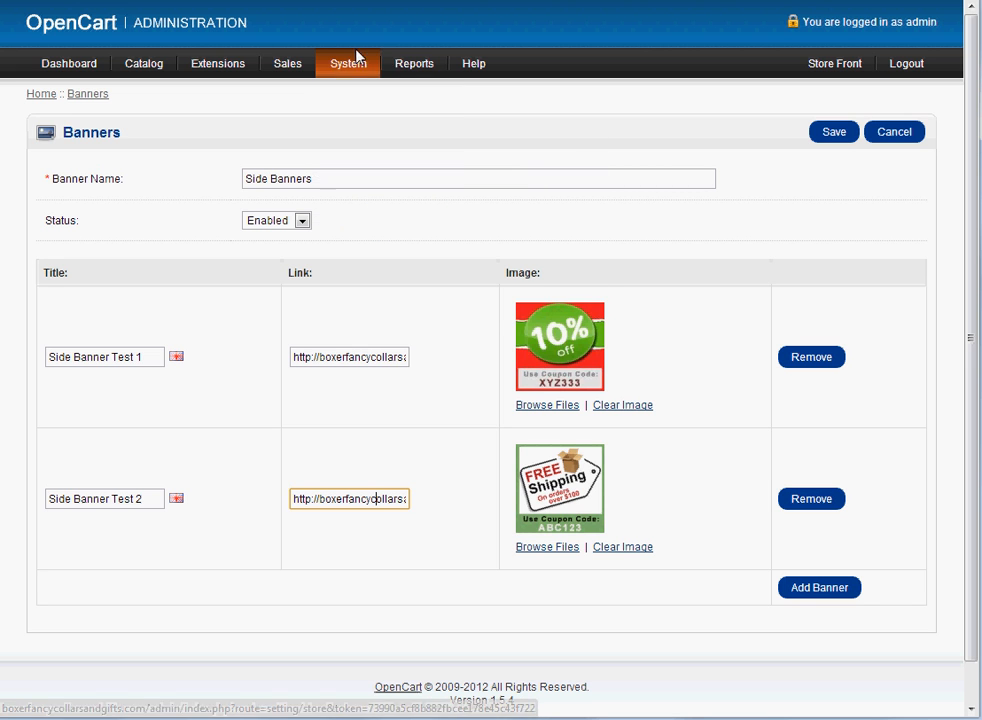
{"action": "left_click", "coordinate": [348, 63]}
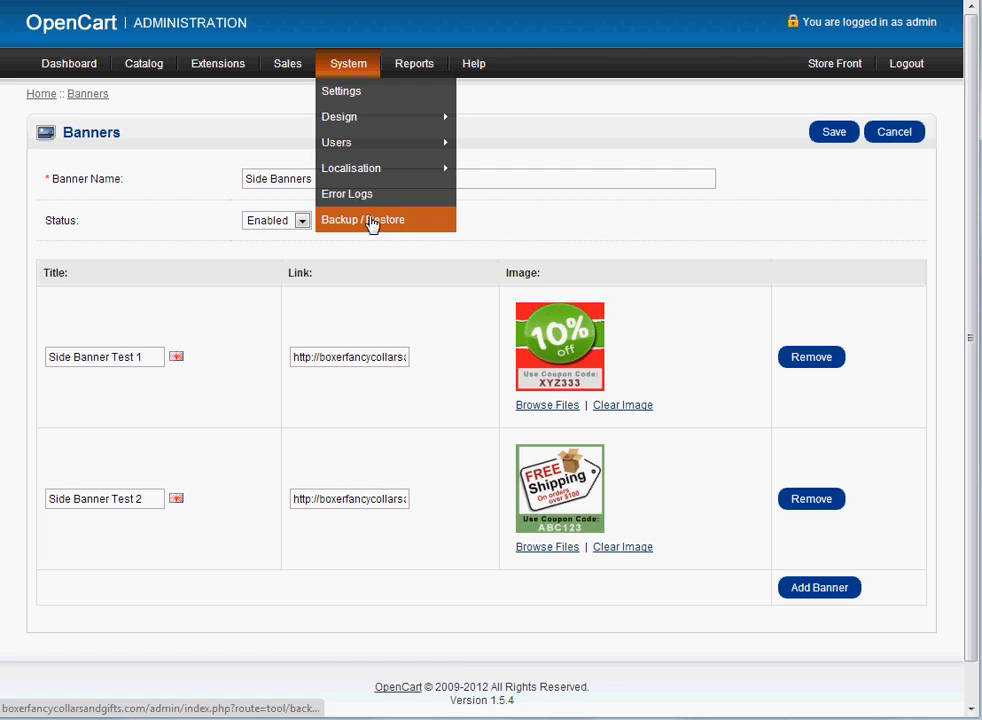
{"action": "left_click", "coordinate": [363, 219]}
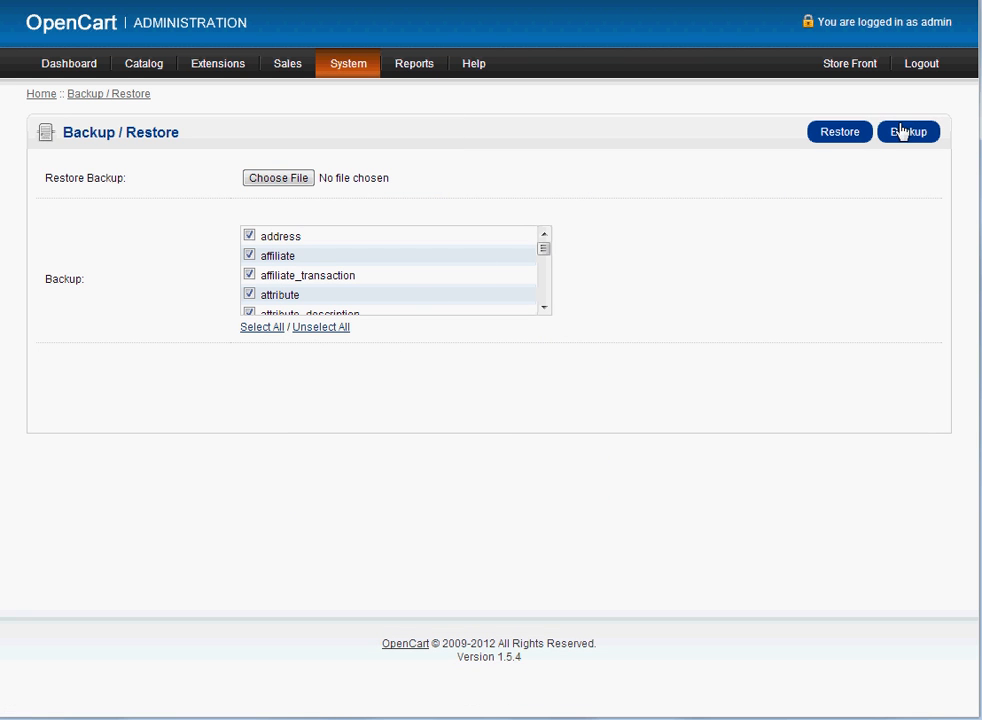
{"action": "left_click", "coordinate": [347, 63]}
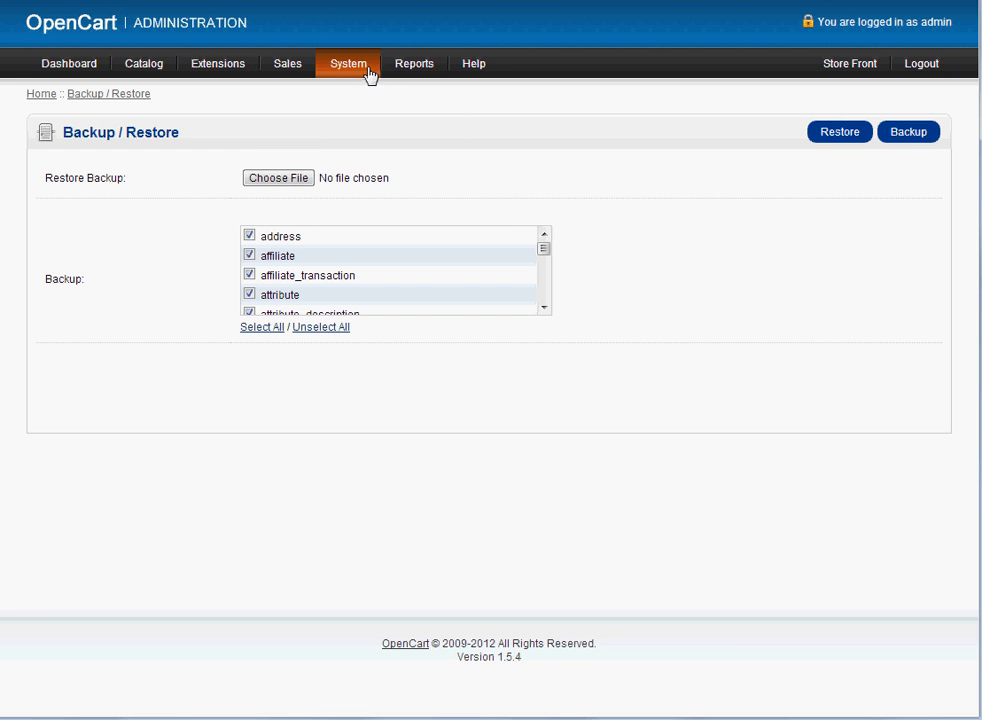
{"action": "left_click", "coordinate": [347, 63]}
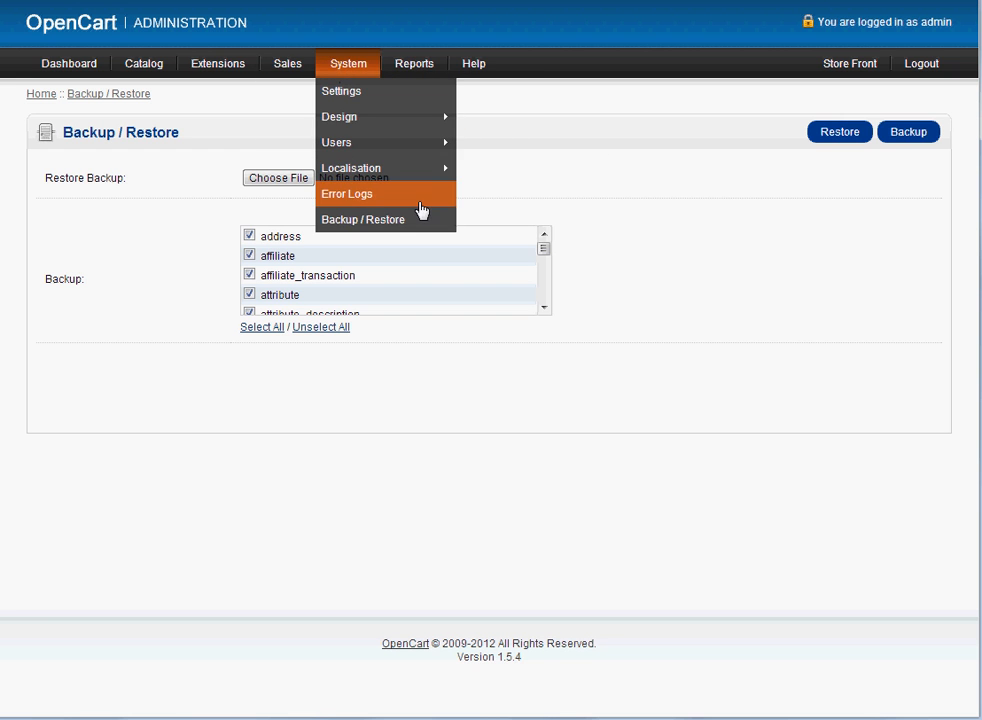
{"action": "mouse_move", "coordinate": [338, 116]}
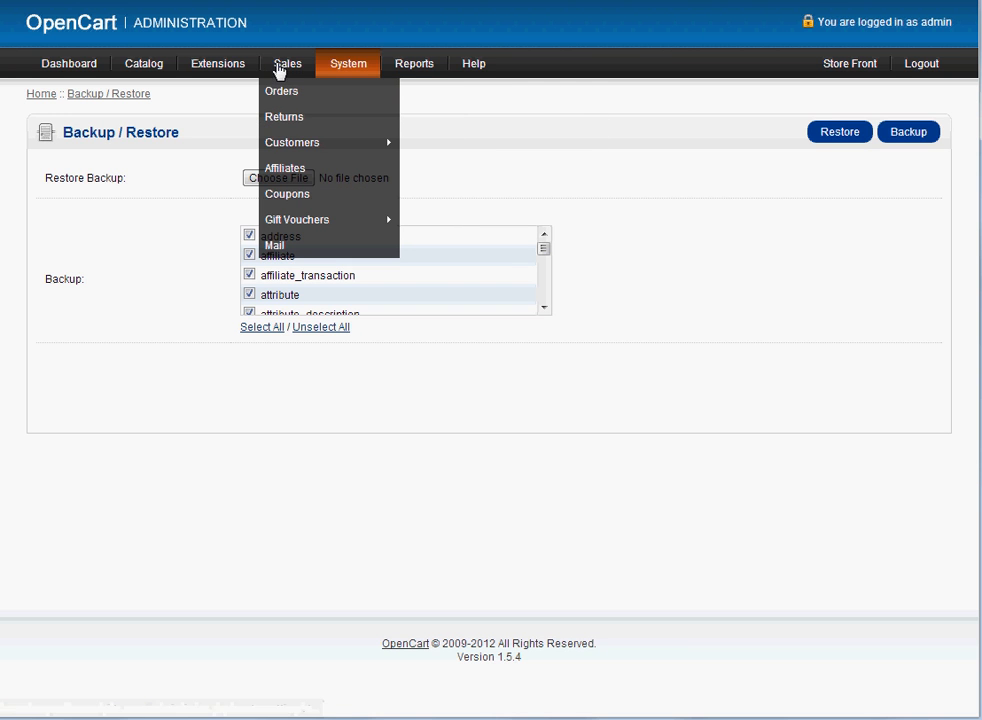
{"action": "left_click", "coordinate": [347, 63]}
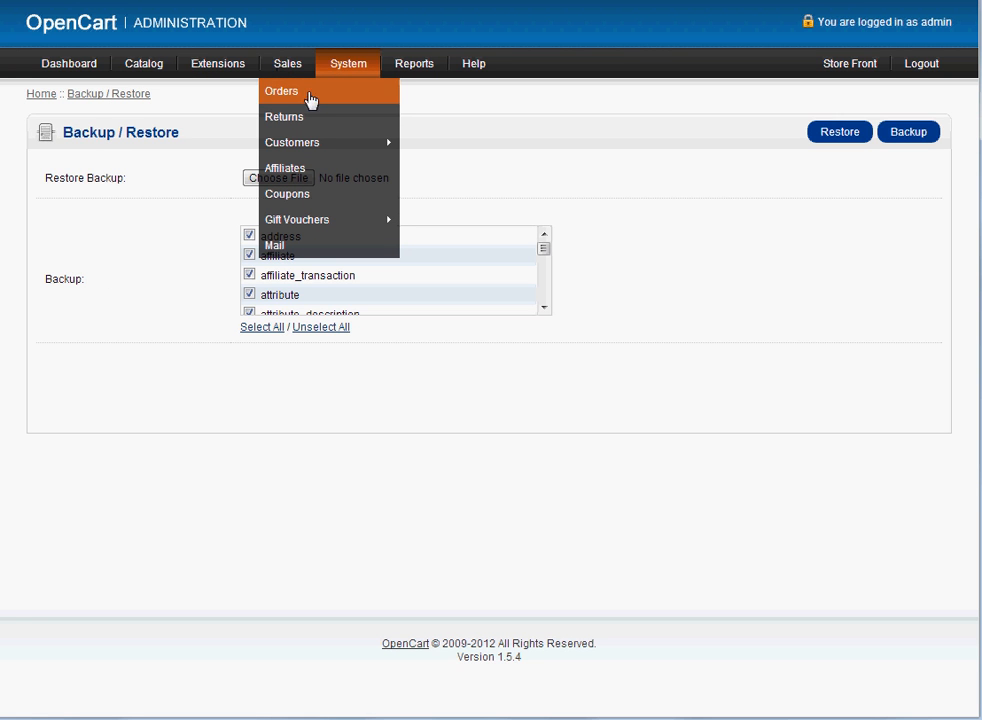
{"action": "mouse_move", "coordinate": [303, 104]}
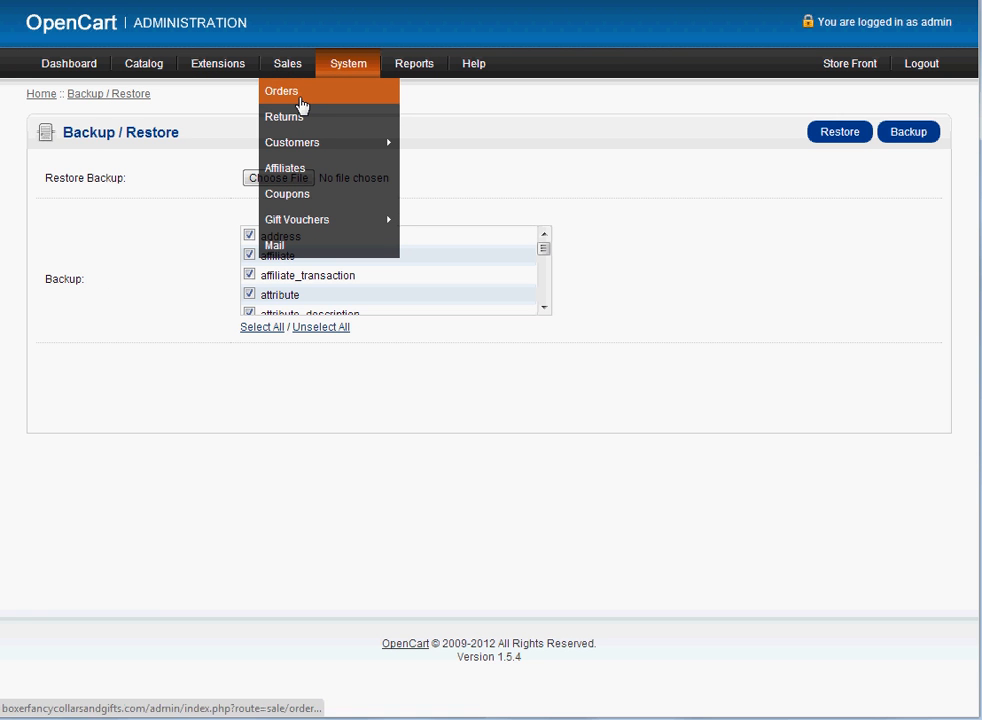
- Open the Sales > Orders list, which shows zero orders
{"action": "left_click", "coordinate": [281, 91]}
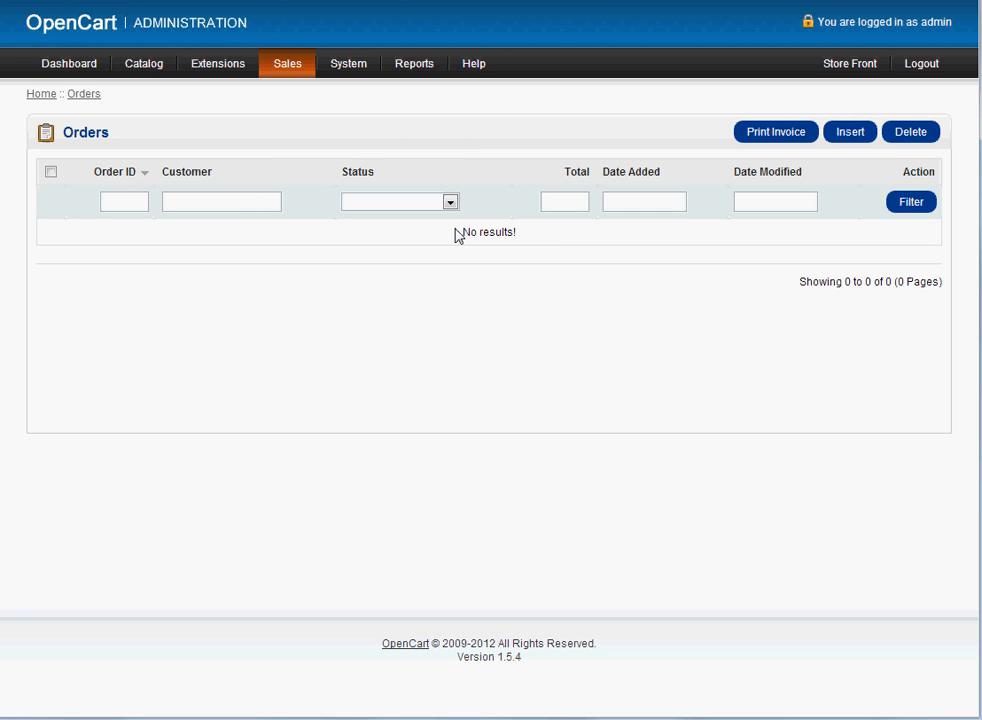
{"action": "double_click", "coordinate": [488, 232]}
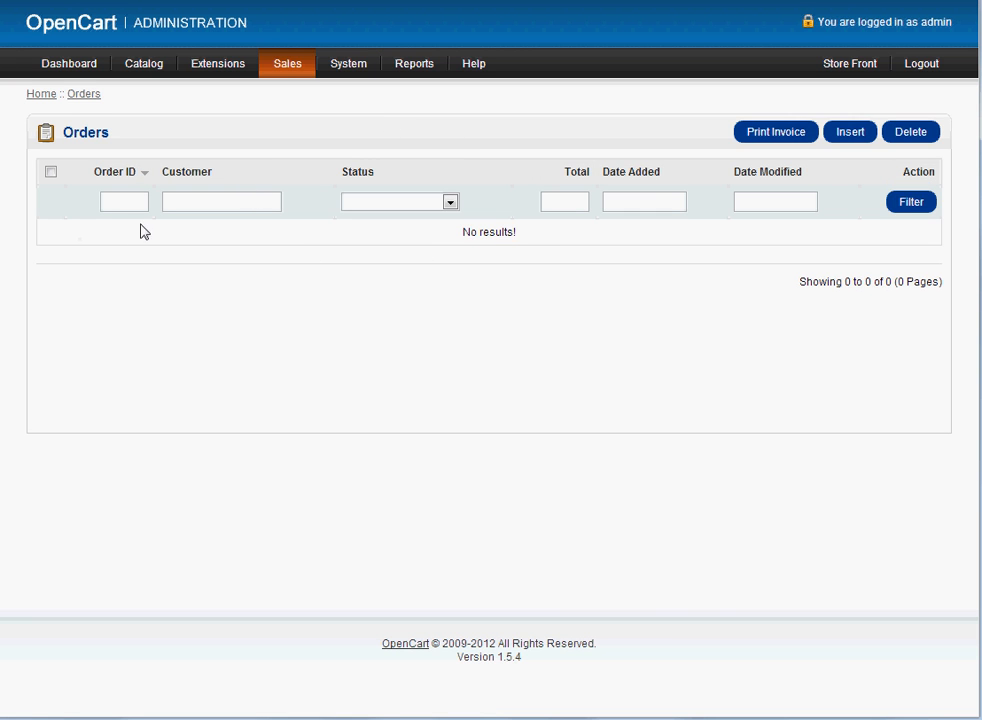
{"action": "mouse_move", "coordinate": [283, 575]}
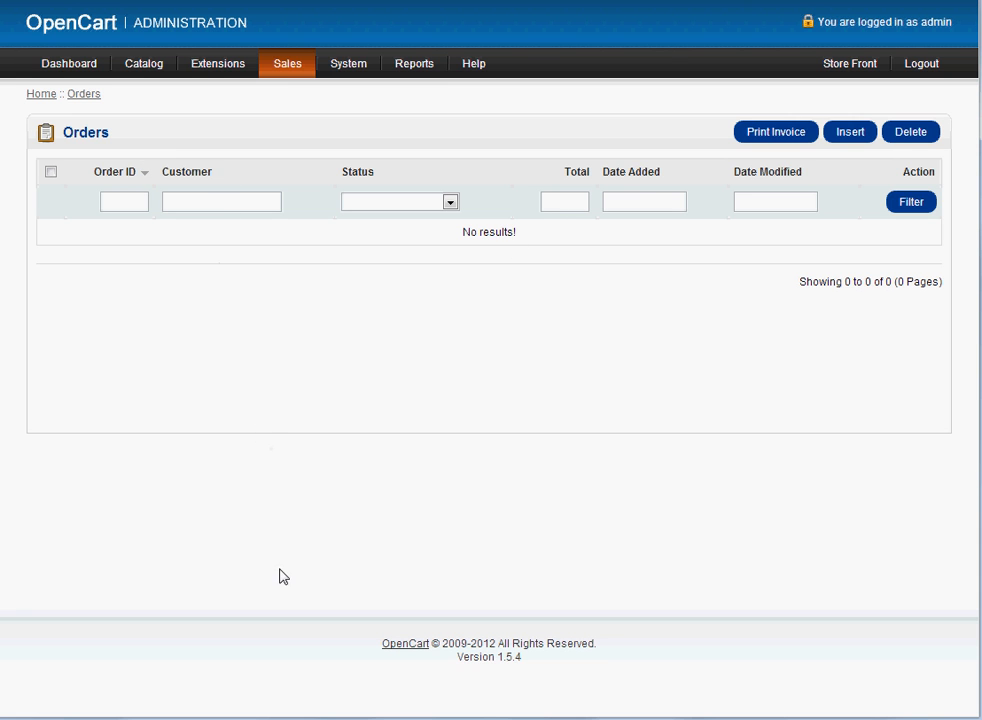
{"action": "left_click", "coordinate": [288, 63]}
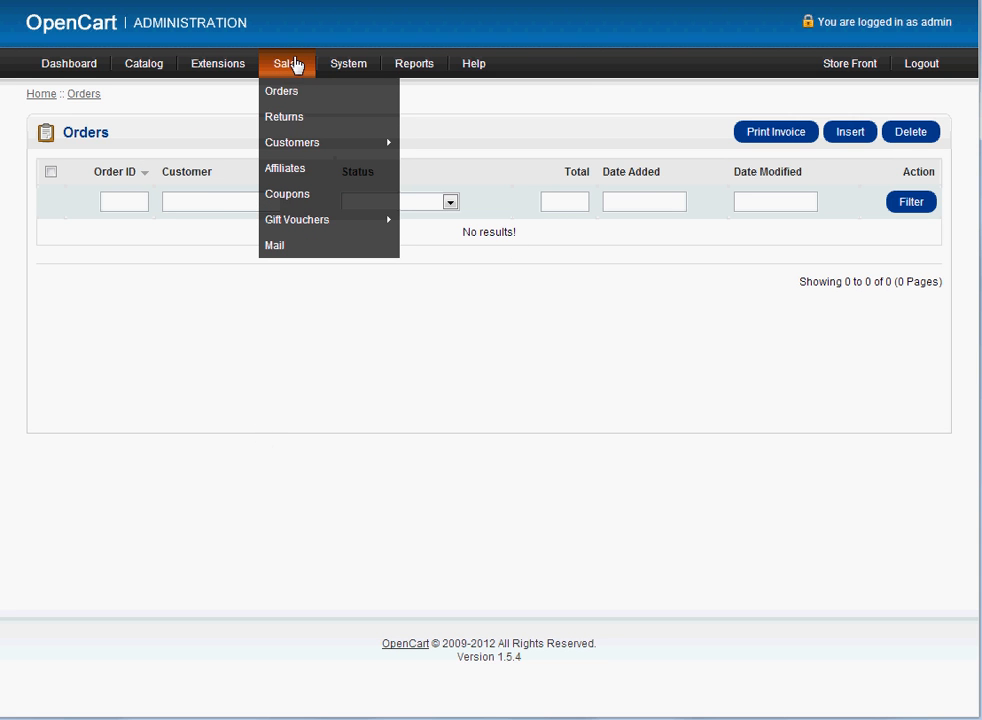
{"action": "mouse_move", "coordinate": [292, 142]}
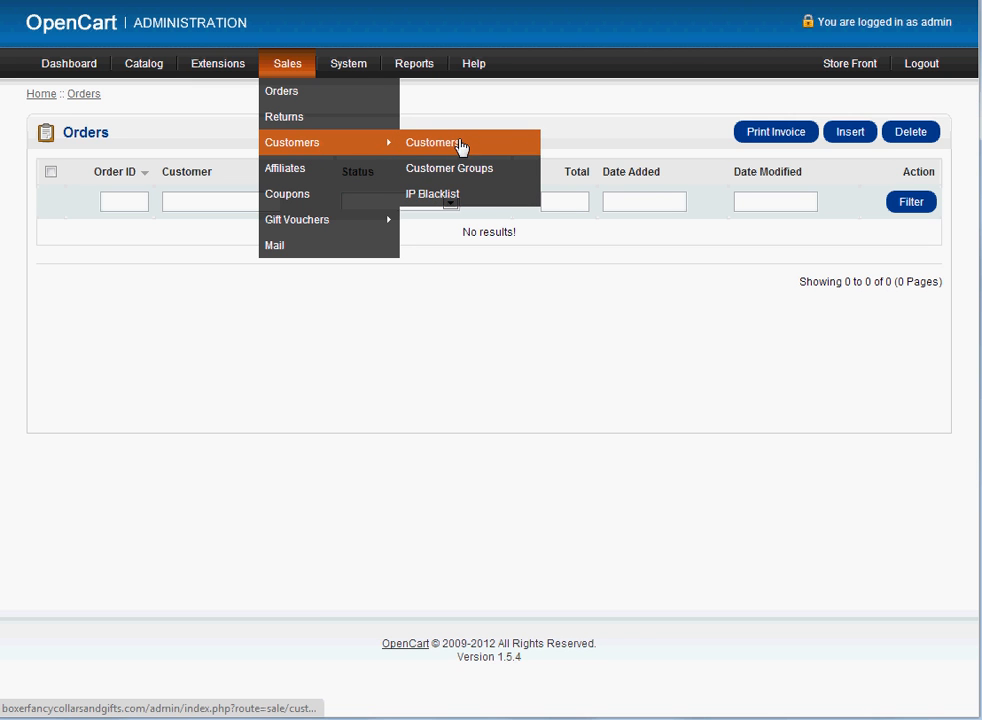
- Open the customer list showing one enabled, approved Default-group customer
{"action": "left_click", "coordinate": [433, 141]}
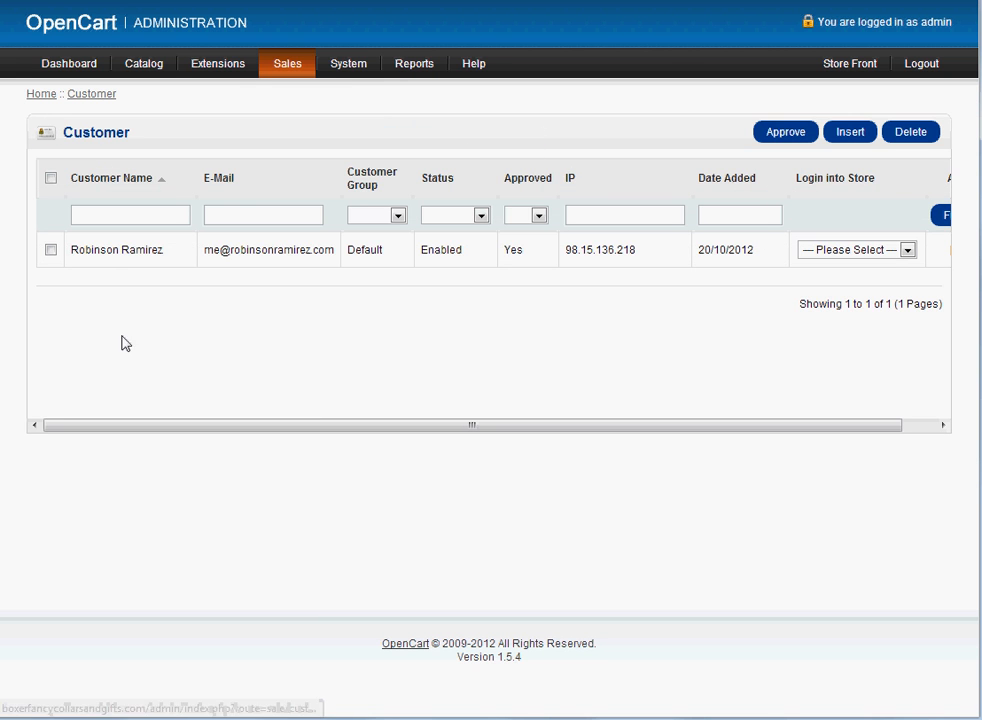
{"action": "double_click", "coordinate": [120, 249]}
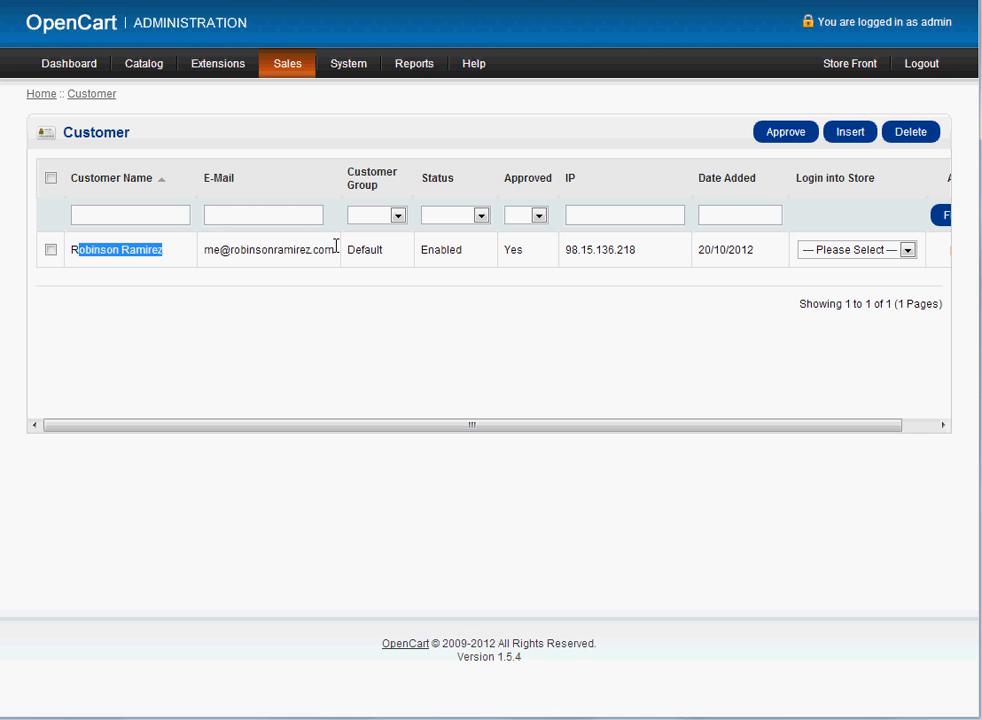
{"action": "mouse_move", "coordinate": [555, 272]}
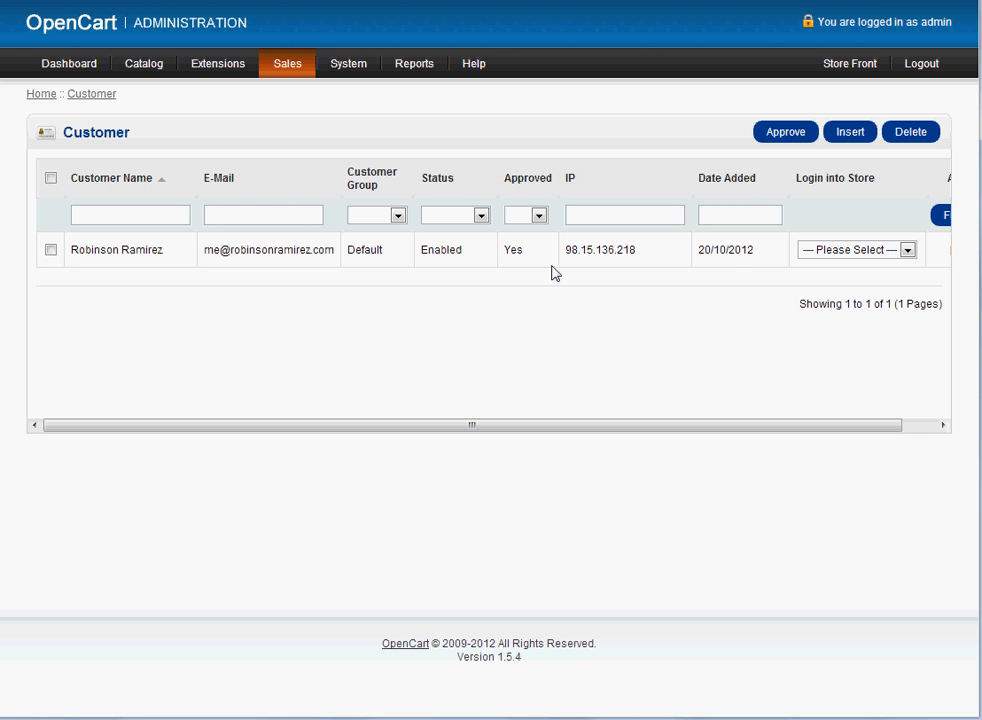
{"action": "left_click", "coordinate": [143, 63]}
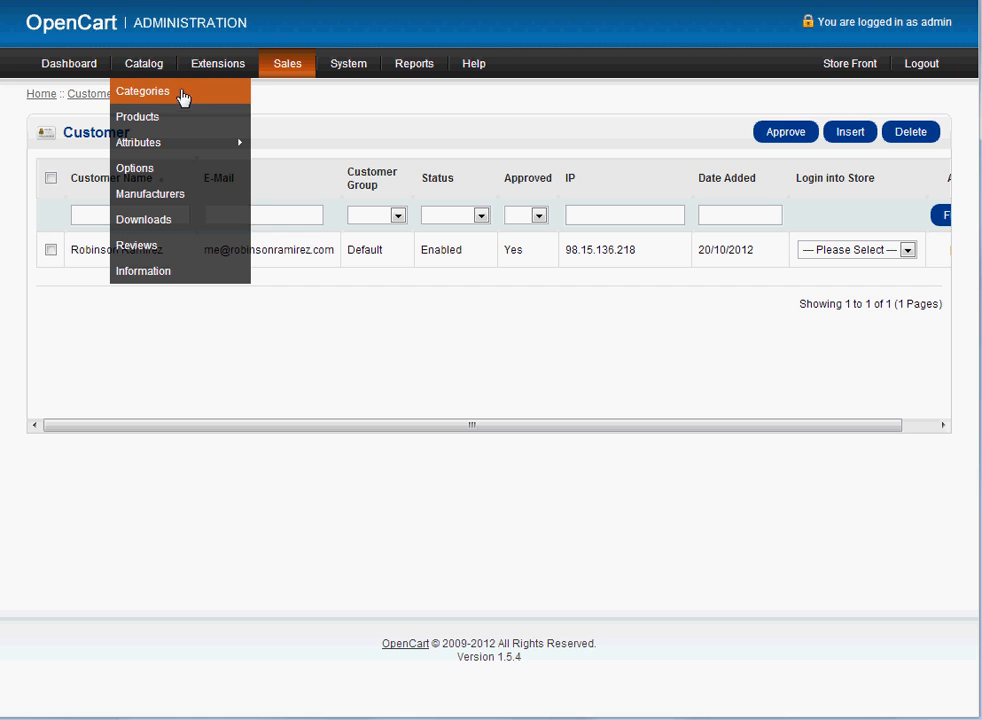
{"action": "mouse_move", "coordinate": [167, 122]}
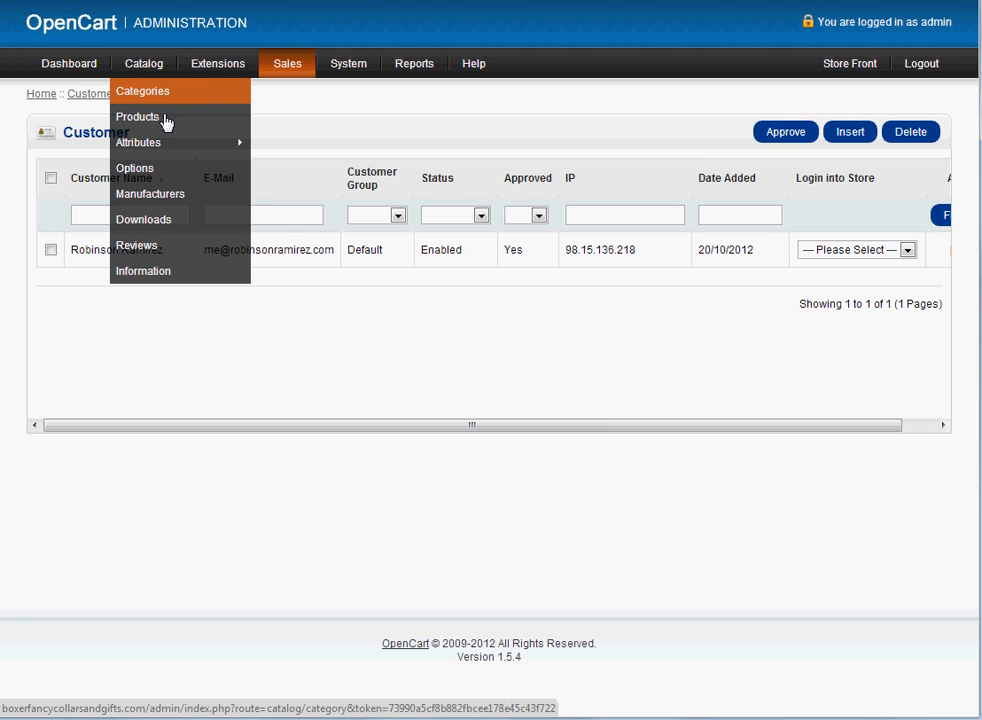
{"action": "mouse_move", "coordinate": [162, 107]}
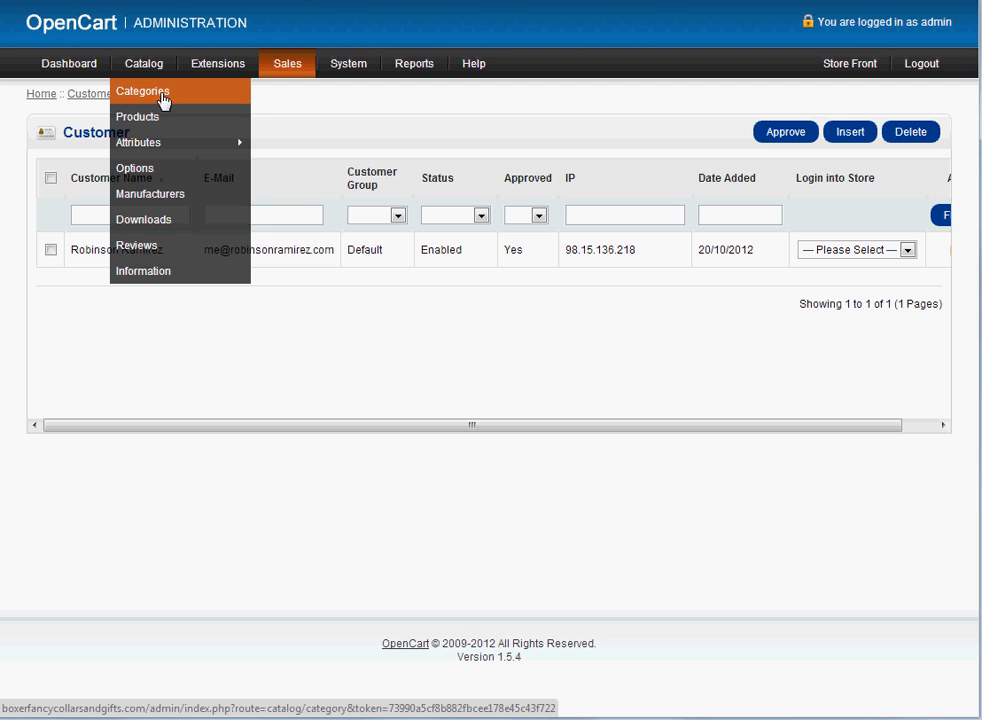
{"action": "mouse_move", "coordinate": [162, 103]}
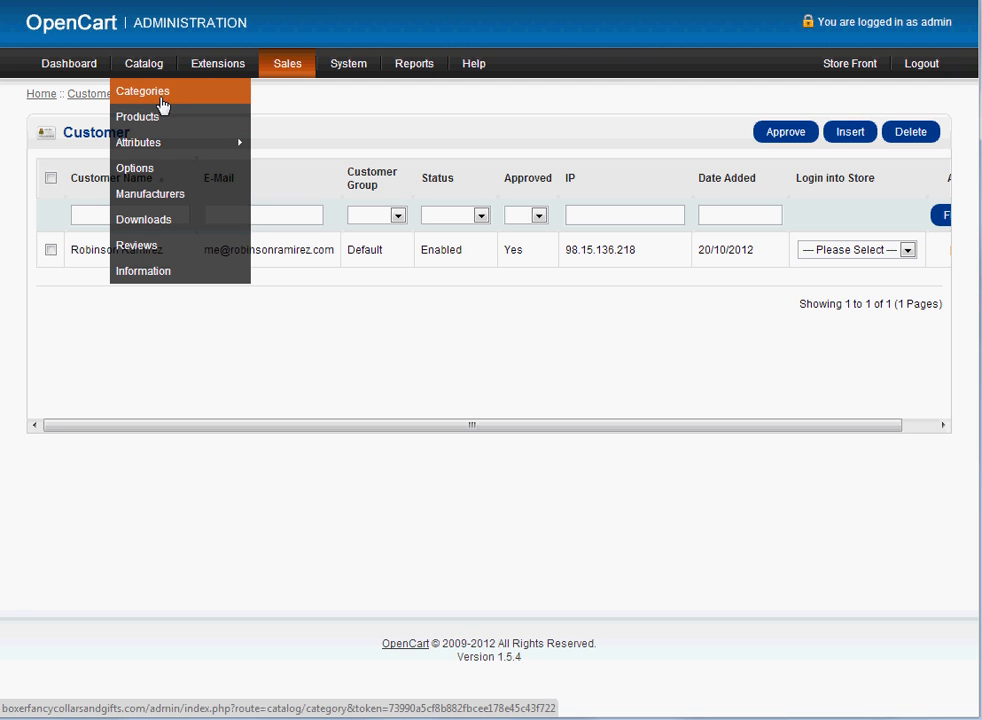
{"action": "mouse_move", "coordinate": [138, 117]}
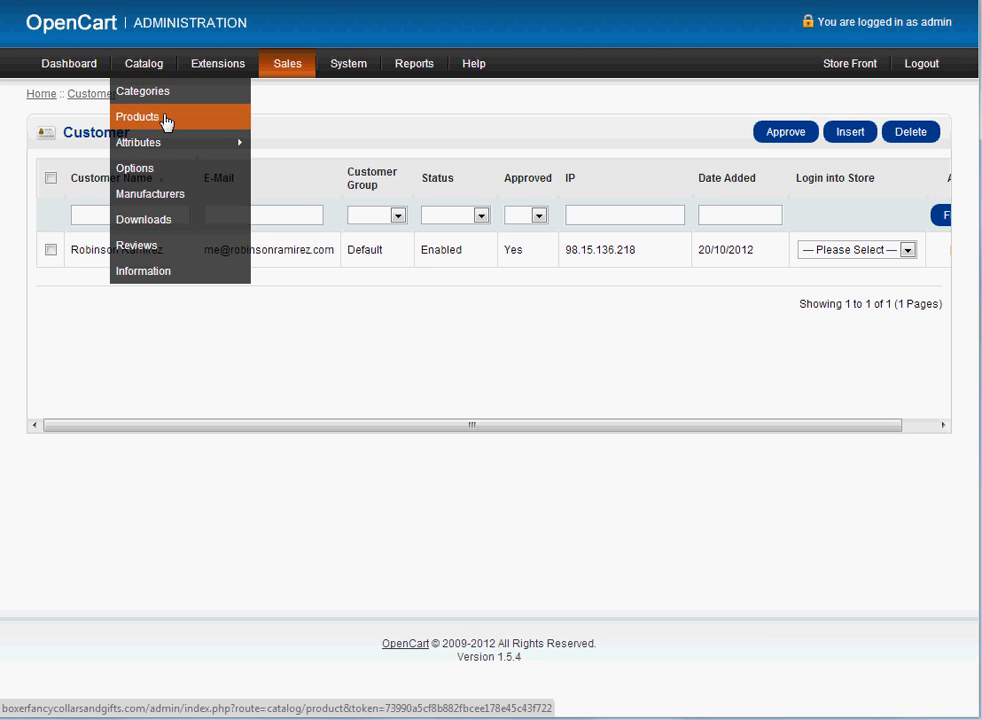
{"action": "mouse_move", "coordinate": [145, 219]}
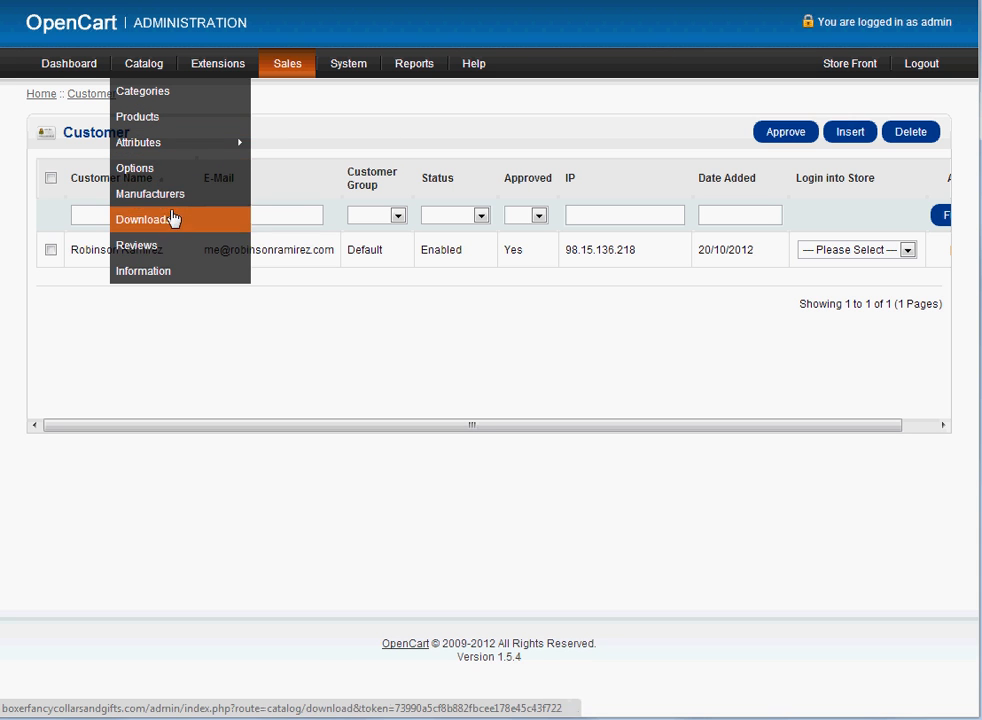
{"action": "mouse_move", "coordinate": [150, 193]}
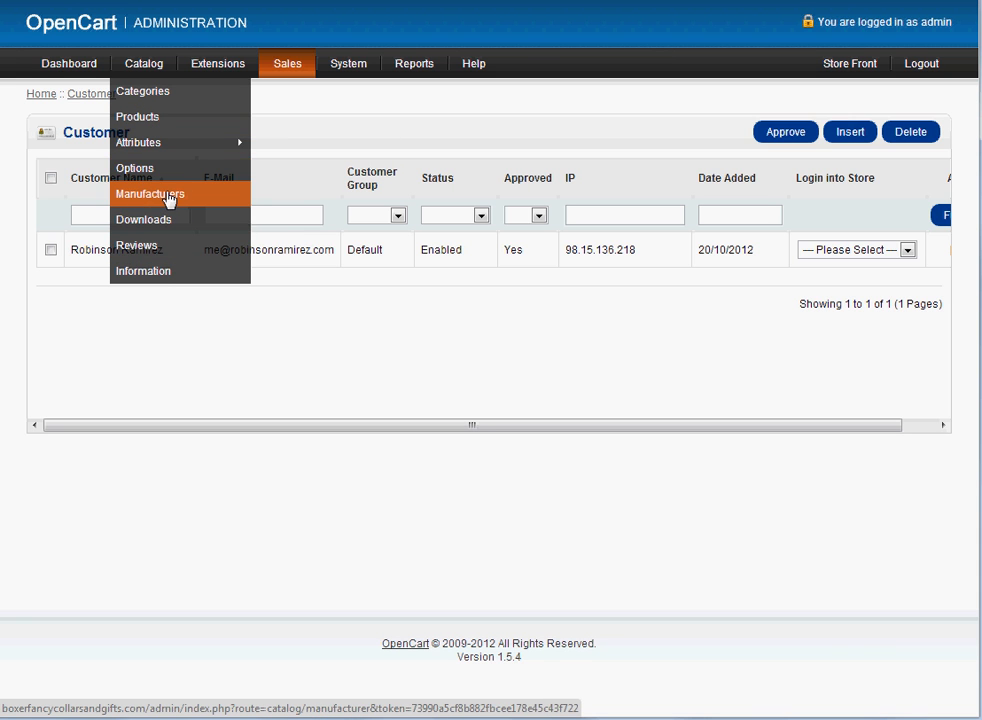
- Open Catalog > Manufacturers, which lists no manufacturers
{"action": "left_click", "coordinate": [150, 194]}
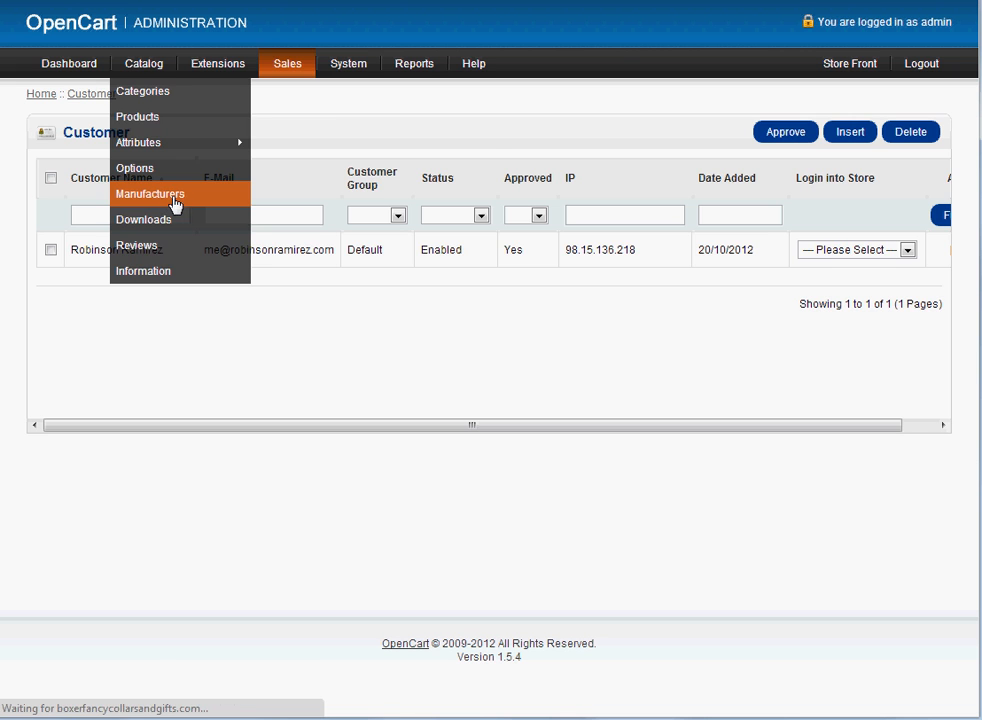
{"action": "left_click", "coordinate": [150, 193]}
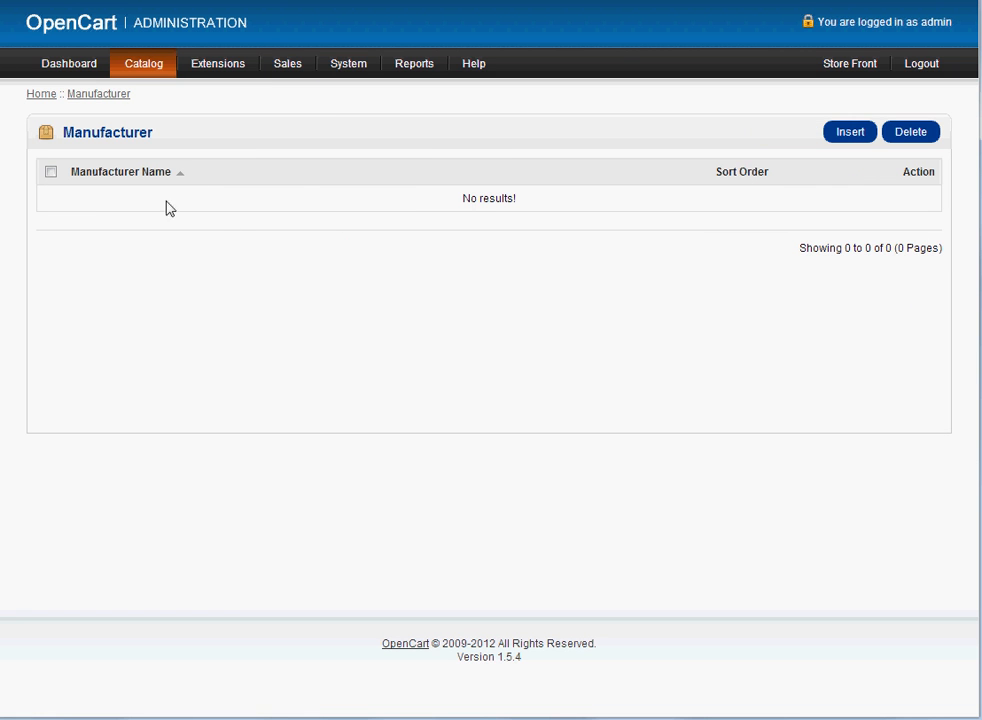
{"action": "left_click", "coordinate": [143, 63]}
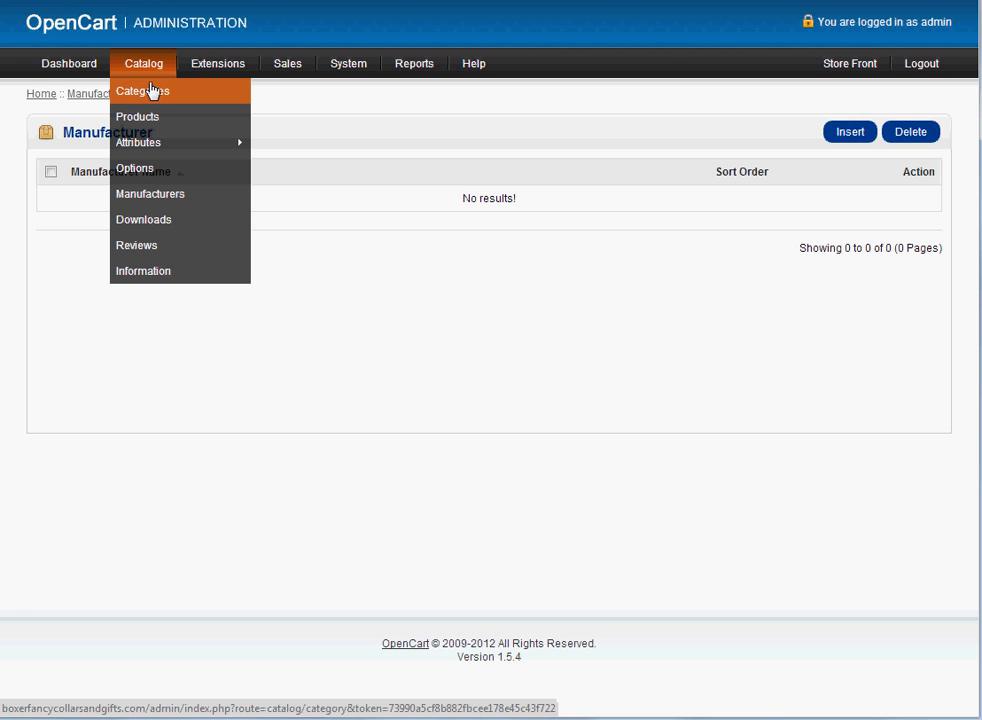
{"action": "mouse_move", "coordinate": [180, 194]}
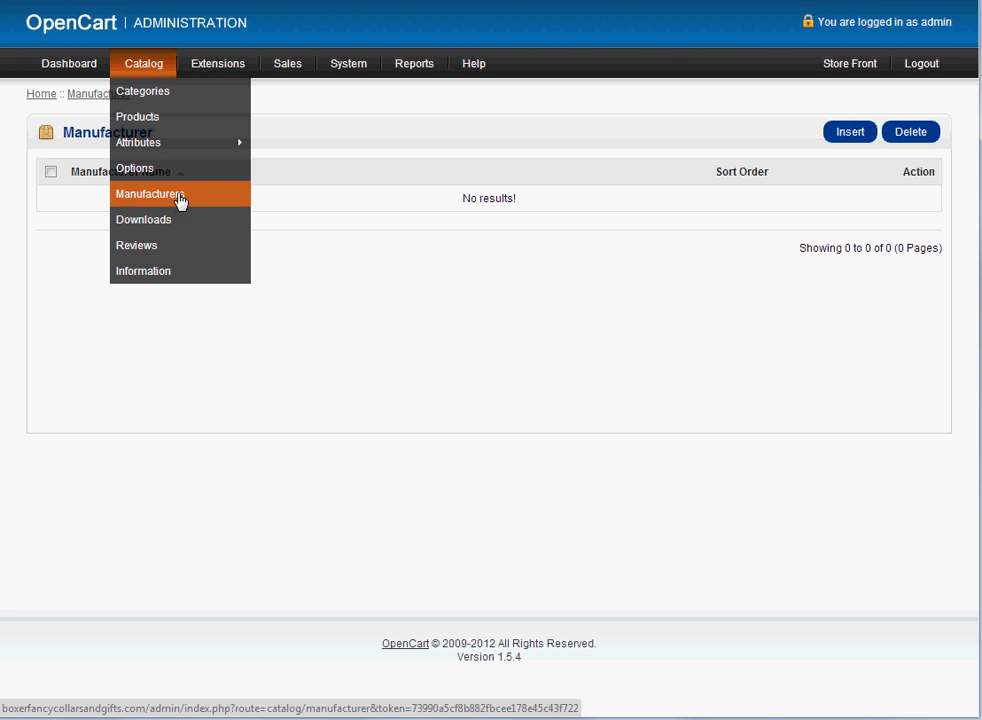
{"action": "mouse_move", "coordinate": [205, 200]}
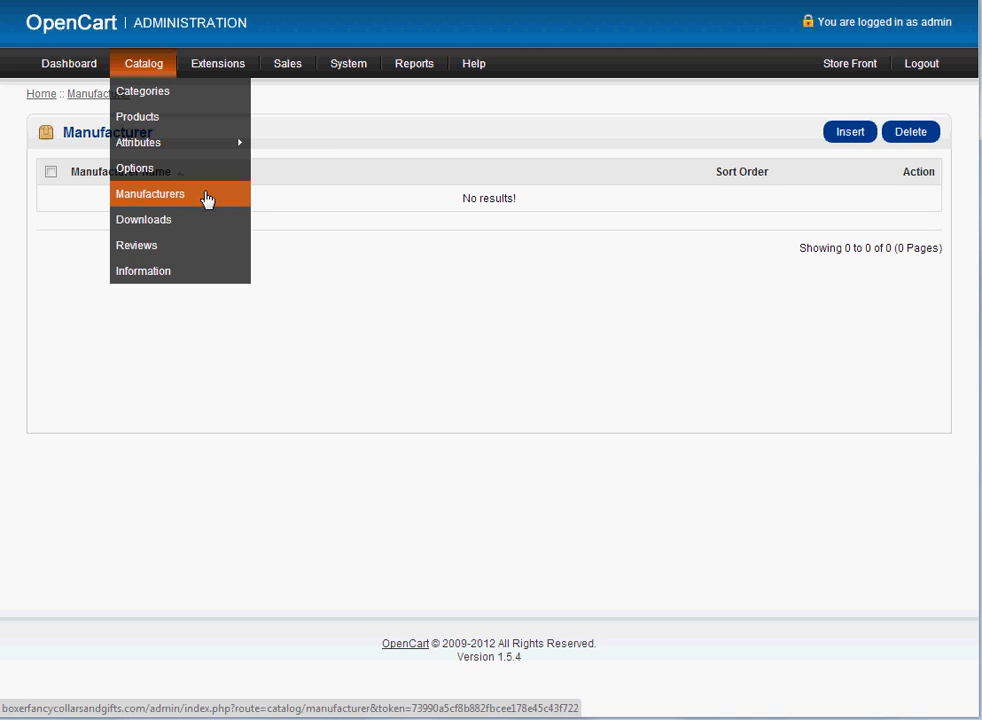
{"action": "mouse_move", "coordinate": [138, 110]}
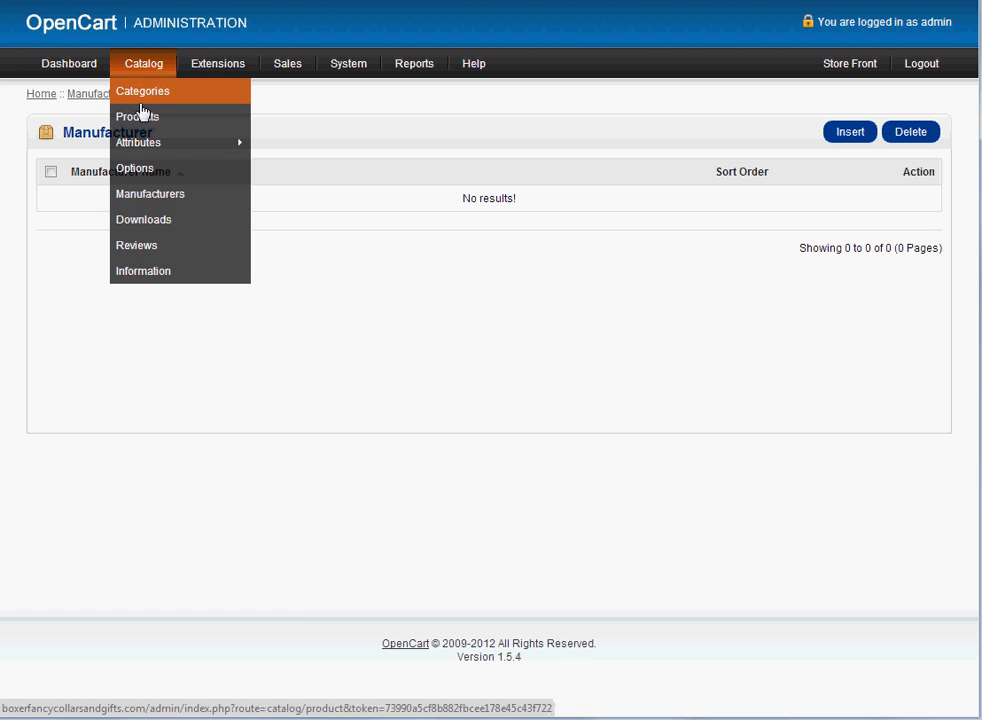
{"action": "mouse_move", "coordinate": [142, 91]}
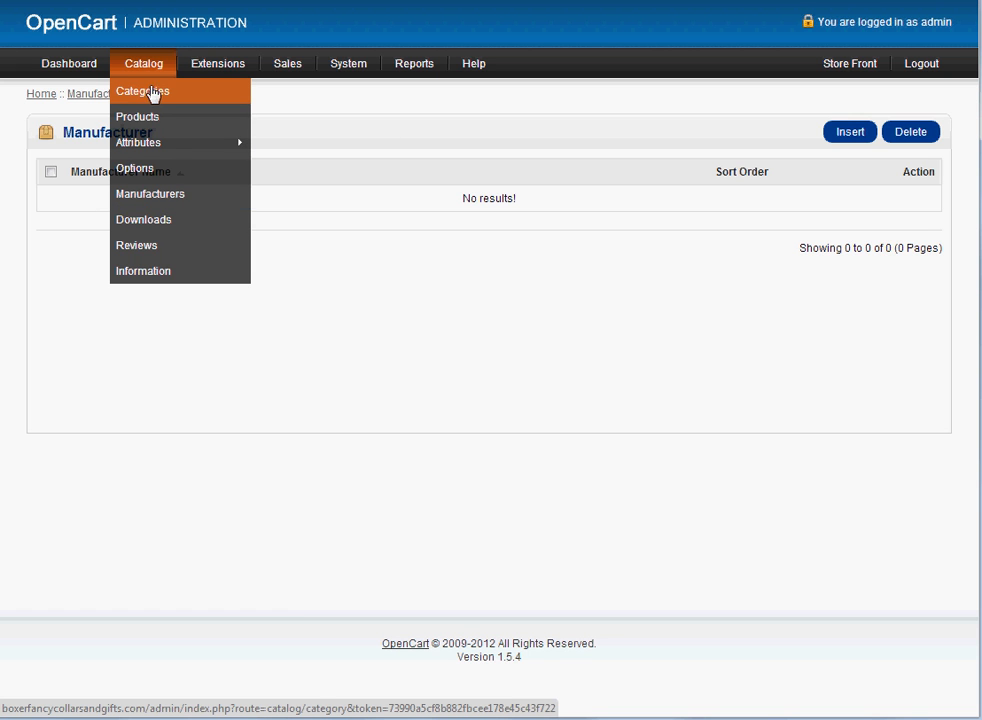
{"action": "mouse_move", "coordinate": [151, 194]}
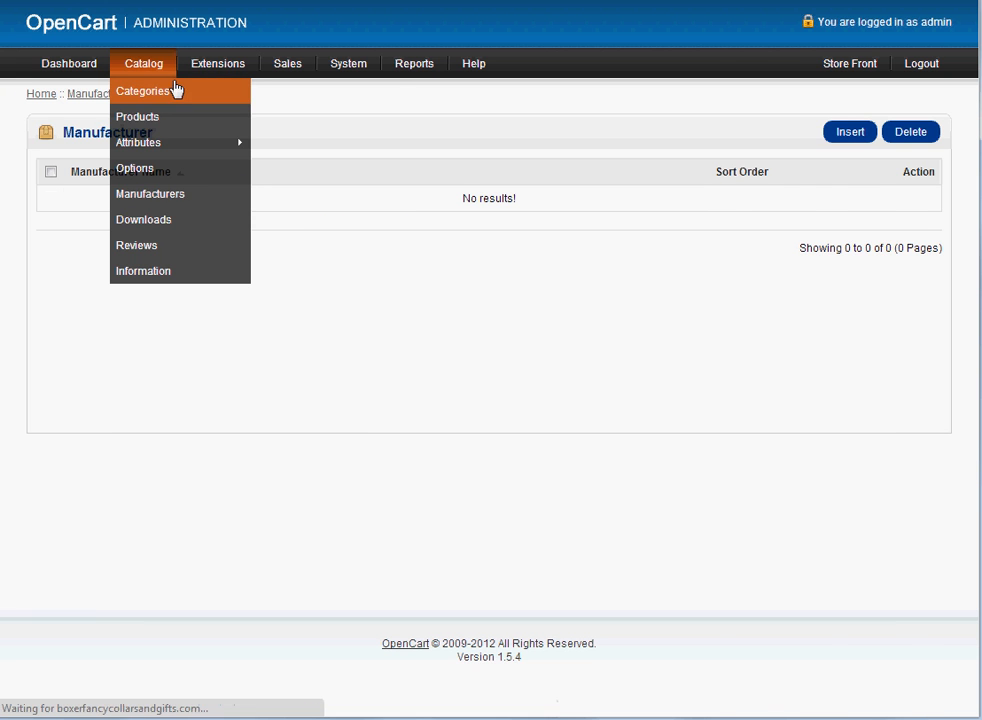
- Open Catalog > Categories and scroll the hierarchy from Gifts and Goodies to Show Items
{"action": "left_click", "coordinate": [144, 91]}
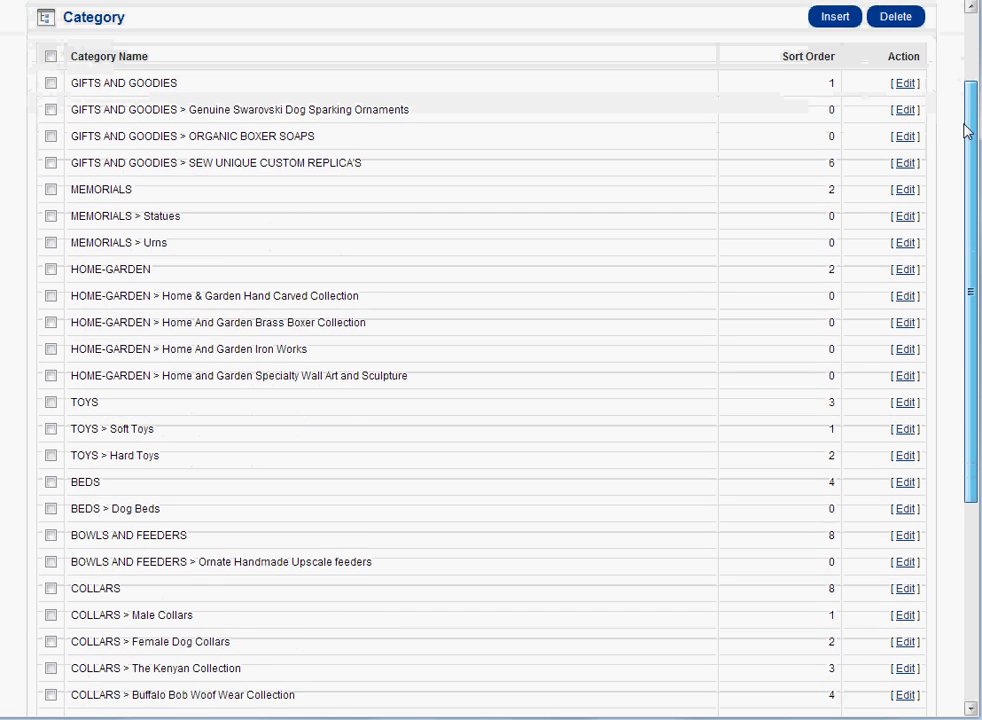
{"action": "scroll", "scroll_direction": "up", "scroll_amount": 3}
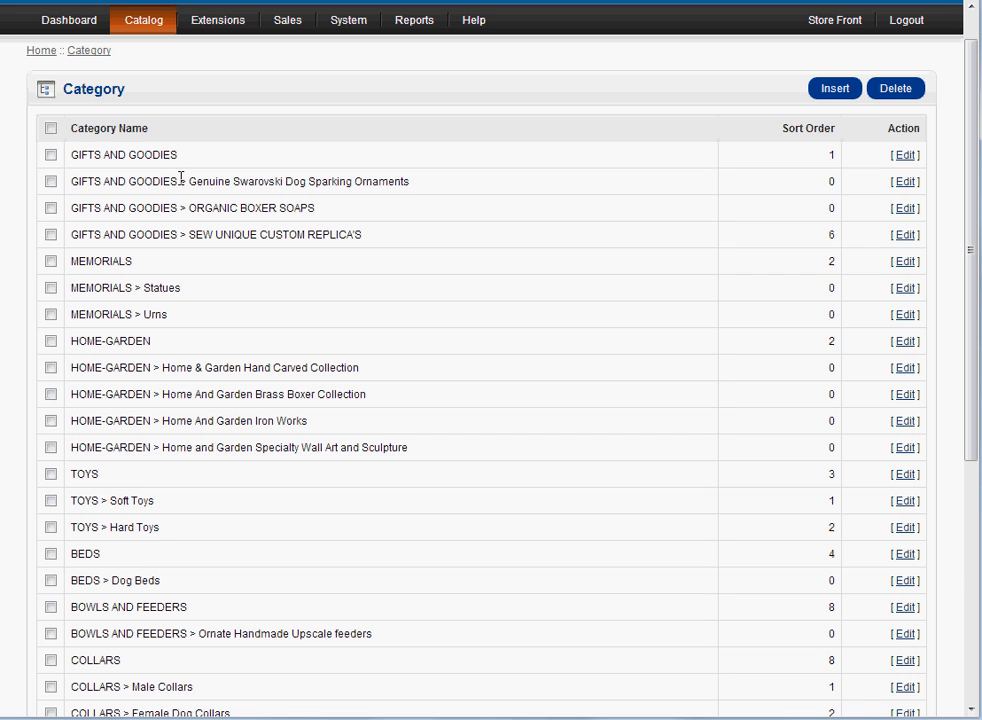
{"action": "double_click", "coordinate": [300, 181]}
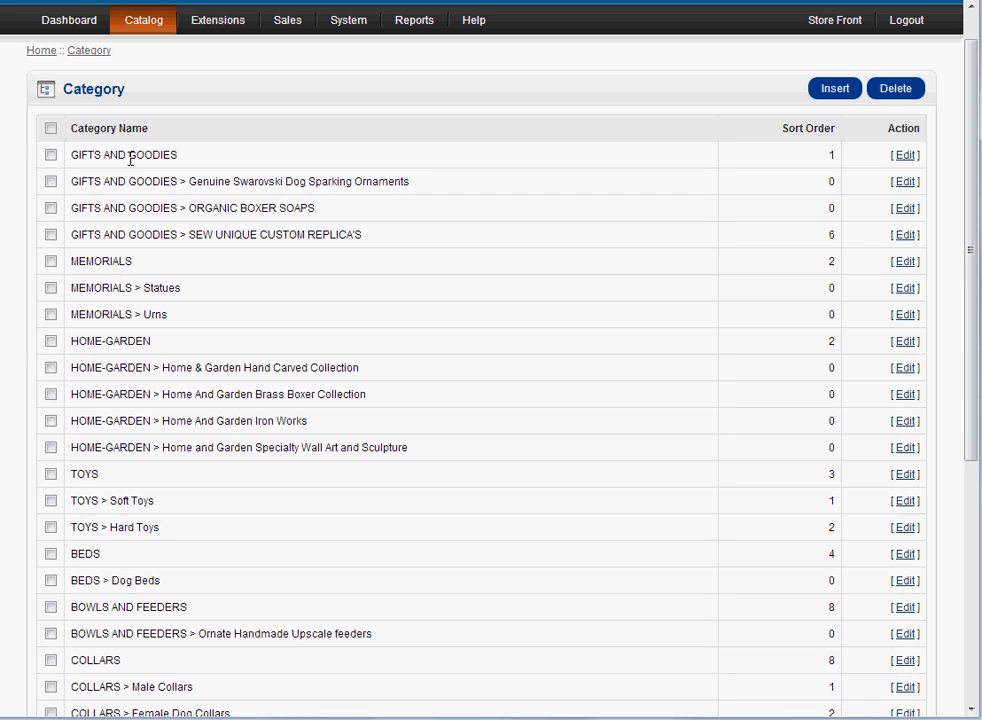
{"action": "mouse_move", "coordinate": [137, 342]}
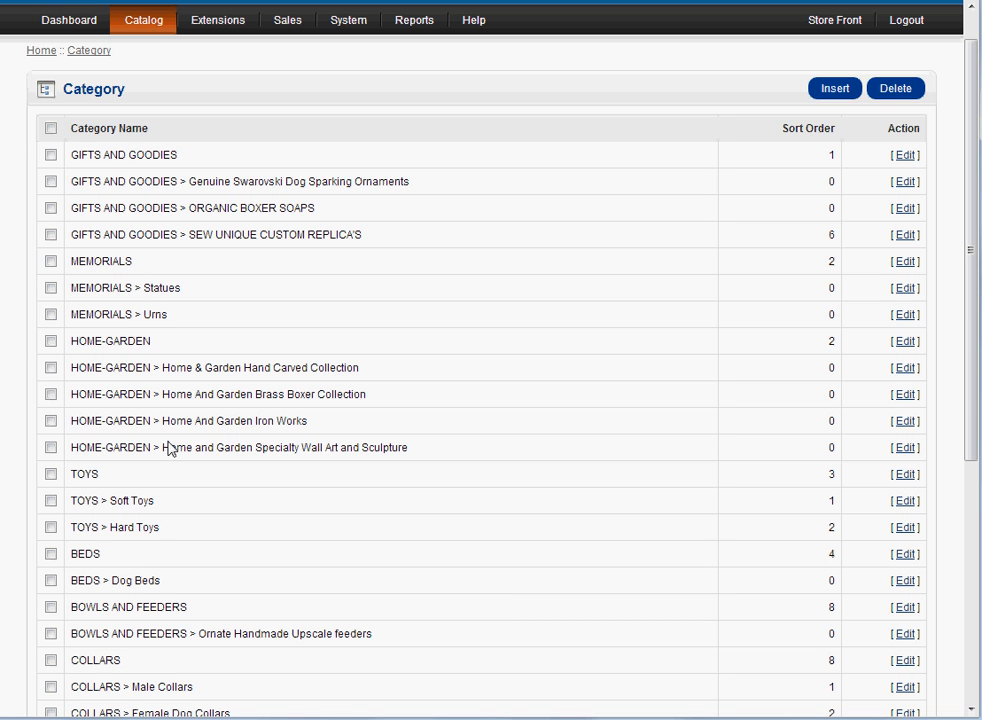
{"action": "mouse_move", "coordinate": [110, 580]}
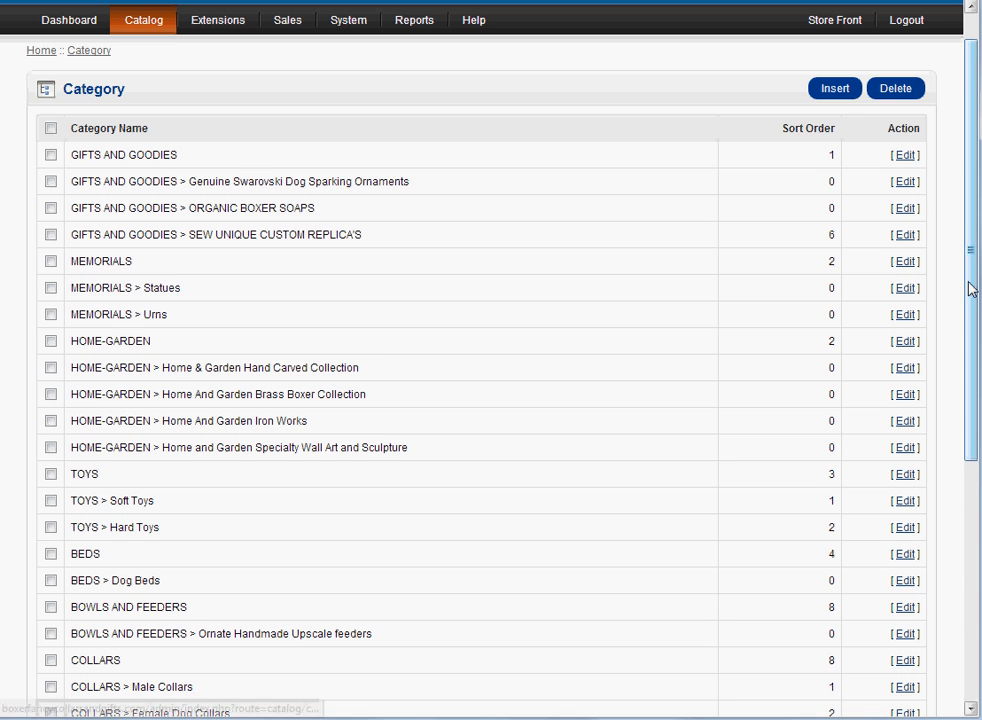
{"action": "scroll", "scroll_direction": "down", "scroll_amount": 3}
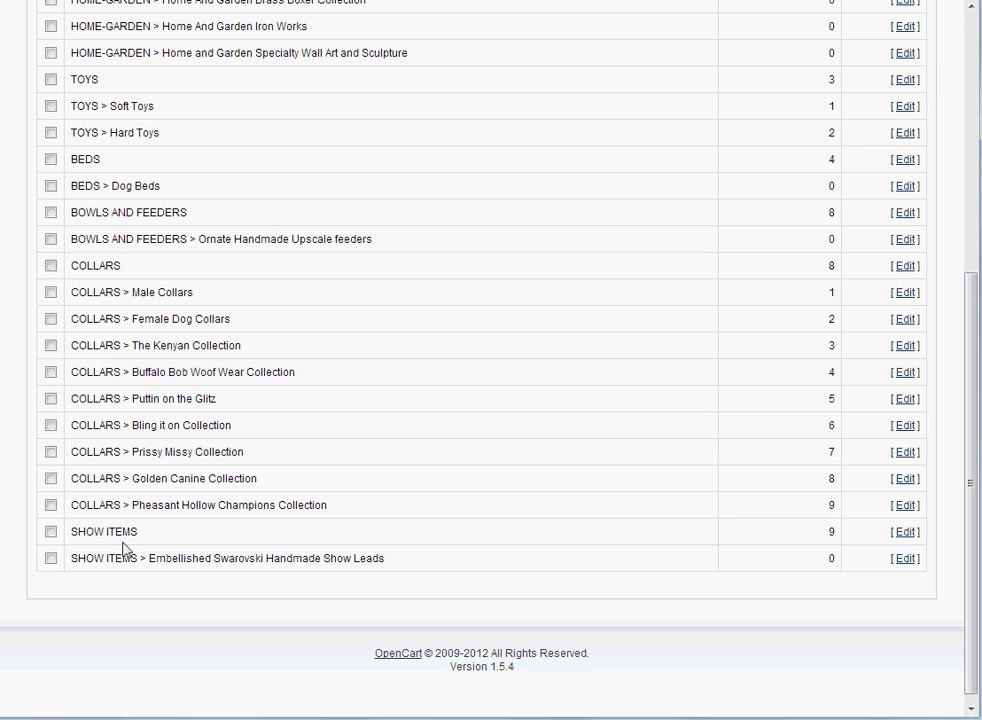
{"action": "scroll", "scroll_direction": "up", "scroll_amount": 3}
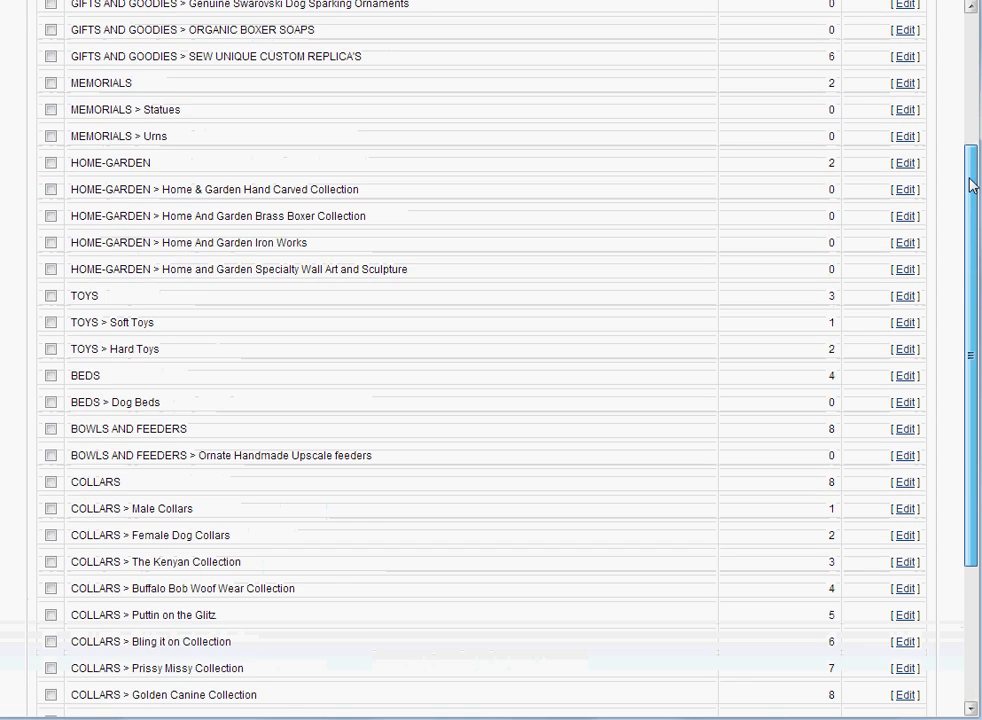
{"action": "scroll", "scroll_direction": "up", "scroll_amount": 3}
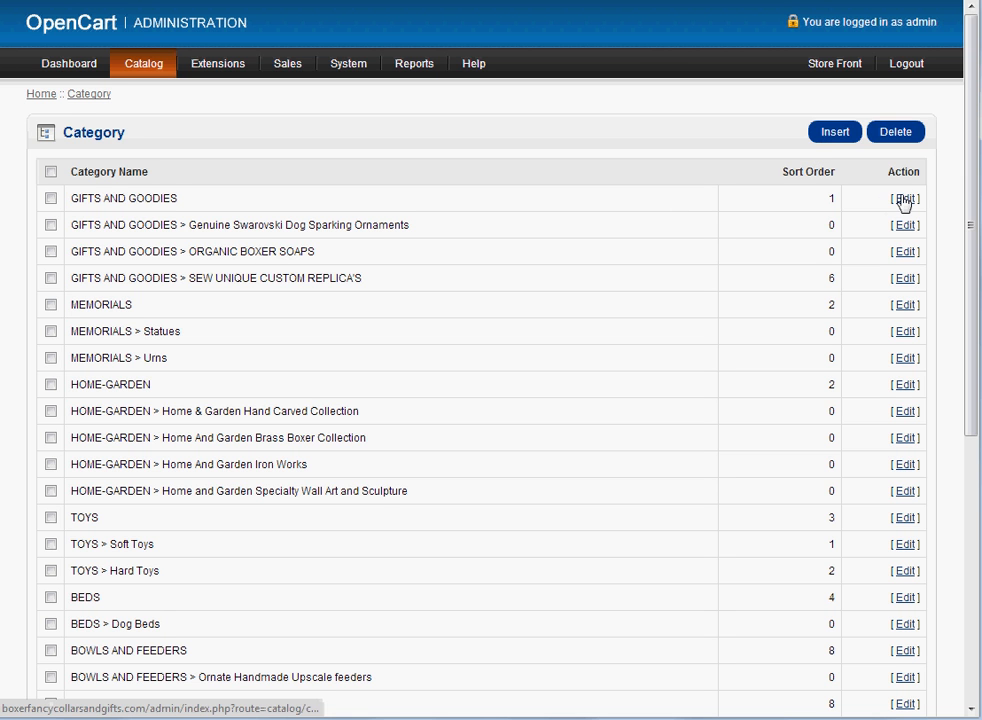
- Edit GIFTS AND GOODIES and scroll through its name, meta description and description
{"action": "left_click", "coordinate": [904, 198]}
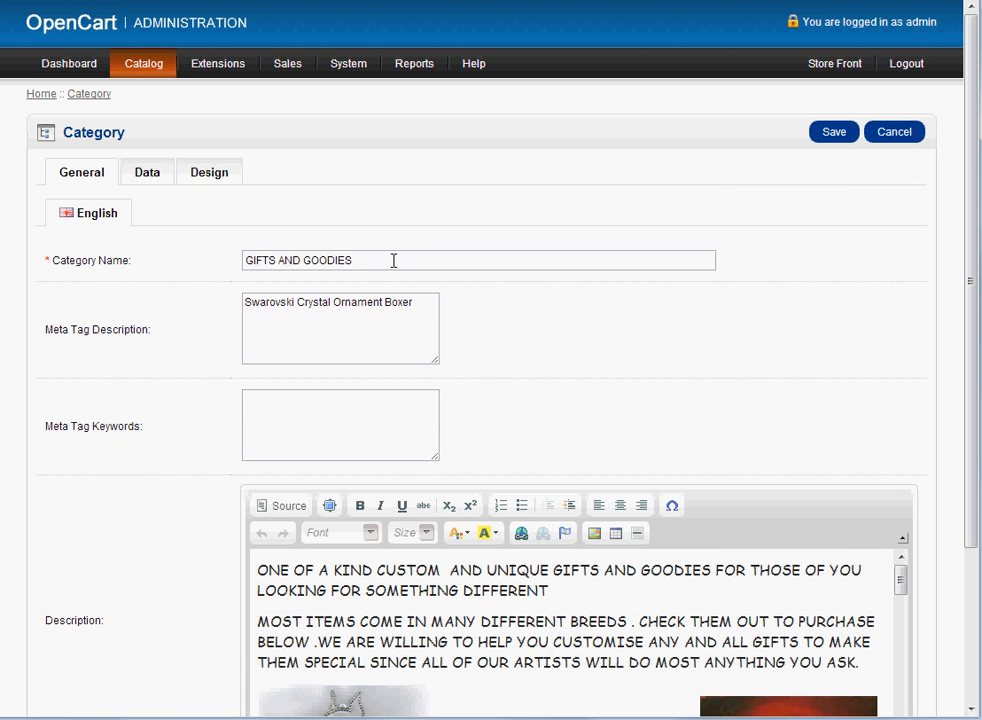
{"action": "scroll", "scroll_direction": "down", "scroll_amount": 3}
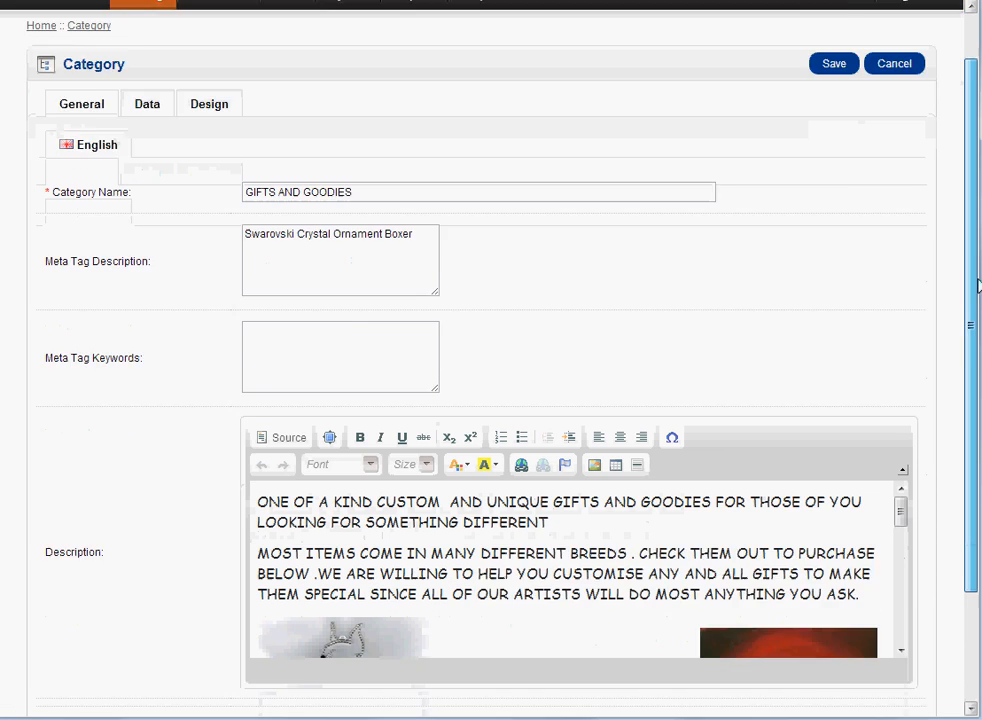
{"action": "scroll", "scroll_direction": "down", "scroll_amount": 3}
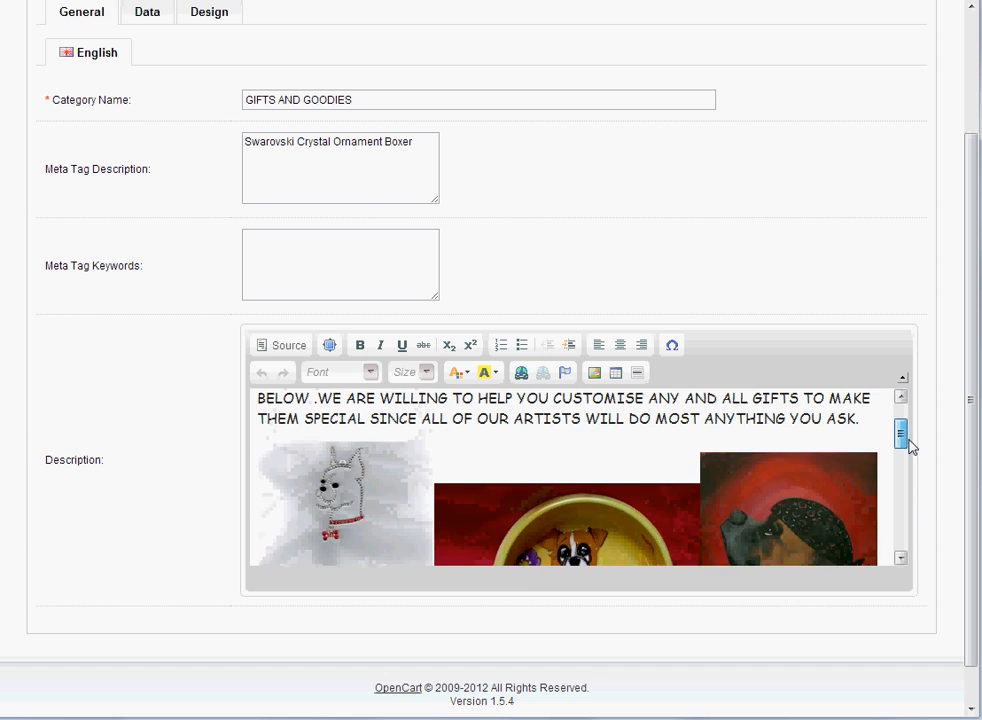
{"action": "scroll", "scroll_direction": "up", "scroll_amount": 3}
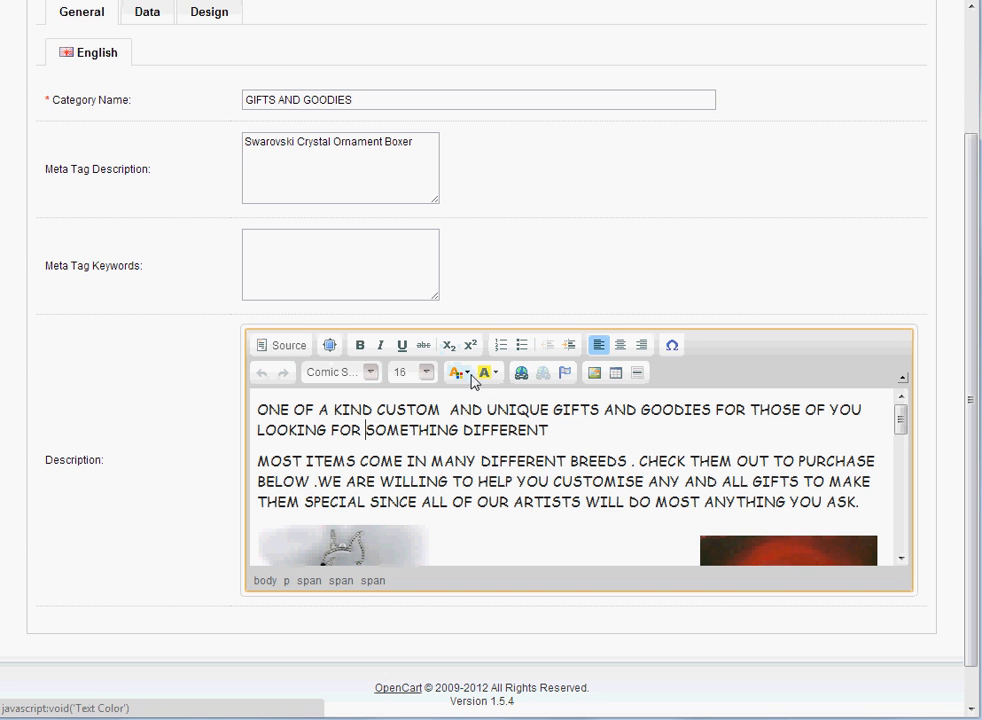
{"action": "mouse_move", "coordinate": [500, 345]}
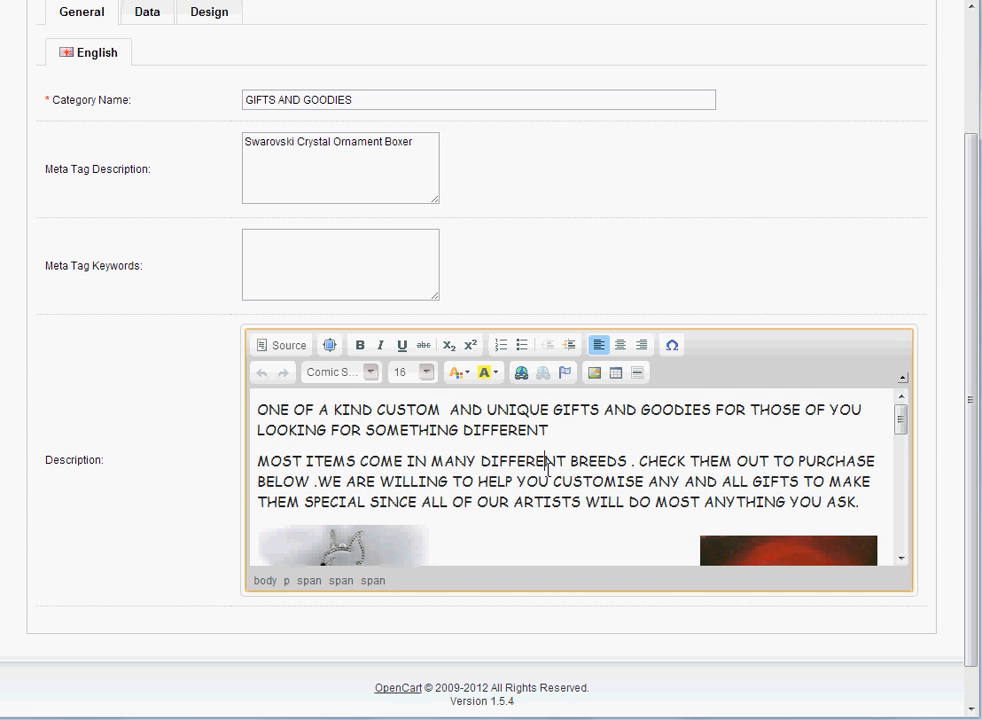
{"action": "mouse_move", "coordinate": [428, 424]}
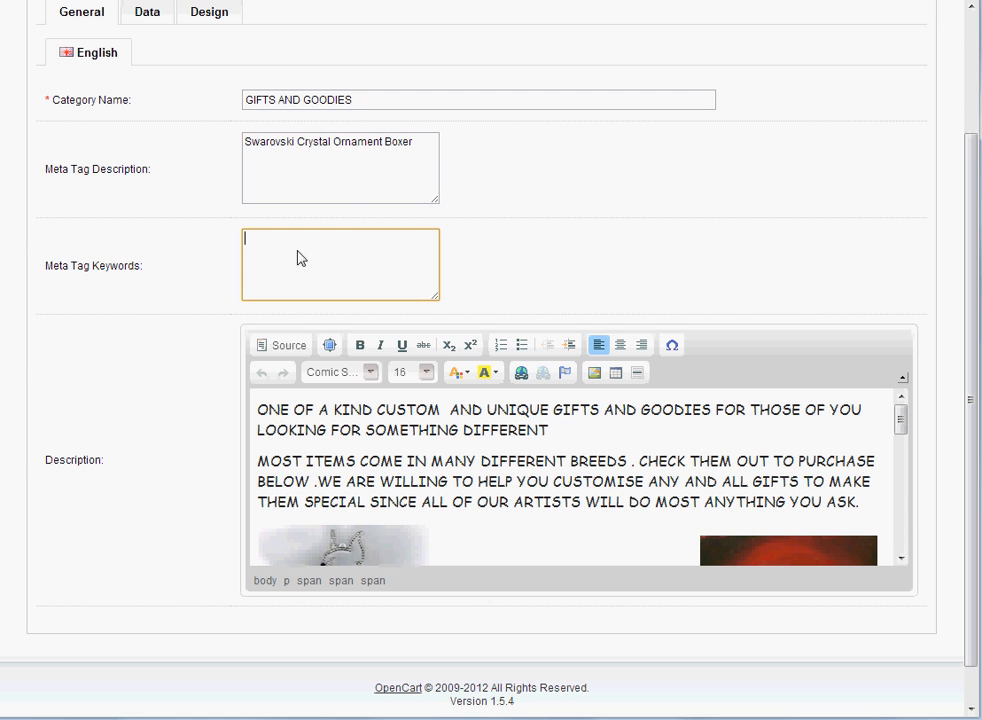
{"action": "mouse_move", "coordinate": [366, 255]}
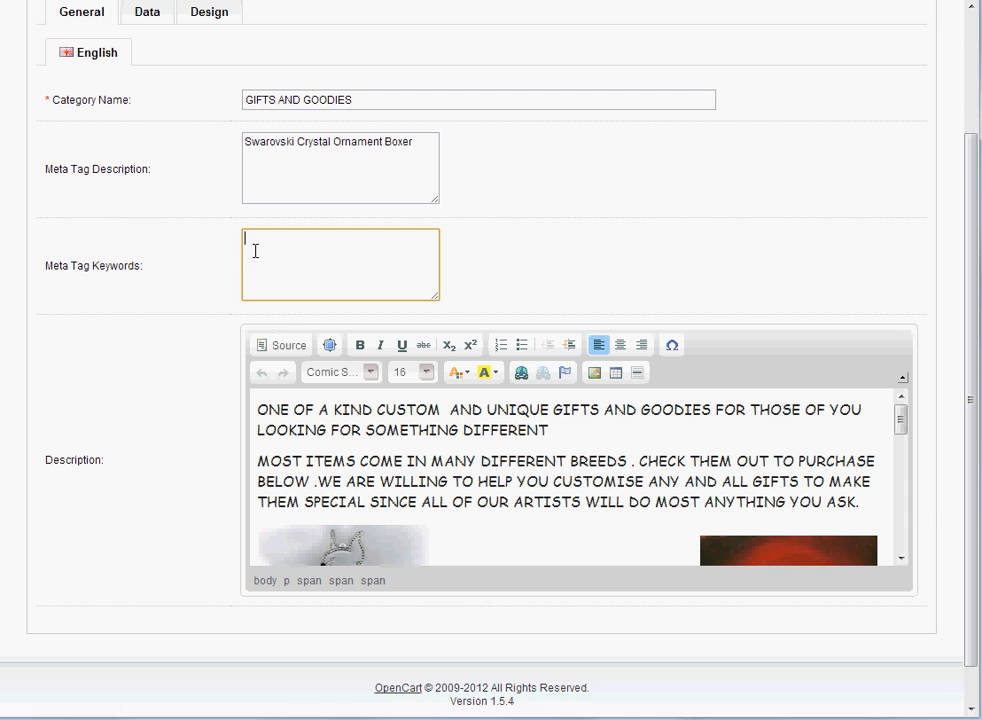
{"action": "mouse_move", "coordinate": [330, 245]}
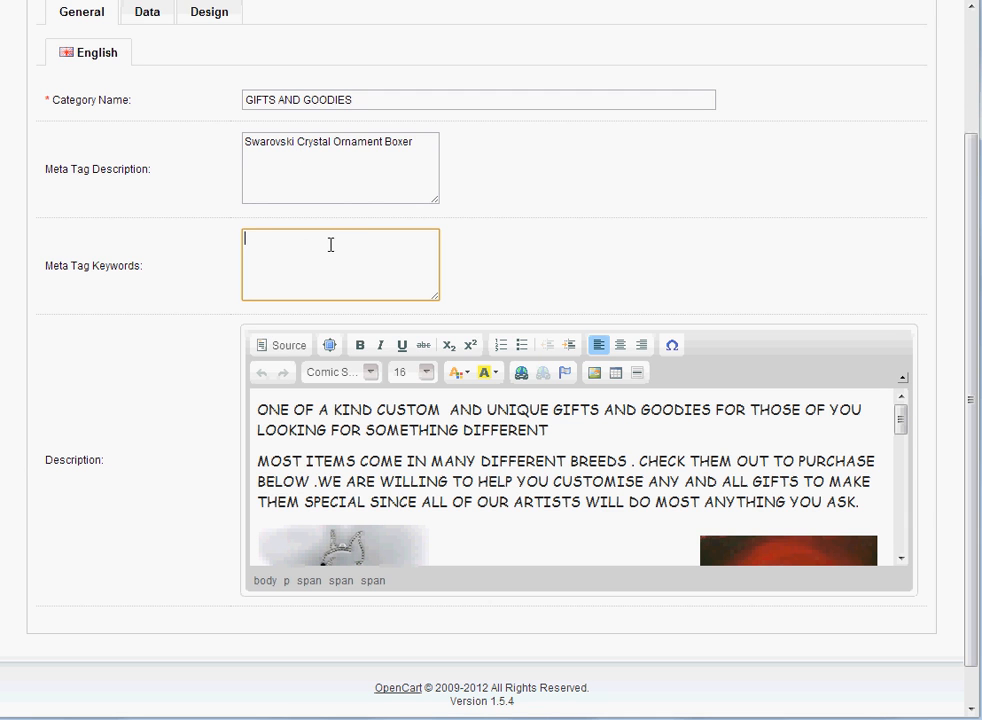
{"action": "mouse_move", "coordinate": [335, 151]}
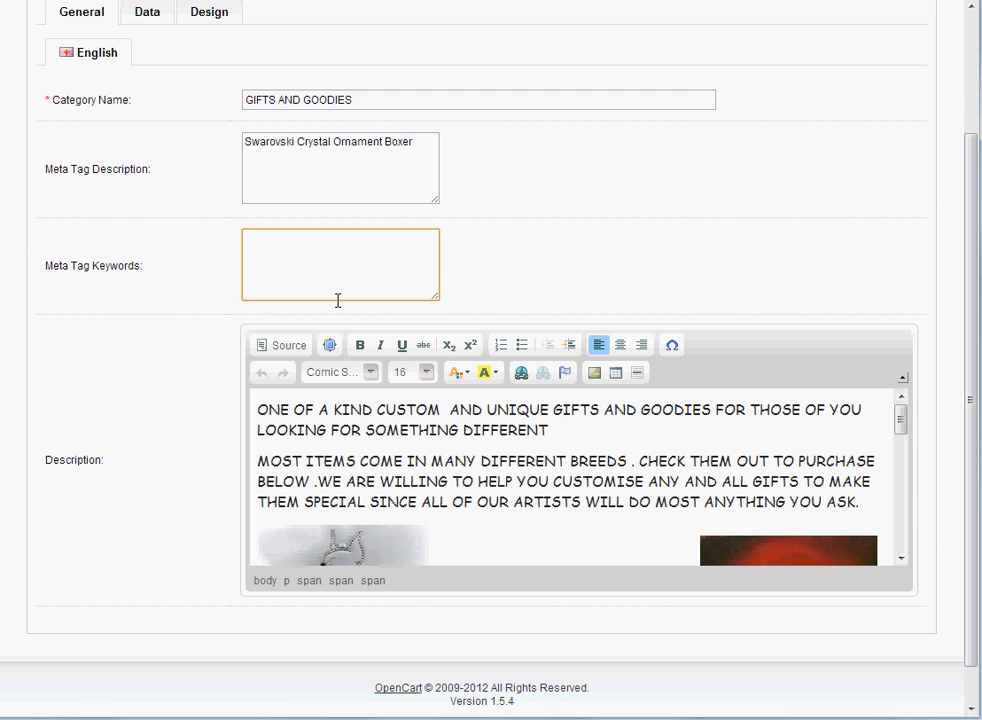
{"action": "mouse_move", "coordinate": [533, 270]}
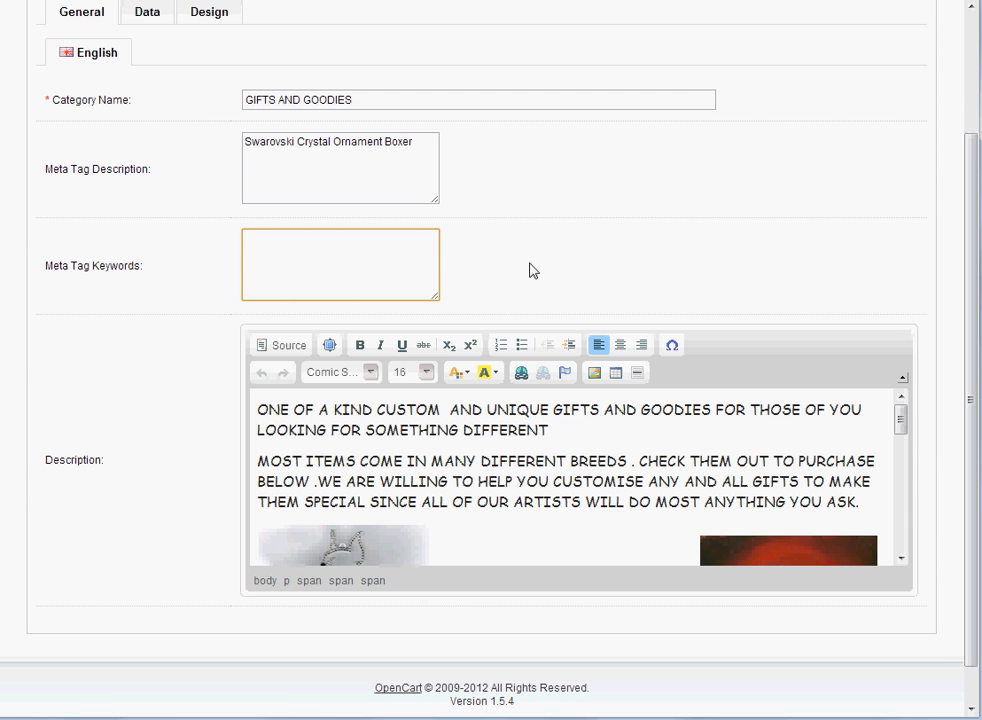
{"action": "scroll", "scroll_direction": "up", "scroll_amount": 3}
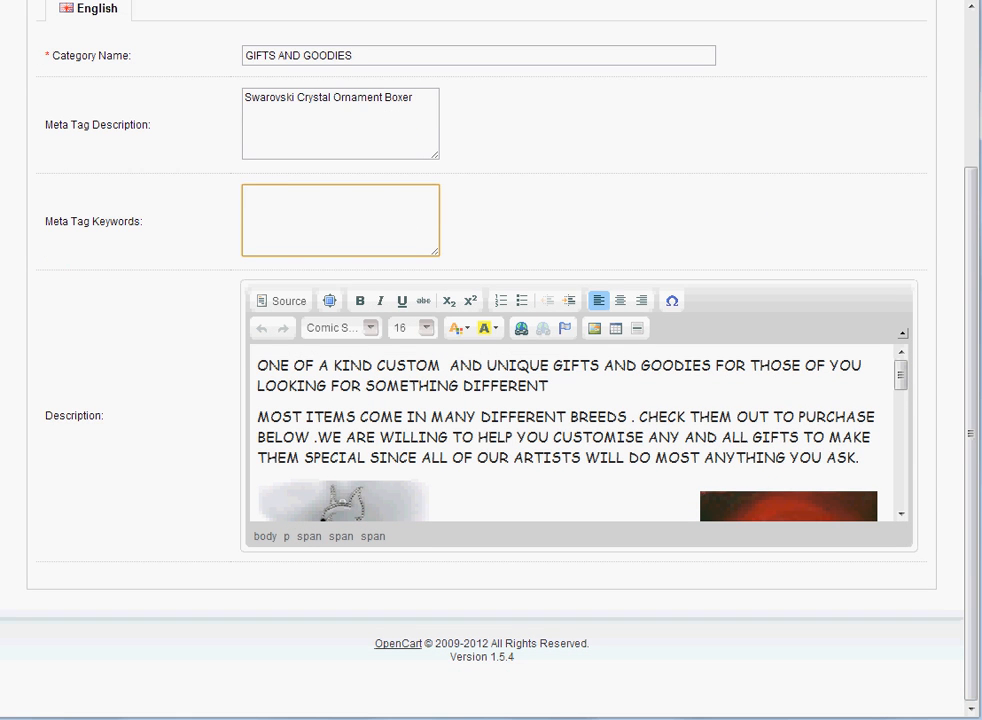
{"action": "scroll", "scroll_direction": "up", "scroll_amount": 3}
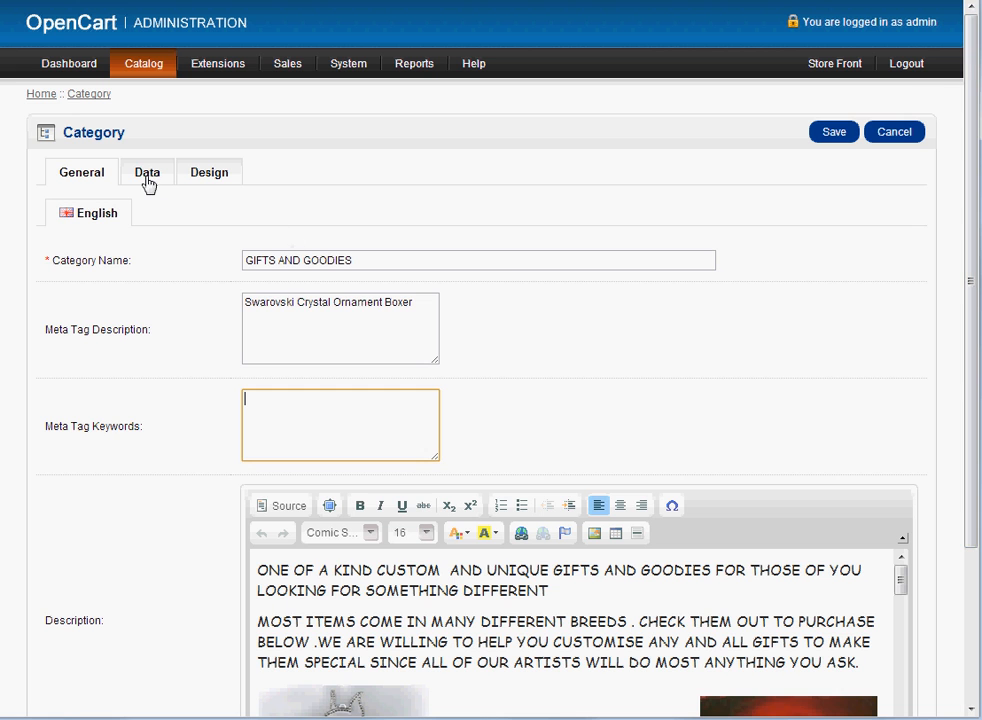
- Review the category's Data settings: no parent, Default store, empty SEO keyword, top menu enabled
{"action": "left_click", "coordinate": [147, 172]}
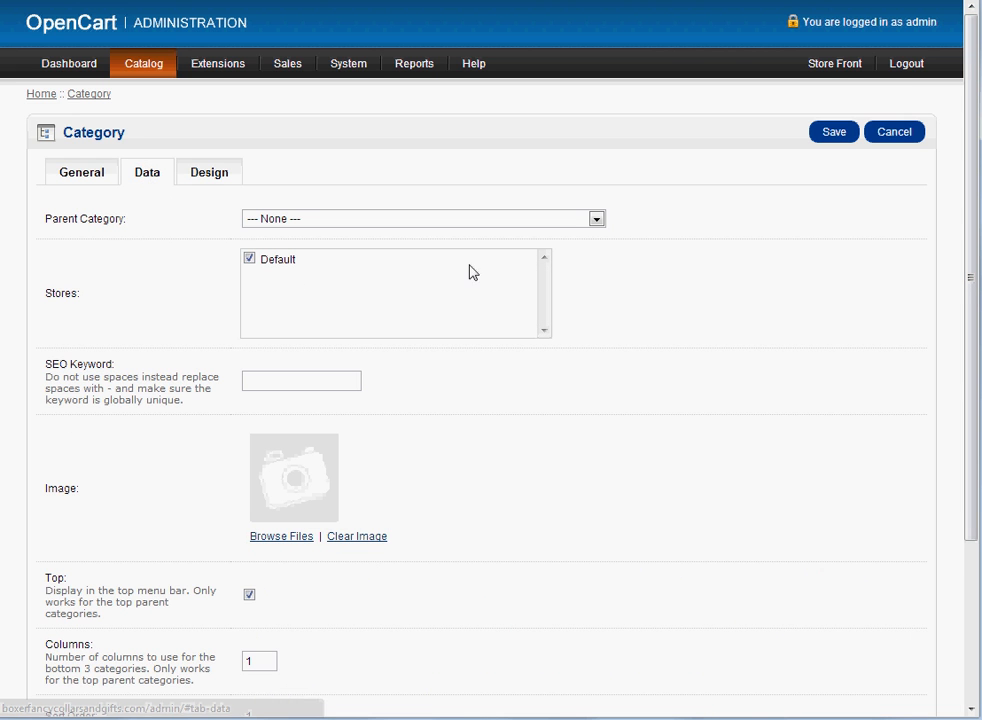
{"action": "left_click", "coordinate": [301, 381]}
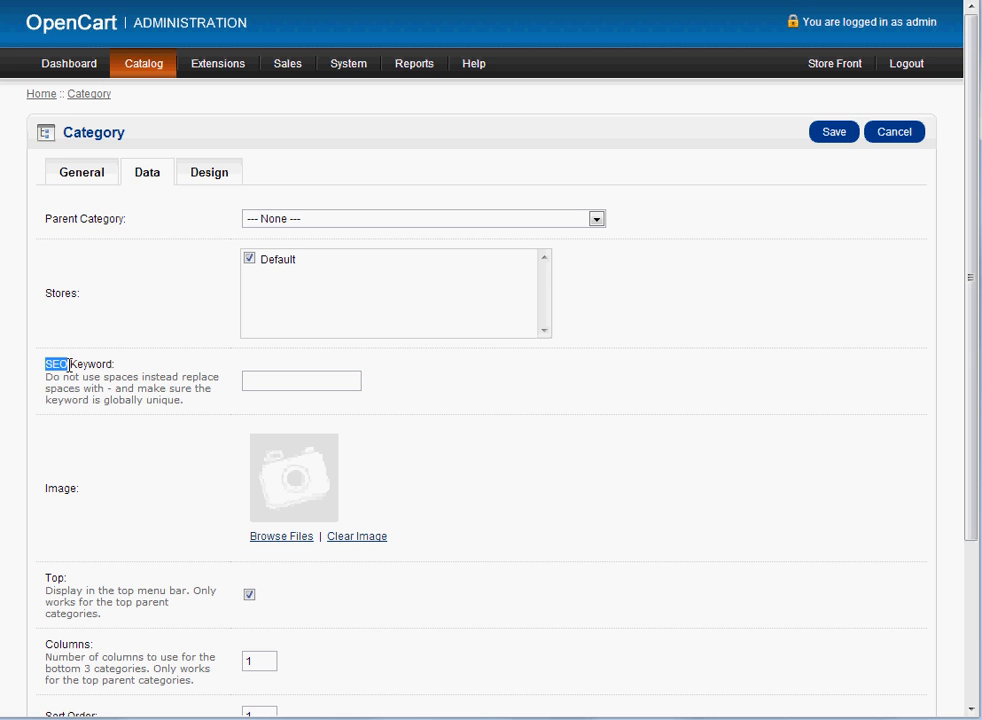
{"action": "left_click", "coordinate": [301, 380]}
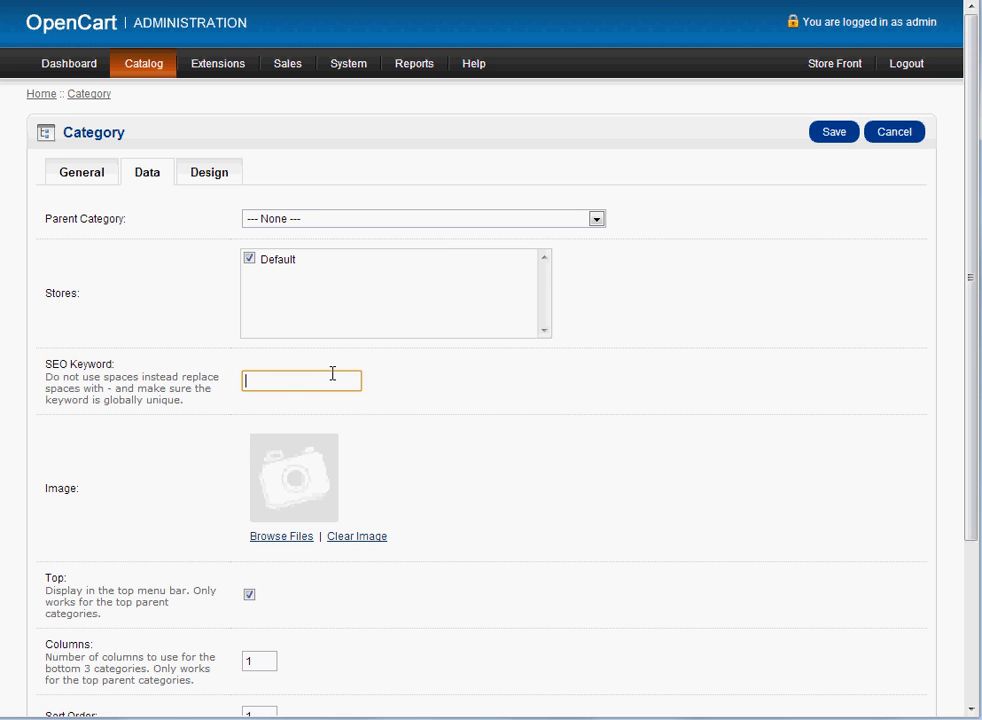
{"action": "left_click", "coordinate": [301, 380]}
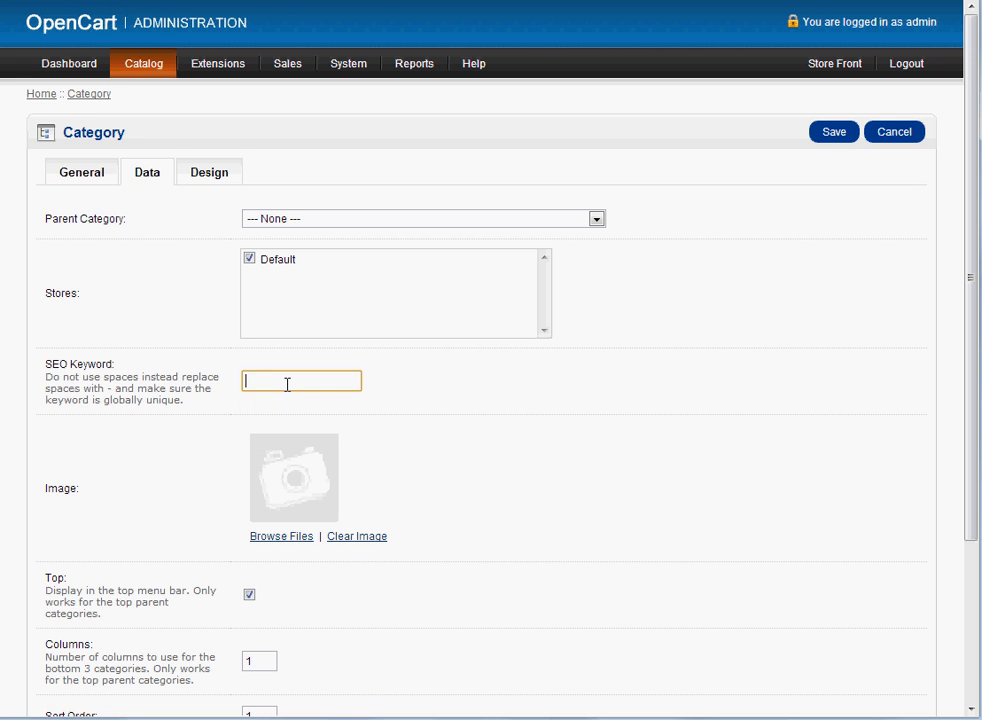
{"action": "left_click", "coordinate": [81, 172]}
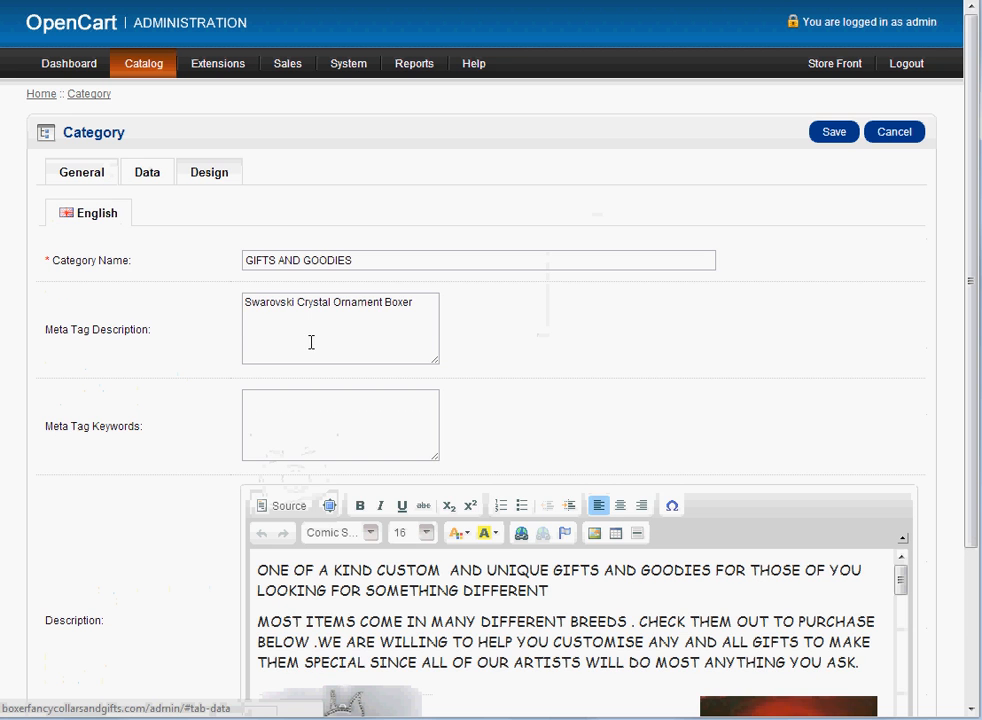
{"action": "left_click", "coordinate": [147, 172]}
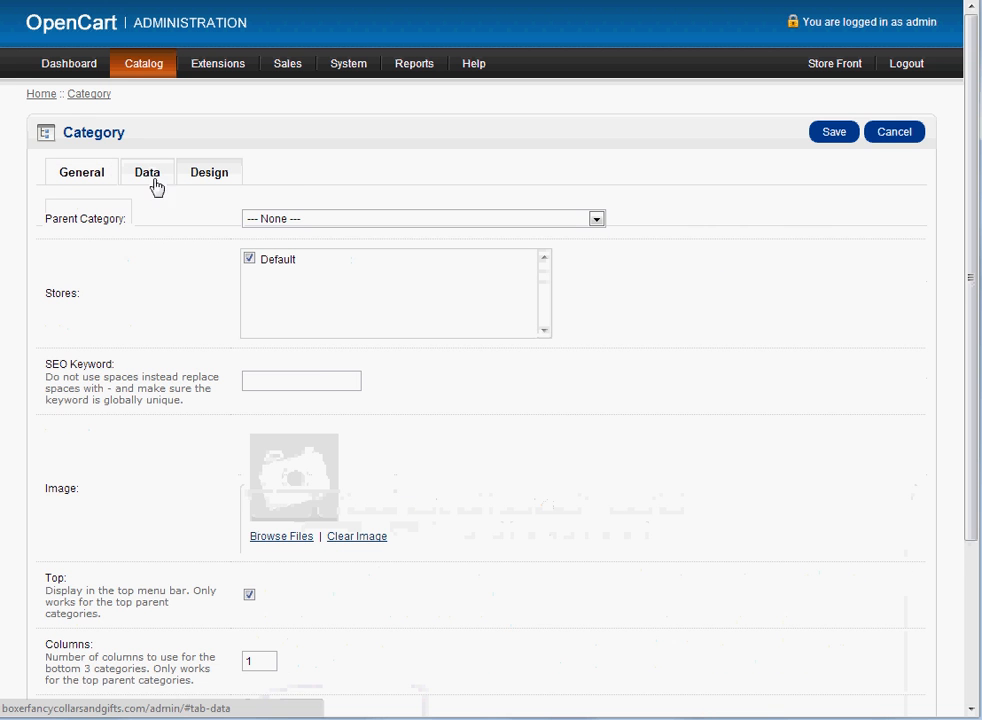
{"action": "left_click", "coordinate": [301, 381]}
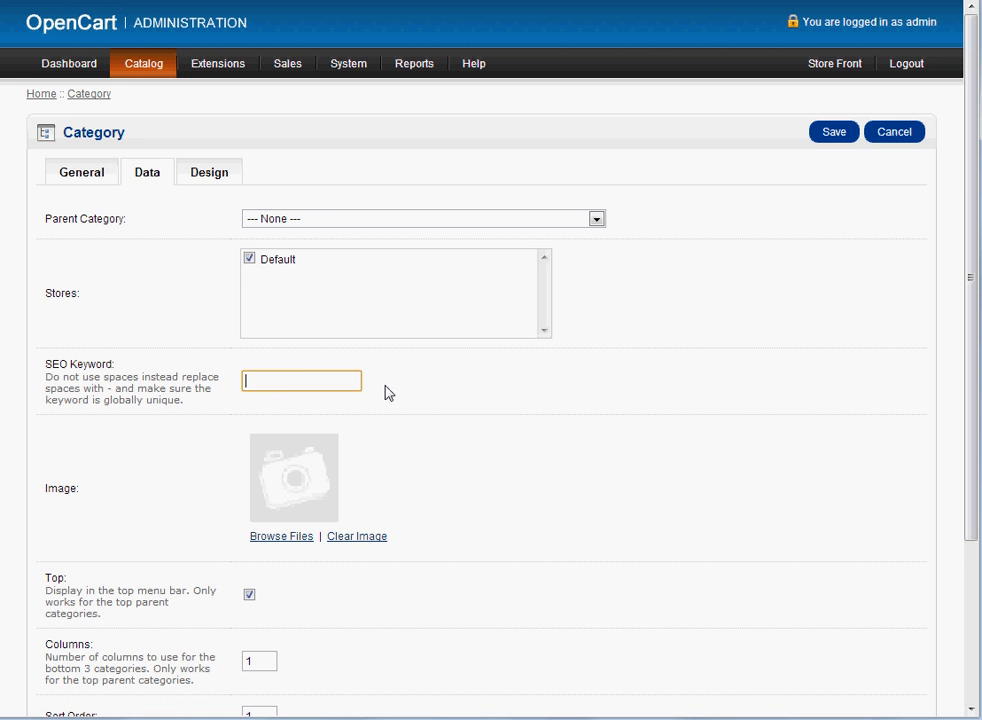
{"action": "scroll", "scroll_direction": "down", "scroll_amount": 3}
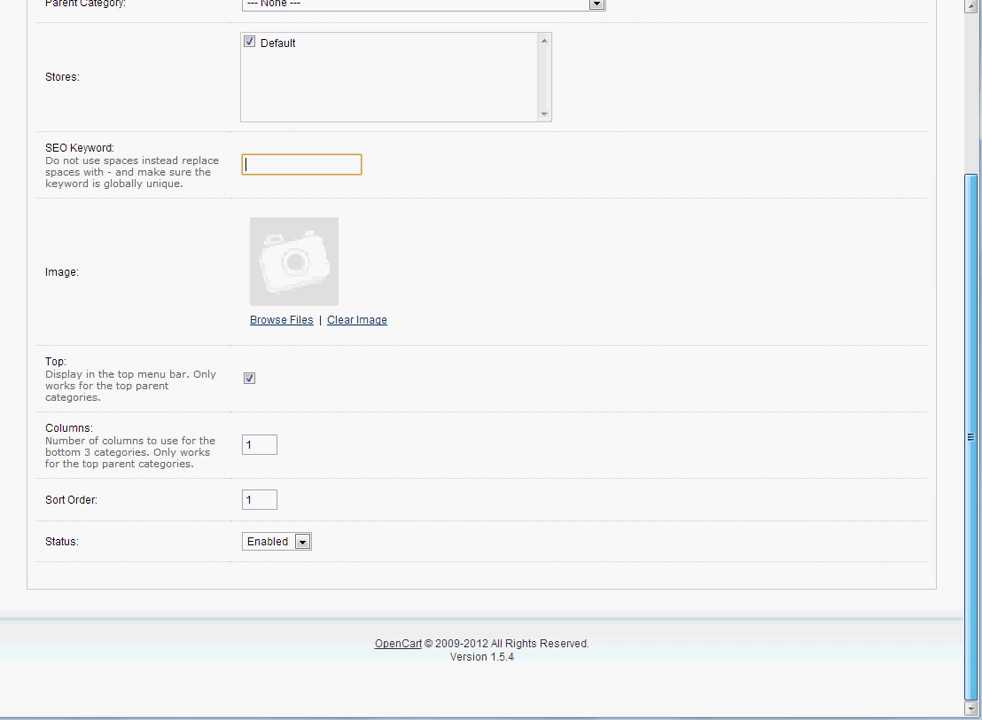
{"action": "scroll", "scroll_direction": "up", "scroll_amount": 3}
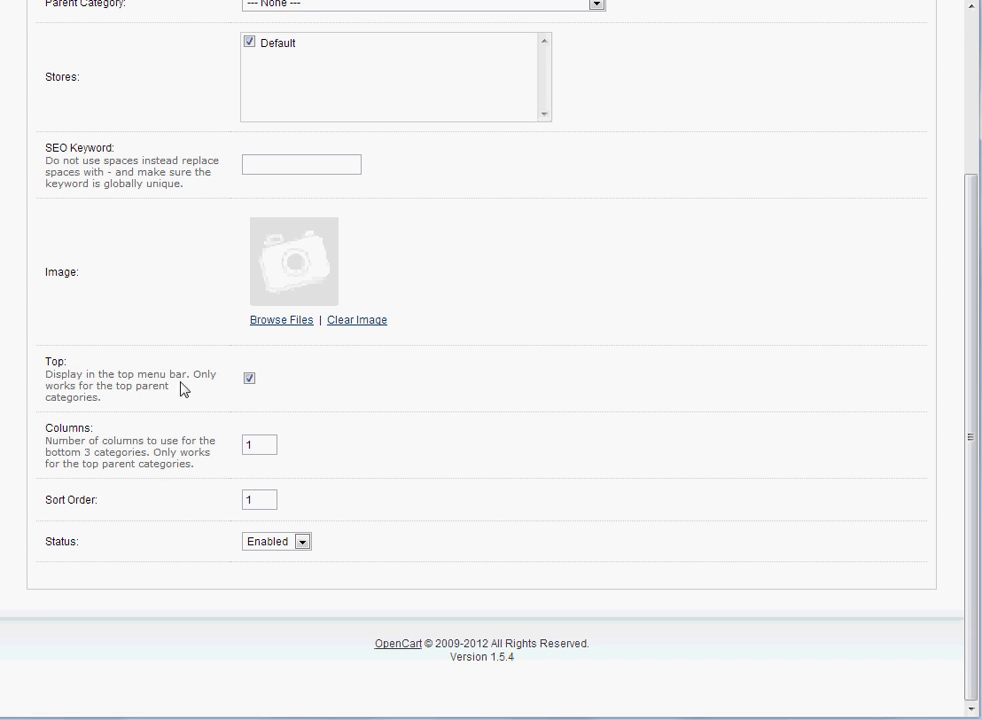
{"action": "scroll", "scroll_direction": "up", "scroll_amount": 3}
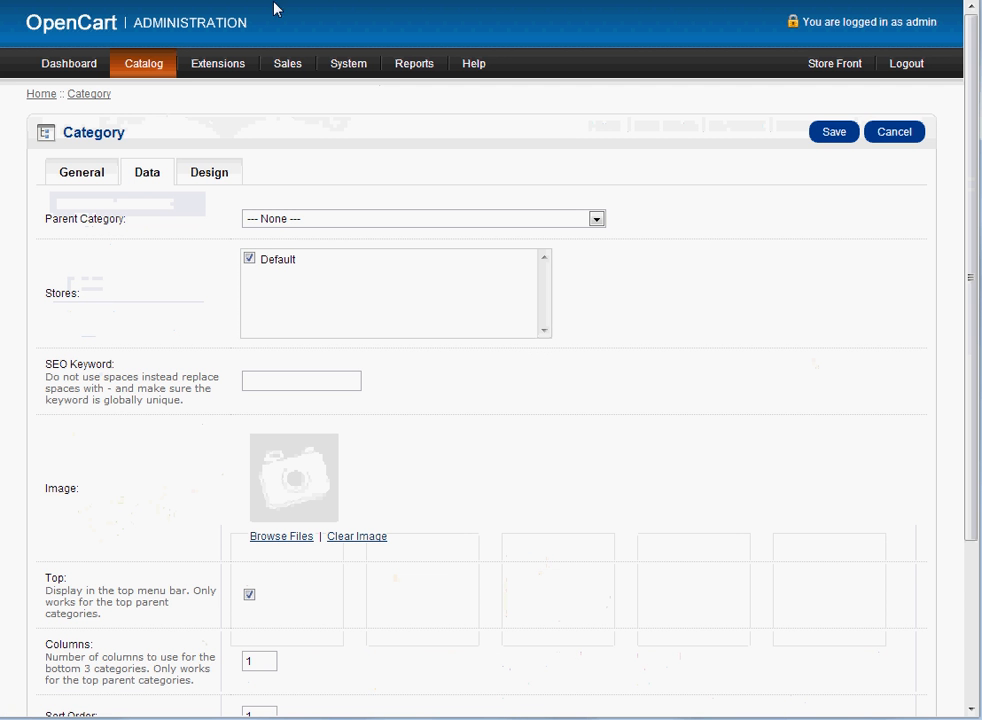
{"action": "mouse_move", "coordinate": [835, 81]}
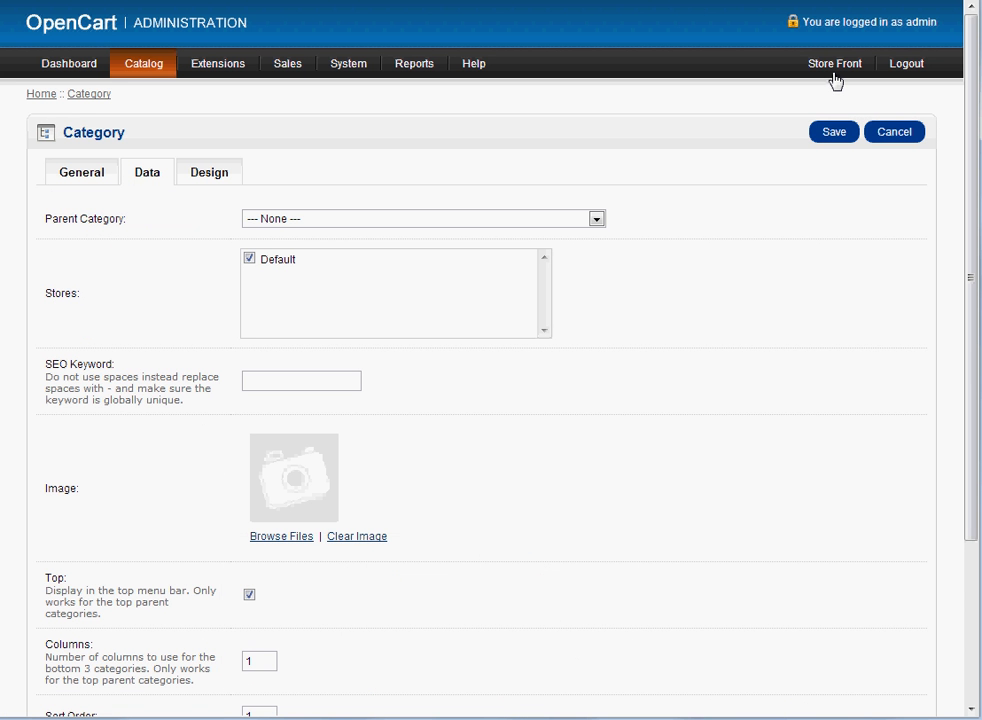
{"action": "left_click", "coordinate": [834, 63]}
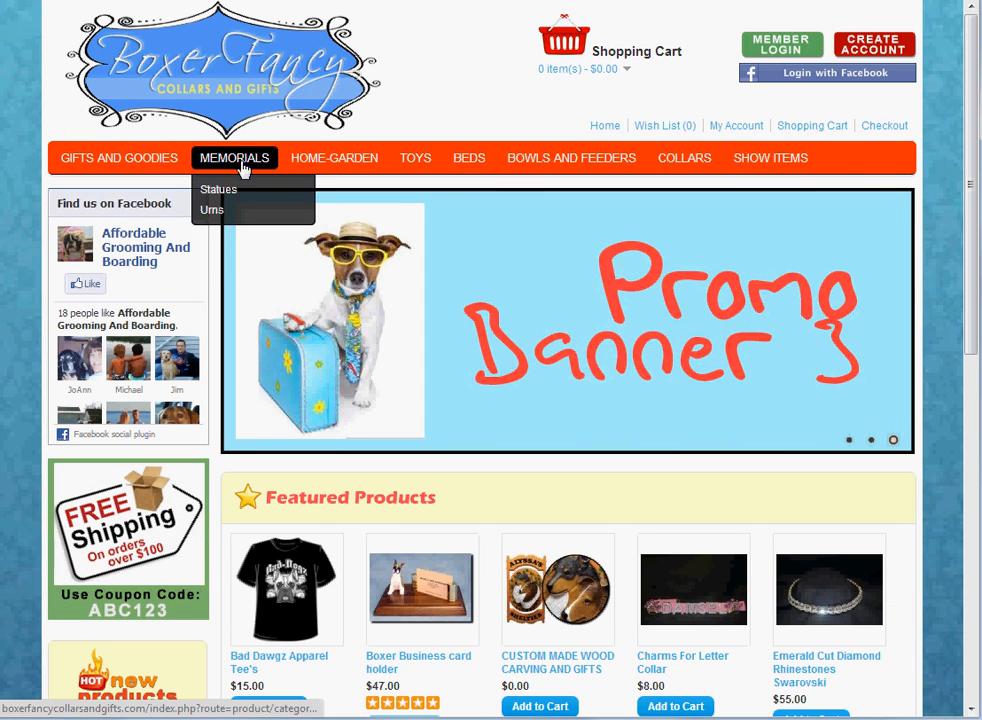
{"action": "mouse_move", "coordinate": [770, 157]}
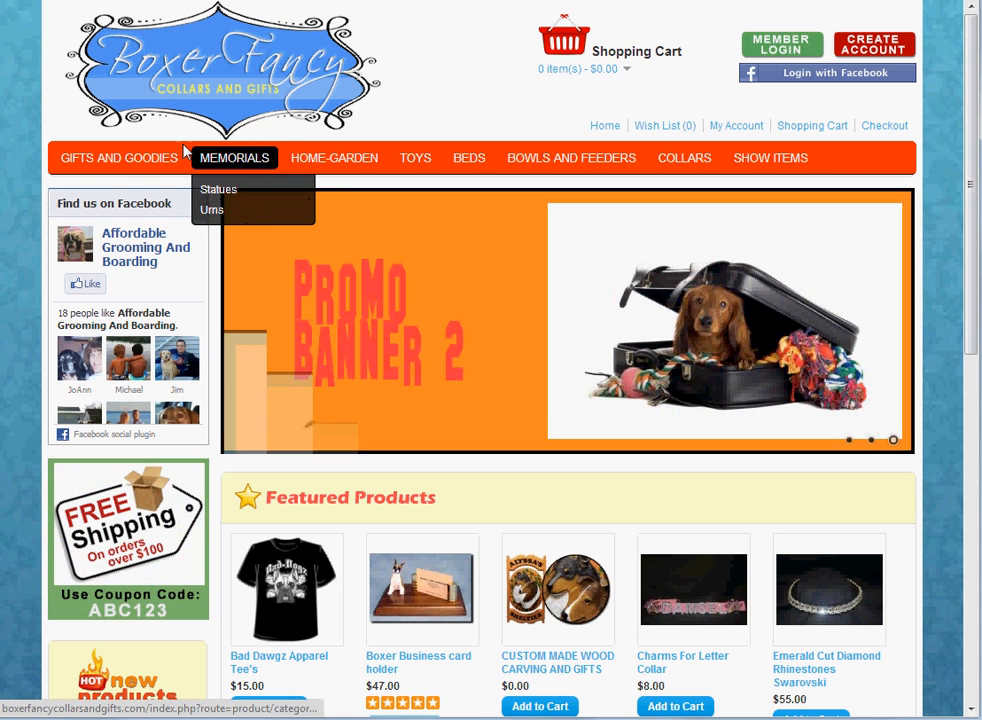
{"action": "mouse_move", "coordinate": [118, 158]}
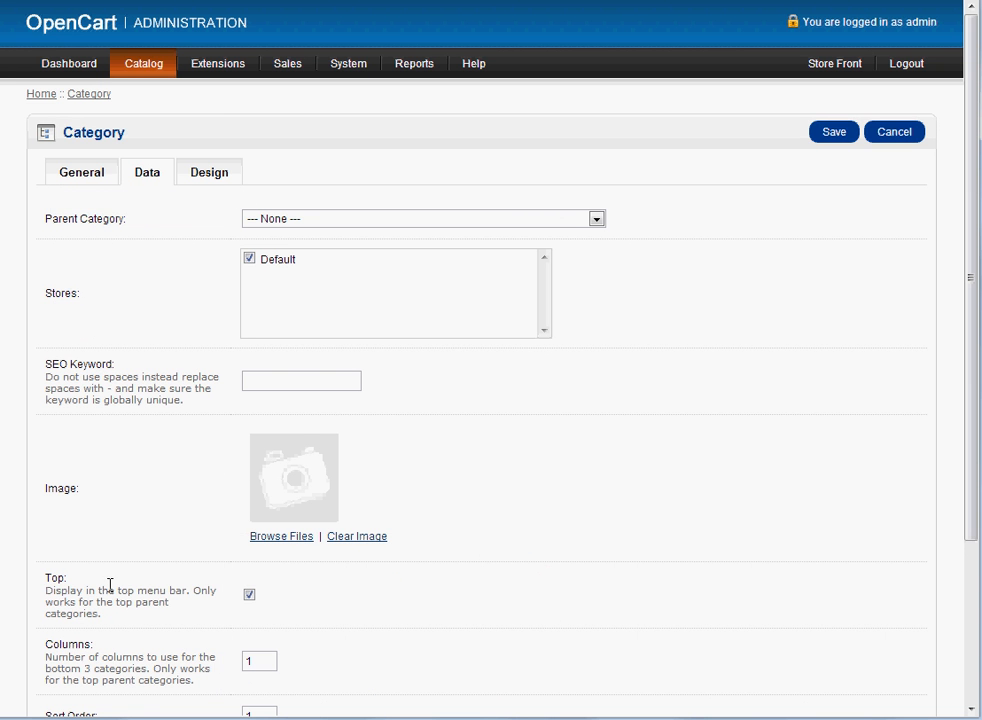
{"action": "mouse_move", "coordinate": [232, 610]}
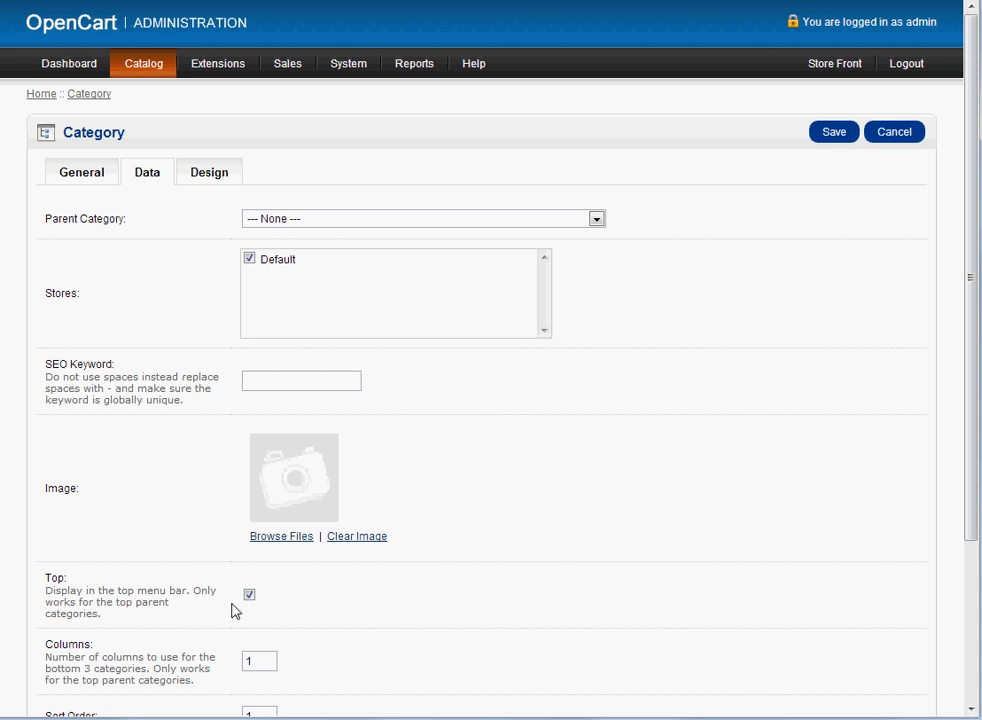
{"action": "mouse_move", "coordinate": [226, 209]}
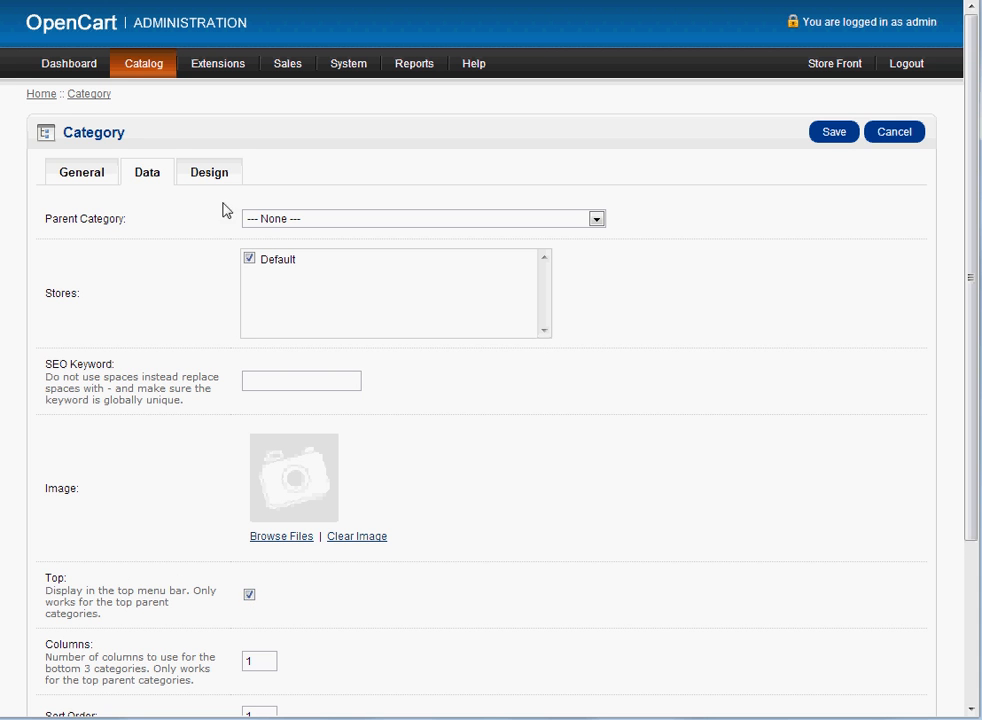
{"action": "left_click", "coordinate": [81, 171]}
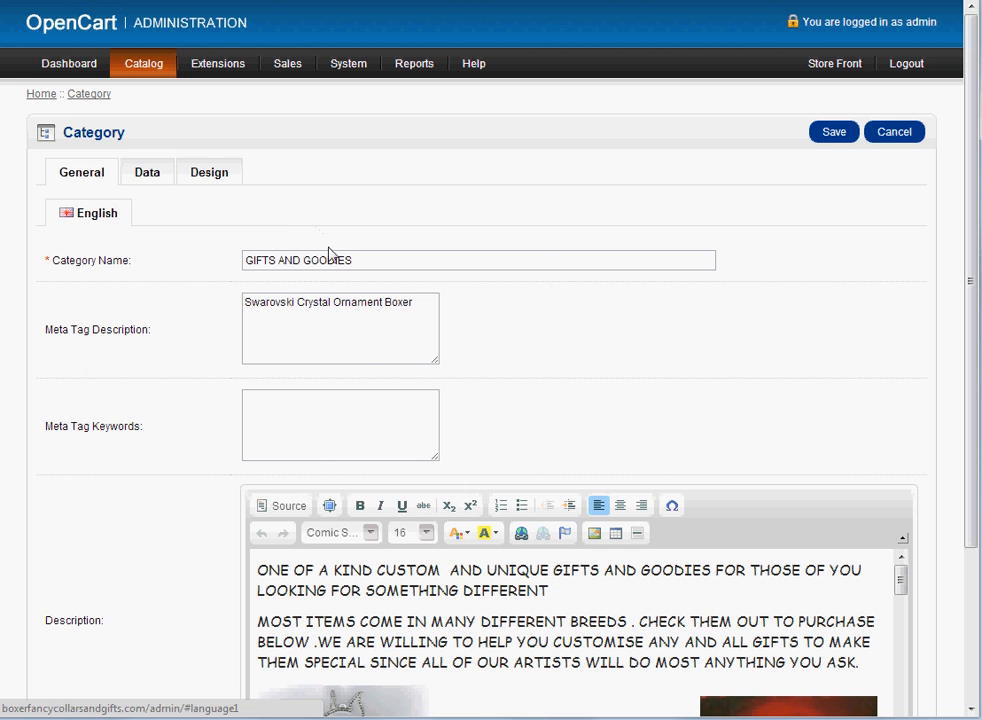
{"action": "left_click", "coordinate": [147, 171]}
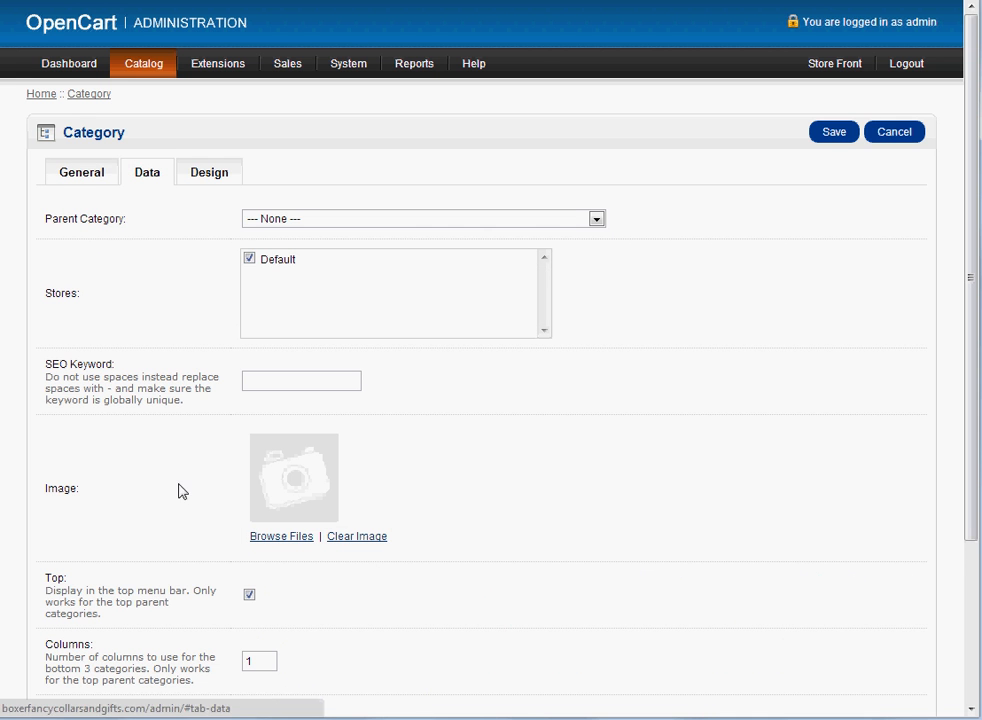
{"action": "left_click", "coordinate": [143, 63]}
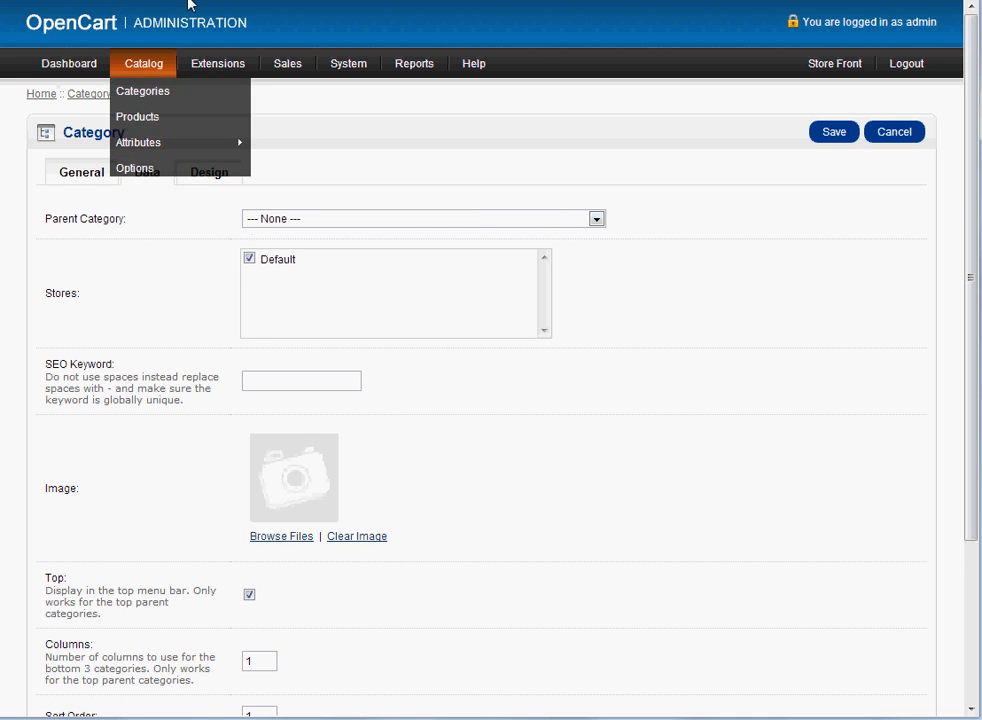
{"action": "left_click", "coordinate": [834, 63]}
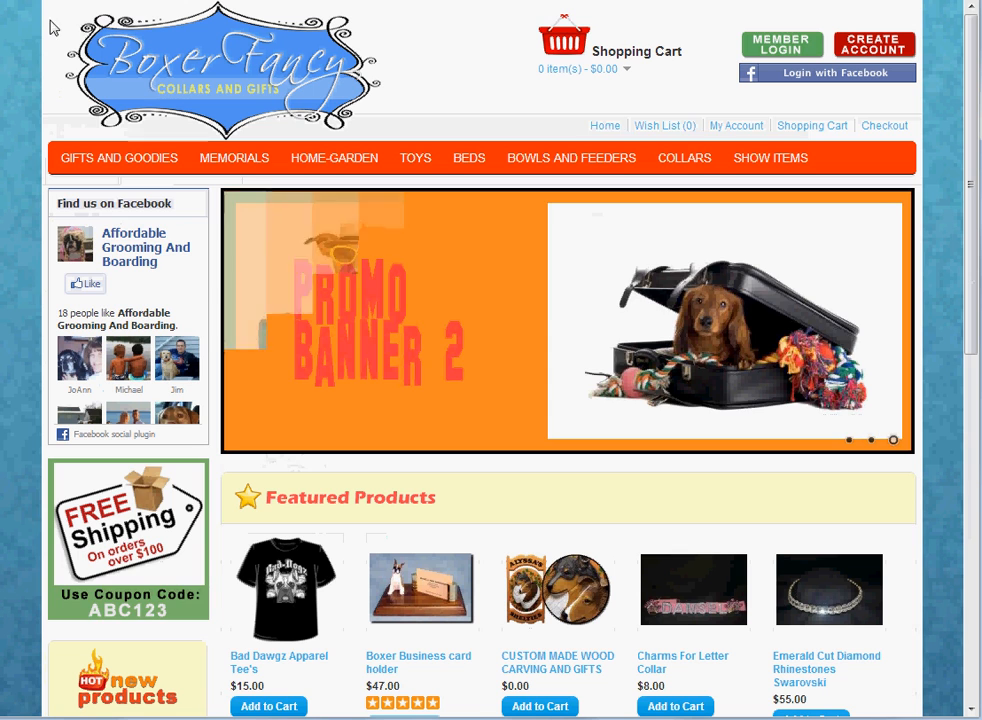
{"action": "left_click", "coordinate": [118, 157]}
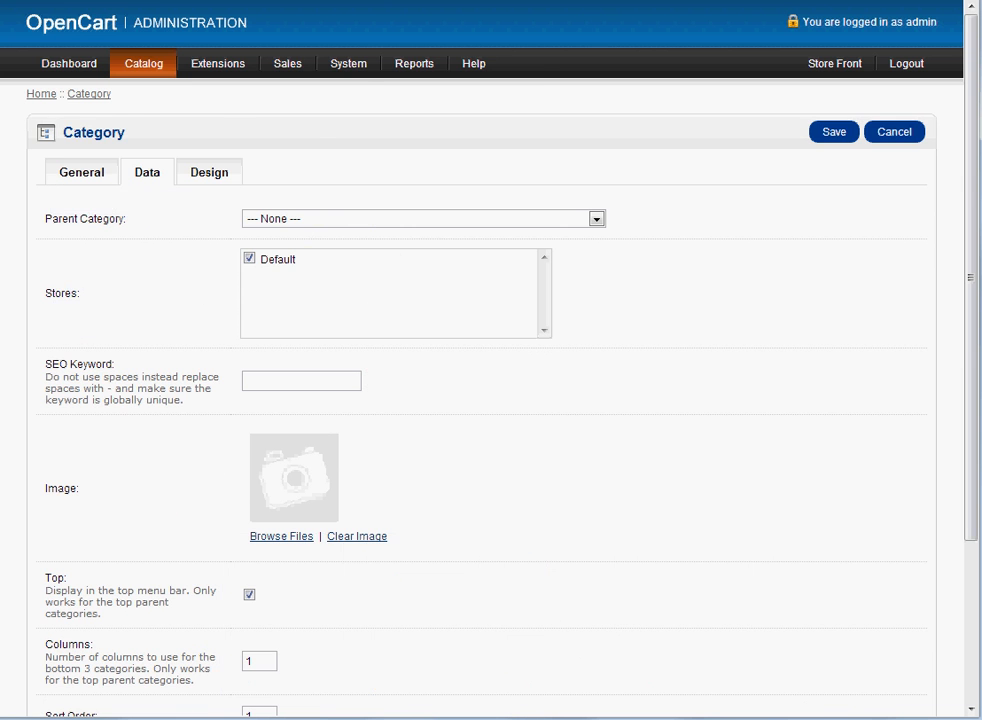
{"action": "left_click", "coordinate": [834, 63]}
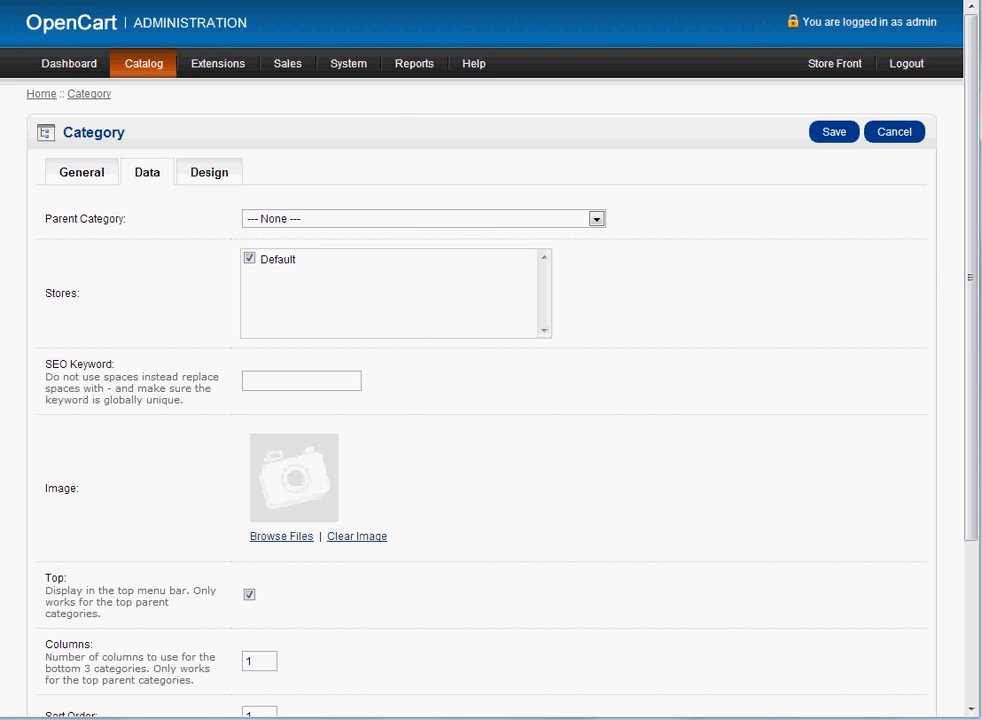
{"action": "left_click", "coordinate": [834, 63]}
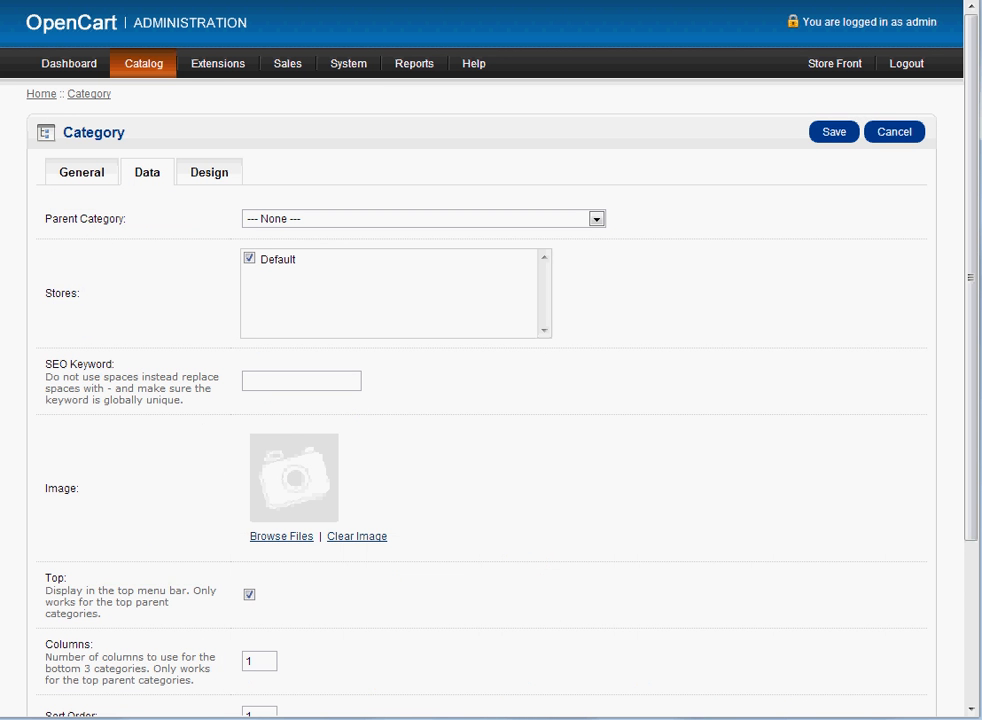
{"action": "left_click", "coordinate": [834, 63]}
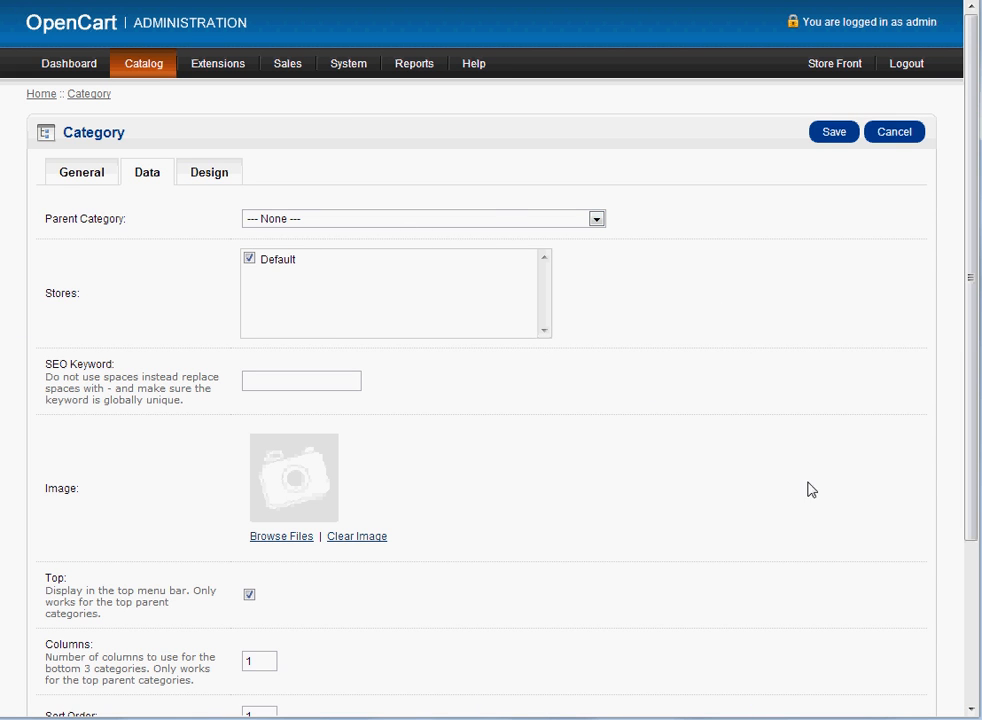
{"action": "mouse_move", "coordinate": [203, 158]}
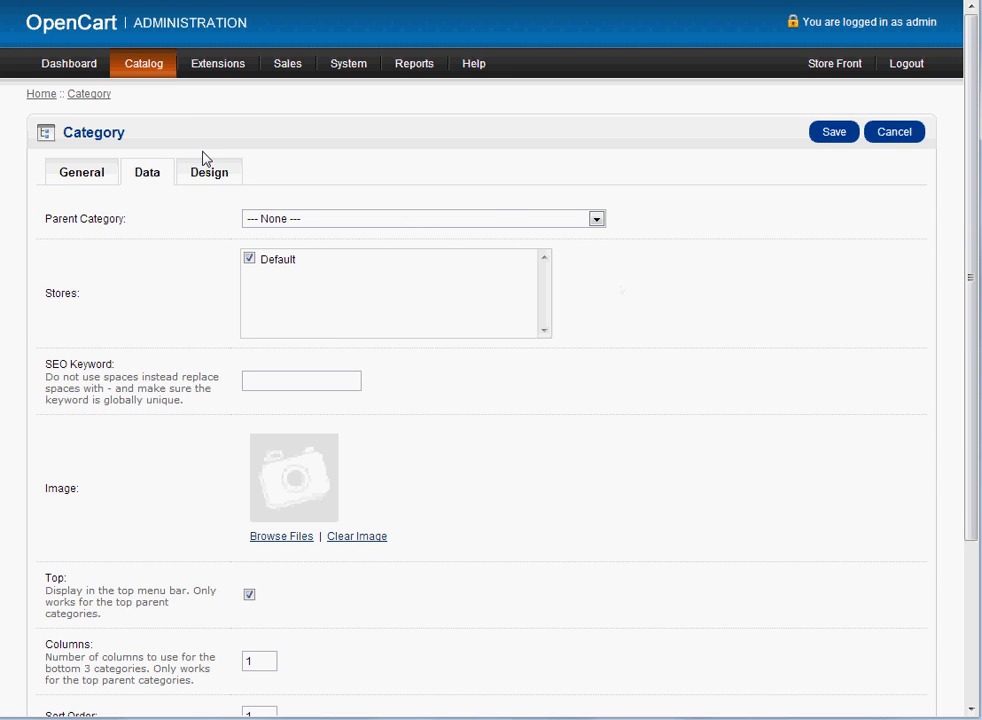
- Check the empty Design layout override, then return to GIFTS AND GOODIES General details
{"action": "left_click", "coordinate": [209, 171]}
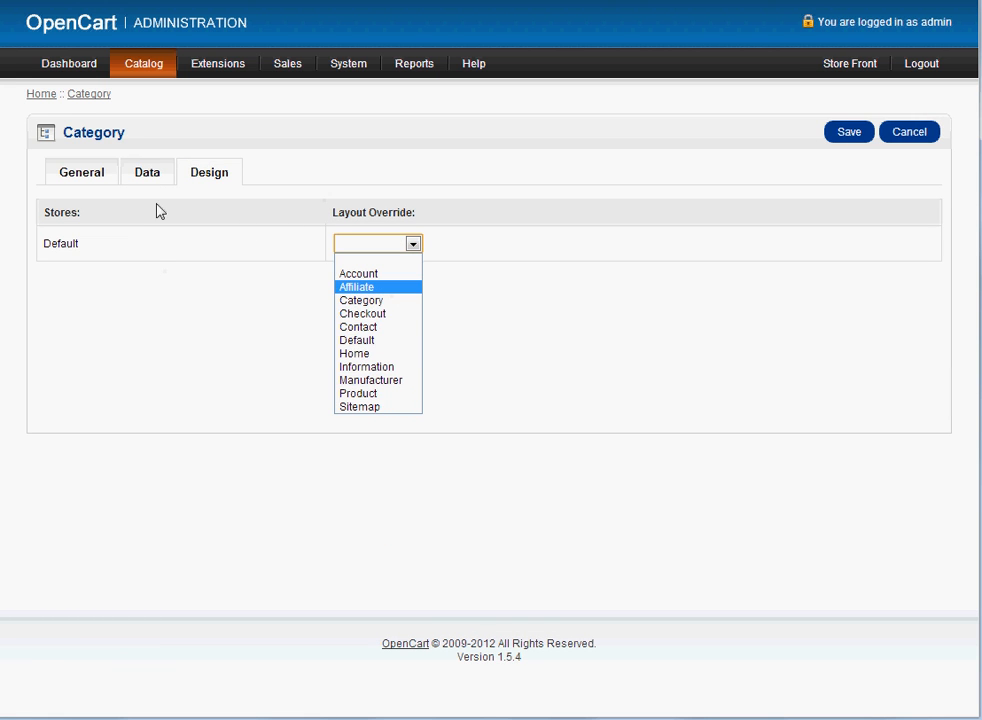
{"action": "mouse_move", "coordinate": [392, 279]}
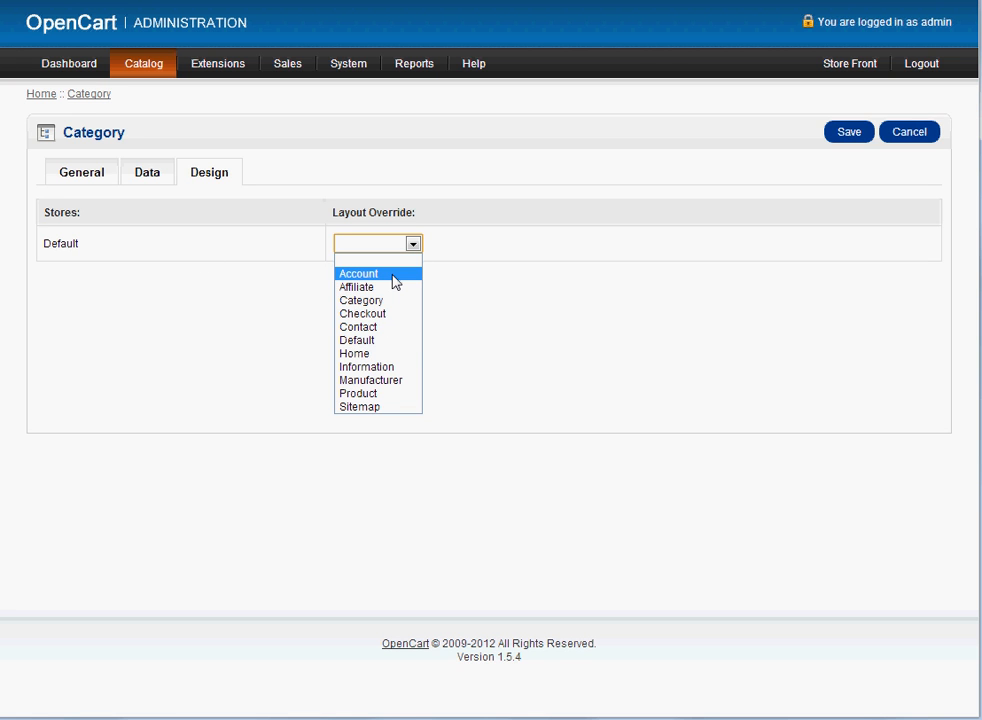
{"action": "mouse_move", "coordinate": [398, 284]}
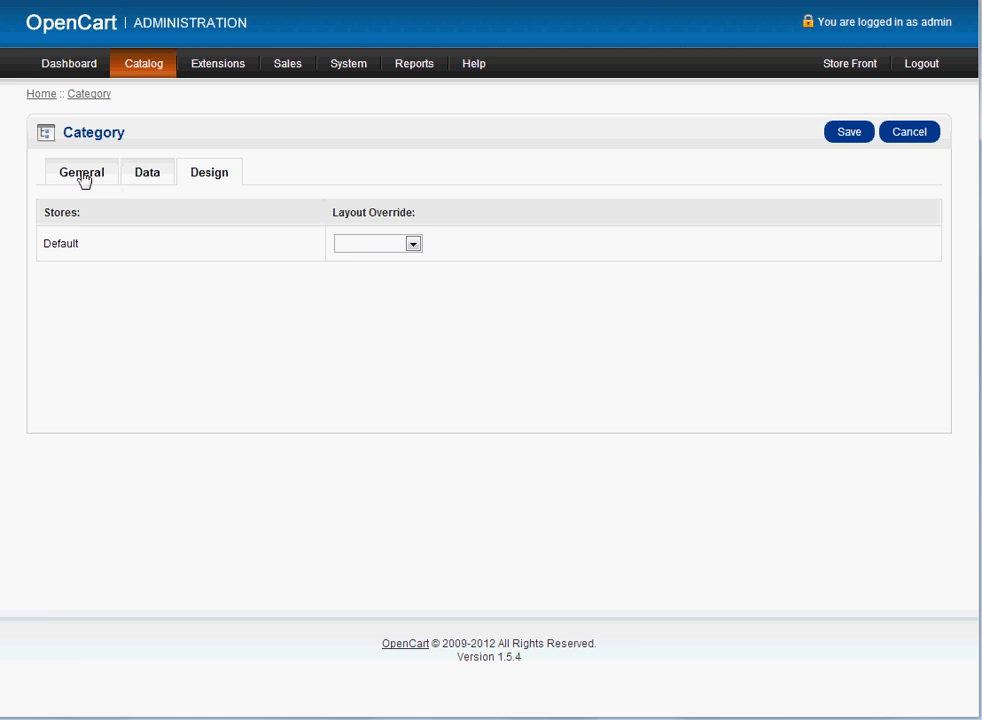
{"action": "left_click", "coordinate": [81, 172]}
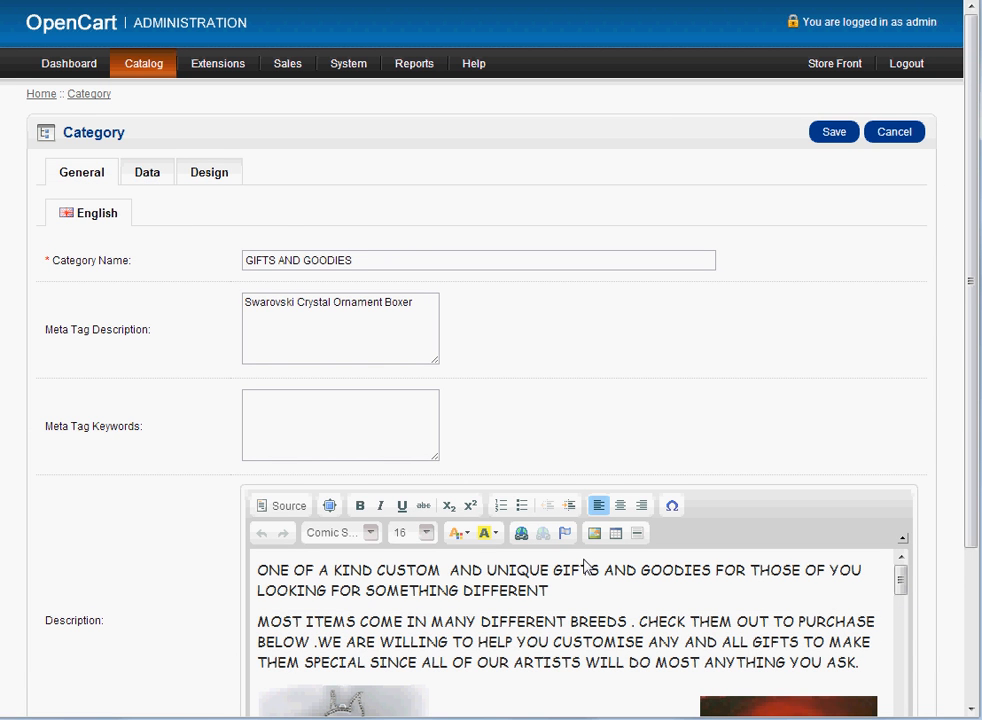
{"action": "mouse_move", "coordinate": [147, 172]}
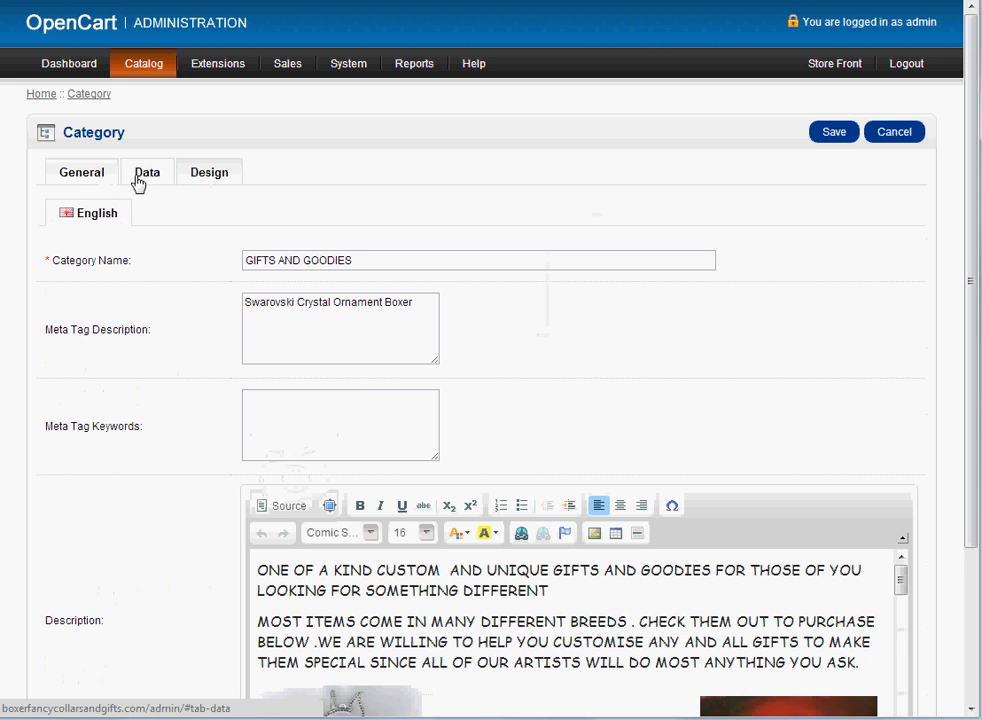
{"action": "mouse_move", "coordinate": [186, 178]}
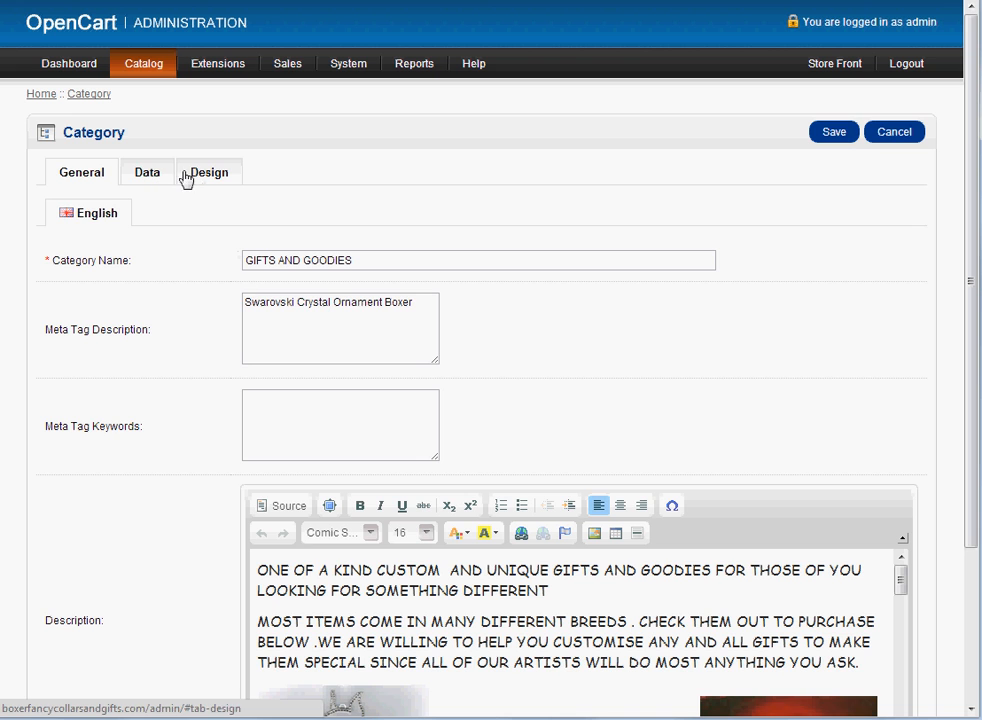
{"action": "mouse_move", "coordinate": [750, 494]}
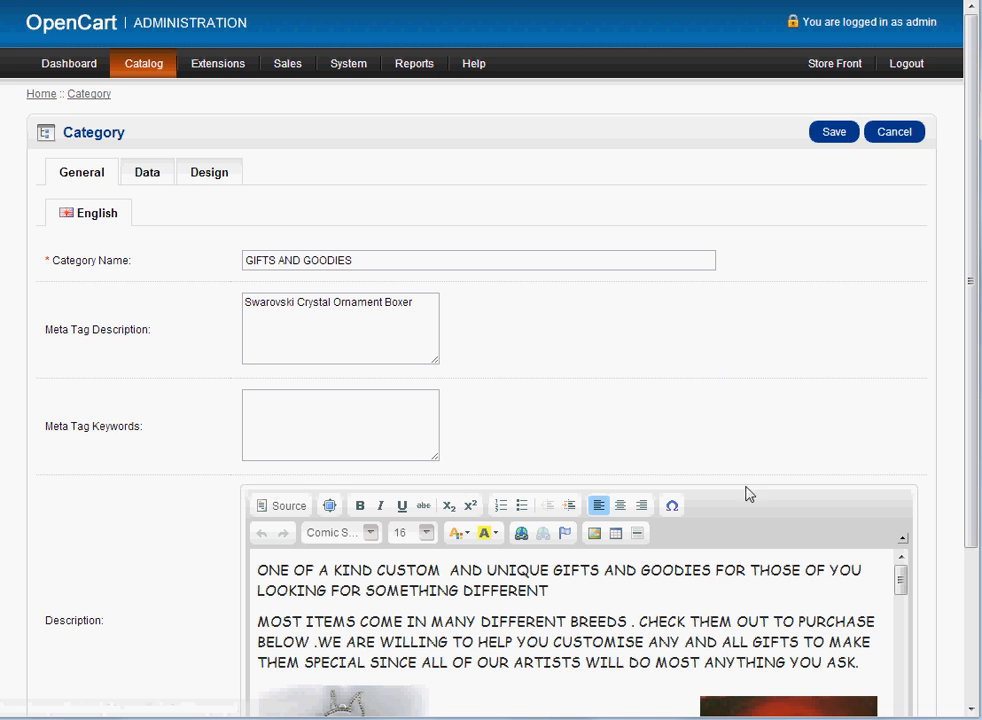
{"action": "mouse_move", "coordinate": [893, 131]}
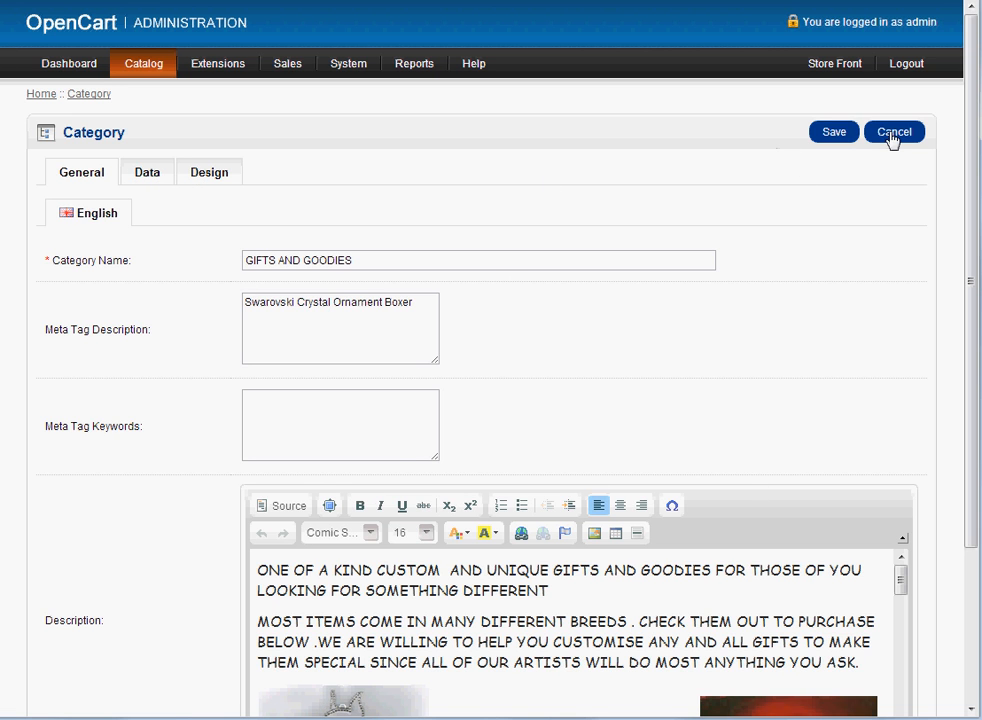
- Cancel the GIFTS AND GOODIES edit unsaved and return to the Category list
{"action": "left_click", "coordinate": [892, 131]}
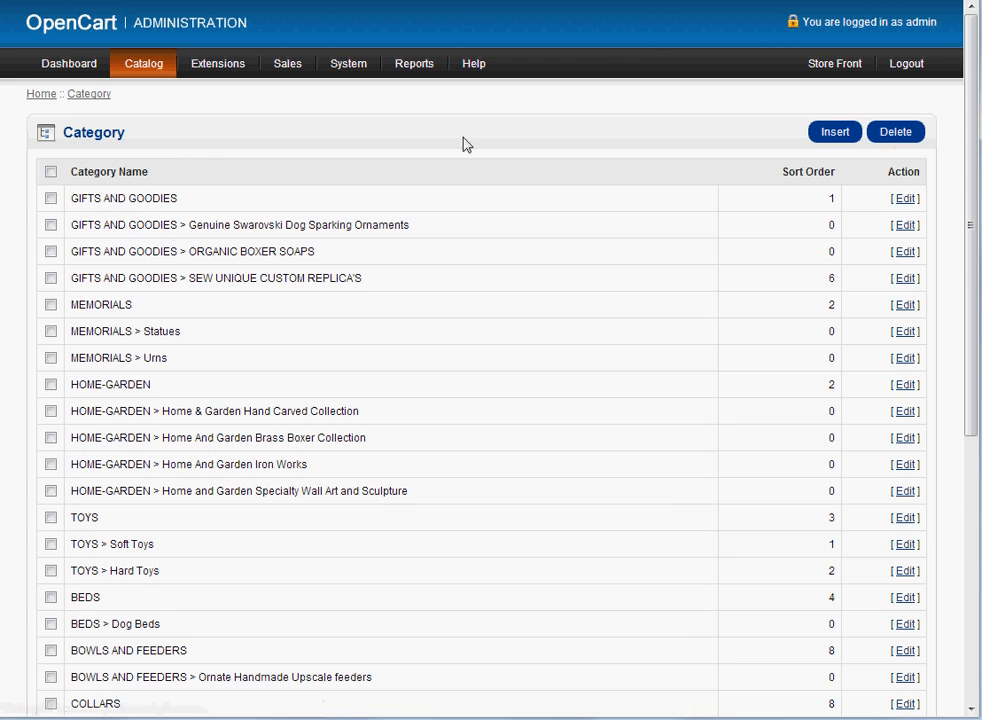
{"action": "mouse_move", "coordinate": [150, 217]}
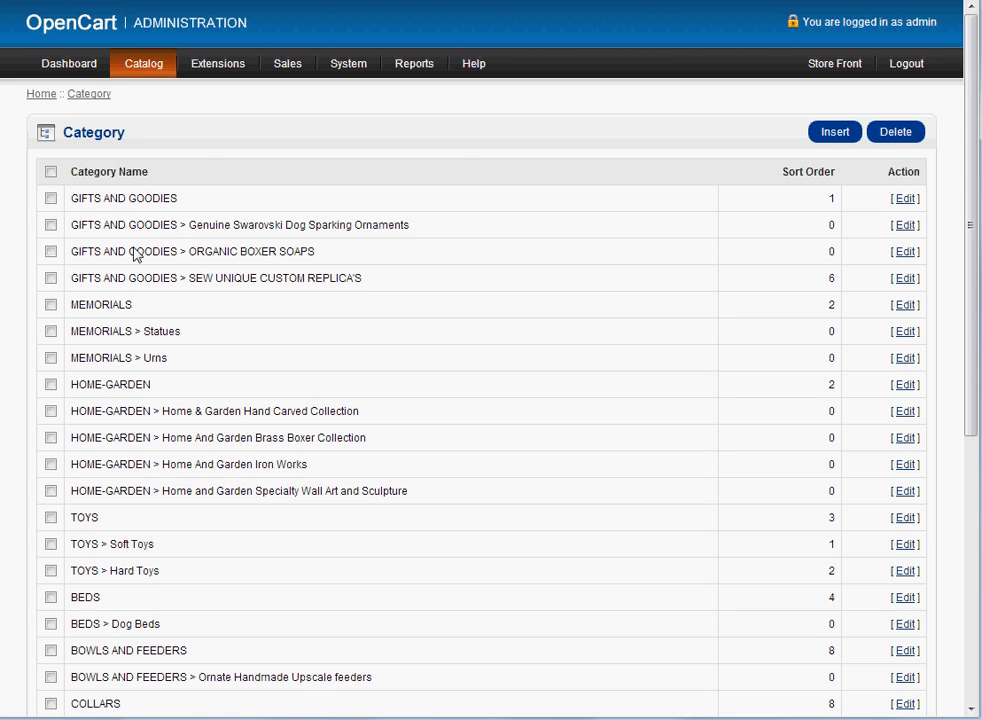
{"action": "mouse_move", "coordinate": [834, 131]}
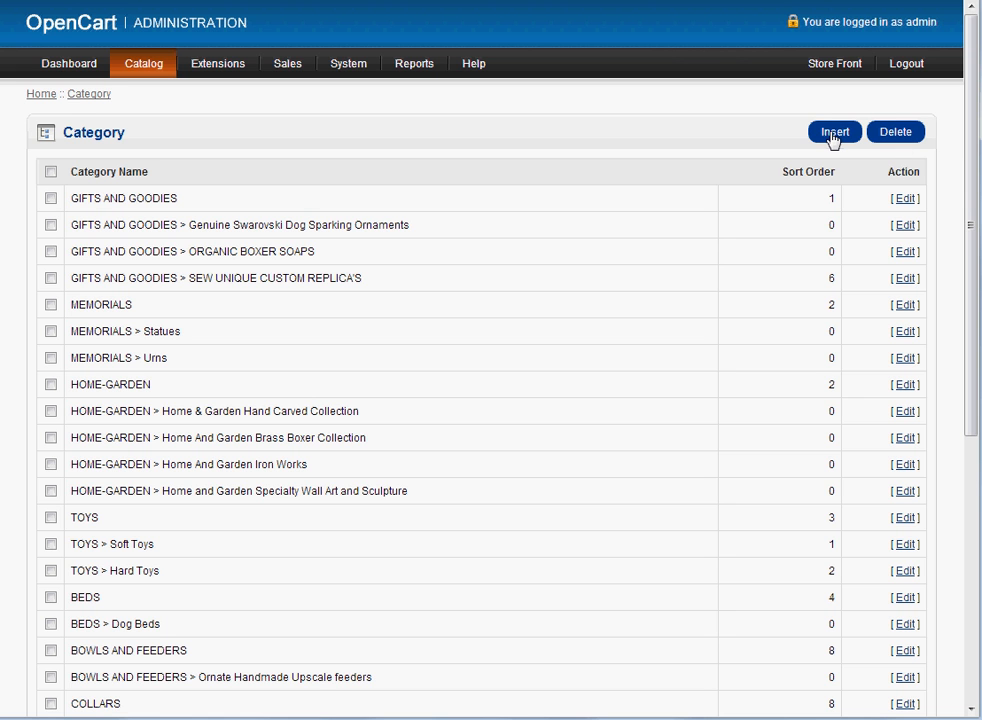
- Start a new category named 'Test Category'
{"action": "left_click", "coordinate": [833, 131]}
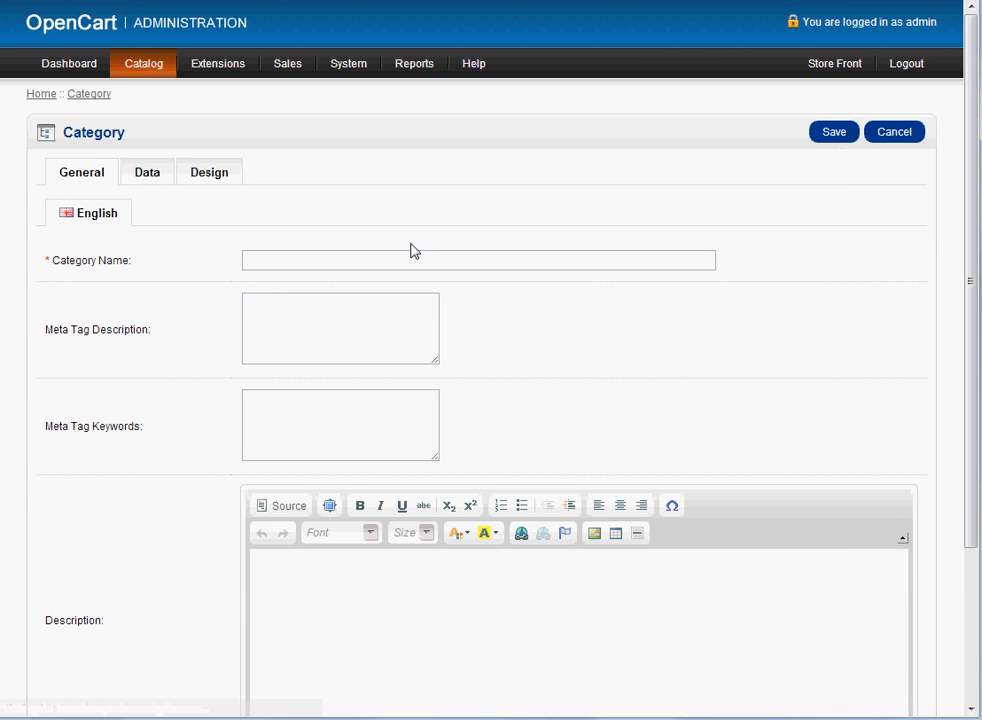
{"action": "mouse_move", "coordinate": [318, 256]}
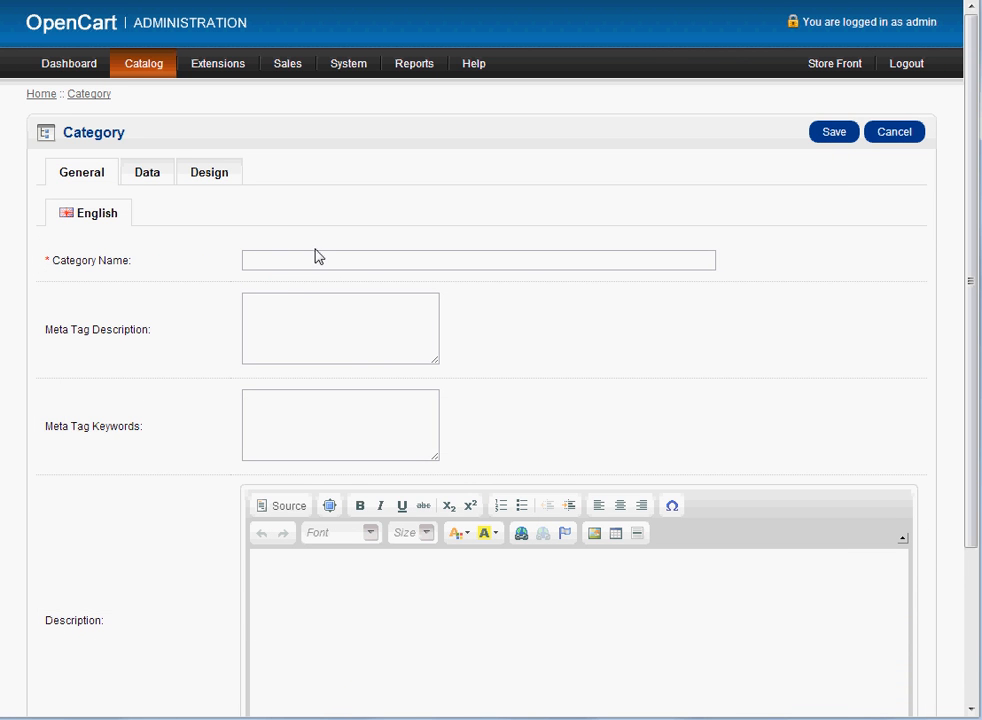
{"action": "left_click", "coordinate": [478, 260]}
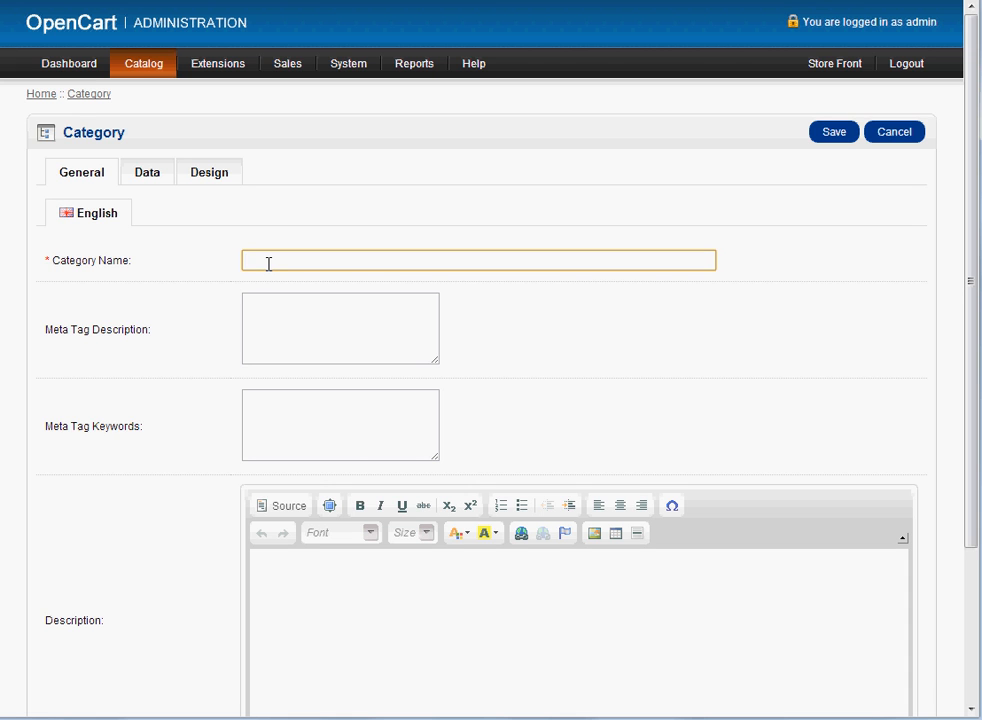
{"action": "type", "text": "Test Category"}
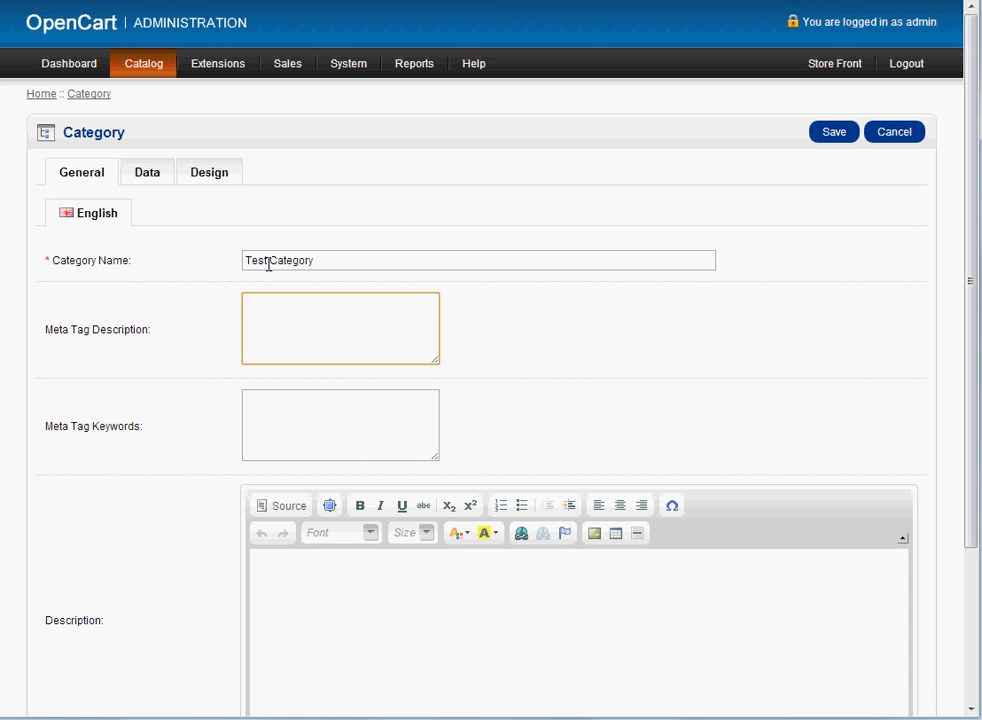
{"action": "type", "text": "T"}
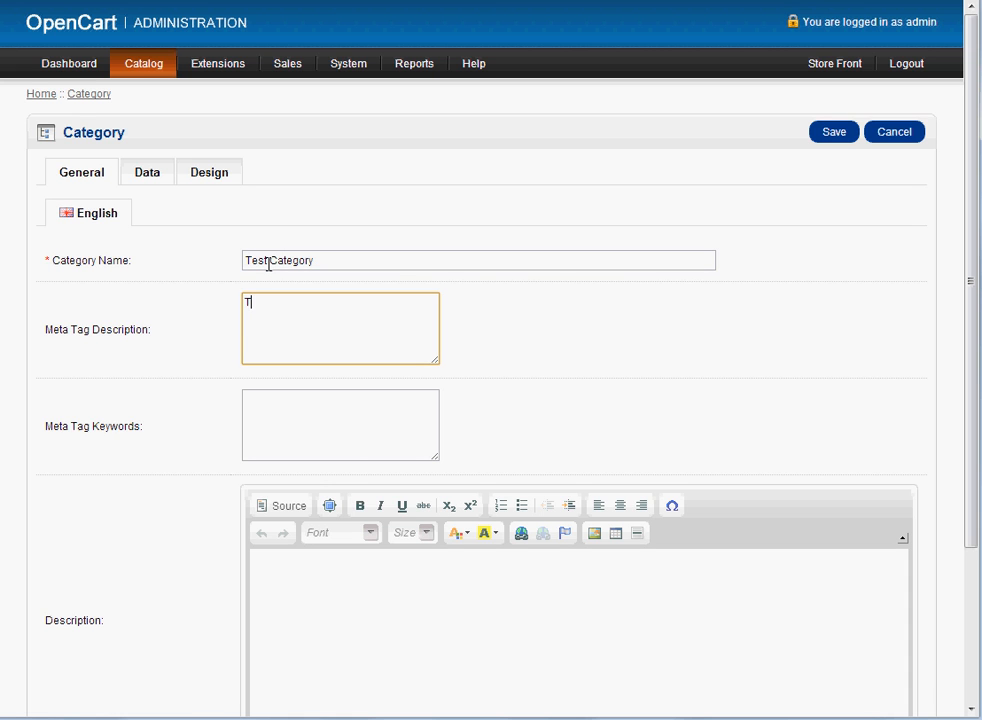
- Enter meta description 'This is my description' and keywords 'test category, best test category, beautiful'
{"action": "type", "text": "This i"}
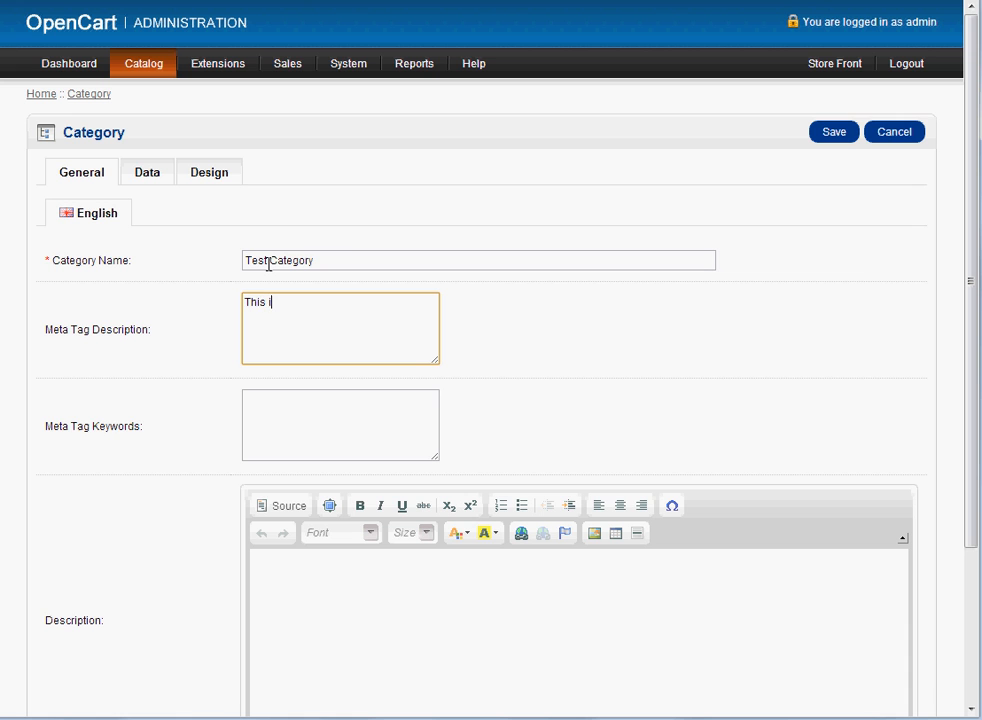
{"action": "type", "text": "s my descri"}
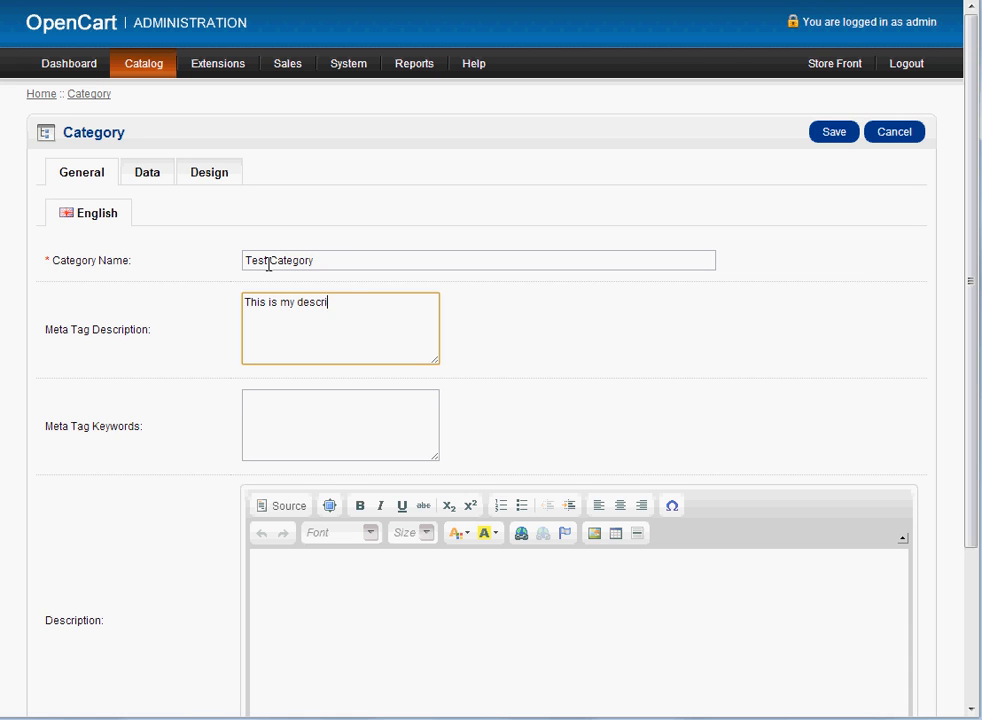
{"action": "left_click", "coordinate": [340, 424]}
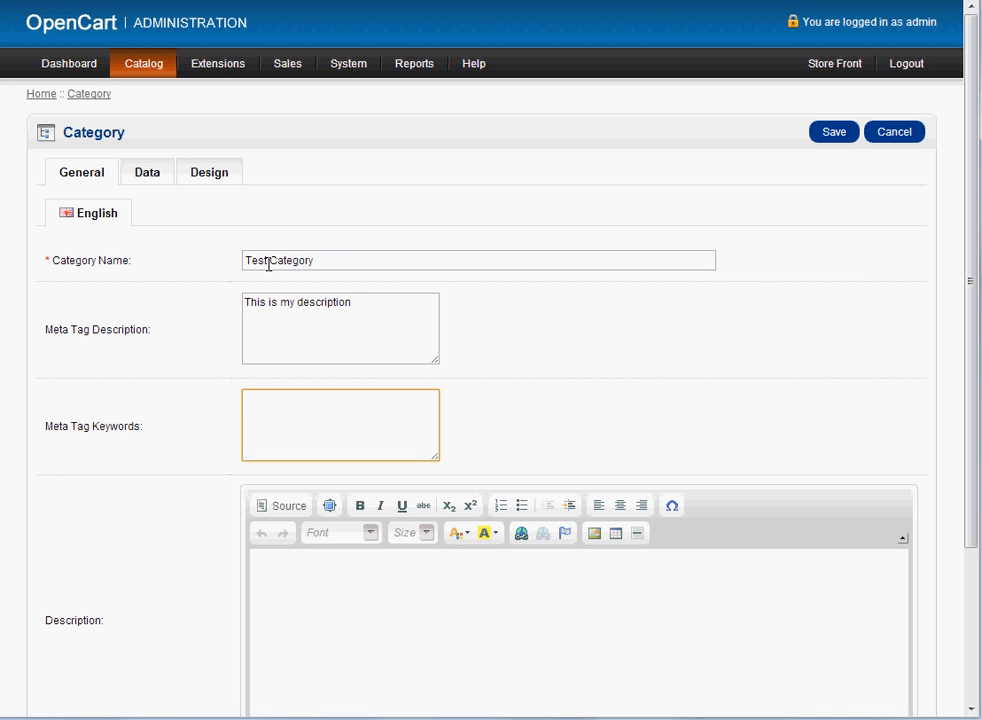
{"action": "type", "text": "test categor"}
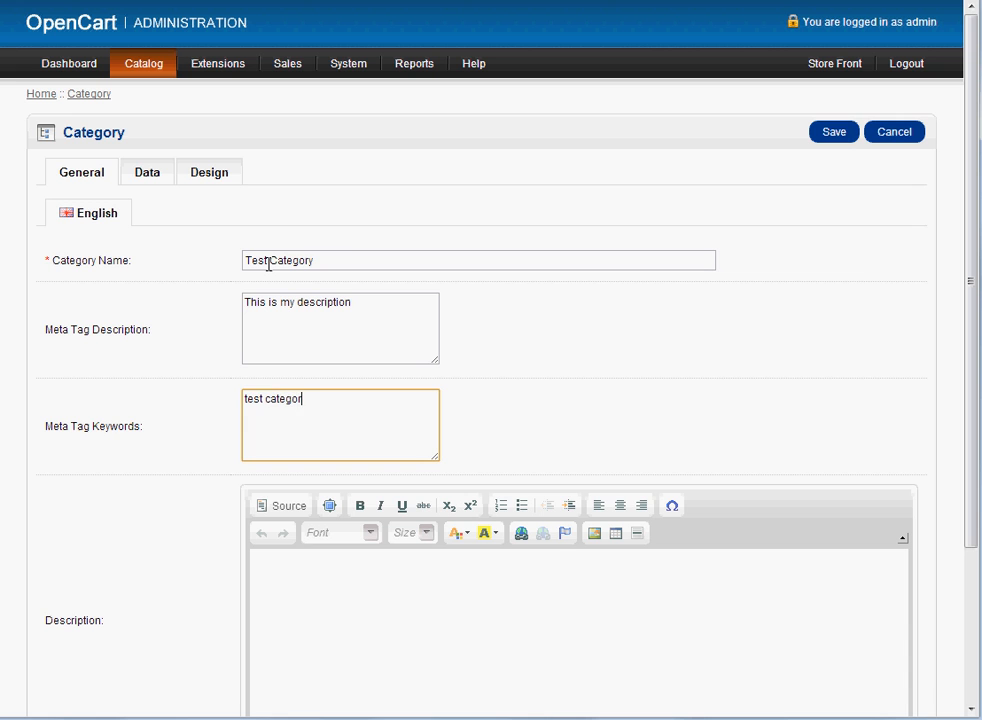
{"action": "type", "text": "y, bew"}
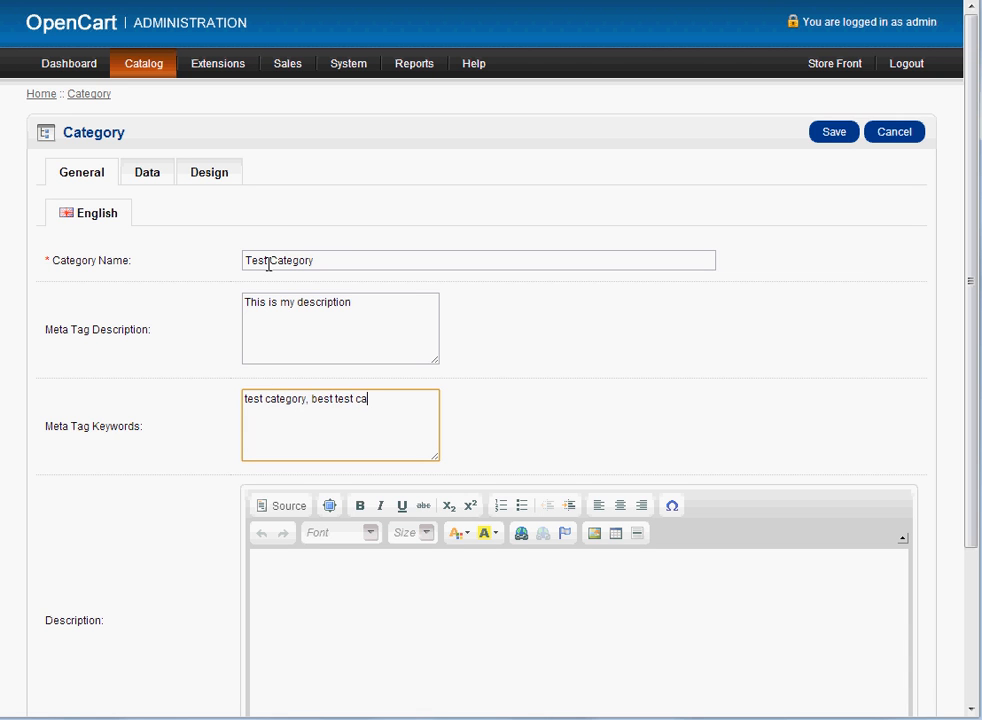
{"action": "type", "text": "tegory, beauti"}
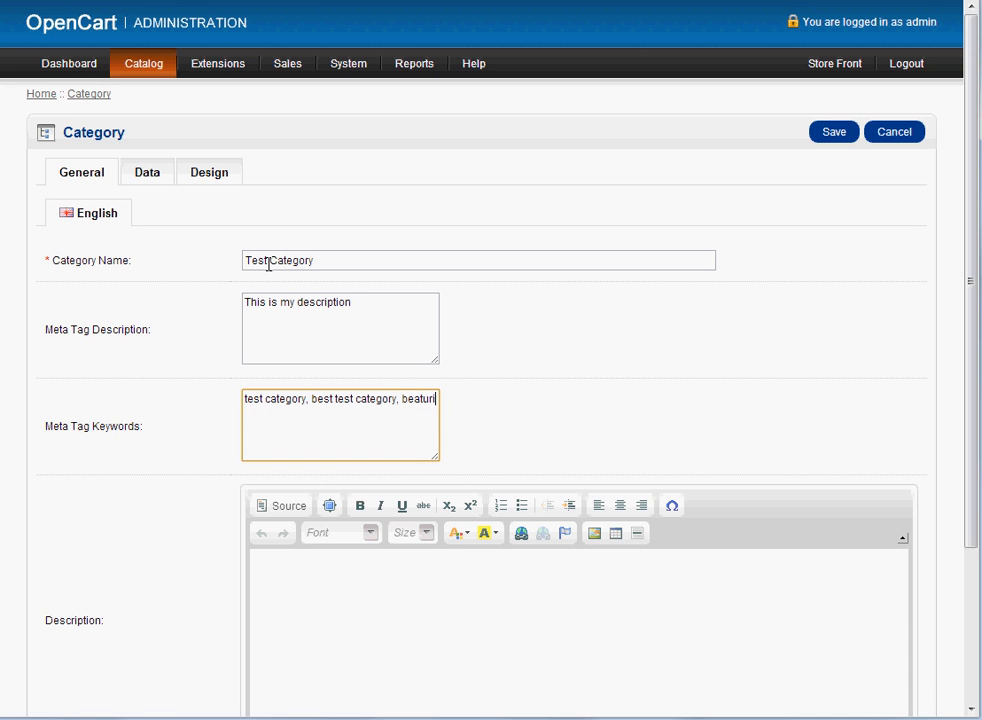
{"action": "key", "text": "BackSpace"}
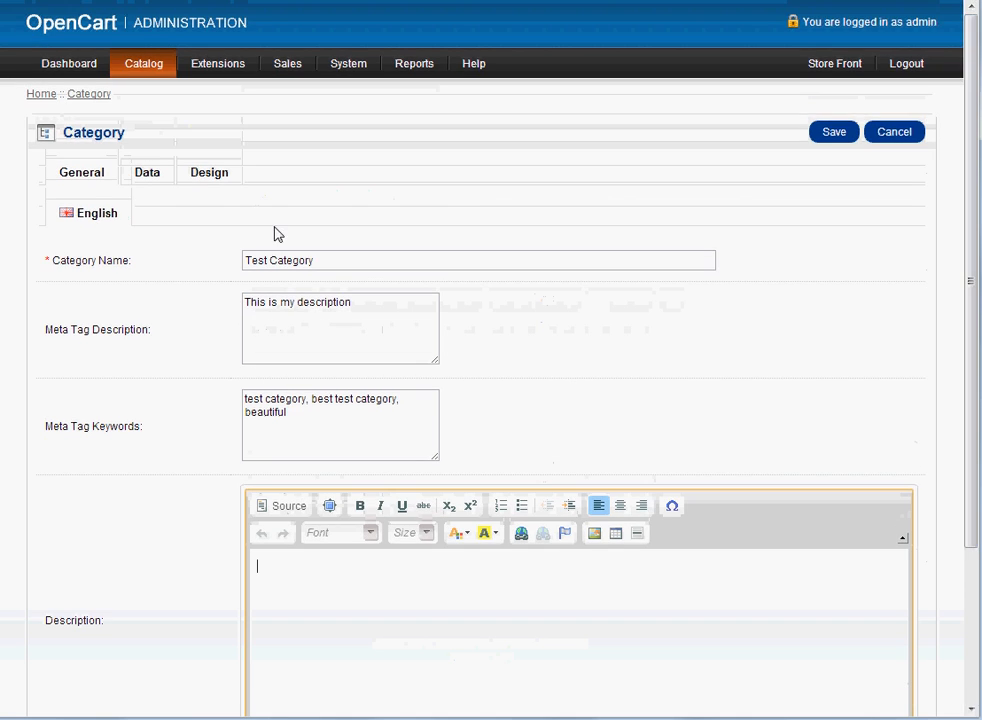
- On the Data tab, keep parent None and type then clear SEO keyword 'test category'
{"action": "left_click", "coordinate": [147, 172]}
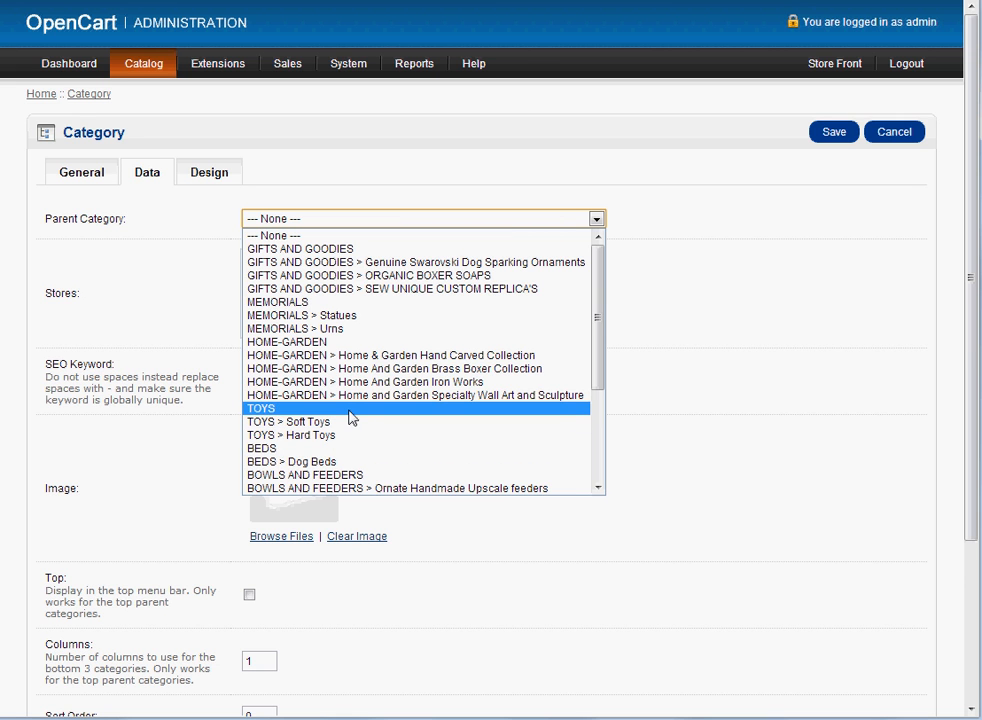
{"action": "left_click", "coordinate": [275, 235]}
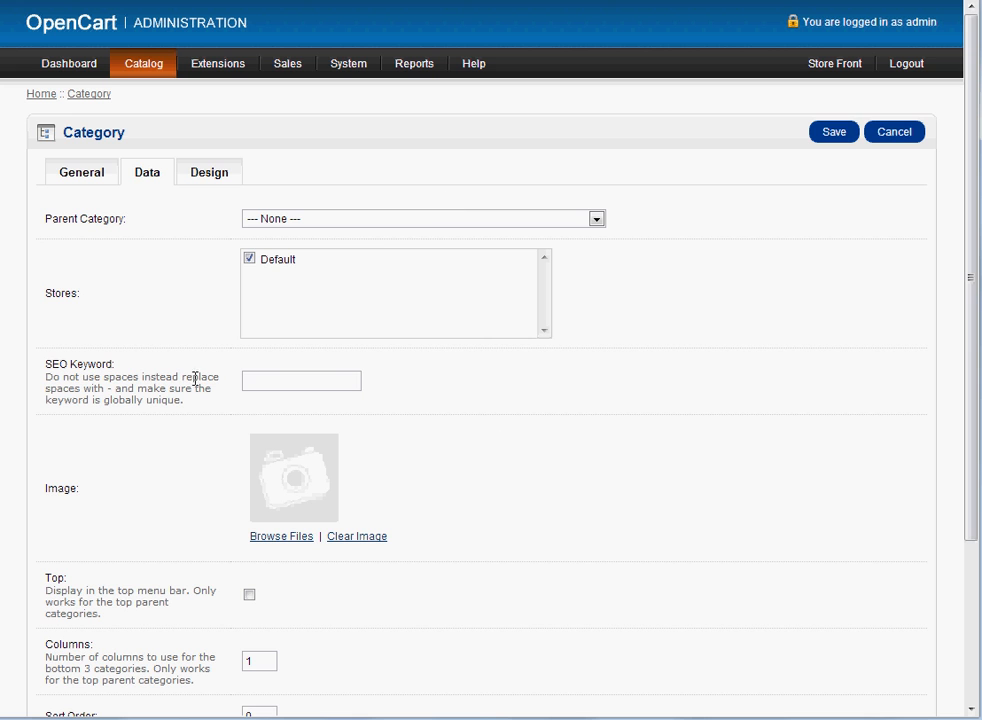
{"action": "left_click", "coordinate": [301, 381]}
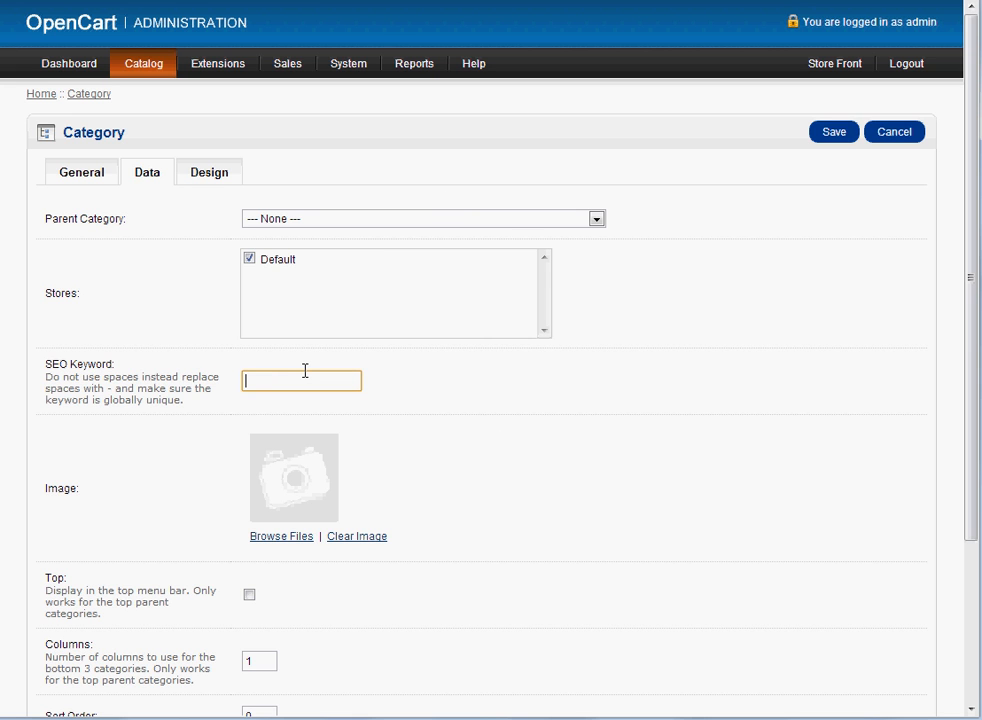
{"action": "type", "text": "test category"}
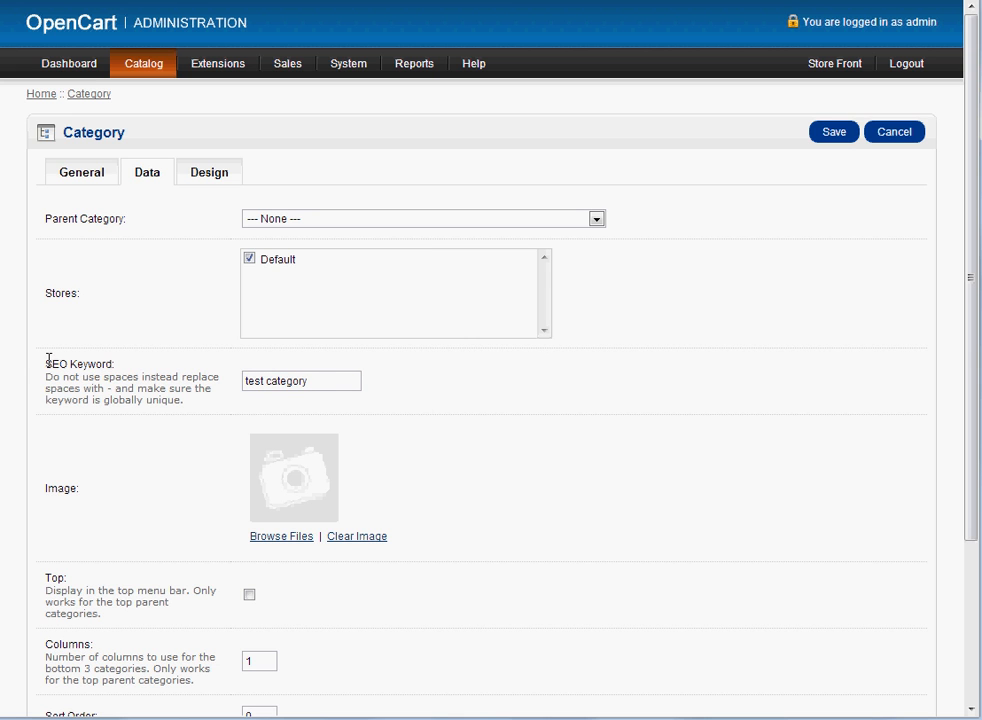
{"action": "mouse_move", "coordinate": [239, 405]}
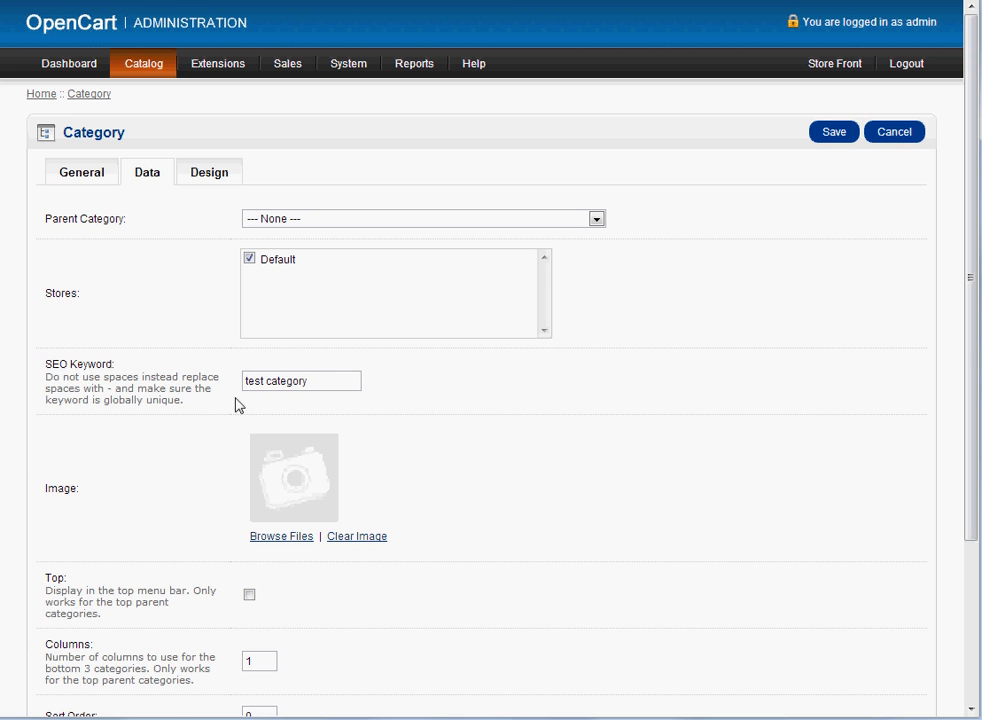
{"action": "triple_click", "coordinate": [301, 381]}
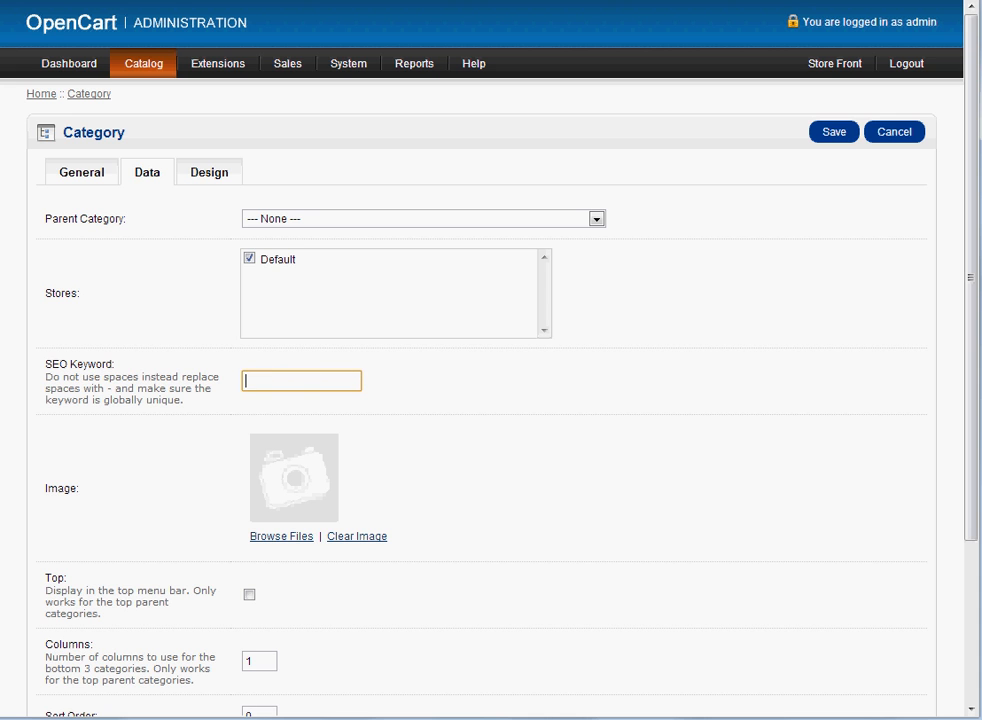
{"action": "mouse_move", "coordinate": [267, 547]}
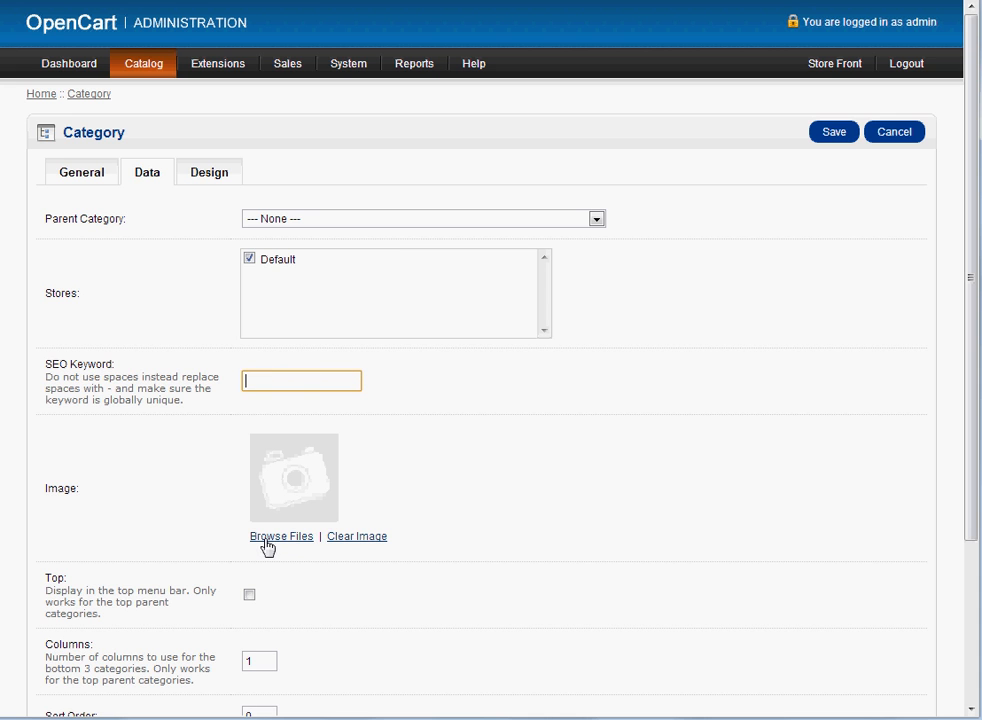
{"action": "mouse_move", "coordinate": [286, 549]}
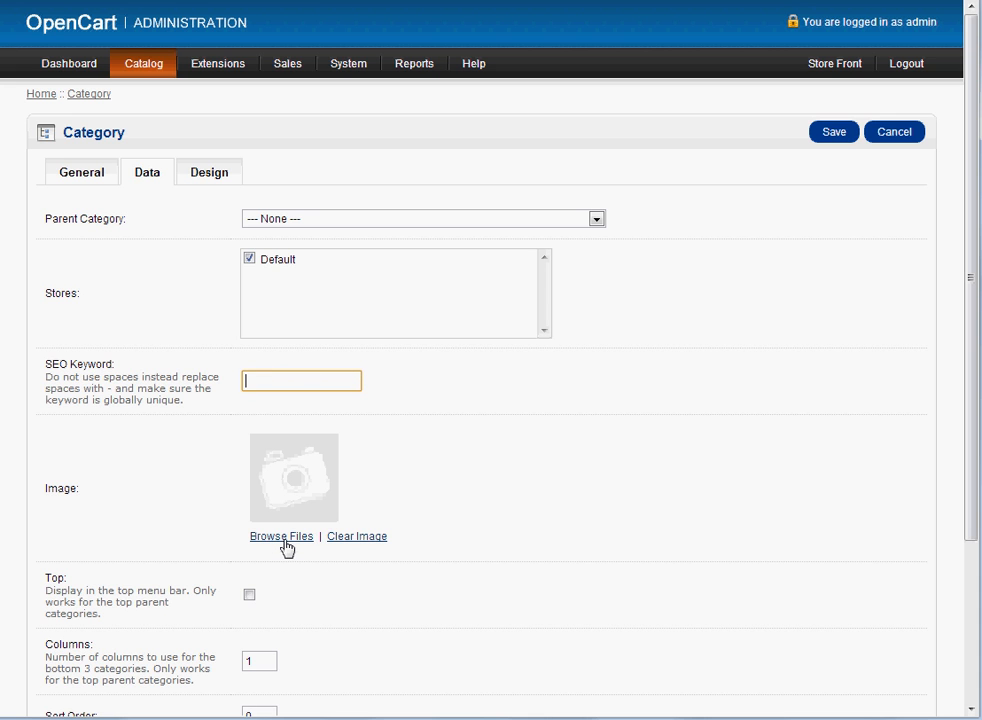
{"action": "left_click", "coordinate": [281, 536]}
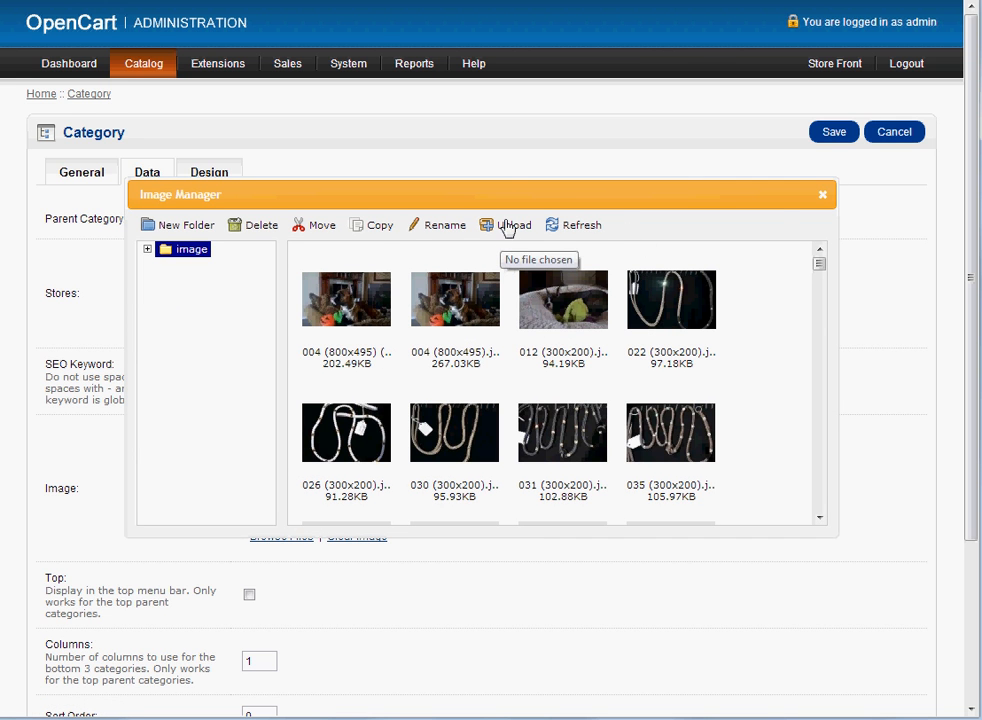
{"action": "left_click", "coordinate": [514, 224]}
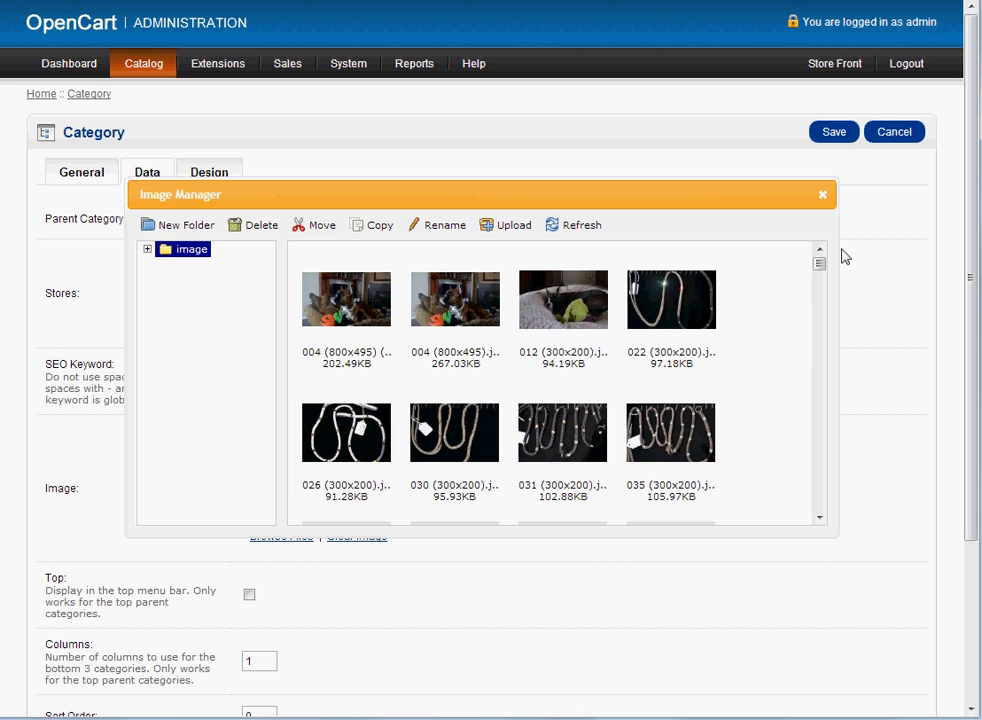
{"action": "left_click", "coordinate": [147, 248]}
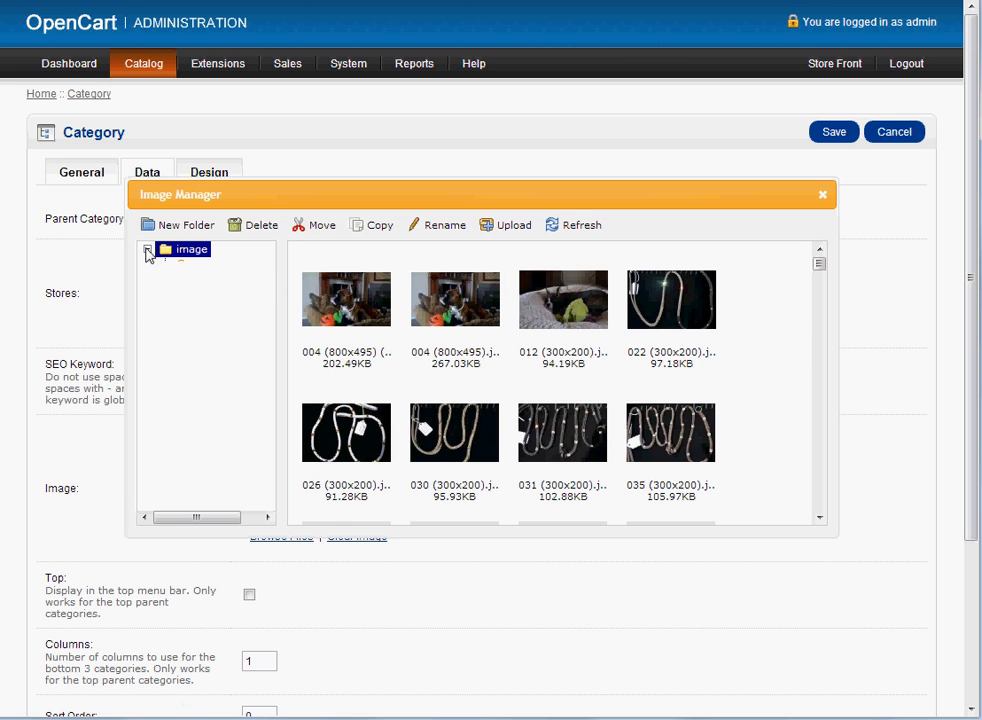
{"action": "left_click", "coordinate": [147, 249]}
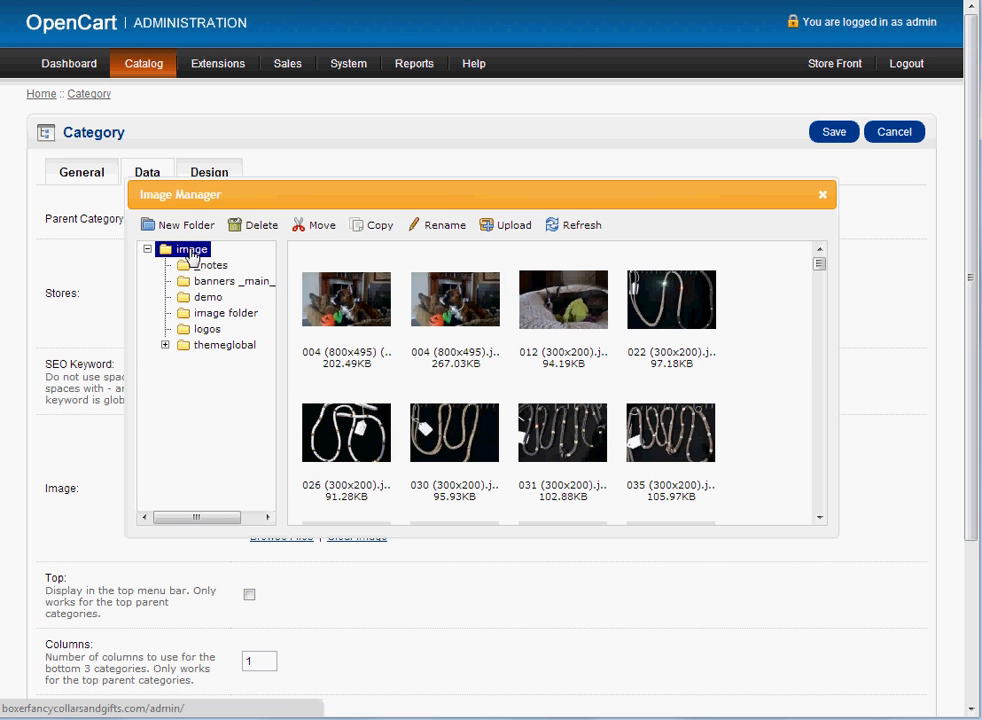
{"action": "left_click", "coordinate": [231, 281]}
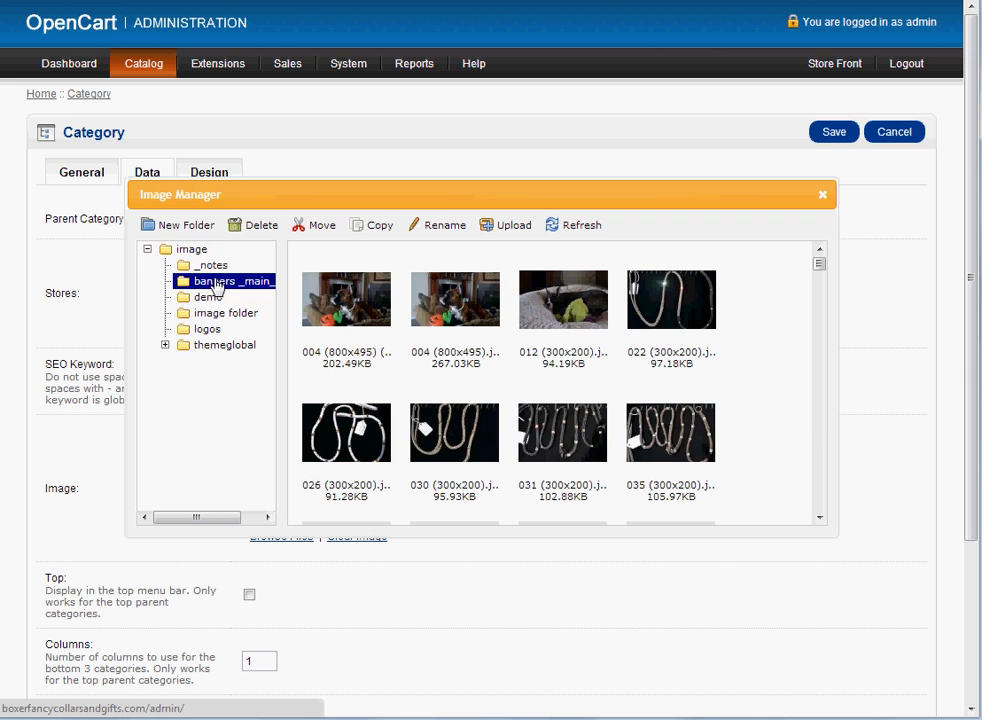
{"action": "left_click", "coordinate": [231, 281]}
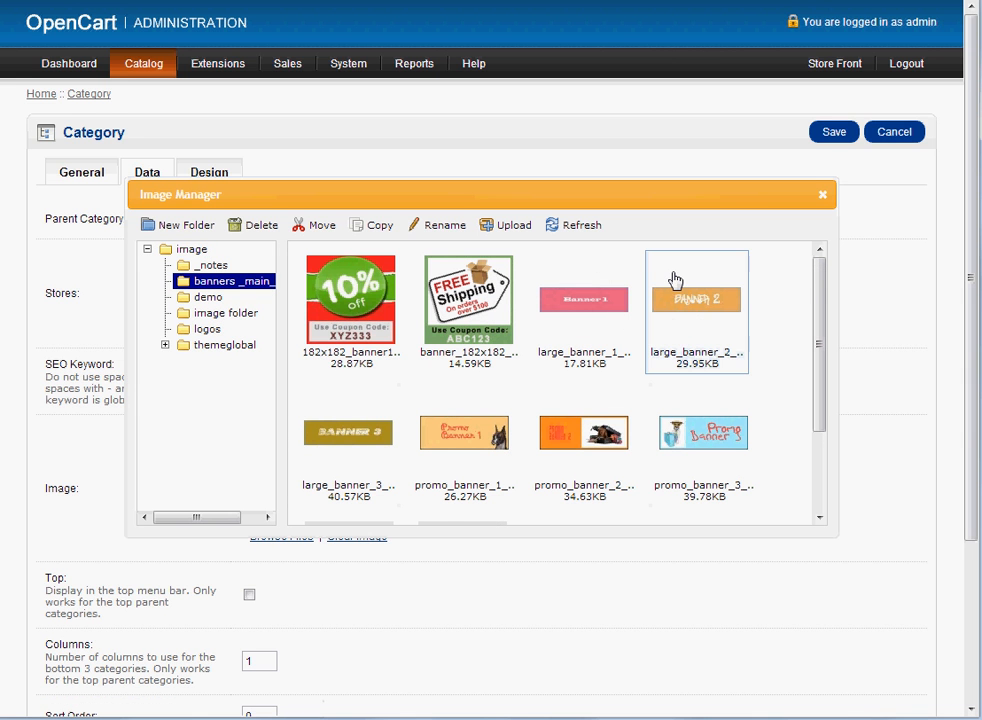
{"action": "scroll", "scroll_direction": "down", "scroll_amount": 3}
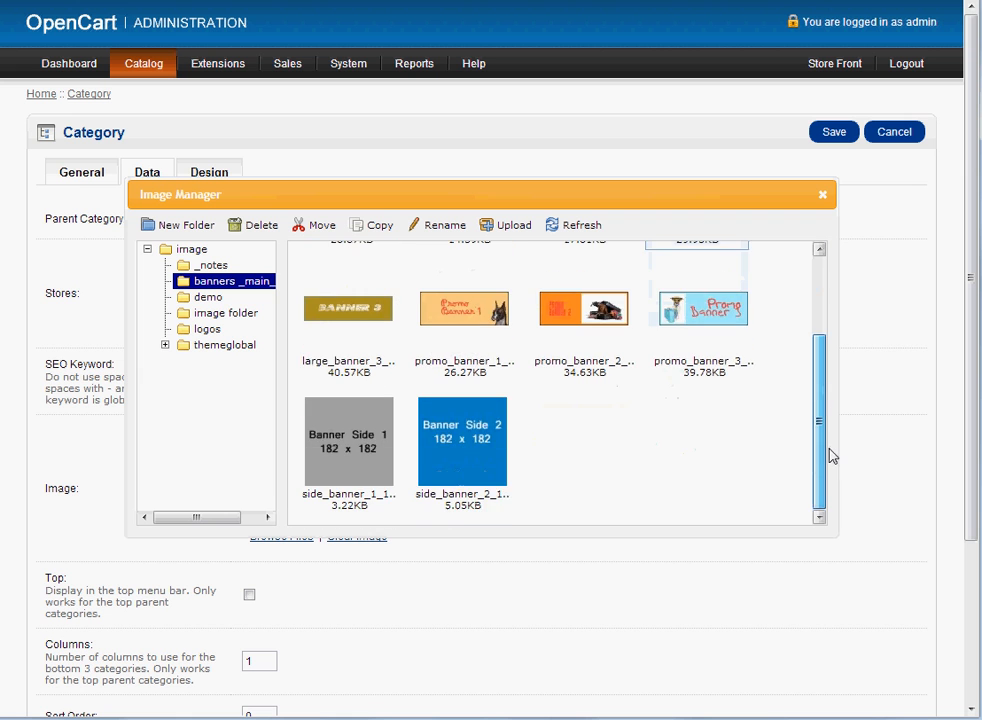
{"action": "scroll", "scroll_direction": "up", "scroll_amount": 3}
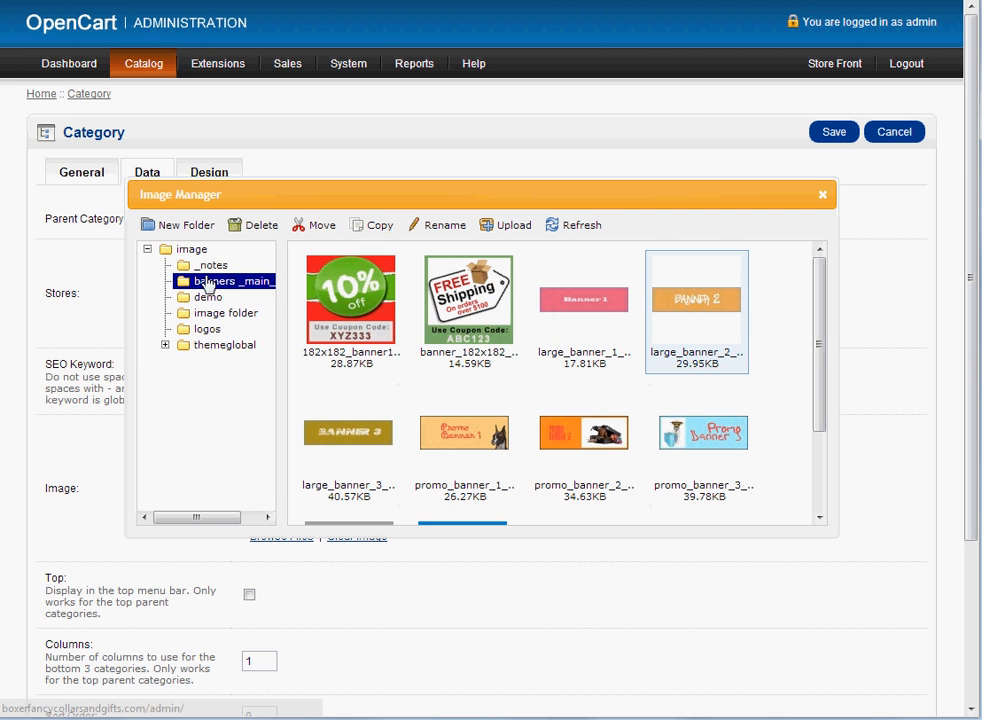
{"action": "left_click", "coordinate": [207, 328]}
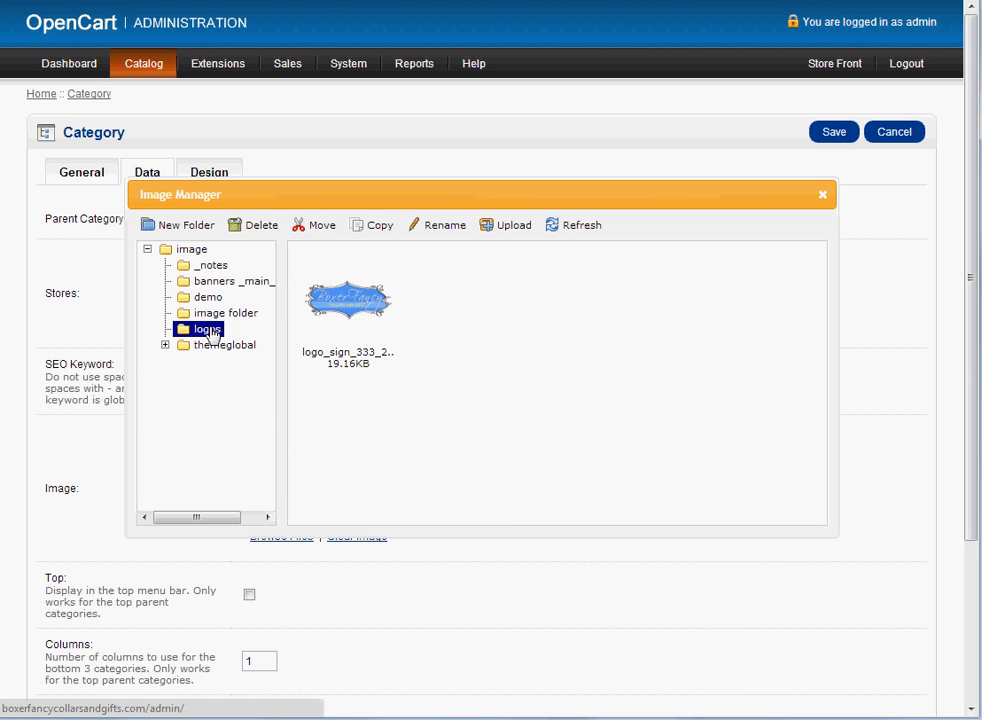
{"action": "mouse_move", "coordinate": [237, 290]}
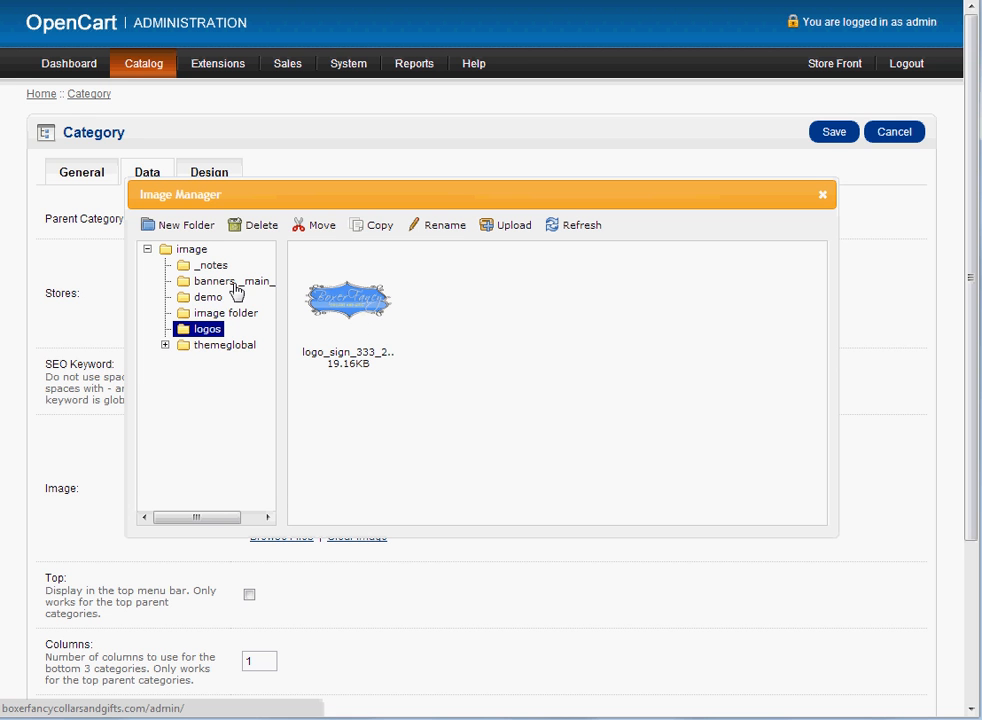
{"action": "left_click", "coordinate": [208, 297]}
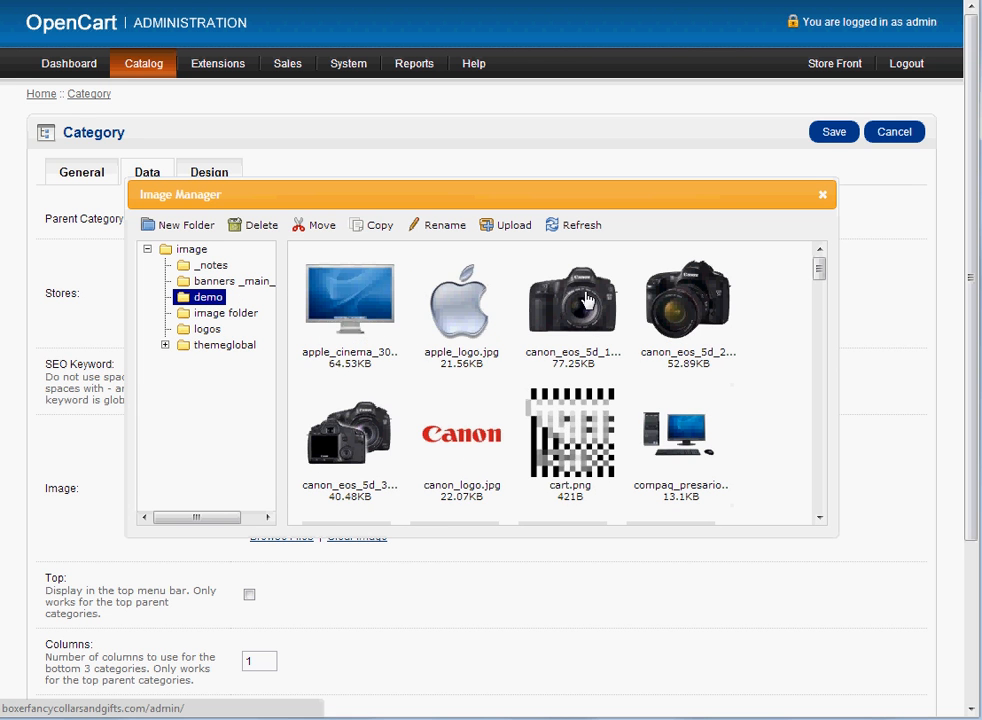
{"action": "scroll", "scroll_direction": "down", "scroll_amount": 3}
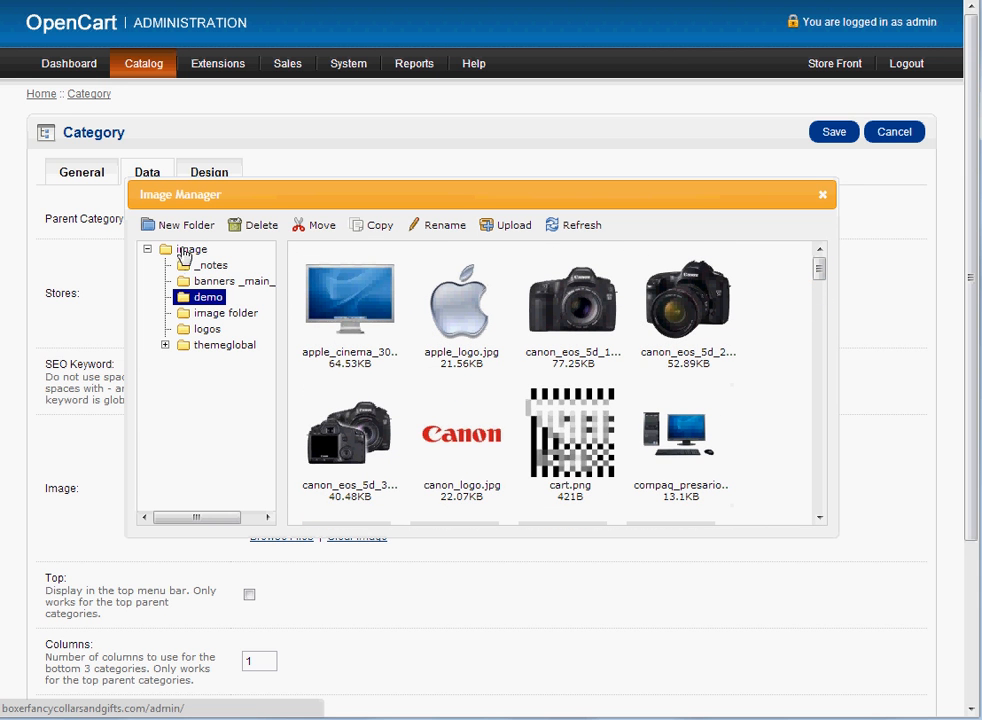
{"action": "left_click", "coordinate": [192, 249]}
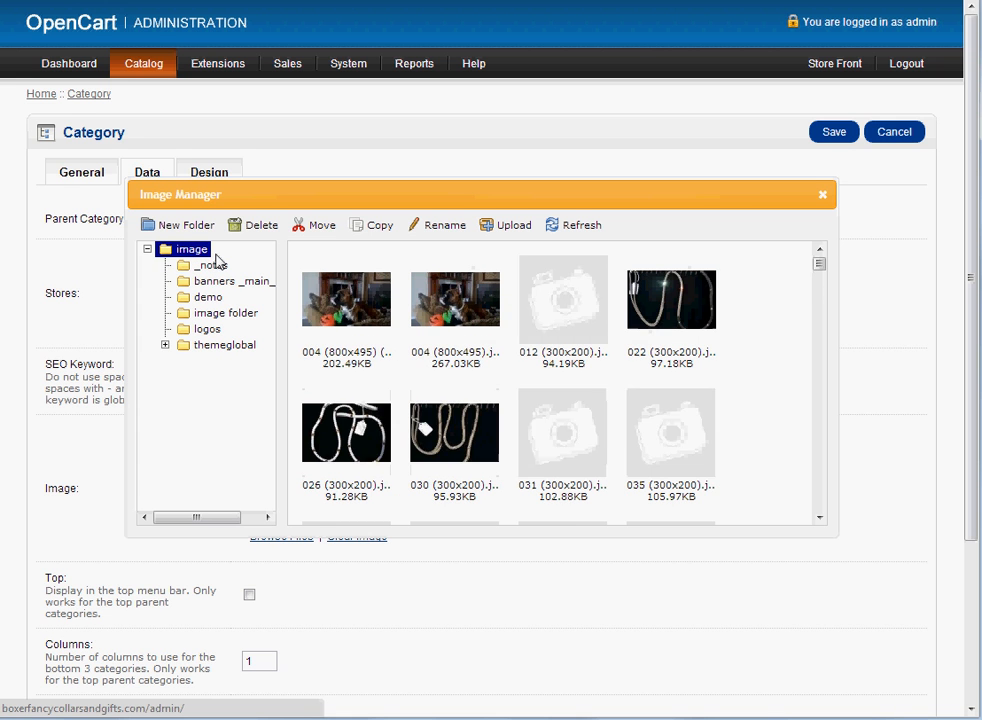
{"action": "scroll", "scroll_direction": "down", "scroll_amount": 3}
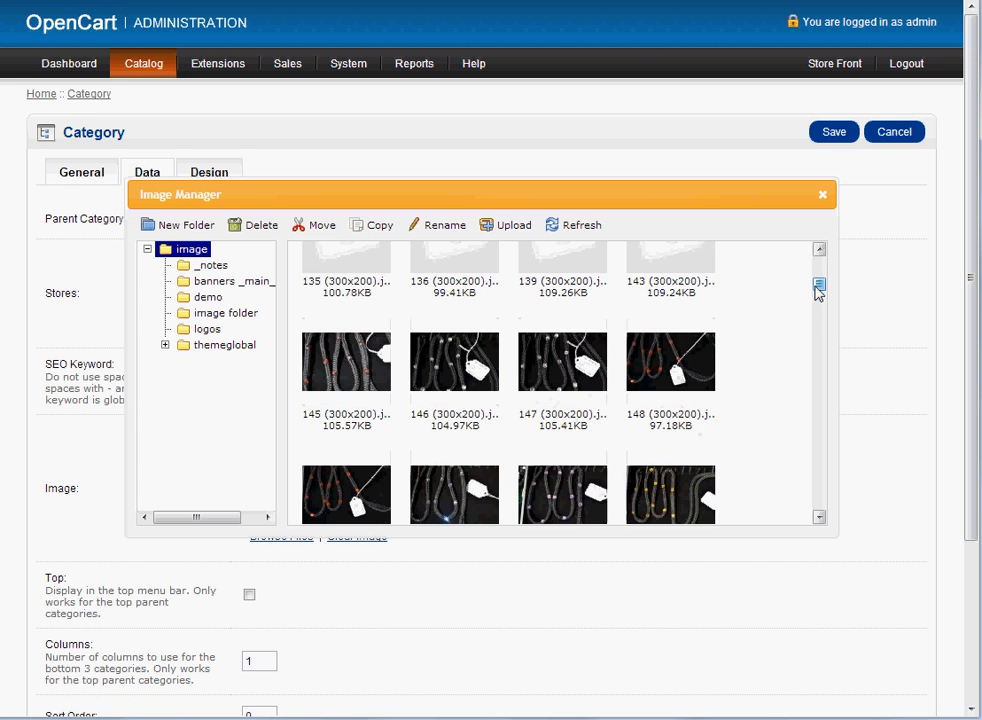
{"action": "scroll", "scroll_direction": "down", "scroll_amount": 3}
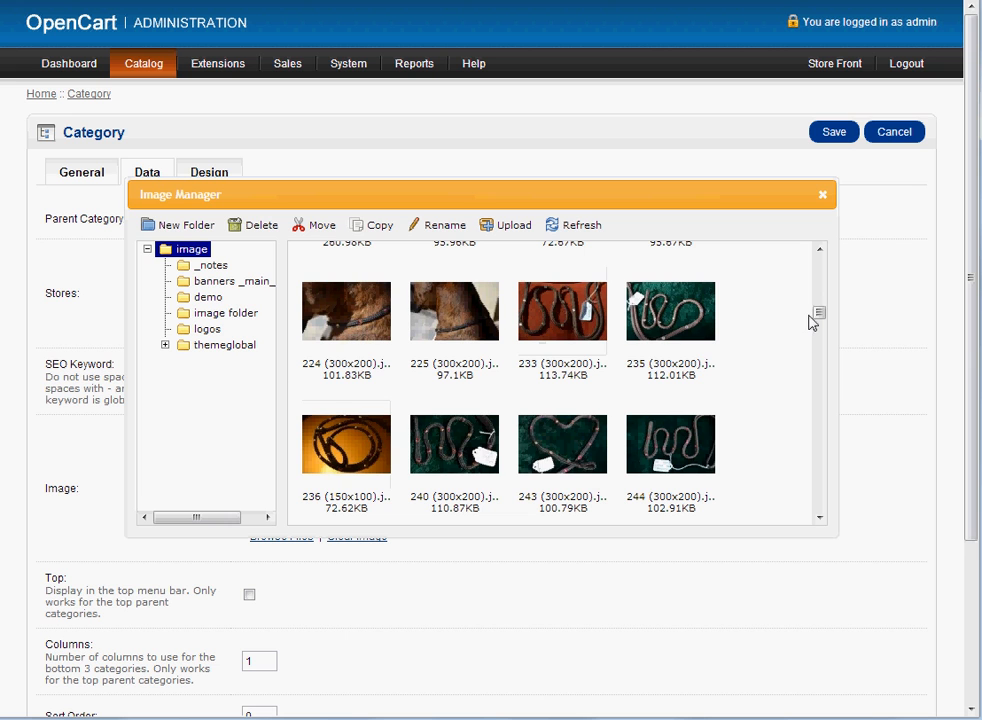
{"action": "mouse_move", "coordinate": [822, 194]}
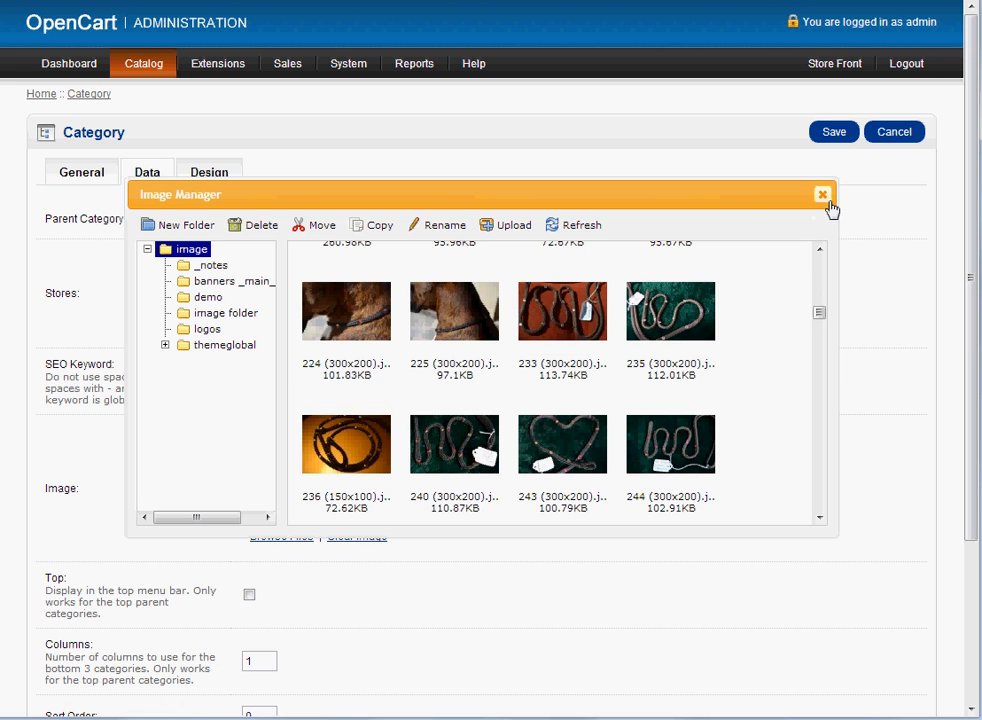
{"action": "left_click", "coordinate": [822, 194]}
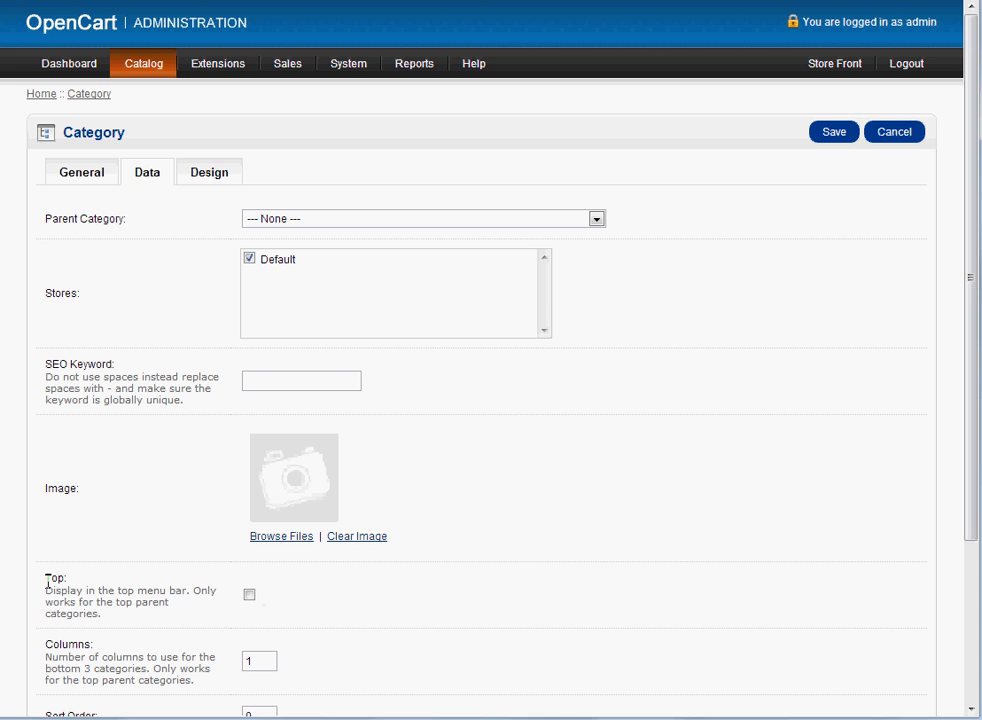
- Enable showing the category in the top menu and set its sort order to 1
{"action": "left_click", "coordinate": [249, 594]}
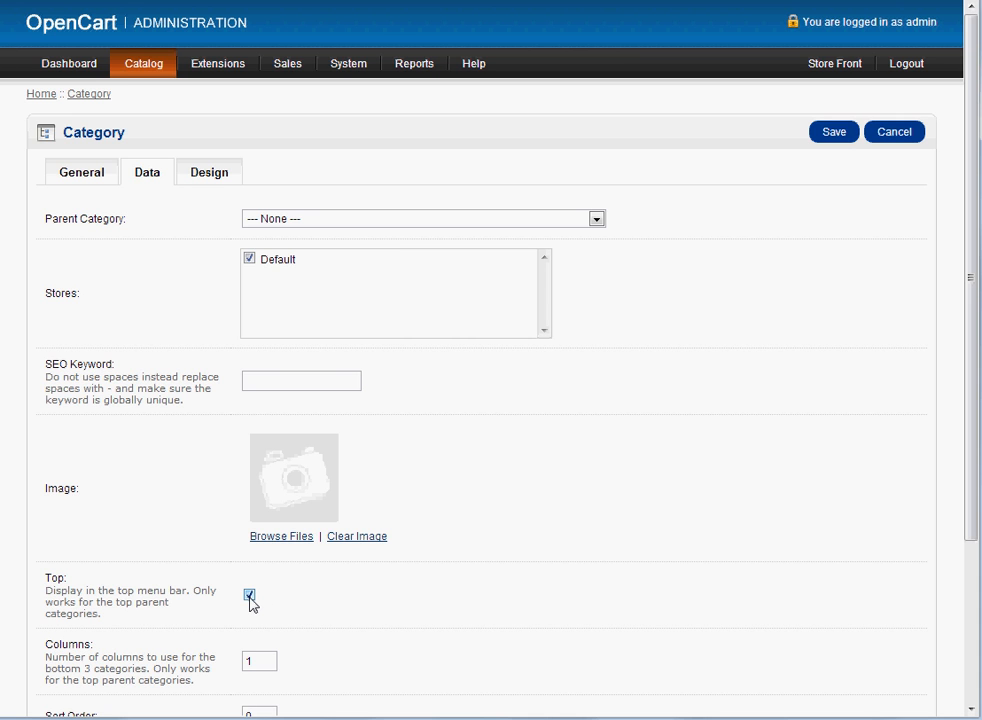
{"action": "scroll", "scroll_direction": "down", "scroll_amount": 3}
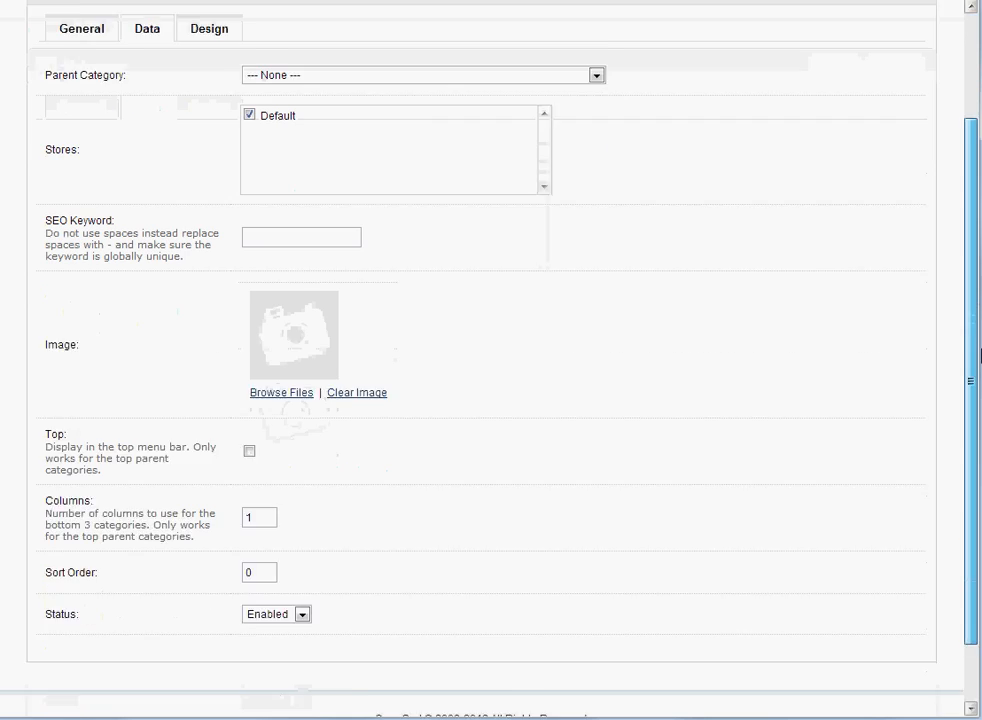
{"action": "scroll", "scroll_direction": "down", "scroll_amount": 3}
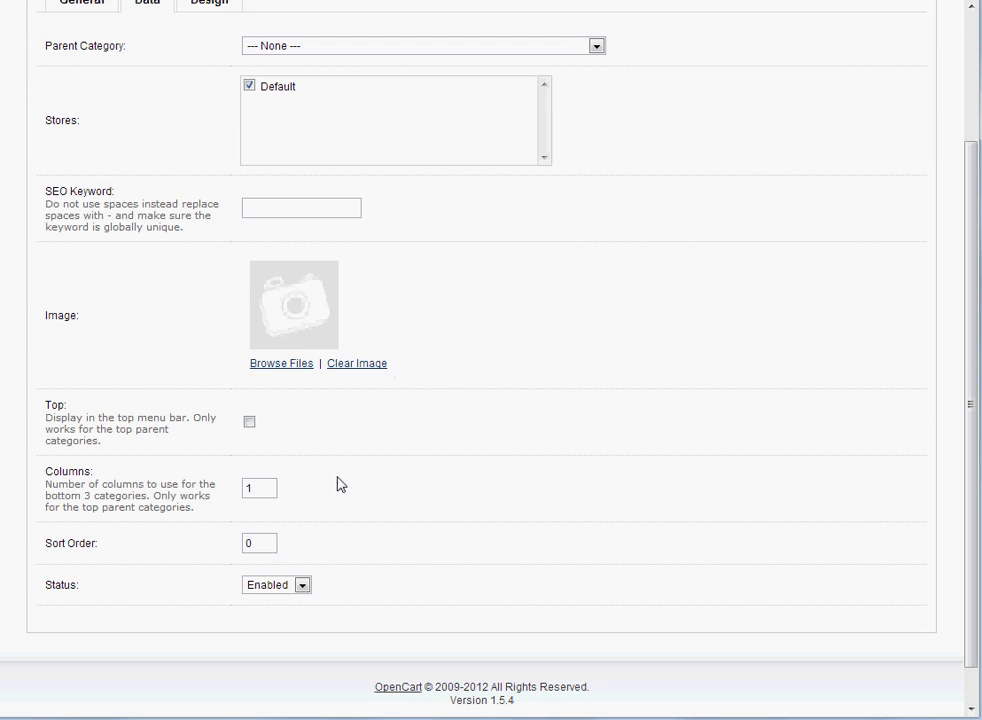
{"action": "mouse_move", "coordinate": [346, 539]}
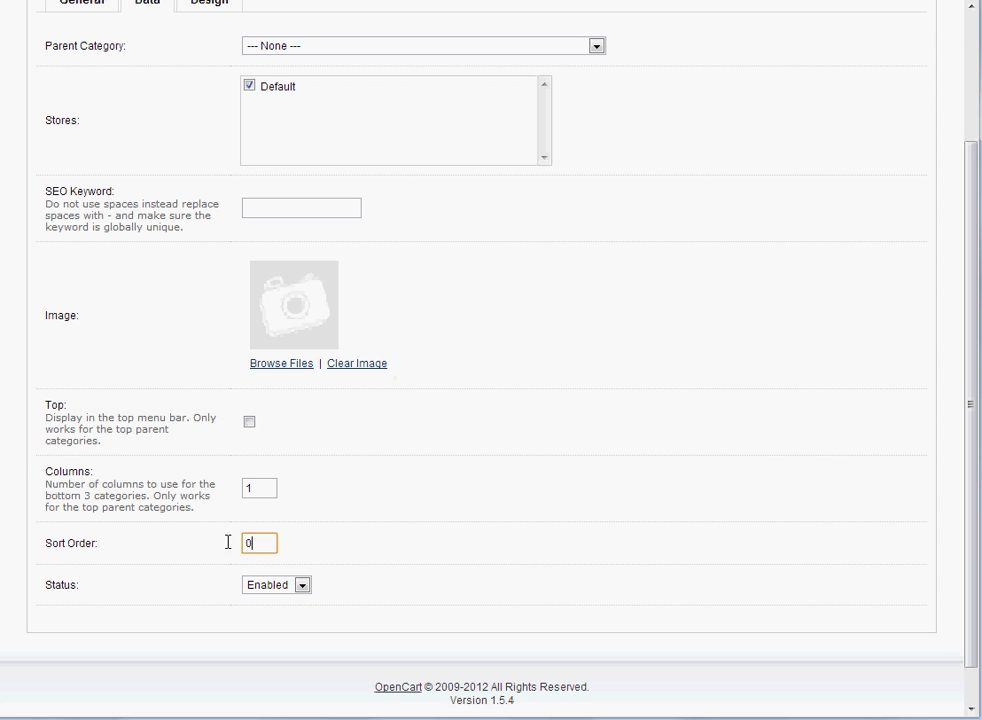
{"action": "triple_click", "coordinate": [258, 543]}
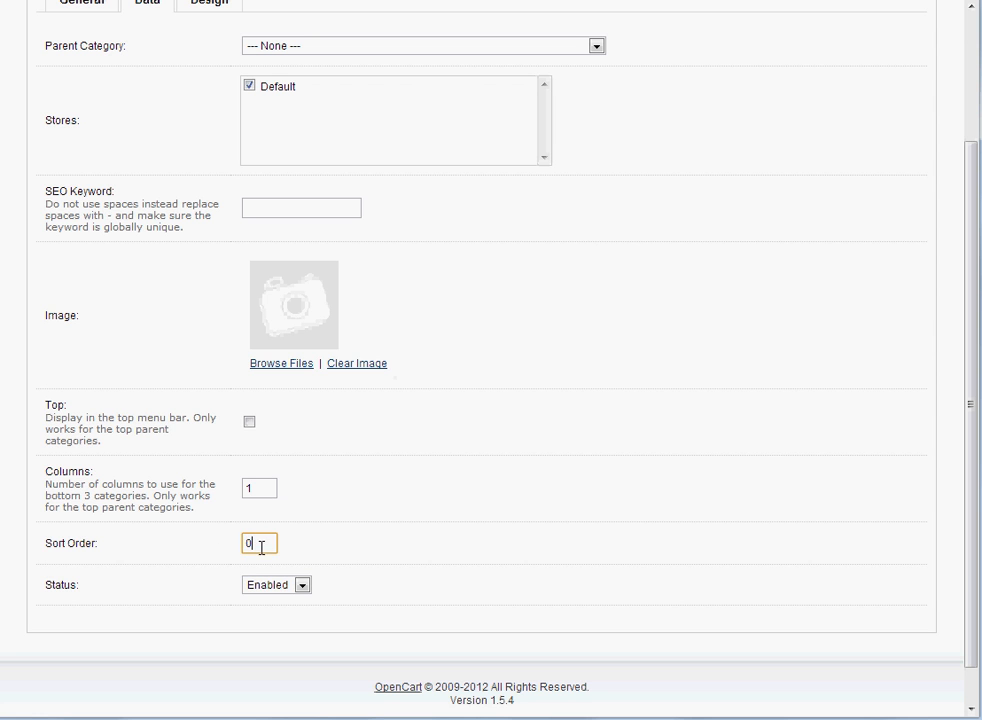
{"action": "mouse_move", "coordinate": [185, 557]}
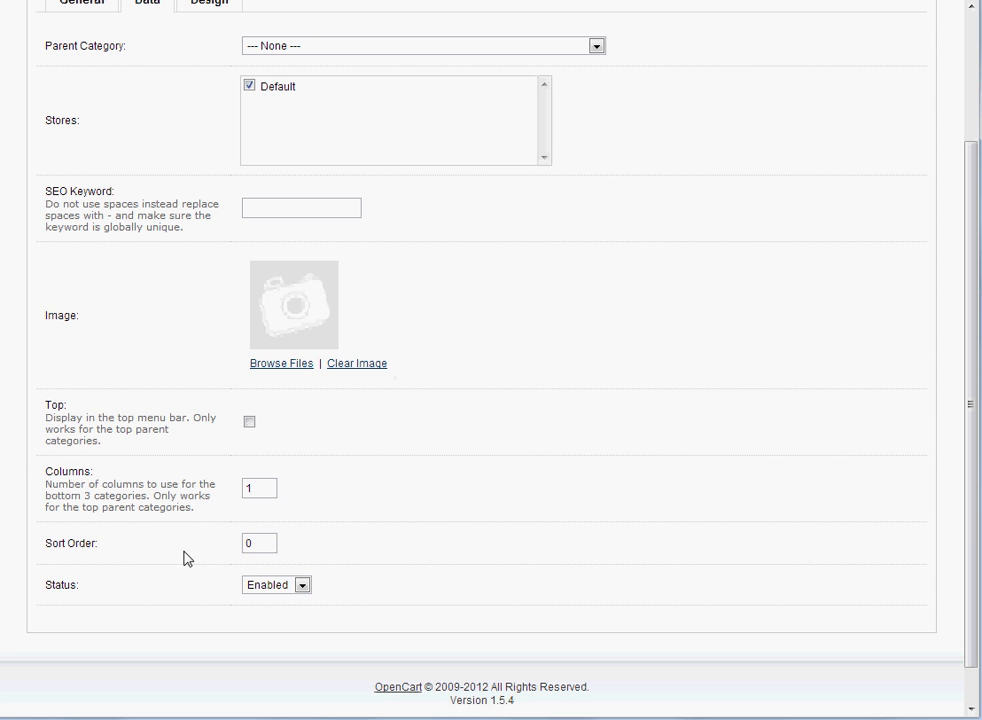
{"action": "left_click", "coordinate": [258, 543]}
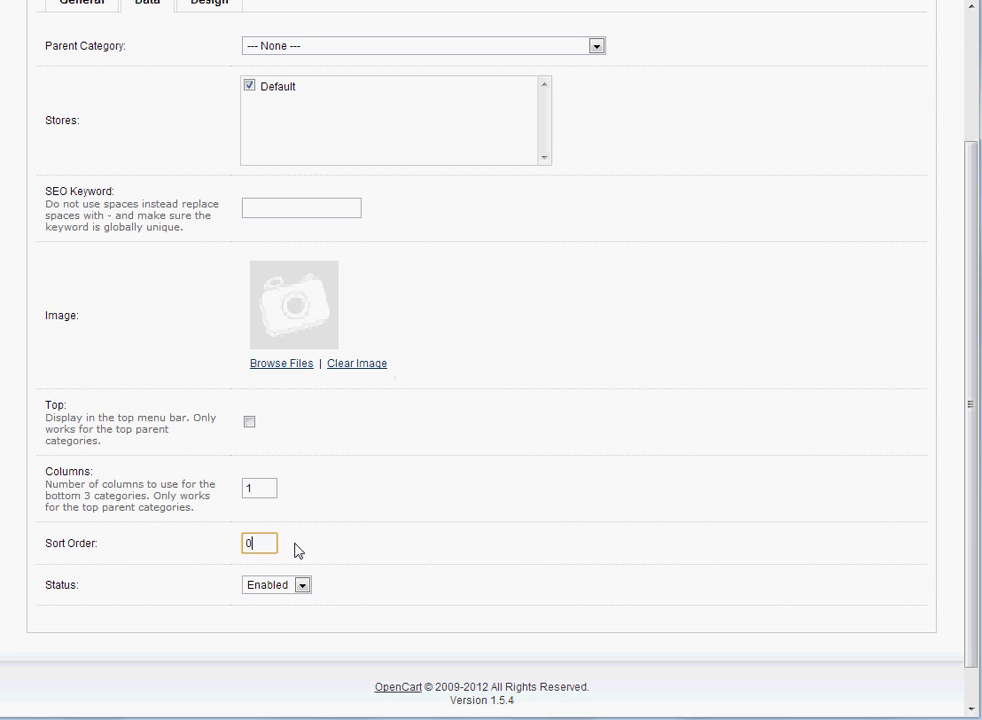
{"action": "type", "text": "1"}
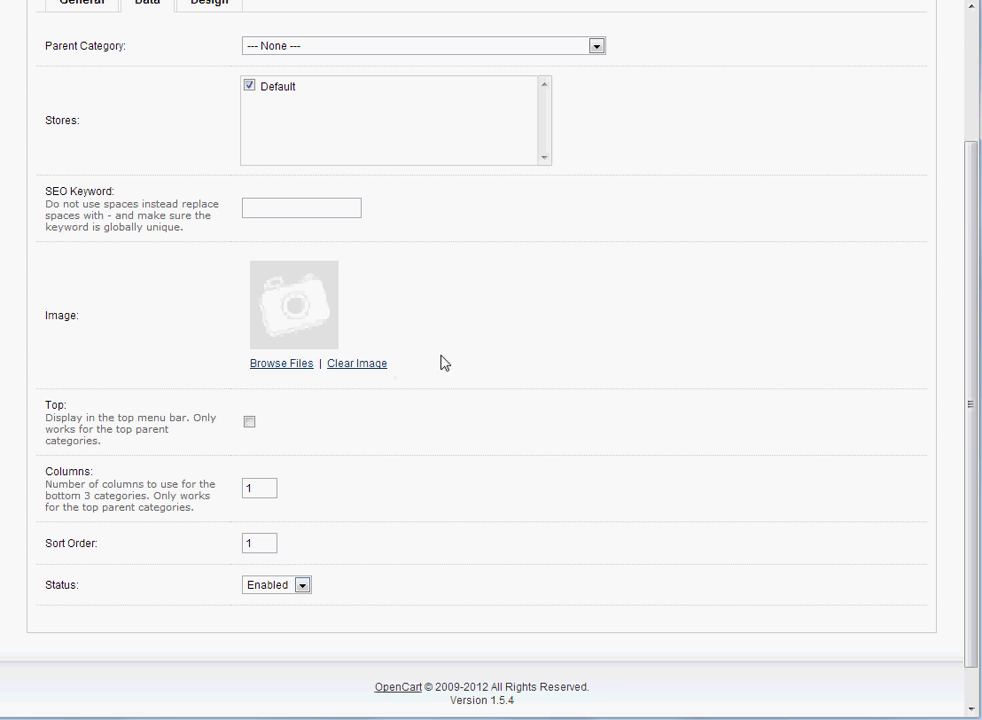
{"action": "scroll", "scroll_direction": "up", "scroll_amount": 3}
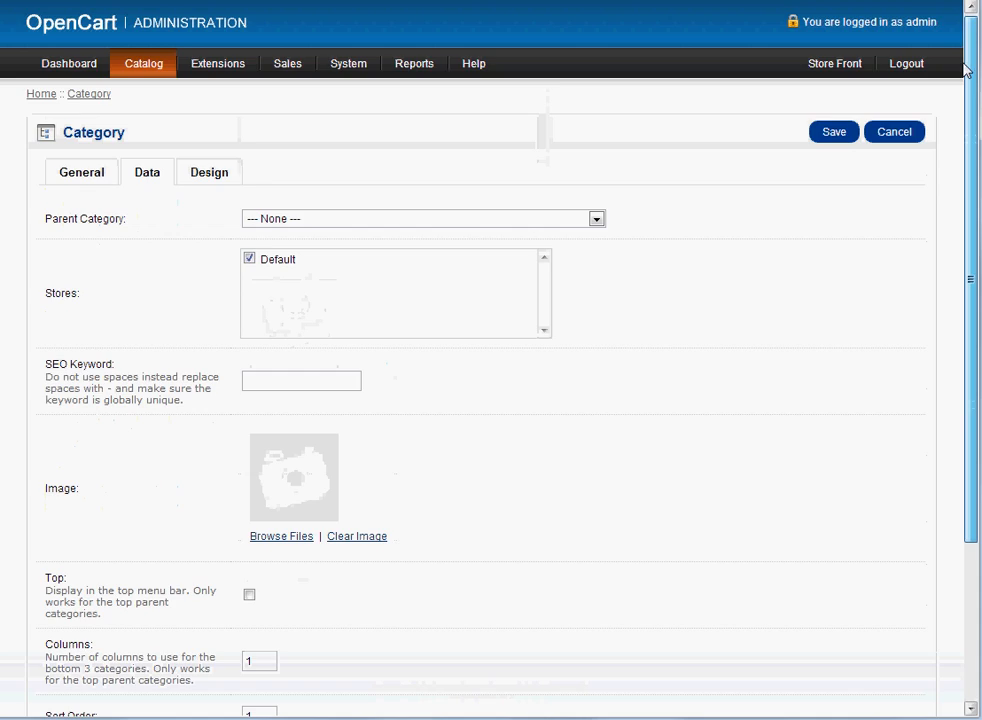
- Look at the Design tab, then return to Test Category's General details
{"action": "left_click", "coordinate": [209, 172]}
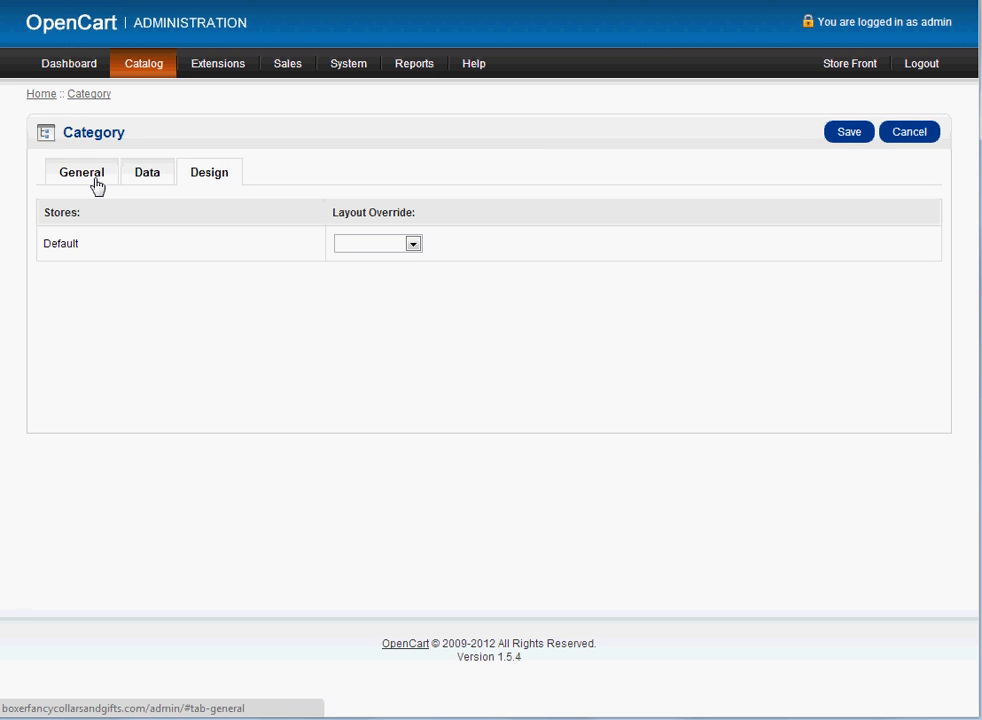
{"action": "left_click", "coordinate": [80, 172]}
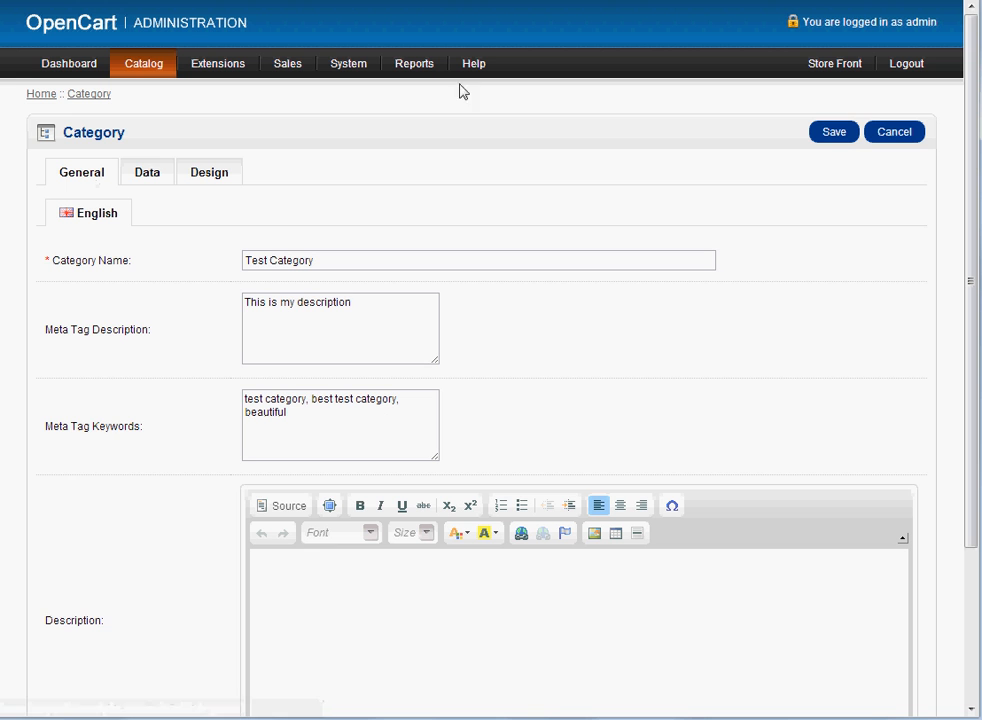
{"action": "mouse_move", "coordinate": [857, 120]}
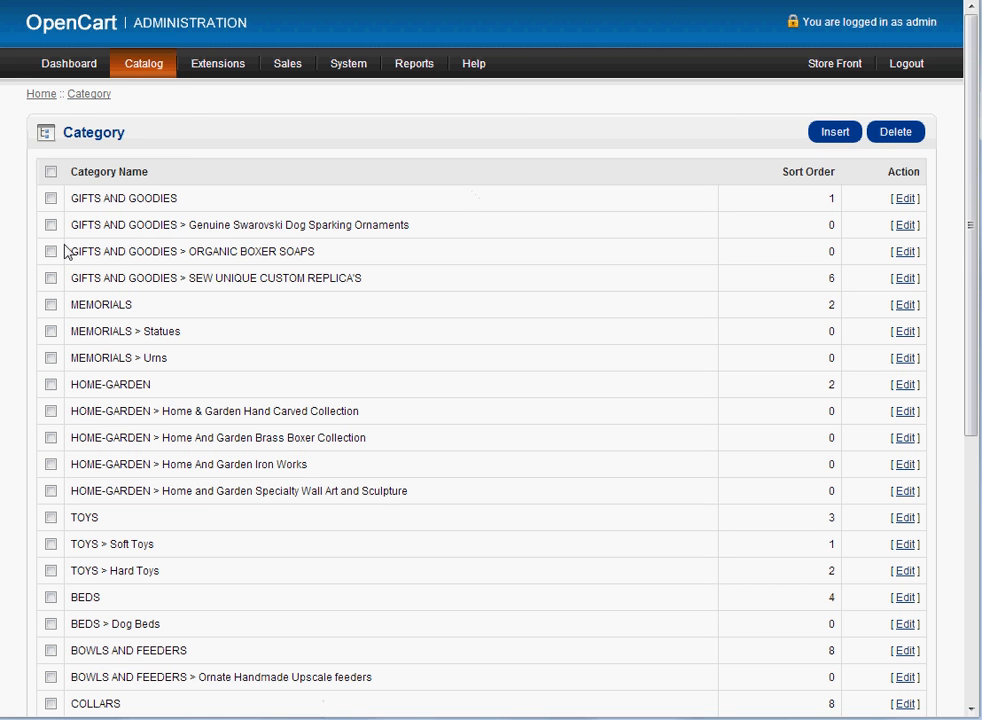
- Open Catalog > Products and scroll the 175-product list, which starts with Dog Beds
{"action": "left_click", "coordinate": [143, 63]}
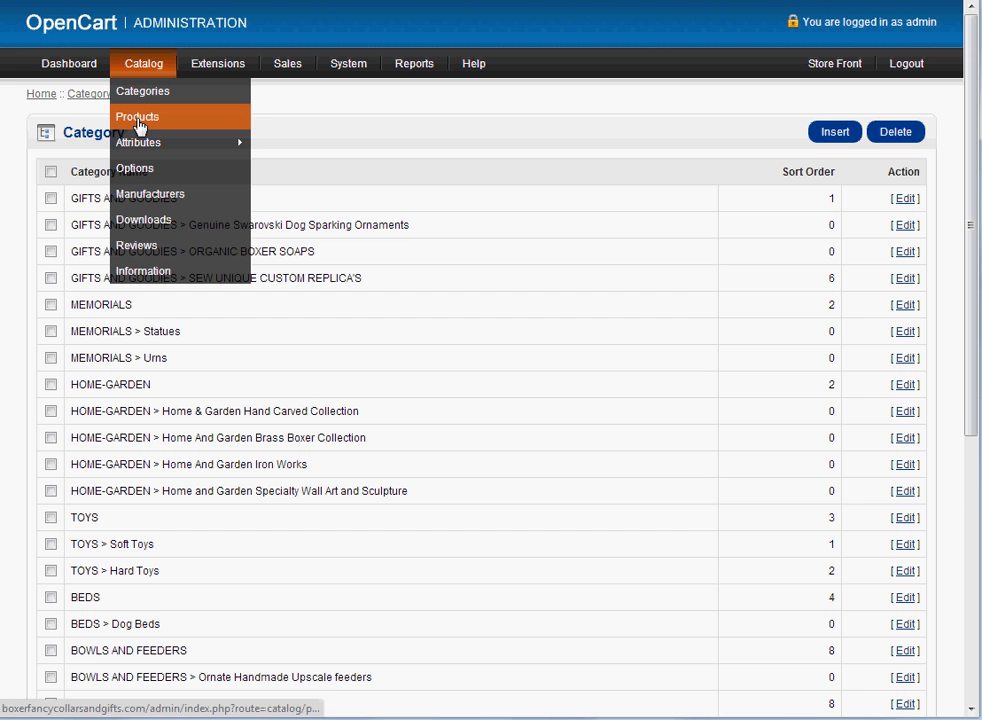
{"action": "left_click", "coordinate": [137, 117]}
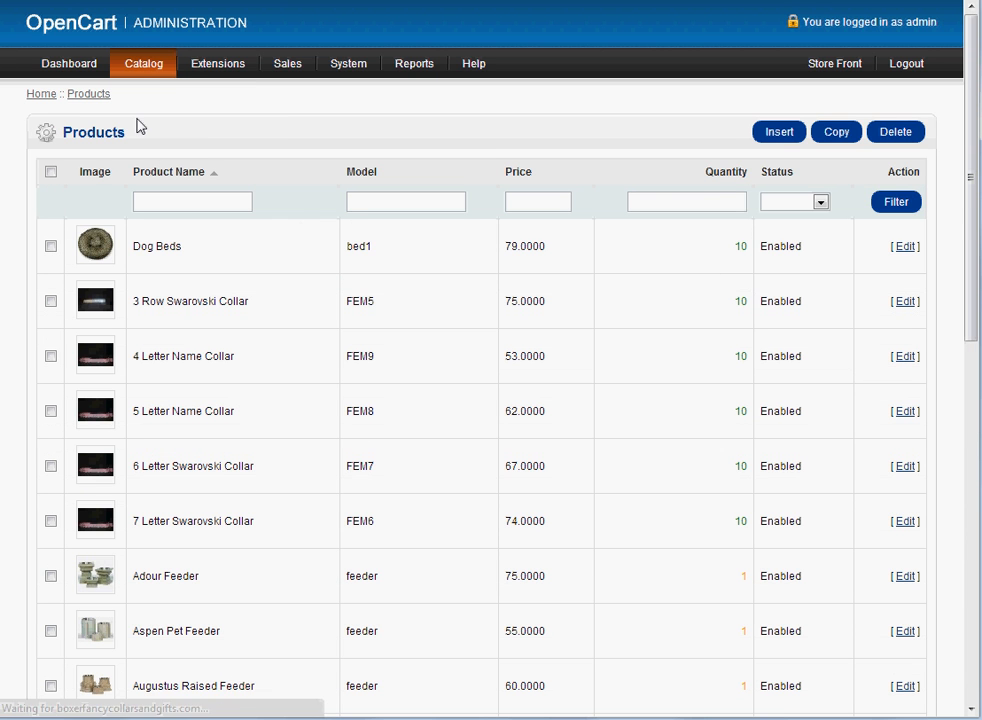
{"action": "mouse_move", "coordinate": [723, 149]}
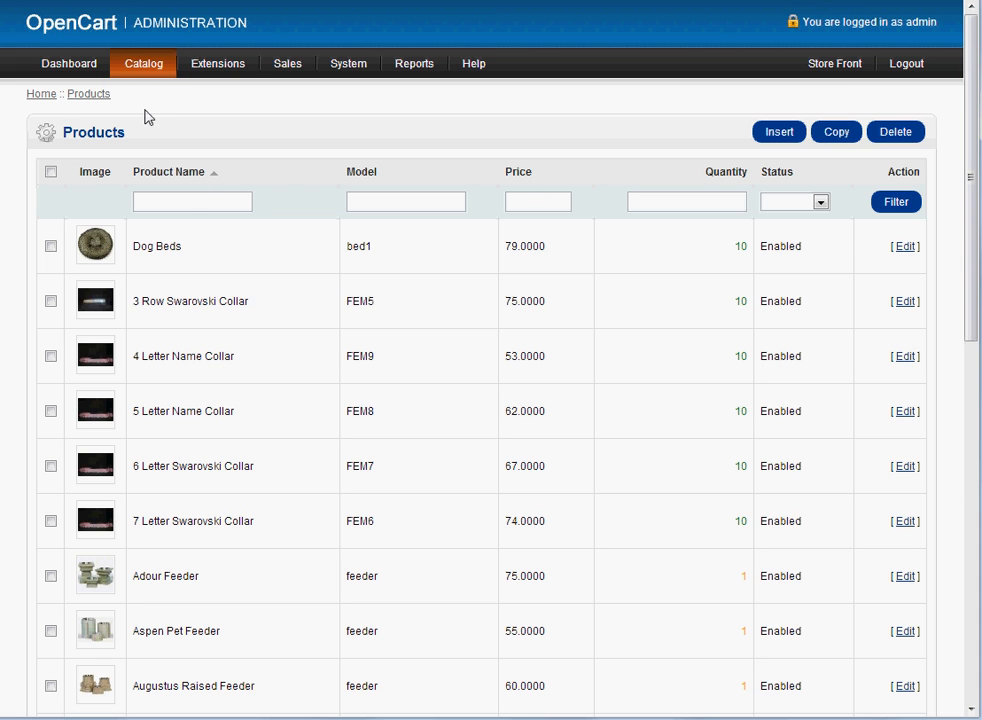
{"action": "mouse_move", "coordinate": [368, 243]}
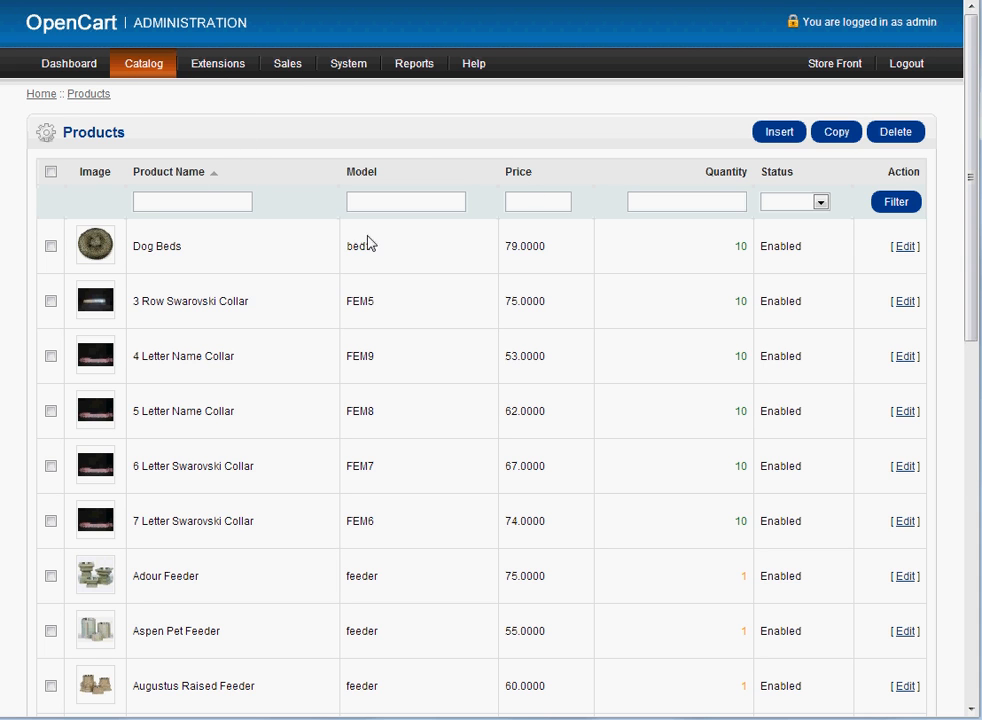
{"action": "left_click", "coordinate": [143, 63]}
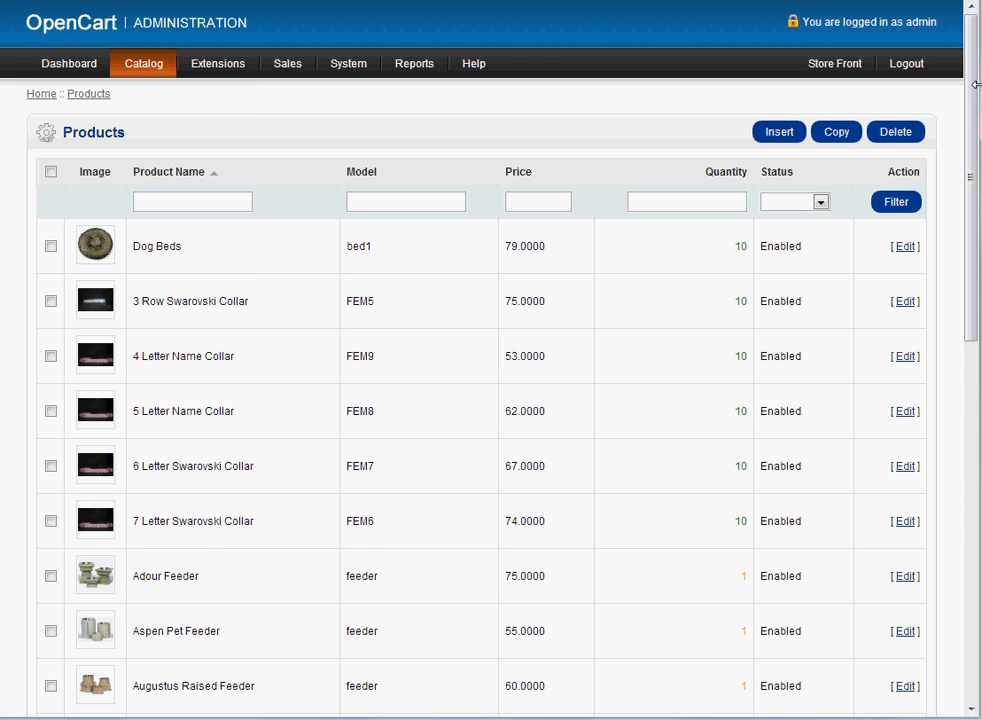
{"action": "scroll", "scroll_direction": "down", "scroll_amount": 3}
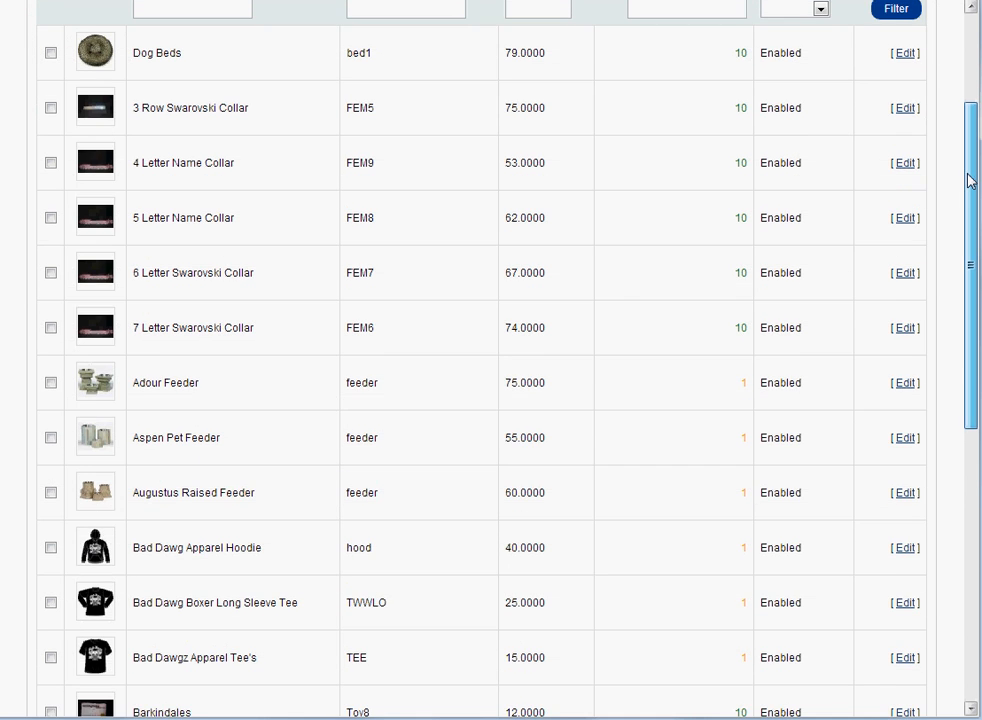
{"action": "scroll", "scroll_direction": "down", "scroll_amount": 3}
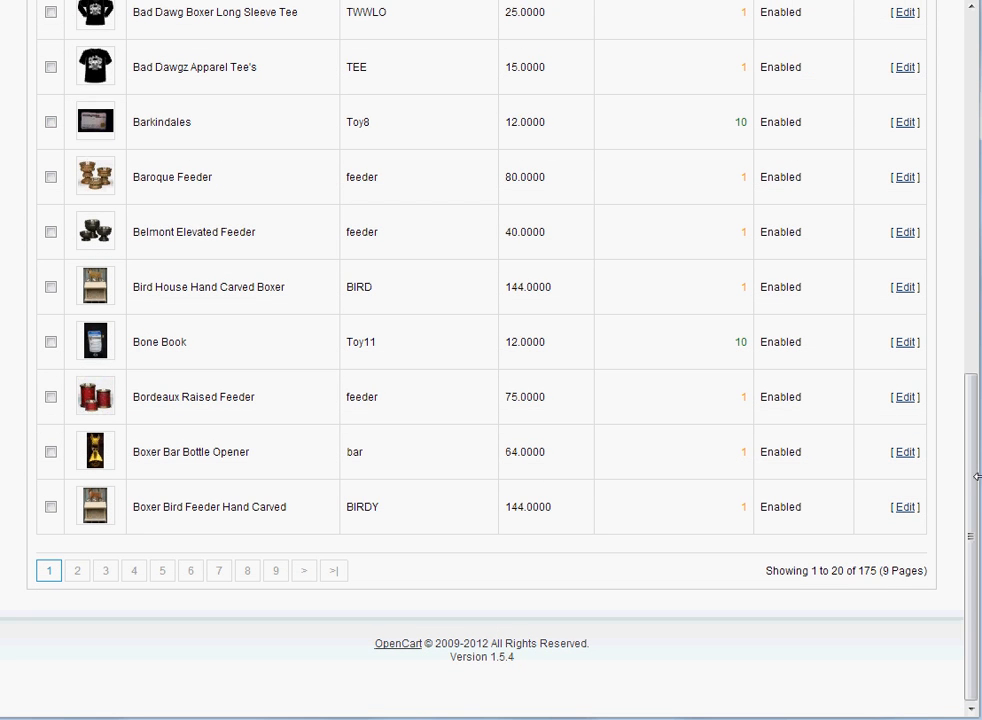
{"action": "scroll", "scroll_direction": "up", "scroll_amount": 3}
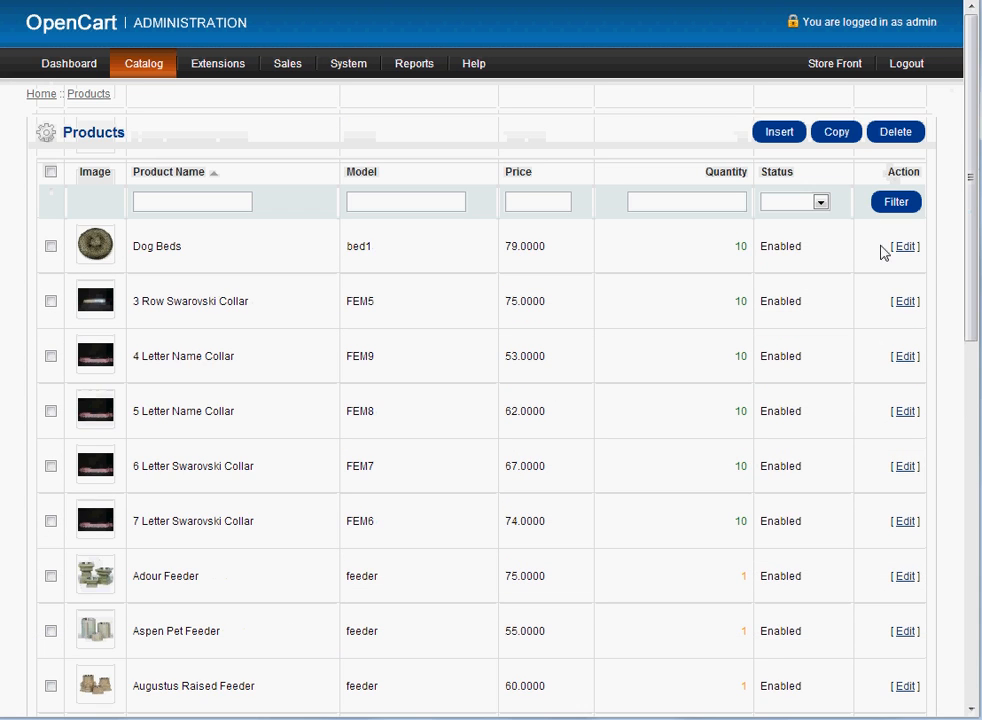
{"action": "mouse_move", "coordinate": [899, 248]}
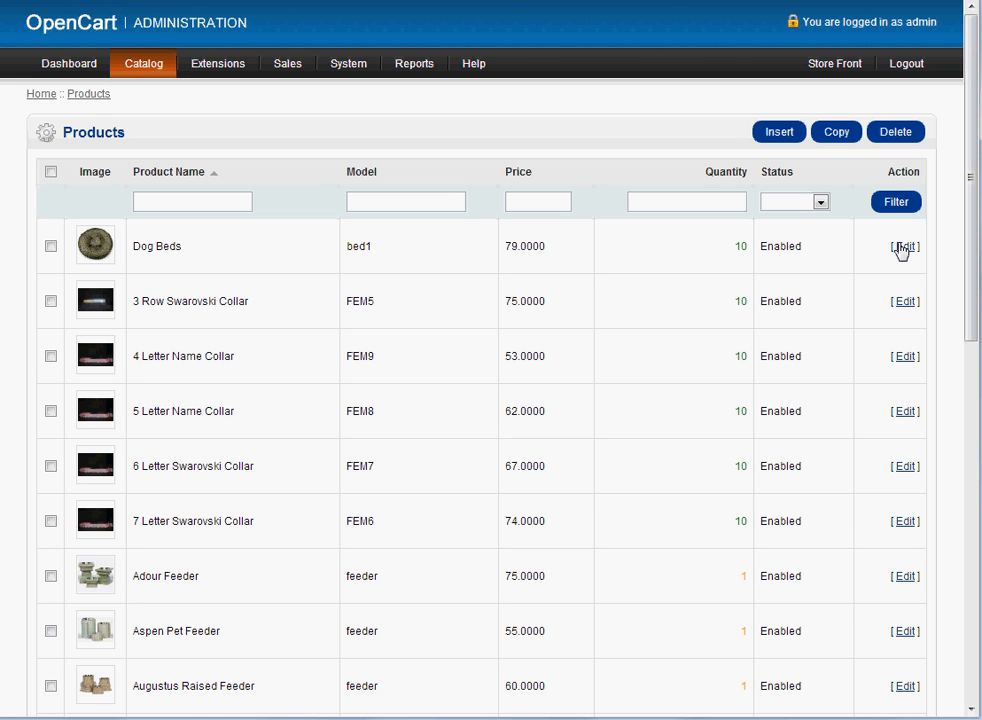
{"action": "left_click", "coordinate": [904, 246]}
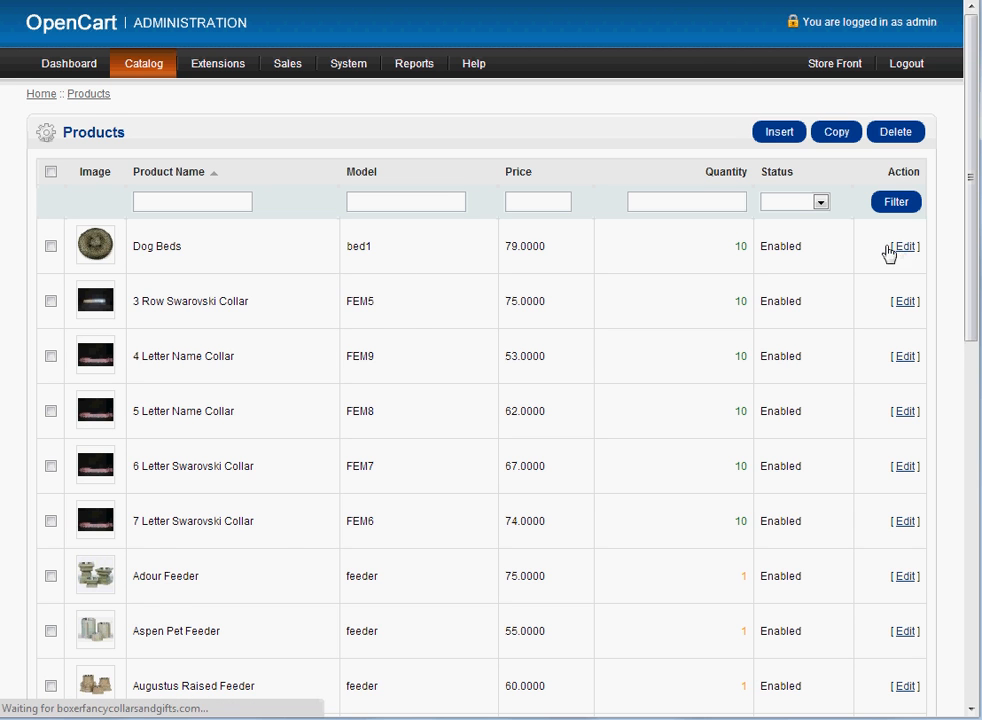
{"action": "left_click", "coordinate": [903, 246]}
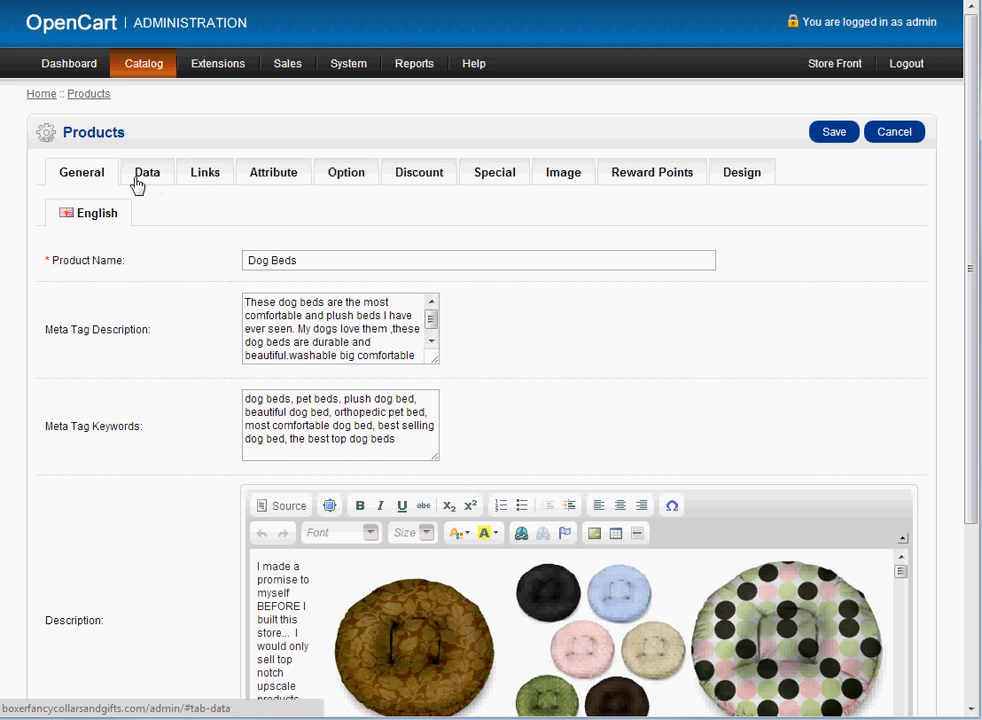
{"action": "mouse_move", "coordinate": [742, 178]}
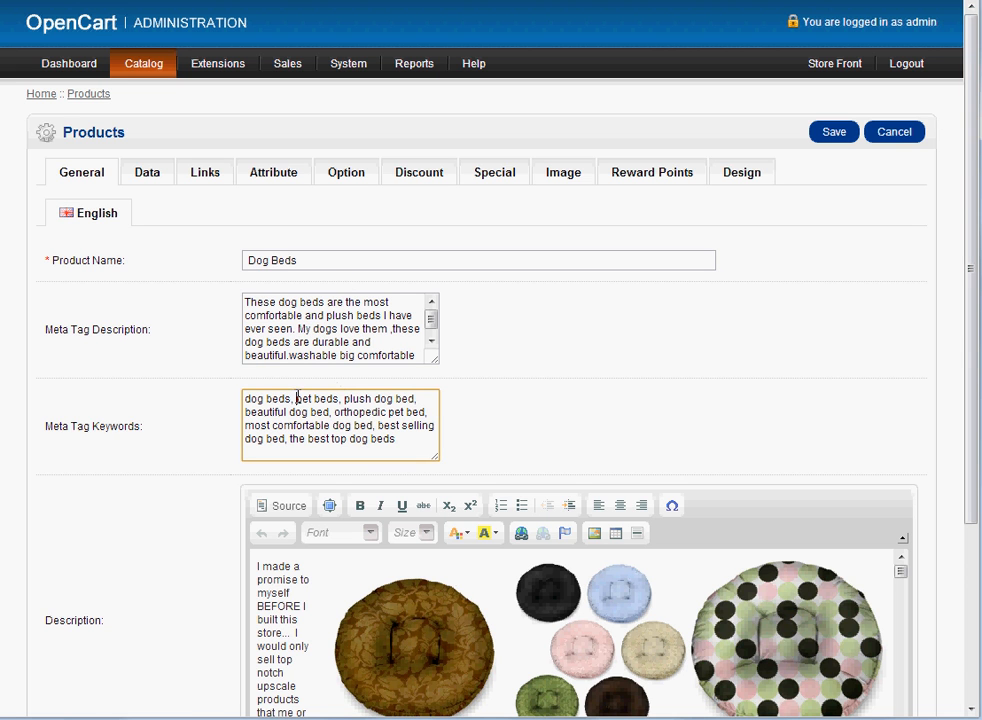
{"action": "mouse_move", "coordinate": [897, 150]}
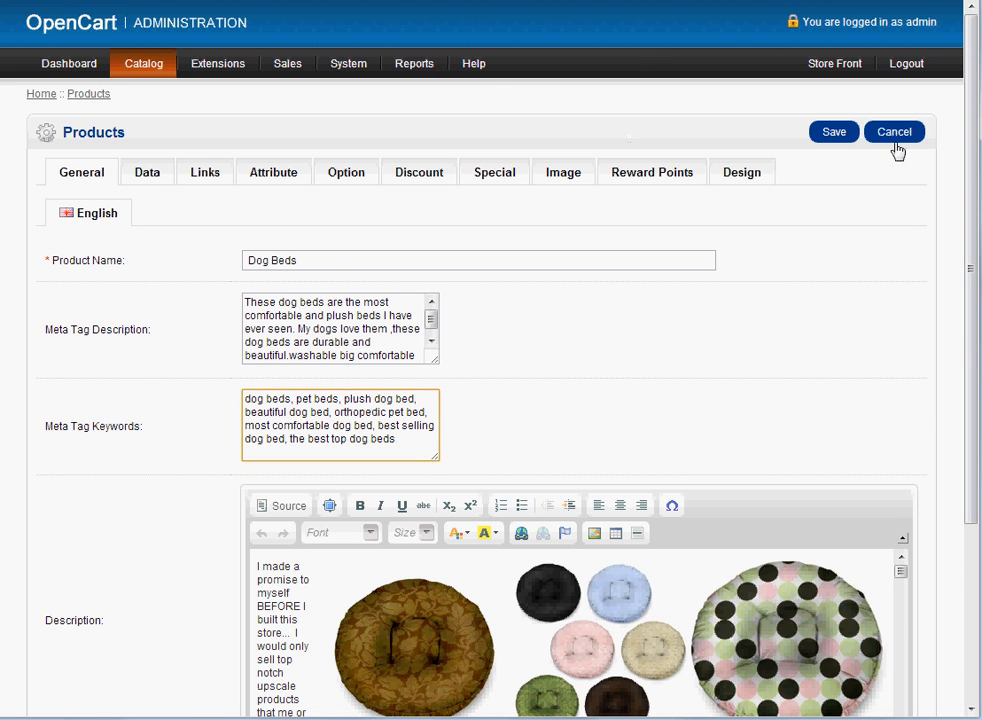
{"action": "left_click", "coordinate": [893, 131]}
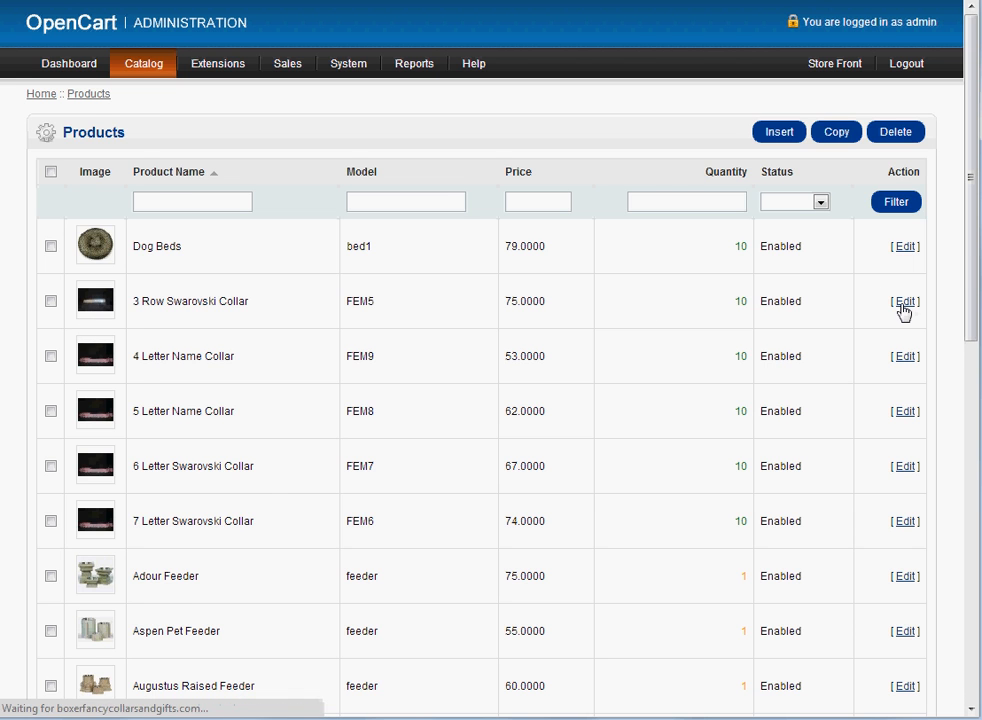
- Open 3 Row Swarovski Collar, inspect its meta and tag fields, then cancel unchanged
{"action": "left_click", "coordinate": [903, 301]}
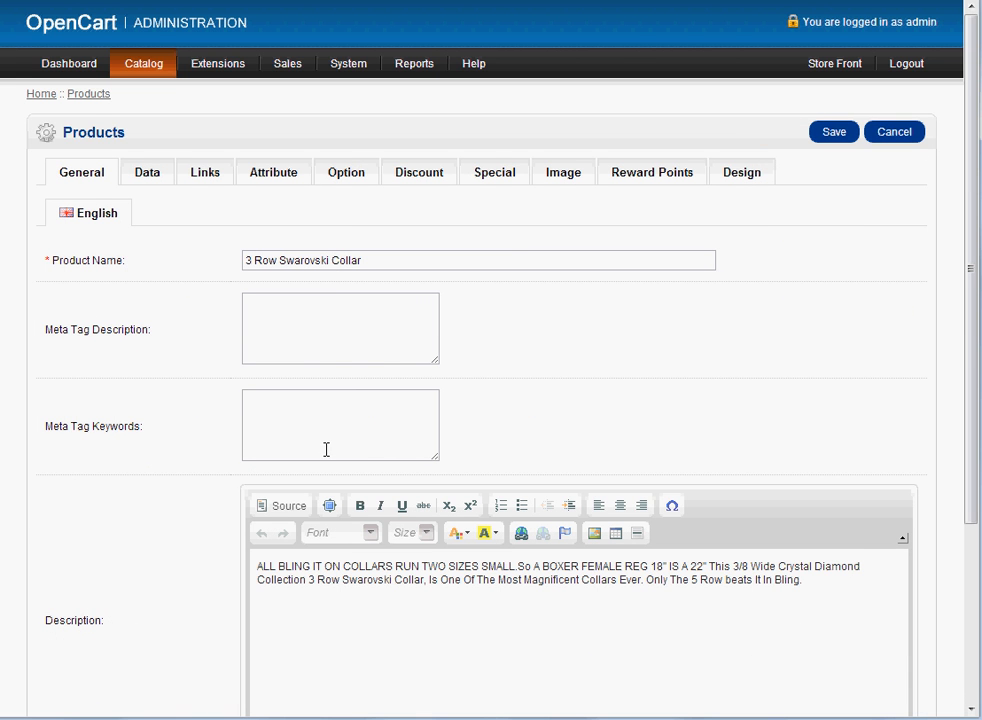
{"action": "left_click", "coordinate": [340, 328]}
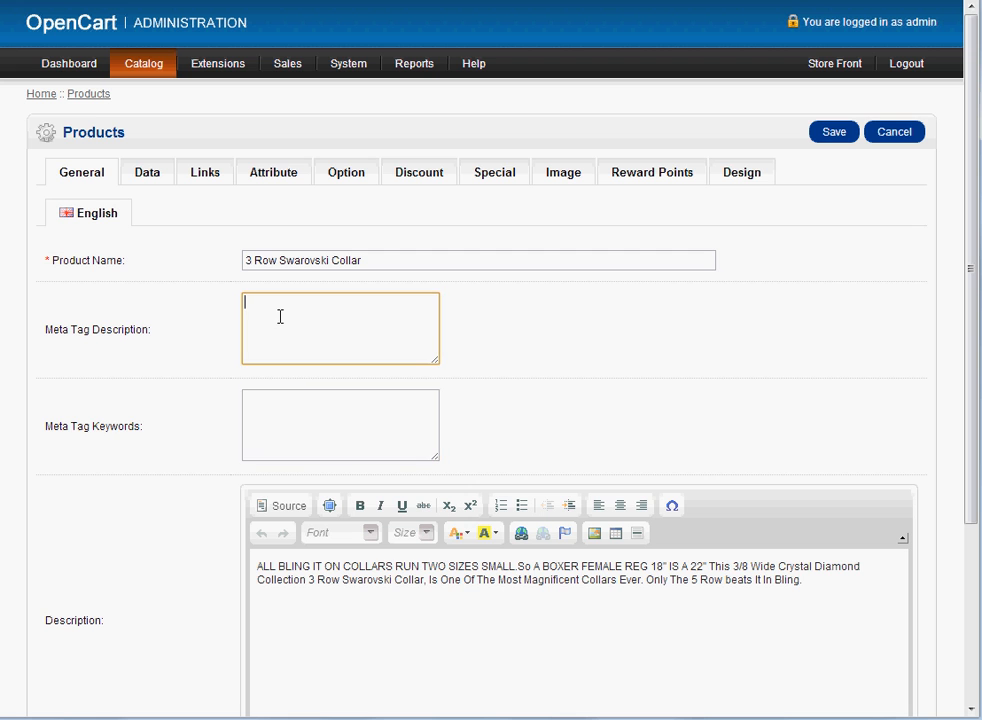
{"action": "left_click", "coordinate": [340, 425]}
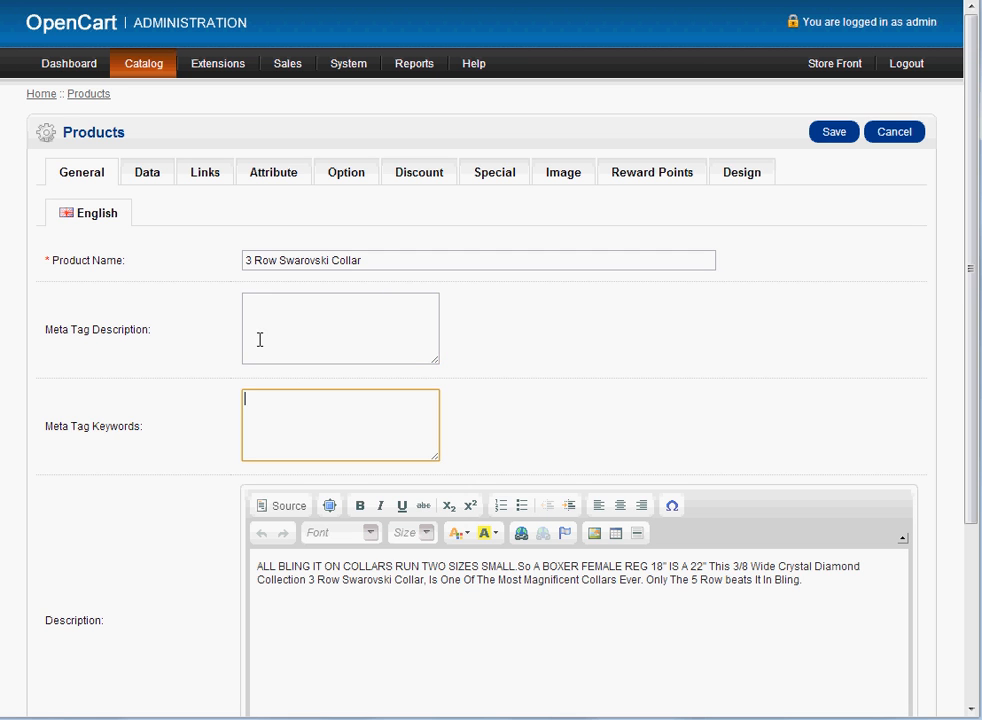
{"action": "left_click", "coordinate": [340, 328]}
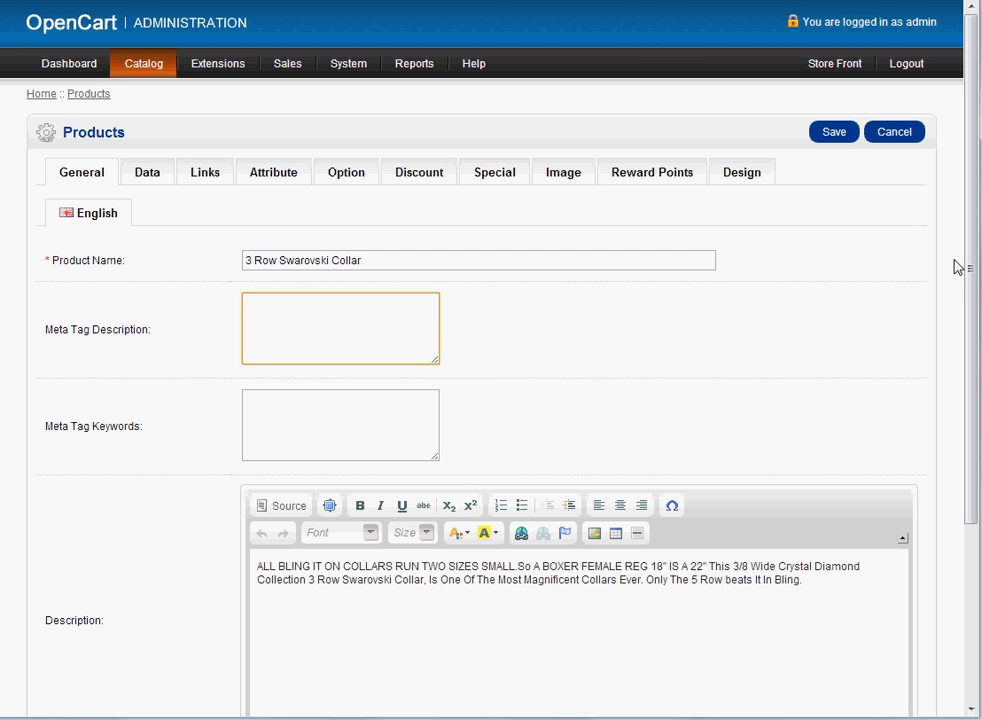
{"action": "scroll", "scroll_direction": "down", "scroll_amount": 3}
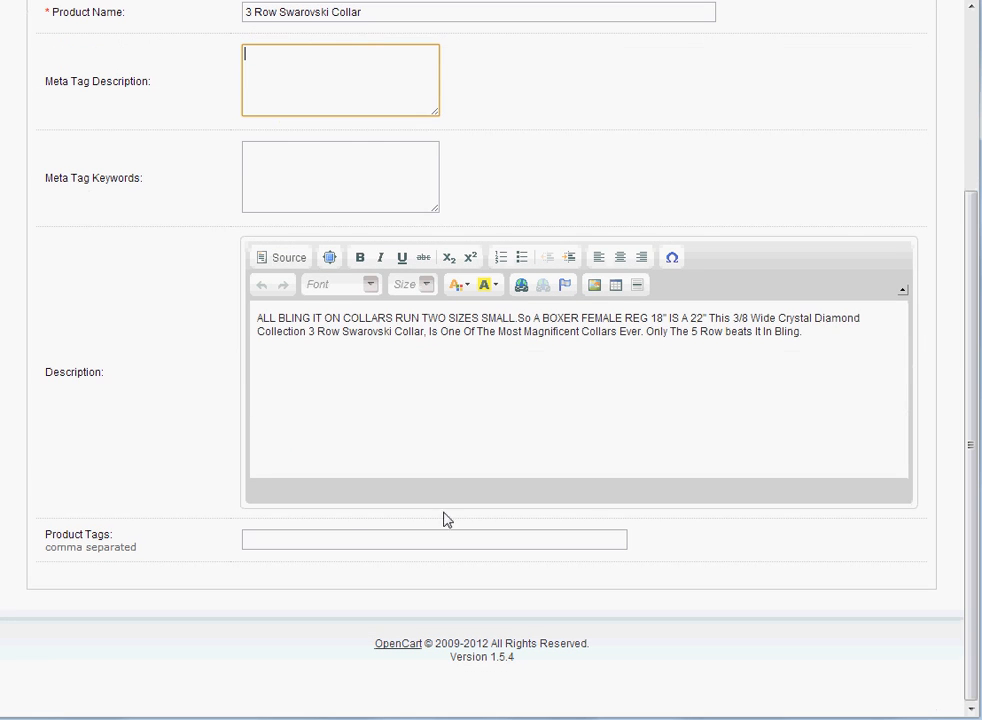
{"action": "left_click", "coordinate": [433, 539]}
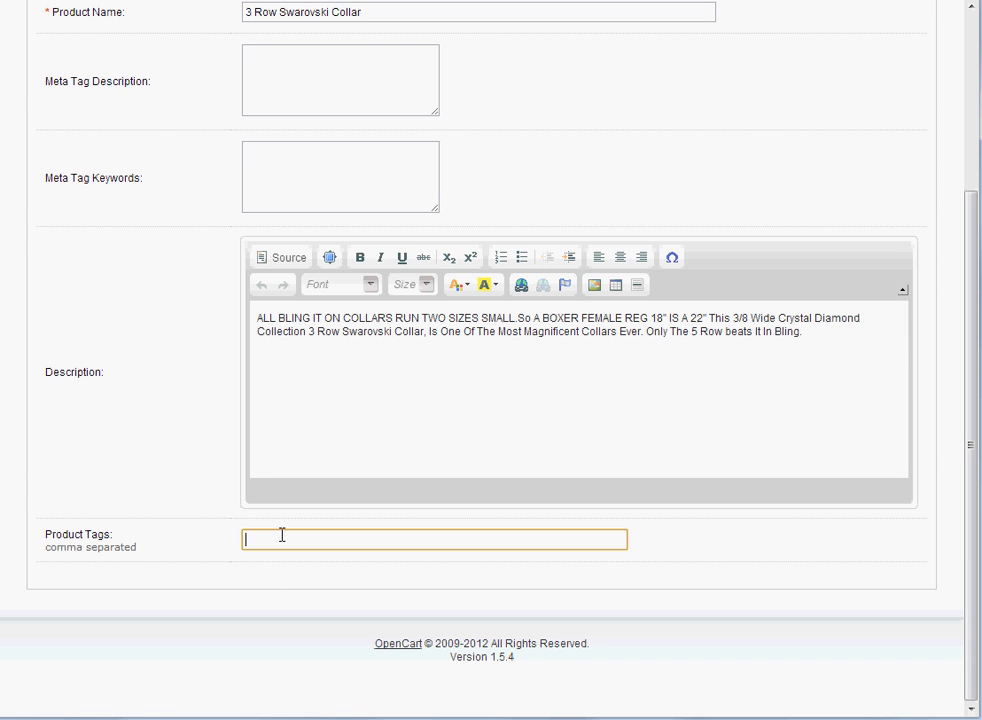
{"action": "left_click", "coordinate": [340, 177]}
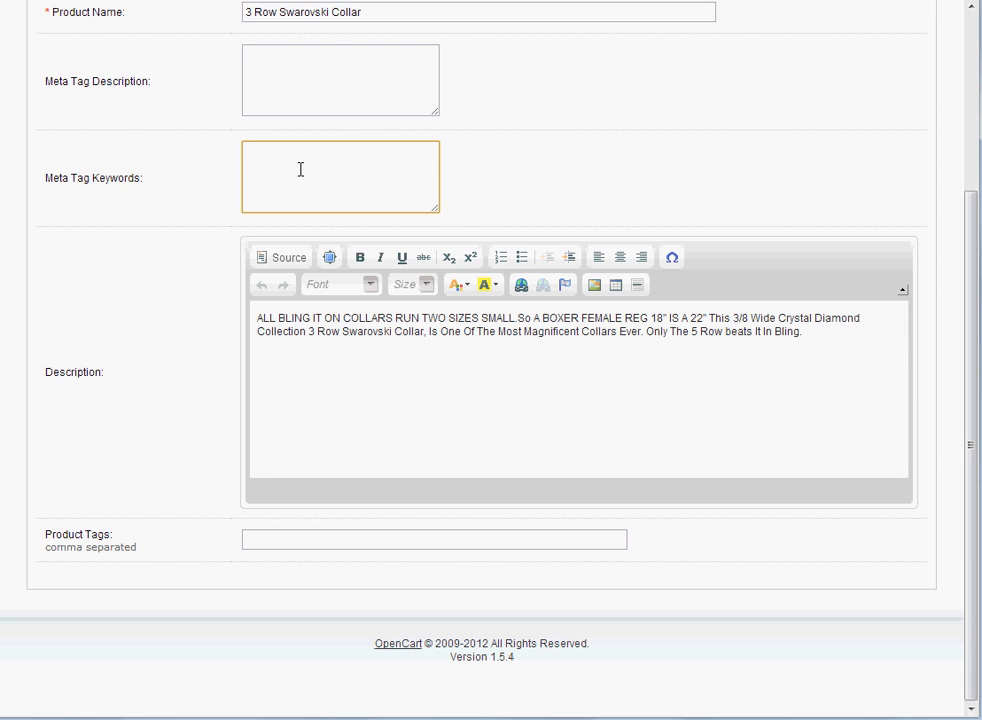
{"action": "left_click", "coordinate": [340, 80]}
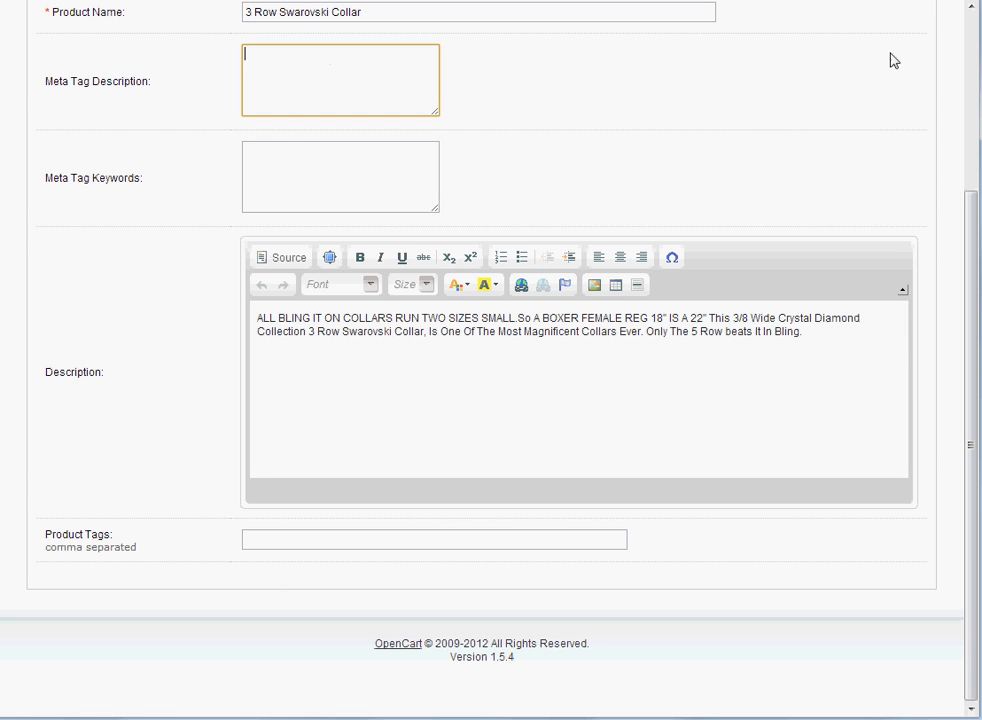
{"action": "scroll", "scroll_direction": "up", "scroll_amount": 3}
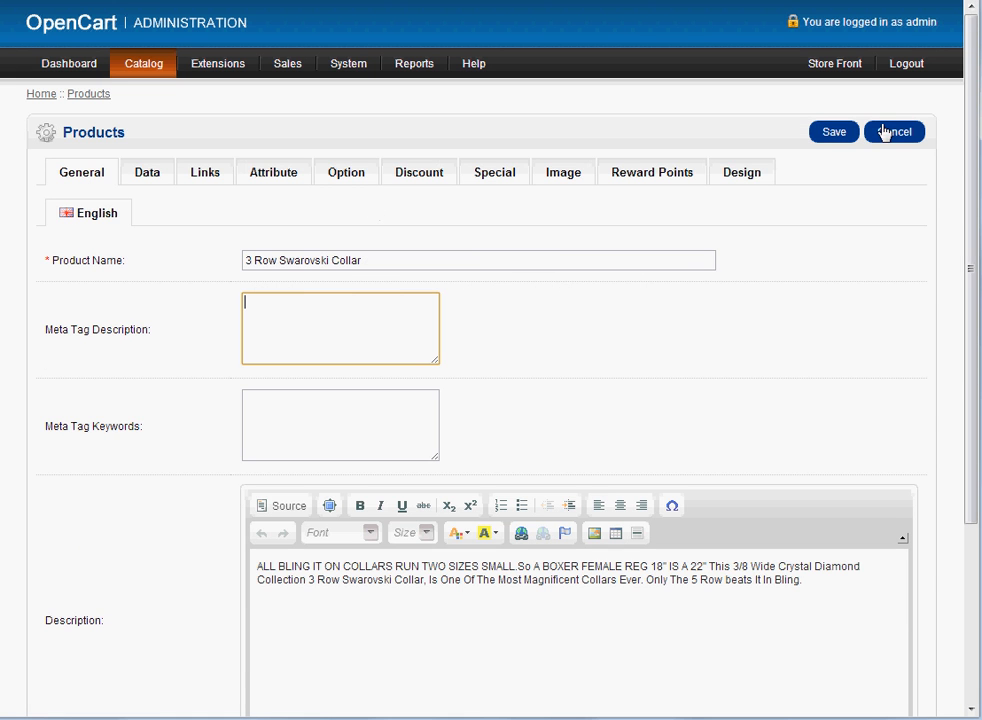
{"action": "left_click", "coordinate": [893, 131]}
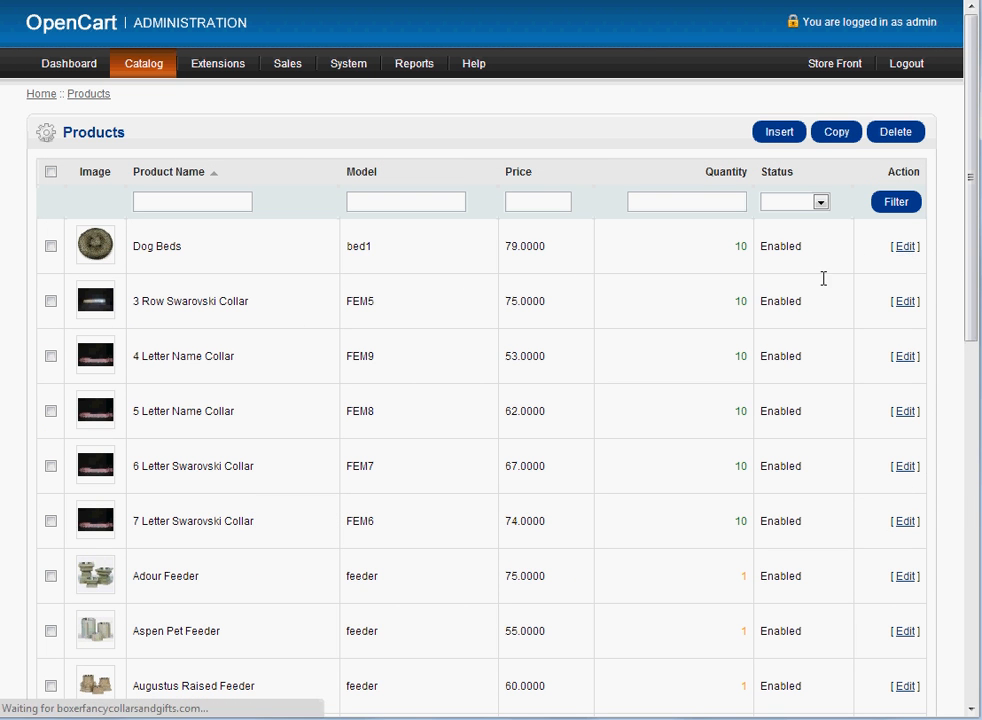
- Copy Dog Beds' meta keywords into Product Tags and view its Data details (model bed1, price 79)
{"action": "left_click", "coordinate": [904, 246]}
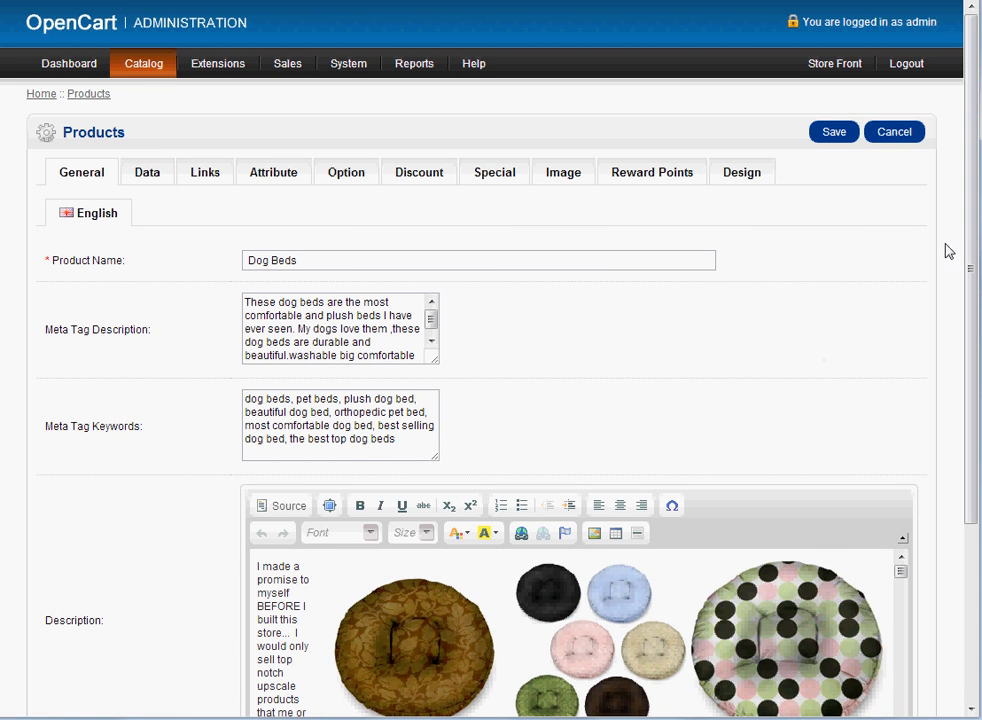
{"action": "scroll", "scroll_direction": "down", "scroll_amount": 3}
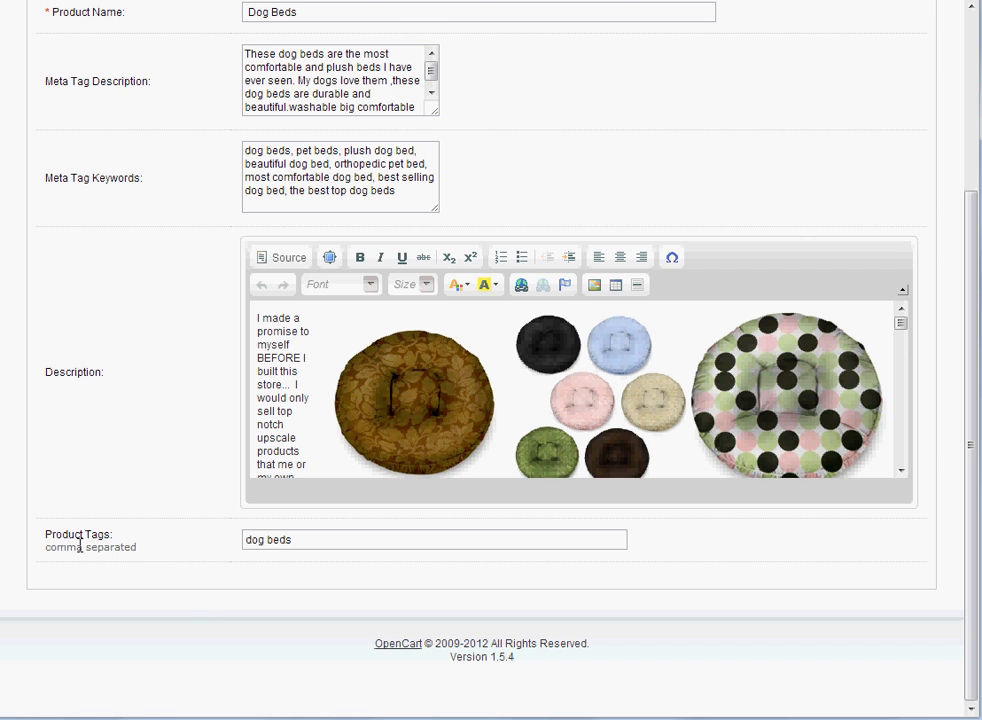
{"action": "double_click", "coordinate": [90, 547]}
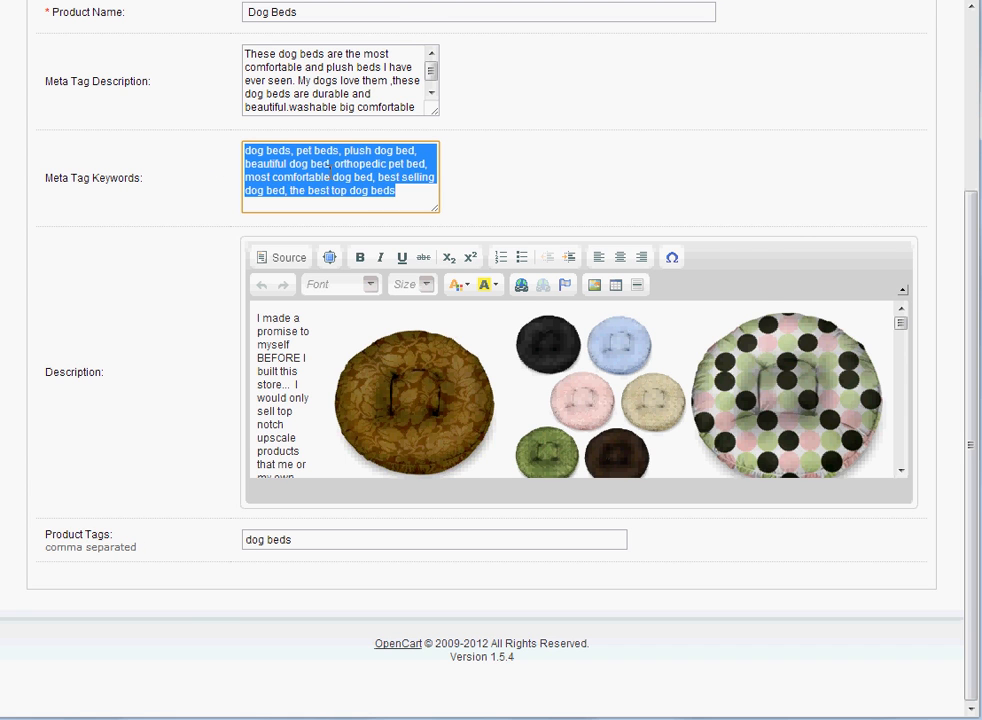
{"action": "mouse_move", "coordinate": [381, 257]}
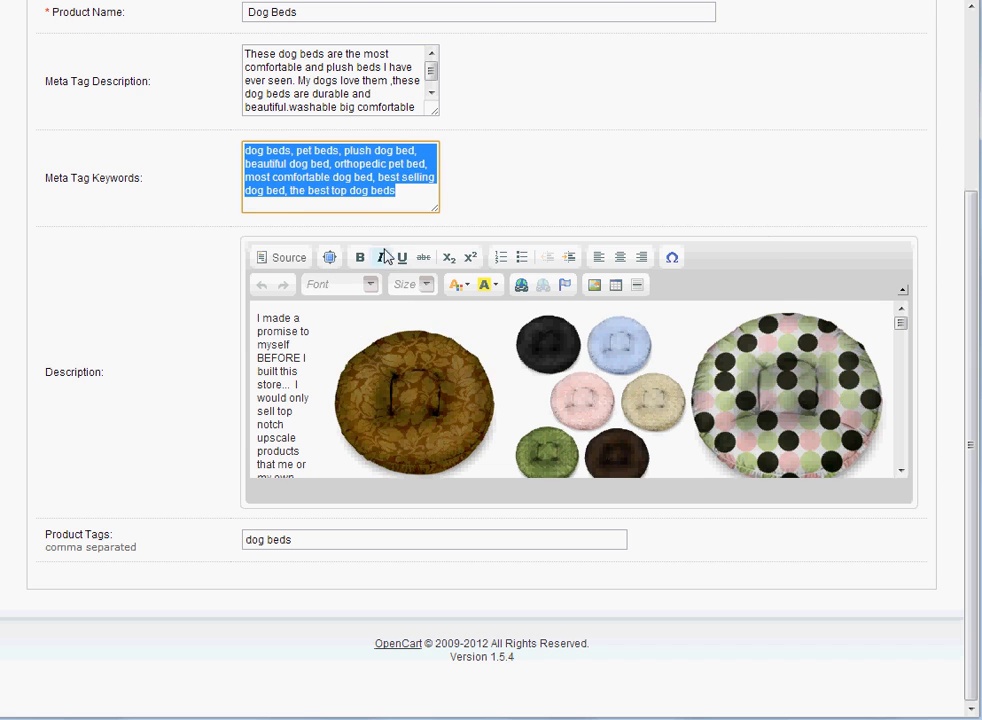
{"action": "double_click", "coordinate": [268, 539]}
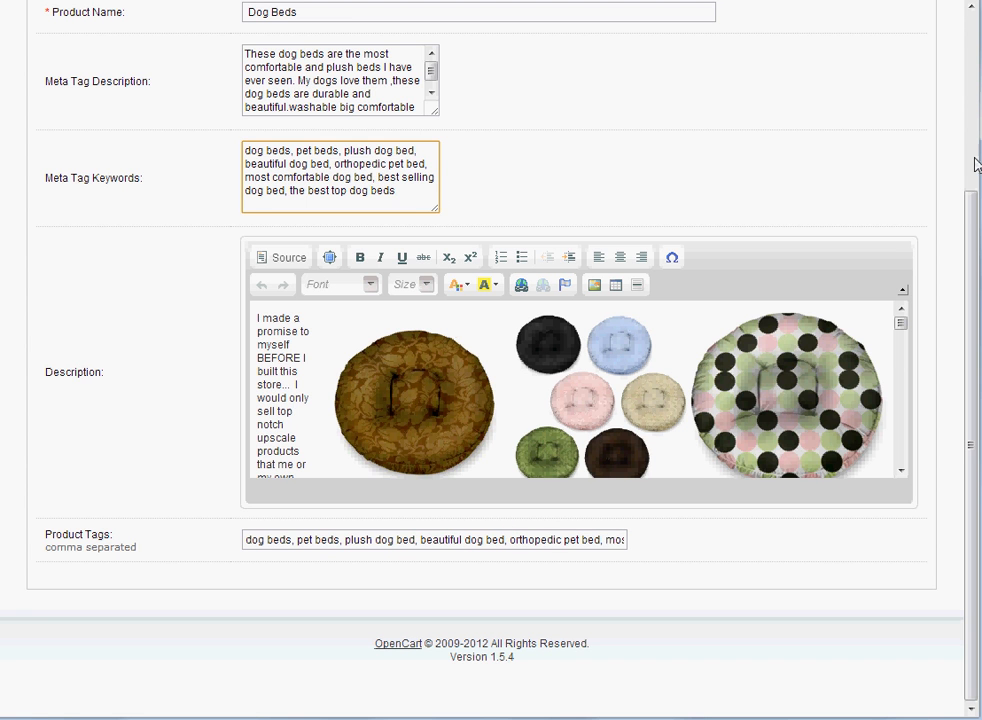
{"action": "scroll", "scroll_direction": "up", "scroll_amount": 3}
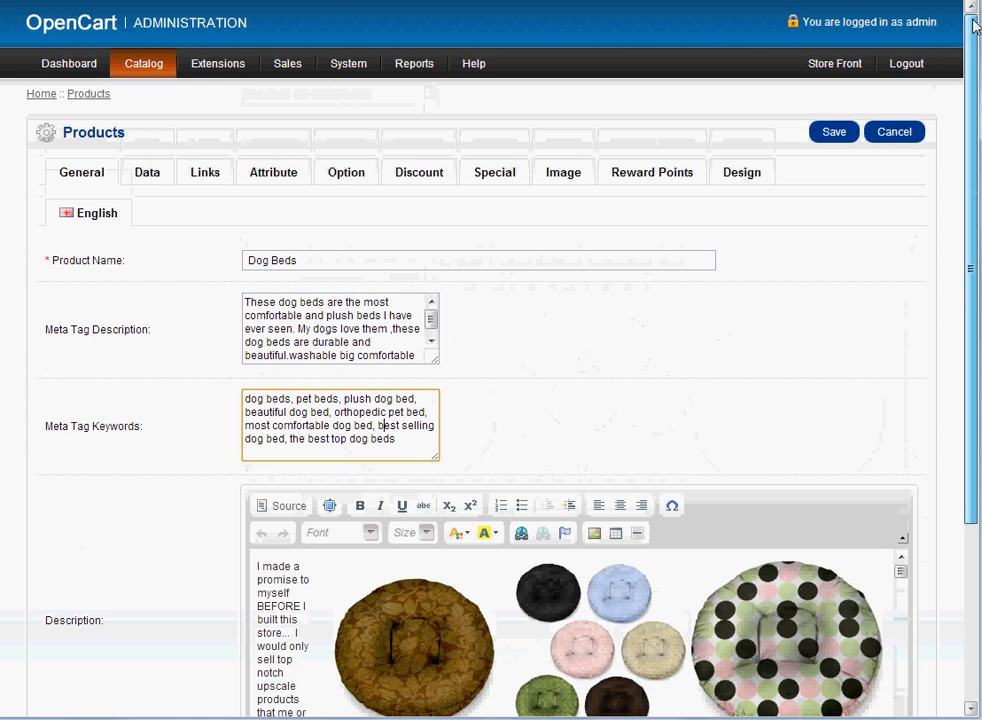
{"action": "left_click", "coordinate": [147, 172]}
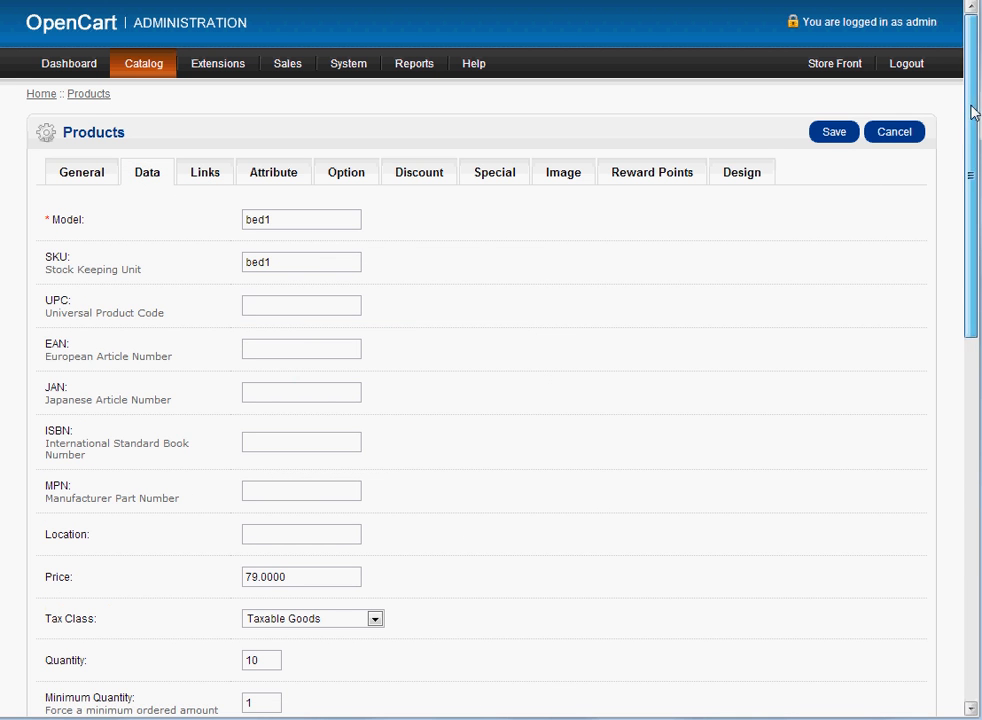
- Check the dog-bed SEO keyword on the Data tab and save the Dog Beds product
{"action": "scroll", "scroll_direction": "down", "scroll_amount": 3}
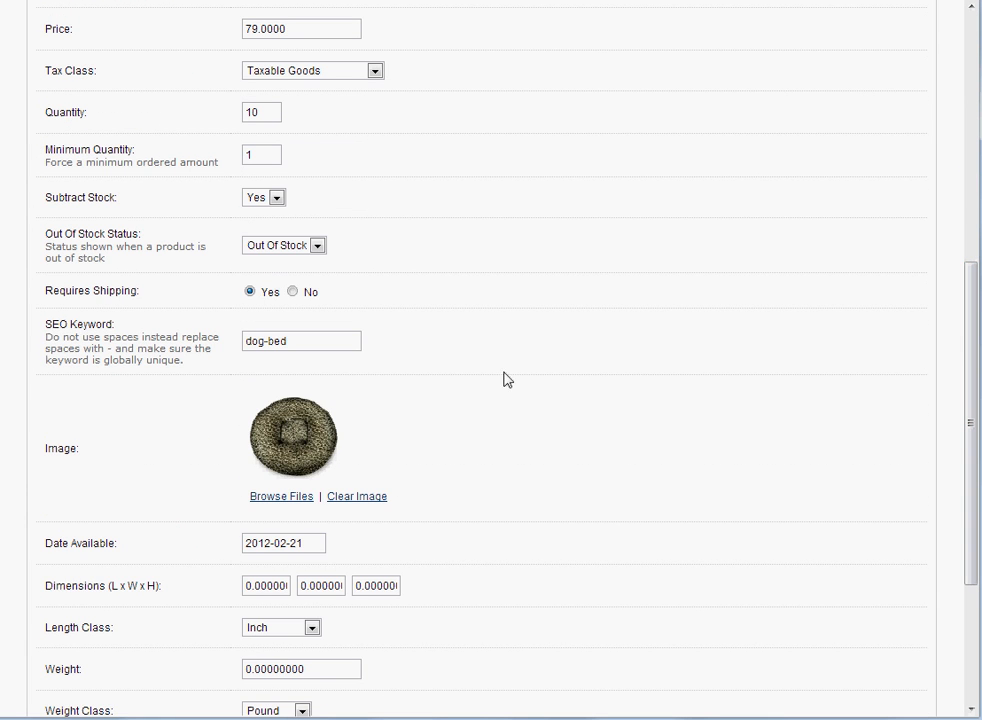
{"action": "left_click", "coordinate": [301, 340]}
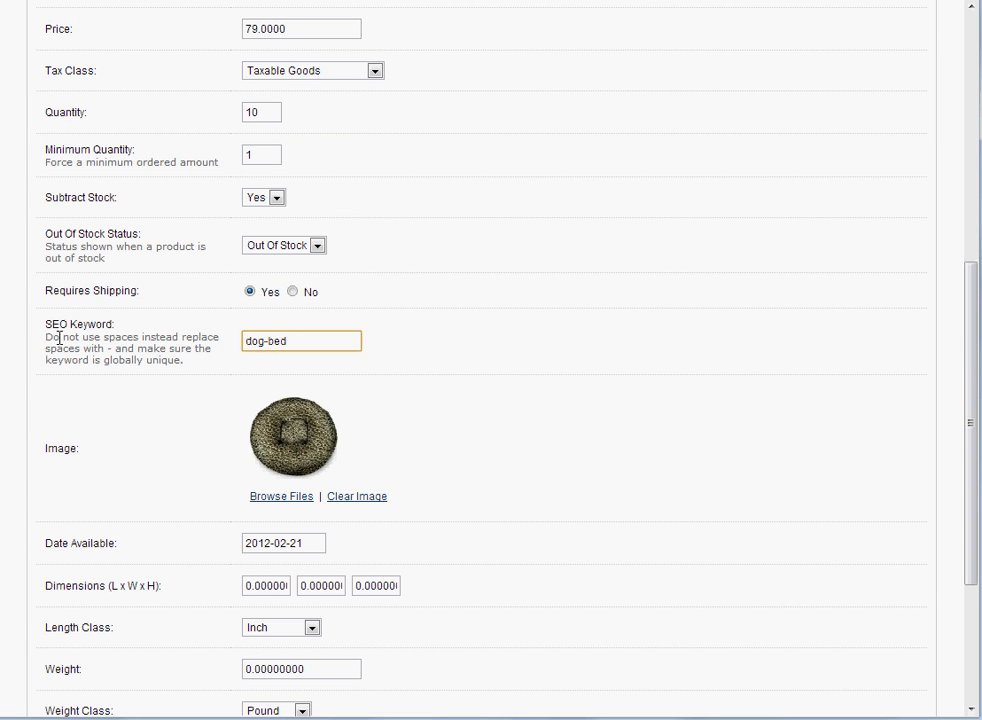
{"action": "double_click", "coordinate": [93, 324]}
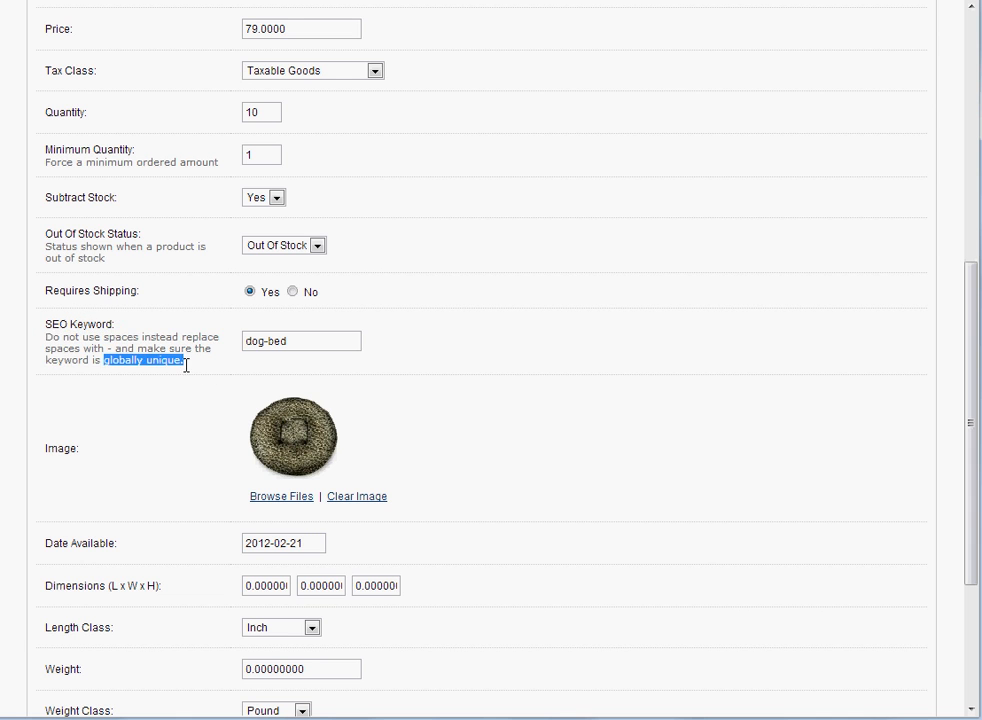
{"action": "left_click", "coordinate": [301, 340]}
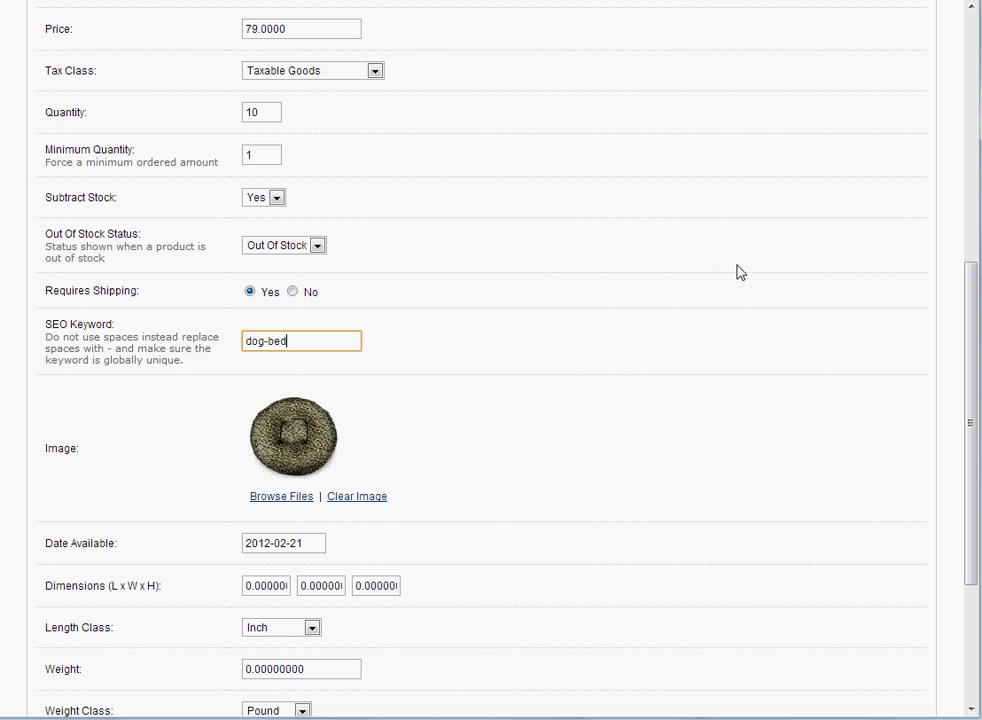
{"action": "scroll", "scroll_direction": "up", "scroll_amount": 3}
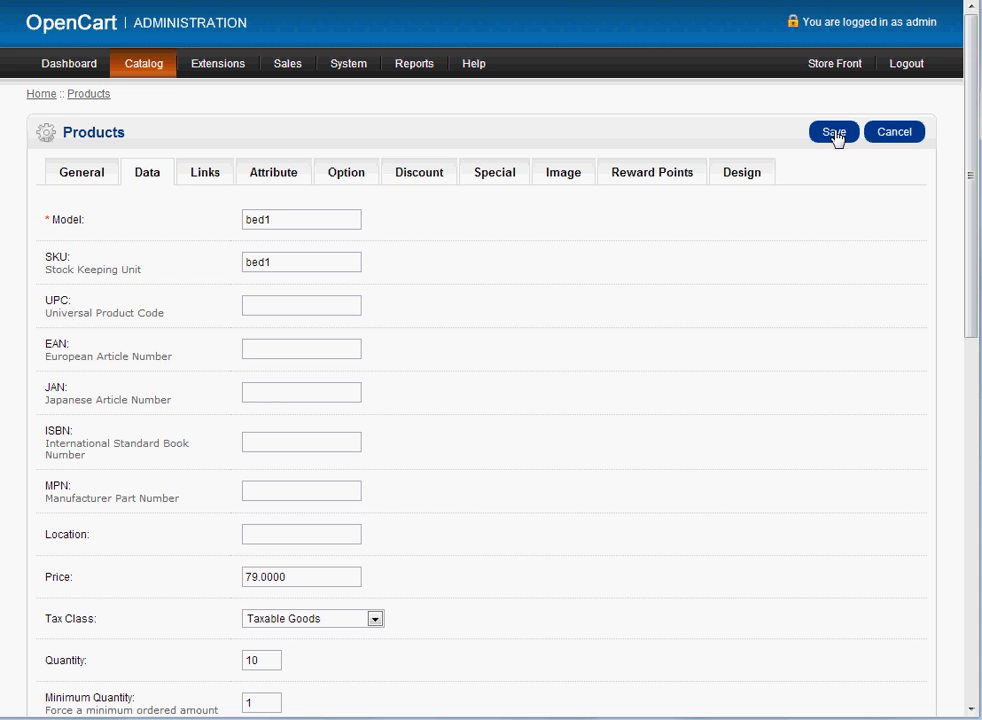
{"action": "left_click", "coordinate": [833, 131]}
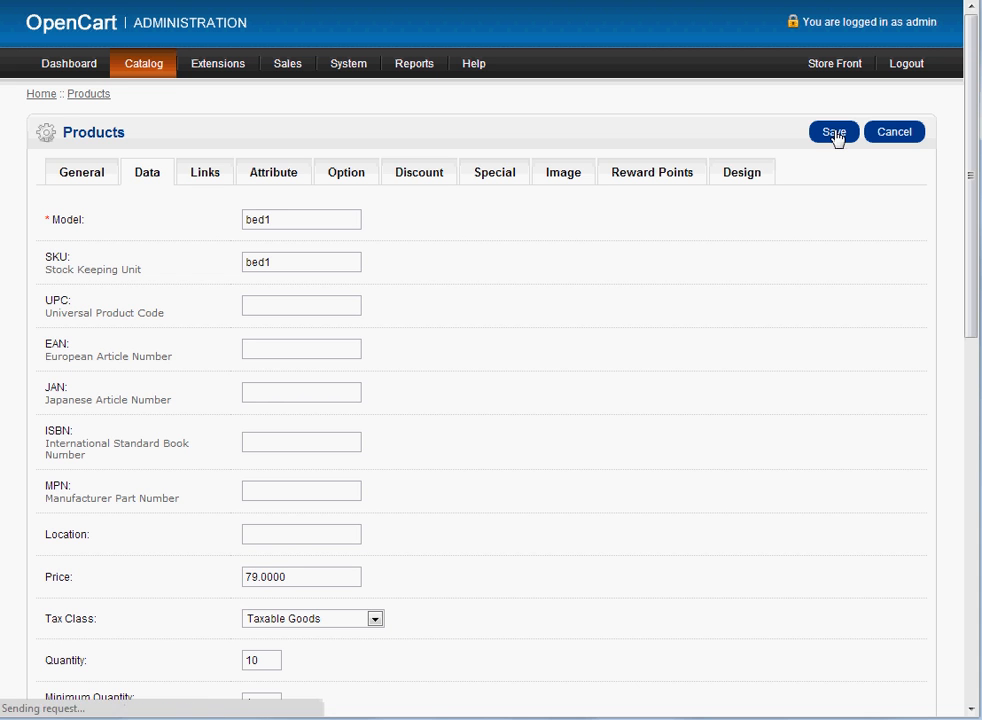
{"action": "left_click", "coordinate": [833, 131]}
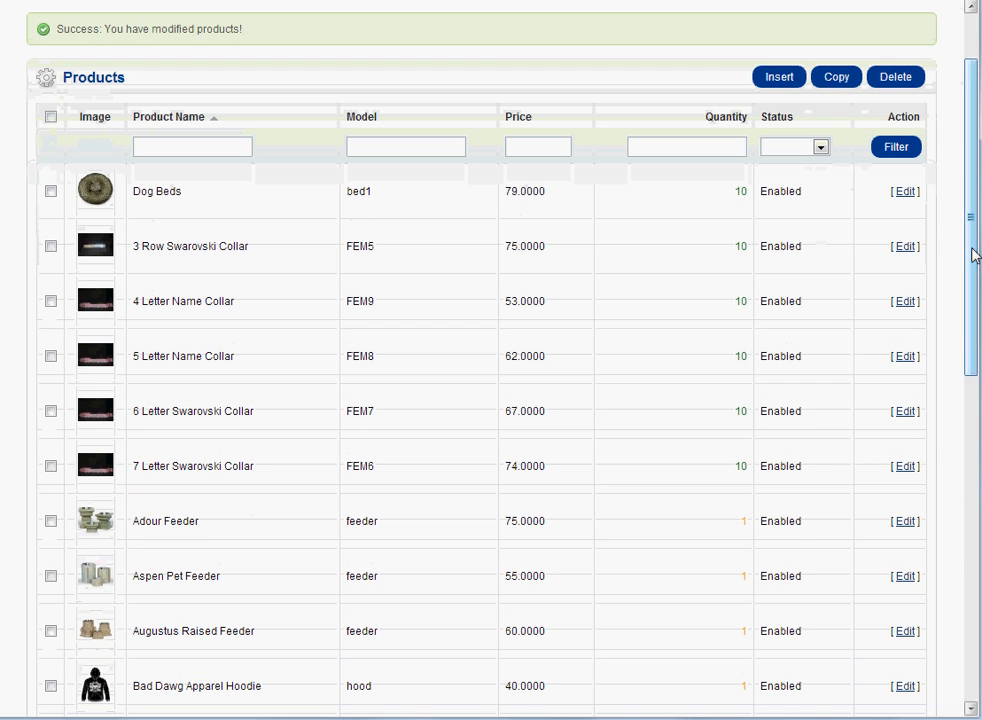
{"action": "mouse_move", "coordinate": [907, 483]}
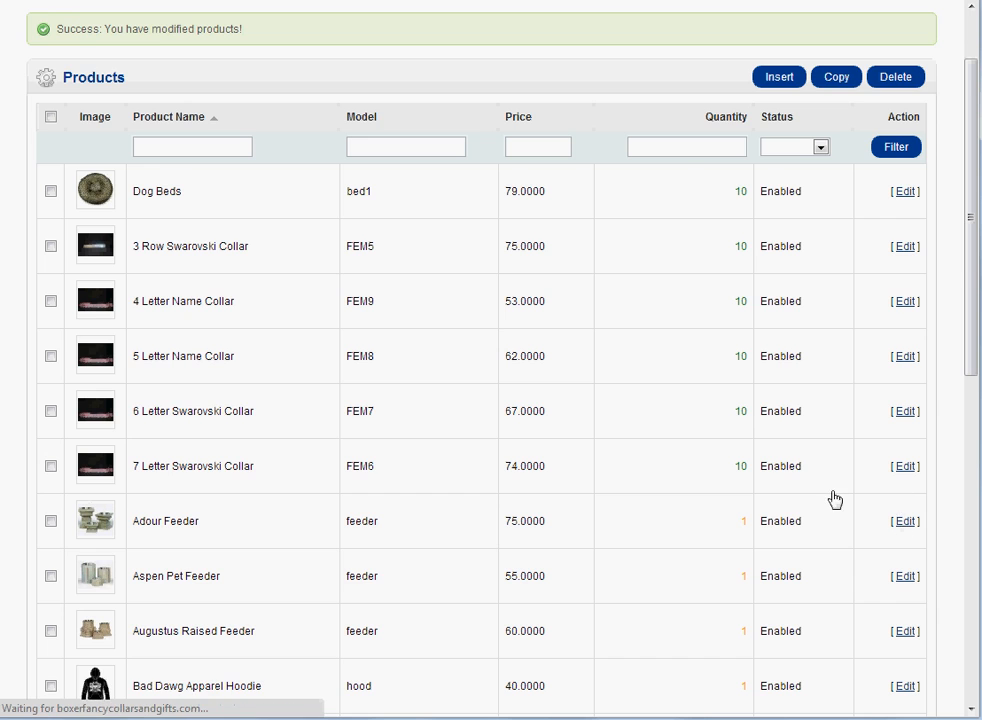
- Edit Adour Feeder and inspect its empty meta description, meta keywords and product tags
{"action": "left_click", "coordinate": [904, 520]}
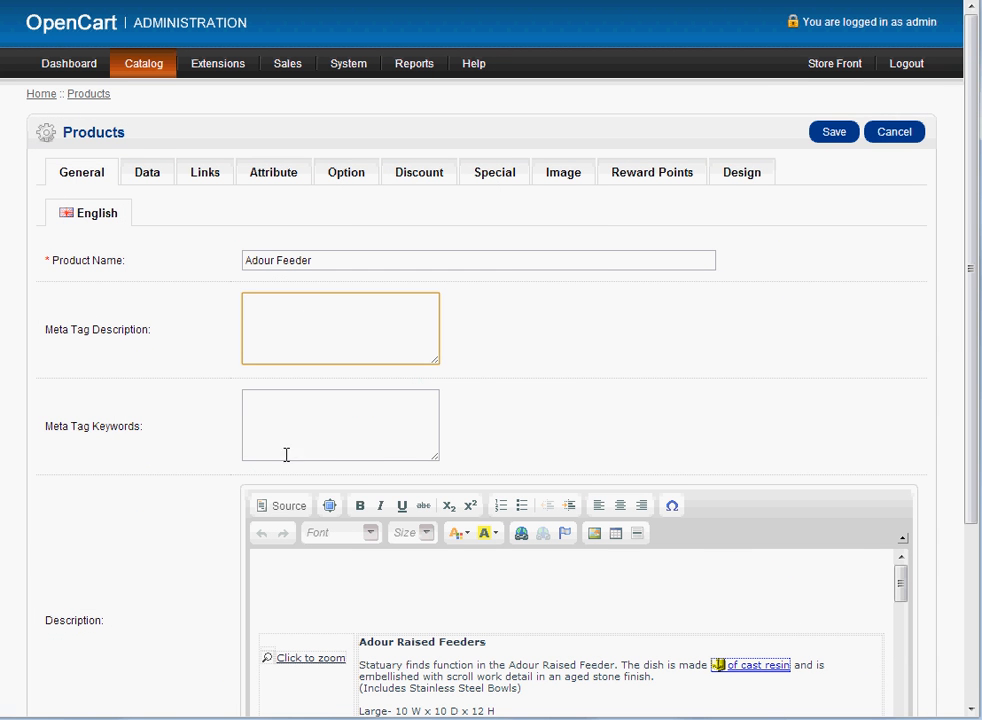
{"action": "left_click", "coordinate": [340, 424]}
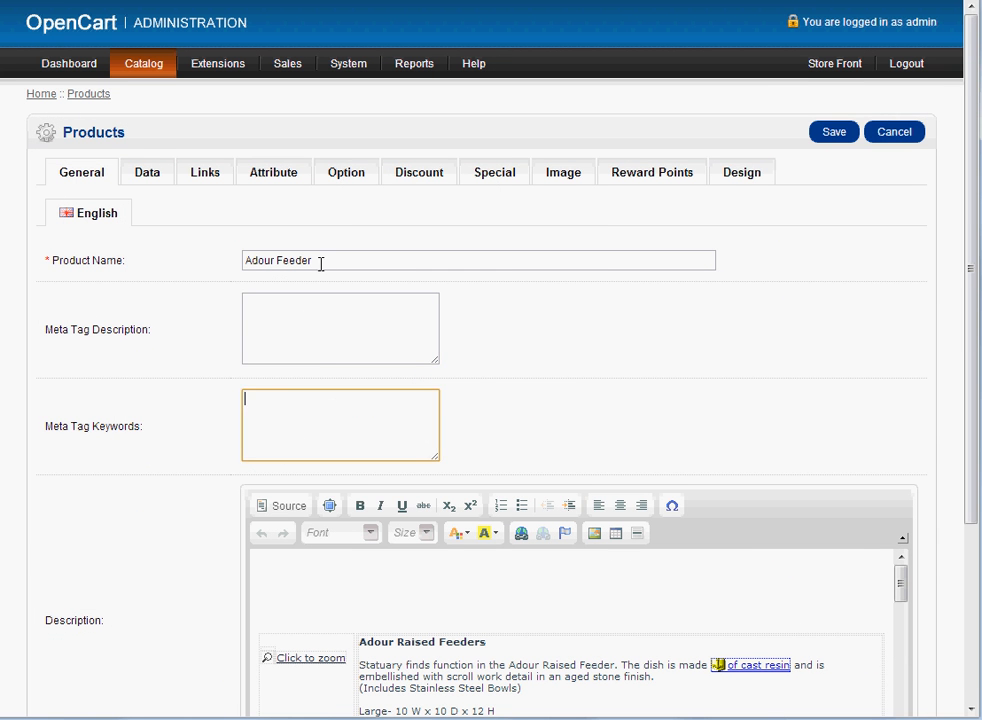
{"action": "left_click", "coordinate": [340, 328]}
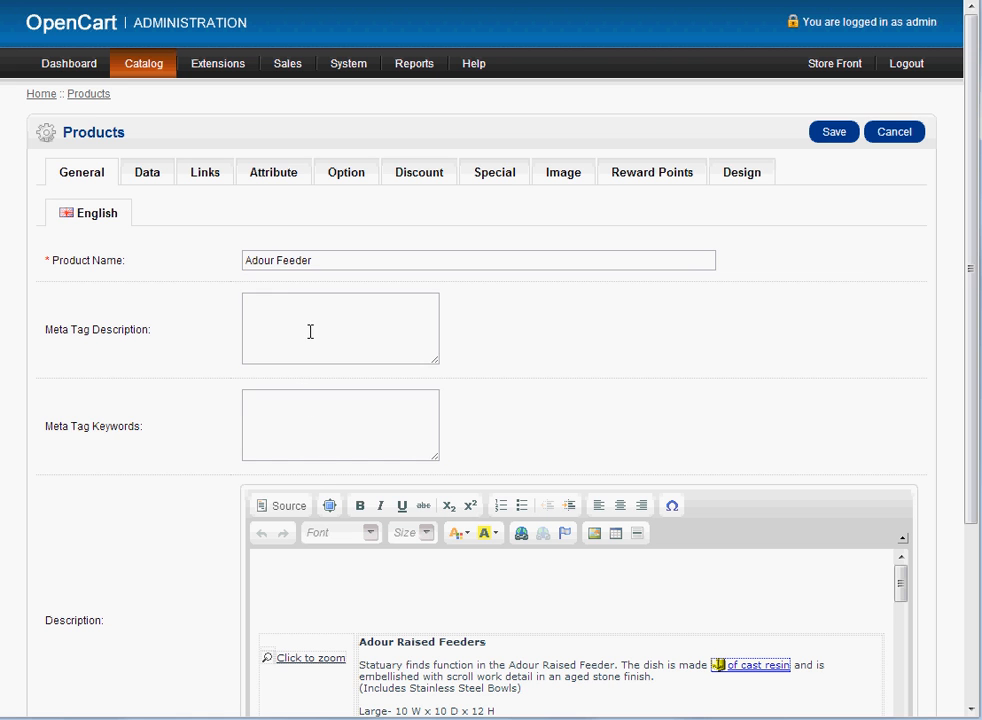
{"action": "left_click", "coordinate": [340, 328]}
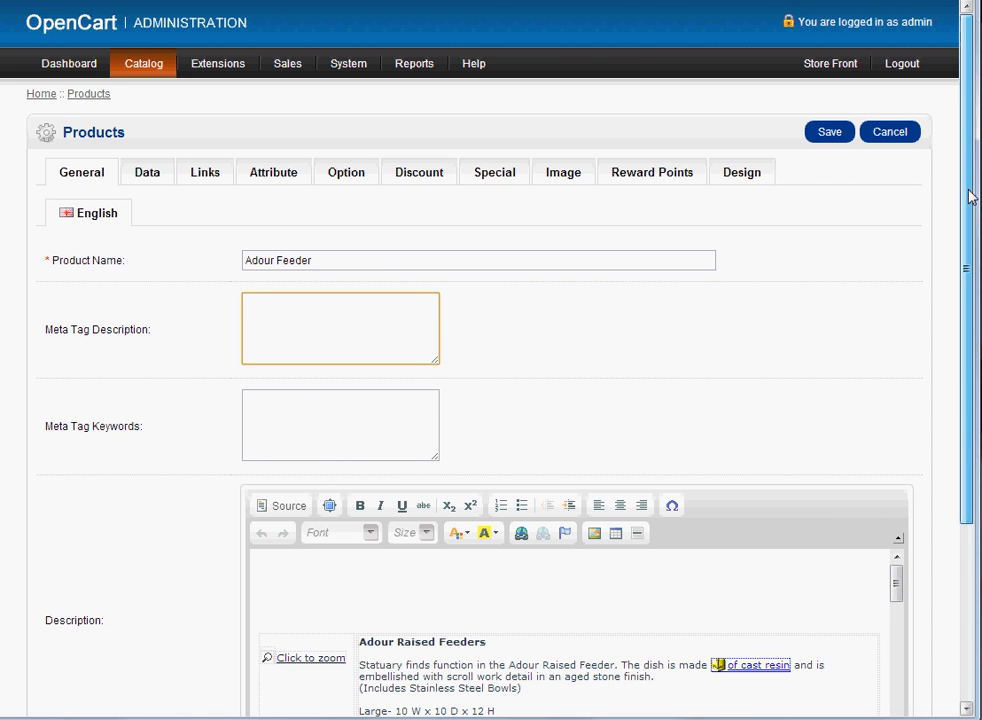
{"action": "left_click", "coordinate": [340, 328]}
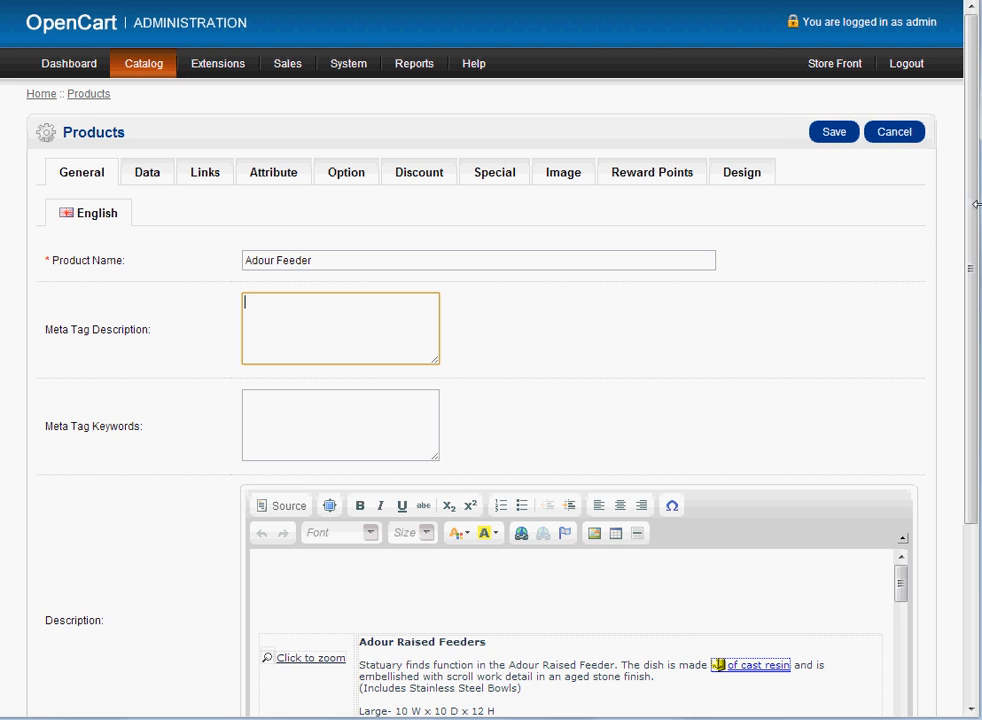
{"action": "scroll", "scroll_direction": "down", "scroll_amount": 3}
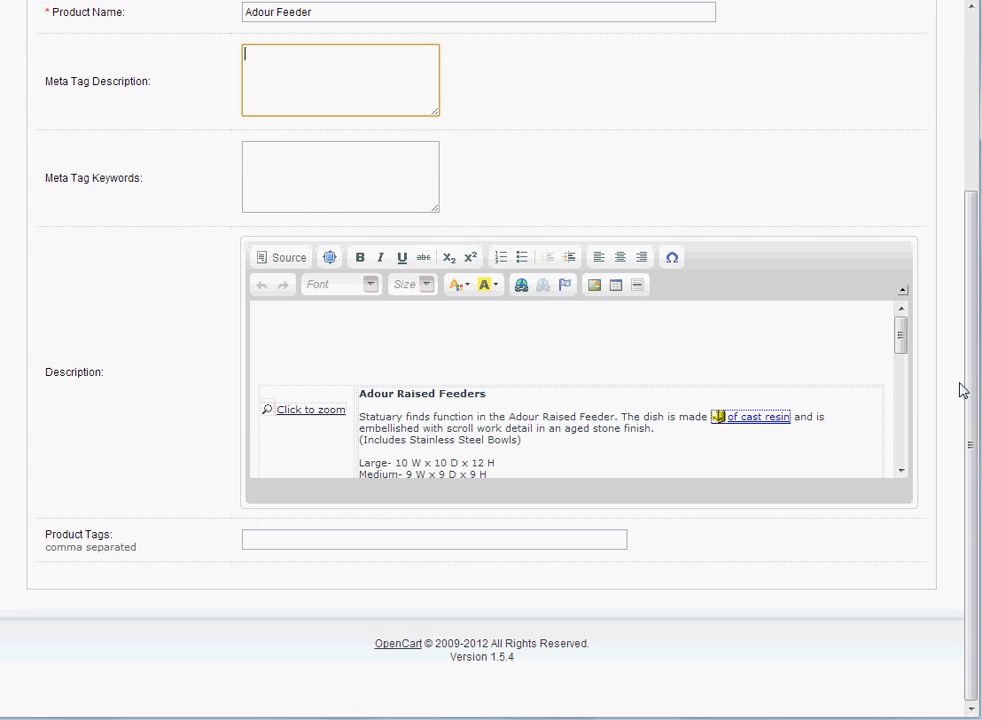
{"action": "left_click", "coordinate": [434, 539]}
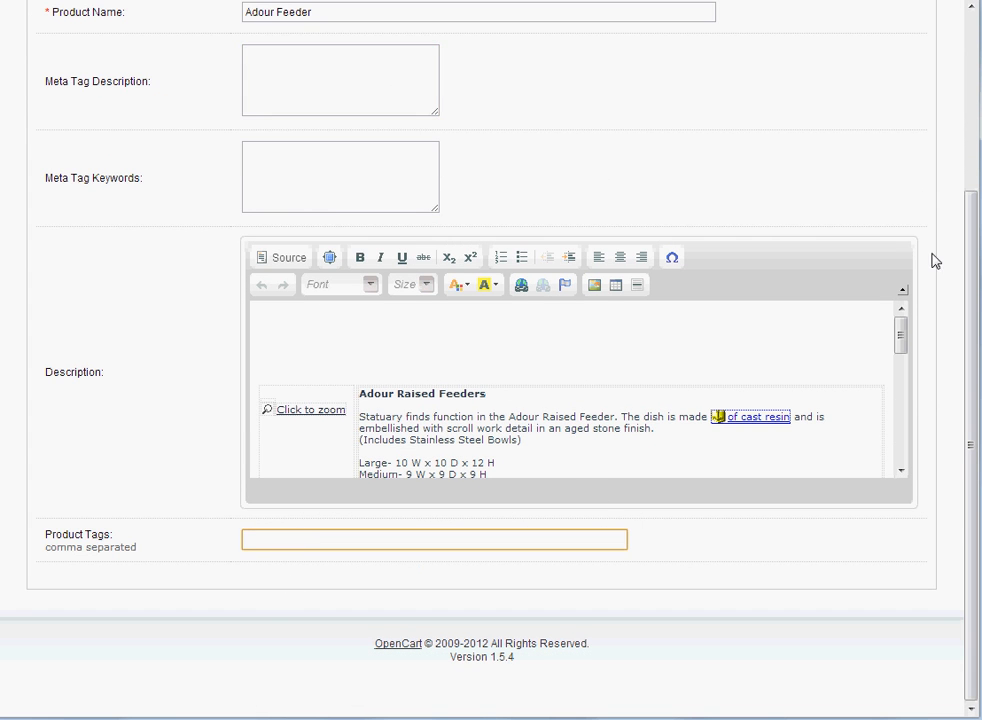
{"action": "mouse_move", "coordinate": [968, 270]}
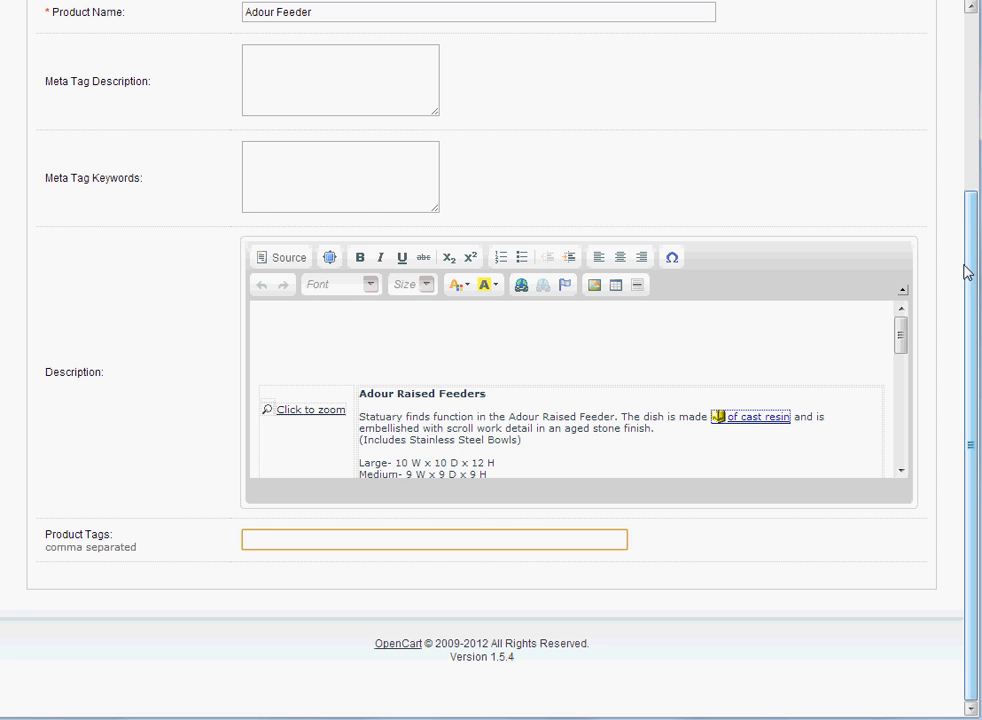
{"action": "scroll", "scroll_direction": "up", "scroll_amount": 3}
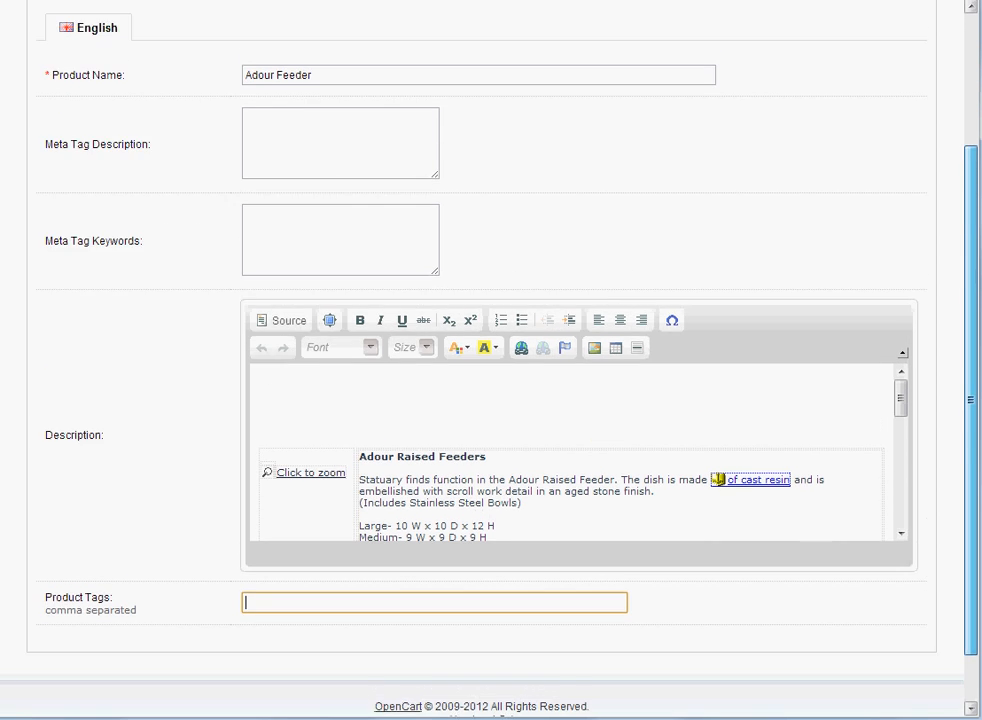
{"action": "scroll", "scroll_direction": "up", "scroll_amount": 3}
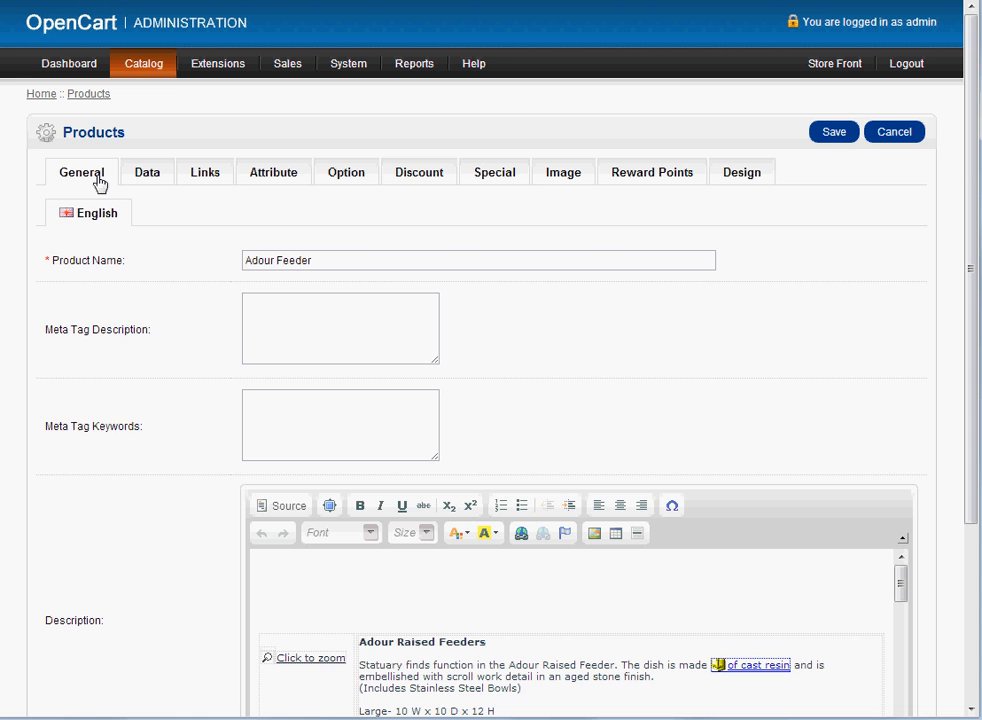
- View Adour Feeder's Data fields: model feeder, price 75, quantity 1, empty SEO keyword
{"action": "left_click", "coordinate": [146, 171]}
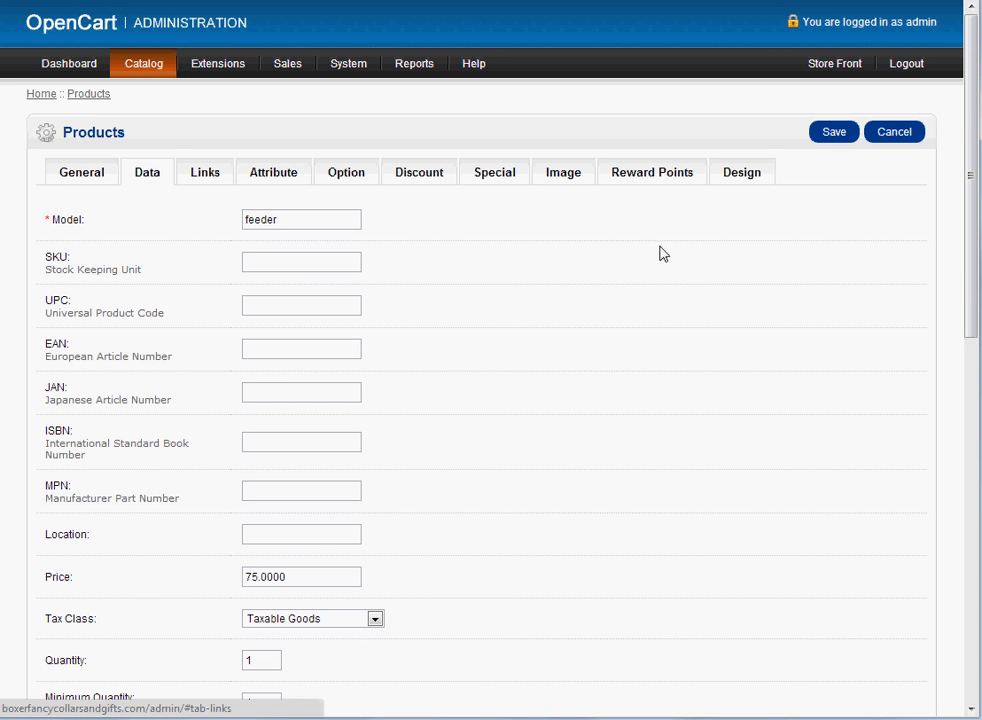
{"action": "scroll", "scroll_direction": "down", "scroll_amount": 3}
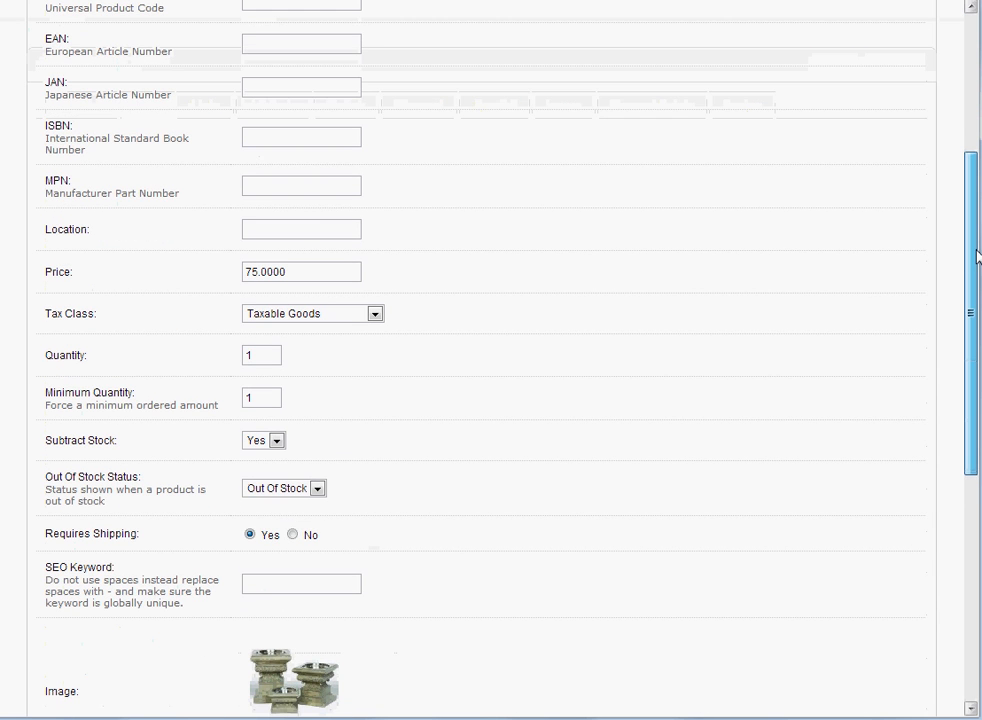
{"action": "left_click", "coordinate": [301, 584]}
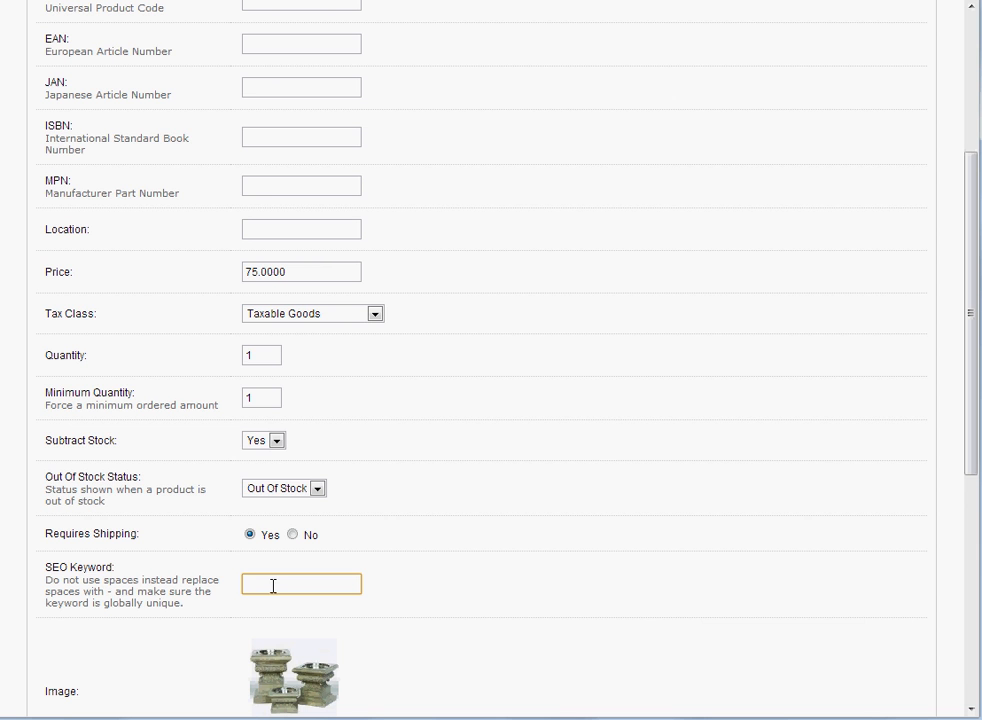
{"action": "mouse_move", "coordinate": [970, 224]}
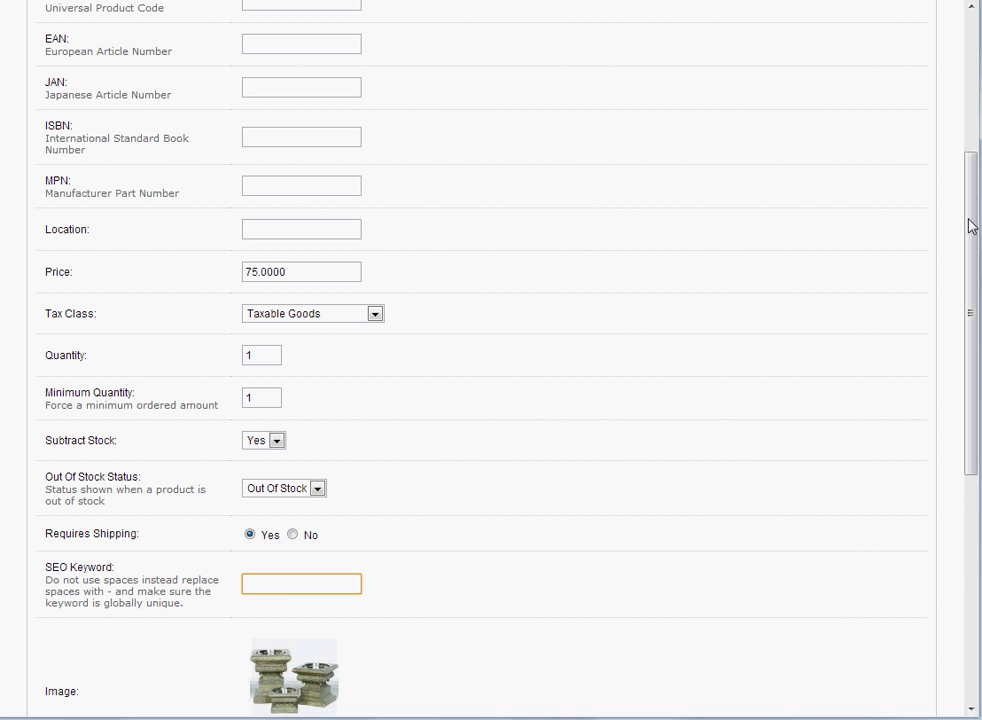
{"action": "scroll", "scroll_direction": "up", "scroll_amount": 3}
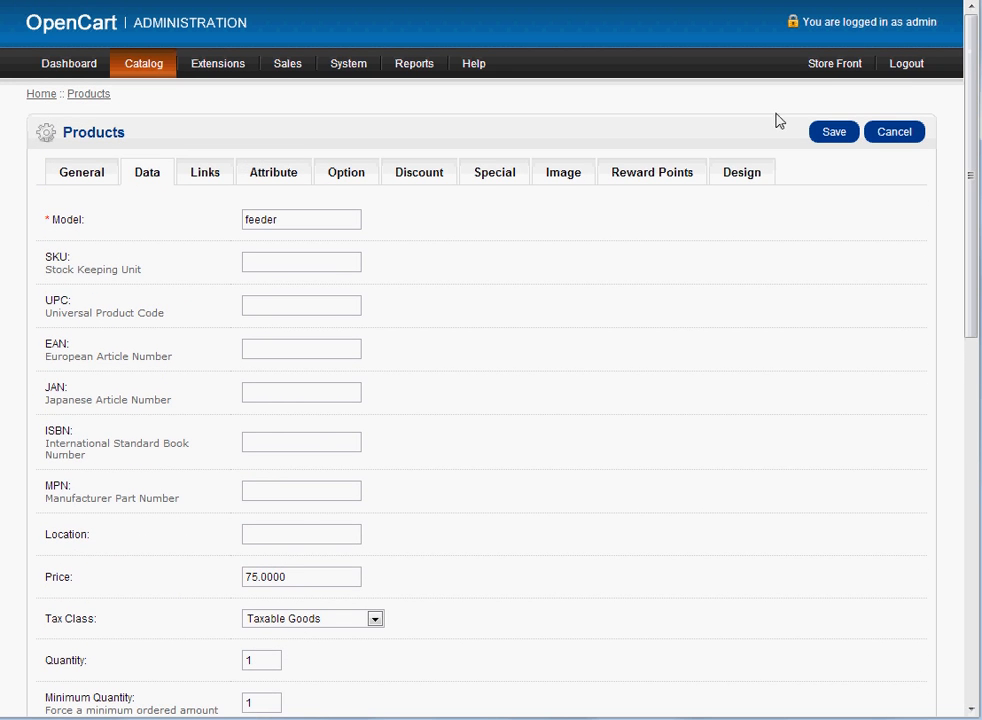
- Cancel the Adour Feeder edit without saving and go back to Catalog > Products
{"action": "left_click", "coordinate": [81, 172]}
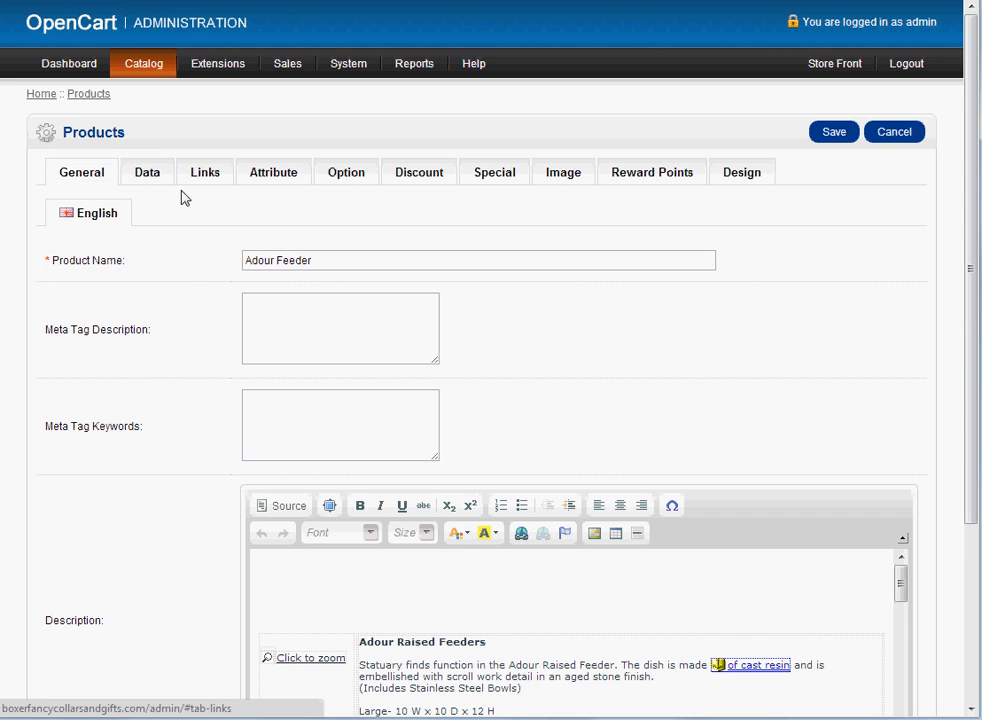
{"action": "left_click", "coordinate": [892, 131]}
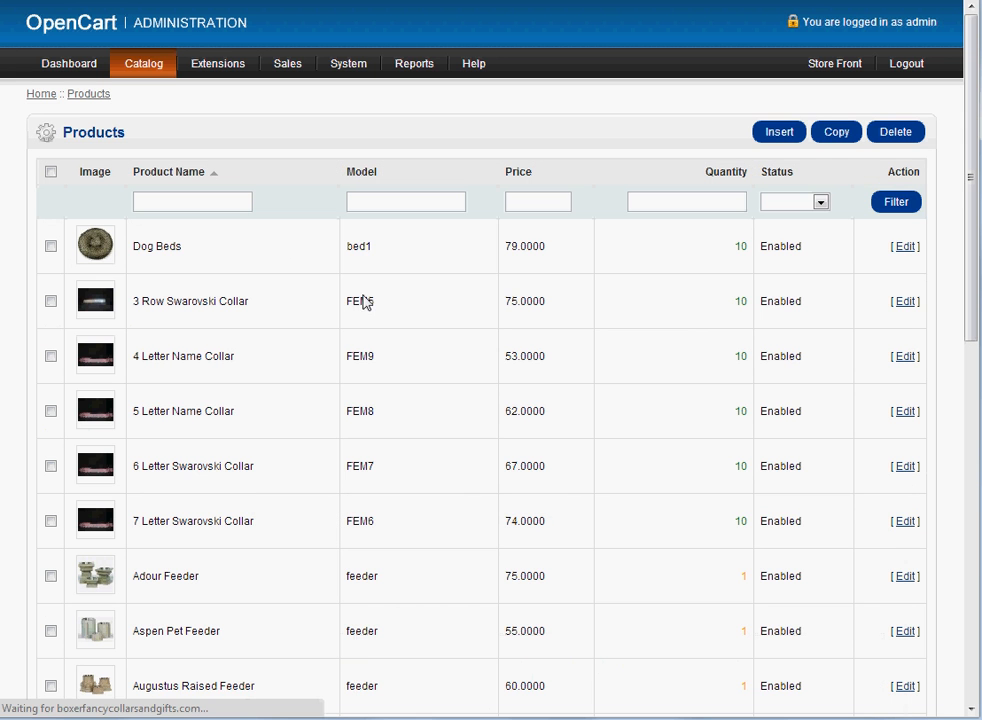
{"action": "mouse_move", "coordinate": [413, 534]}
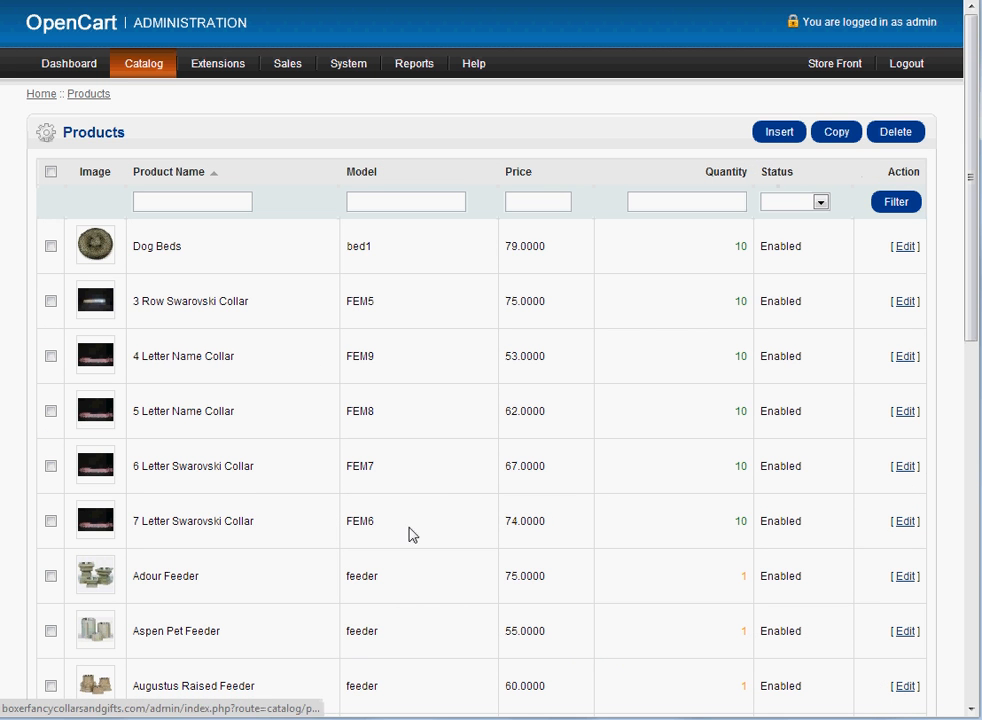
{"action": "mouse_move", "coordinate": [421, 573]}
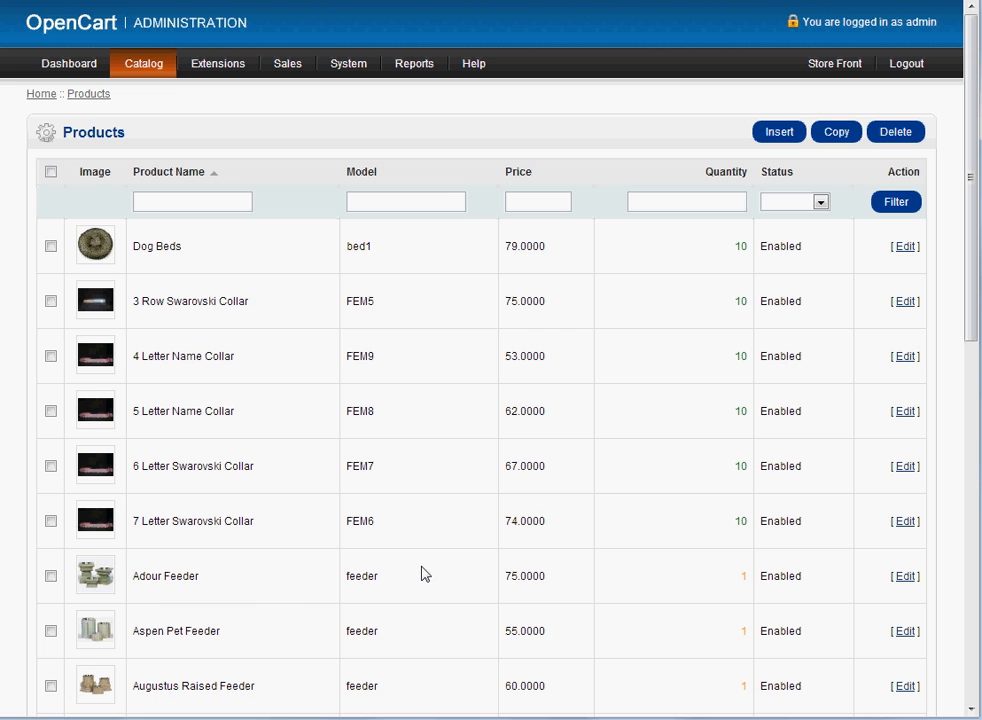
{"action": "mouse_move", "coordinate": [778, 131]}
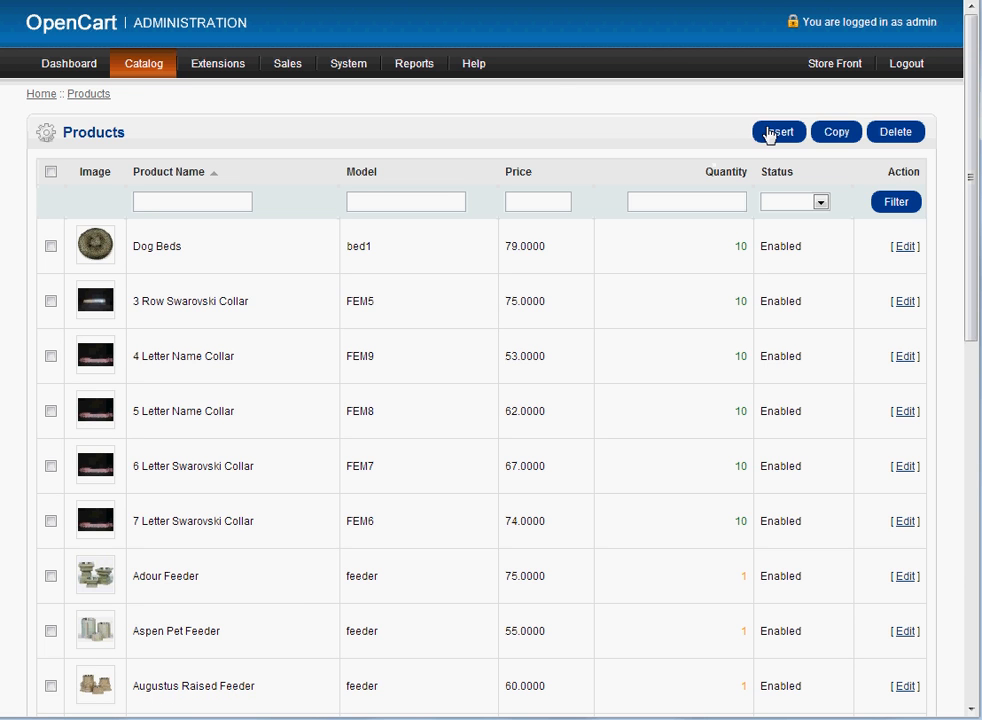
- Insert a new product and look over its empty name, description and meta keyword fields
{"action": "left_click", "coordinate": [777, 131]}
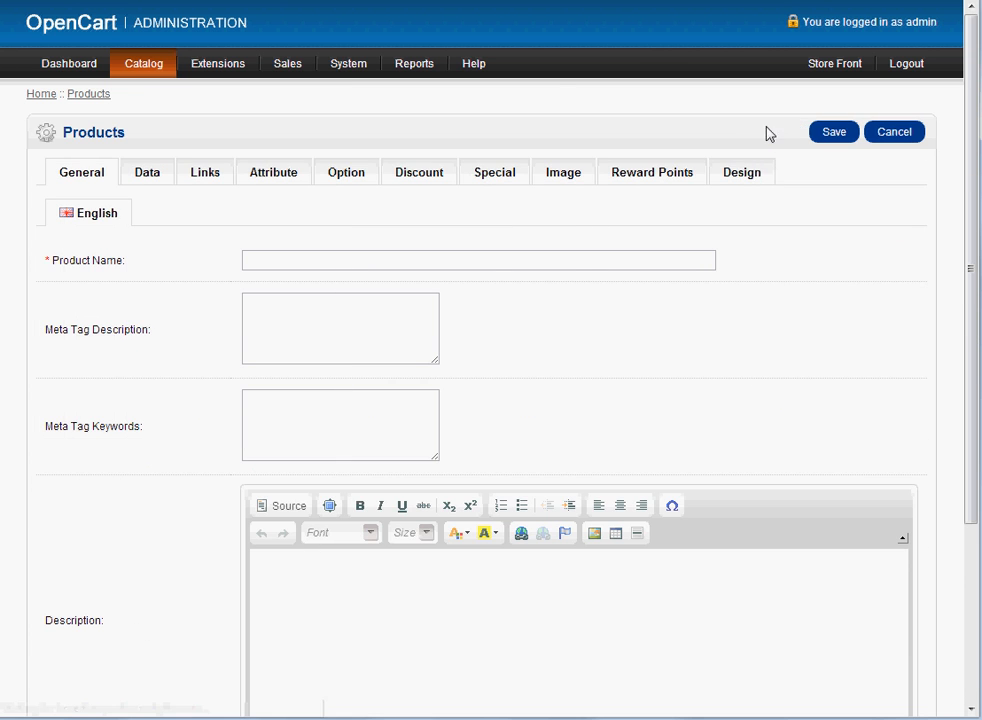
{"action": "left_click", "coordinate": [478, 260]}
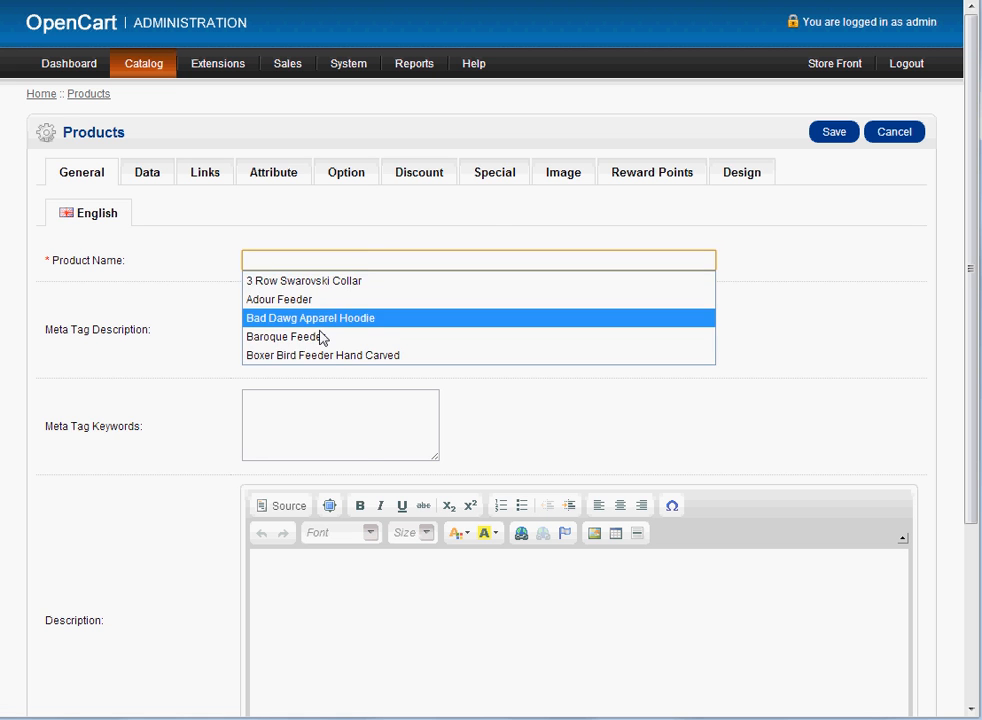
{"action": "left_click", "coordinate": [340, 328]}
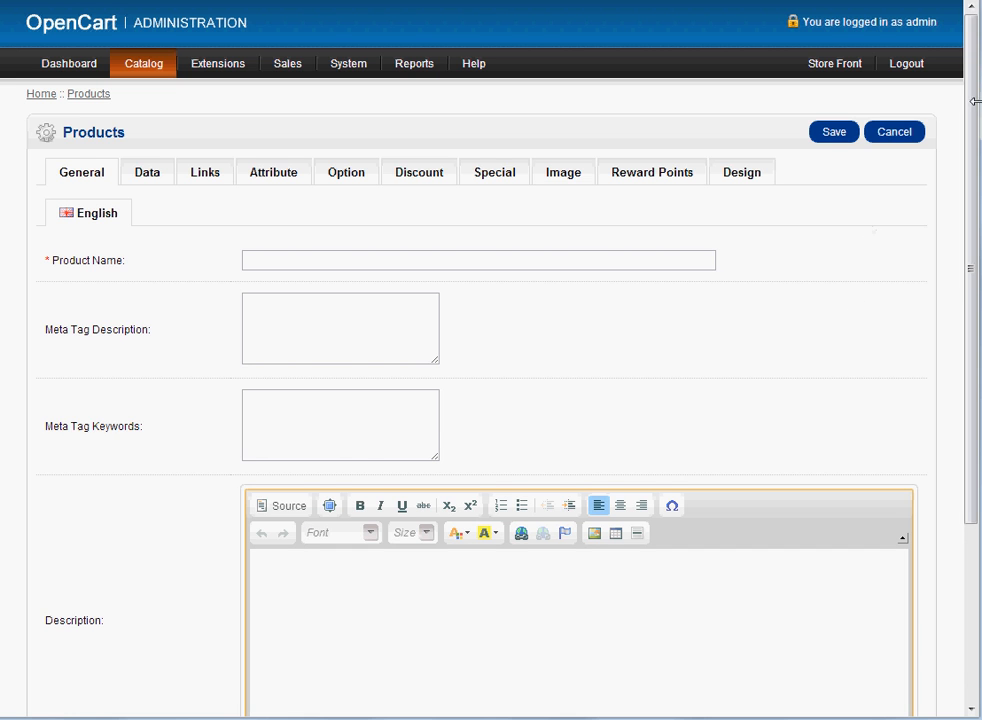
{"action": "scroll", "scroll_direction": "down", "scroll_amount": 3}
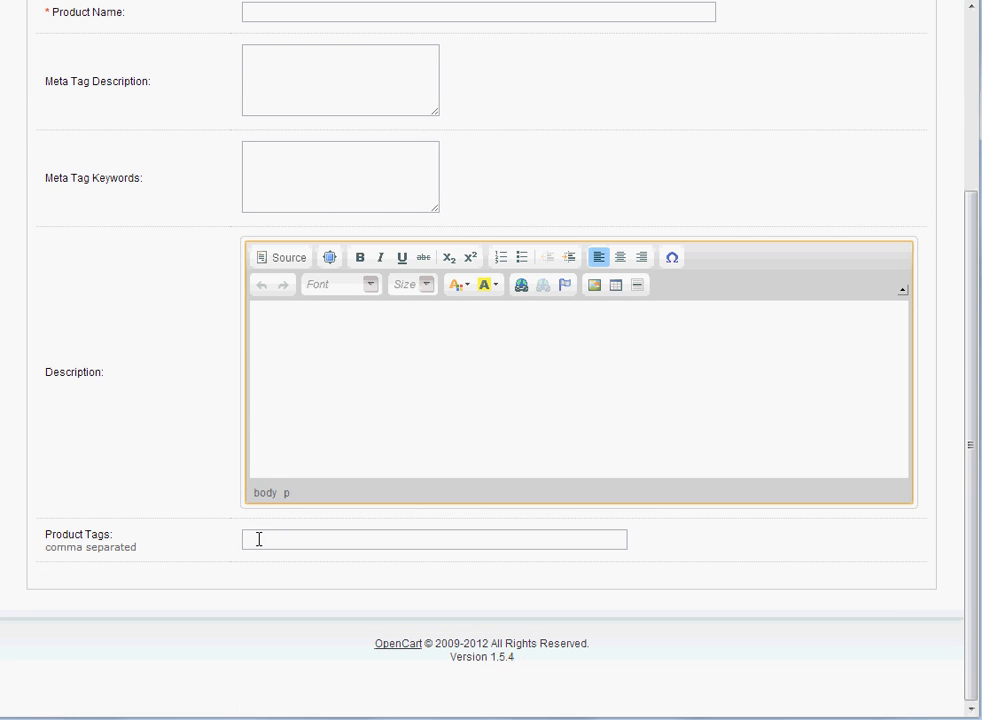
{"action": "left_click", "coordinate": [340, 177]}
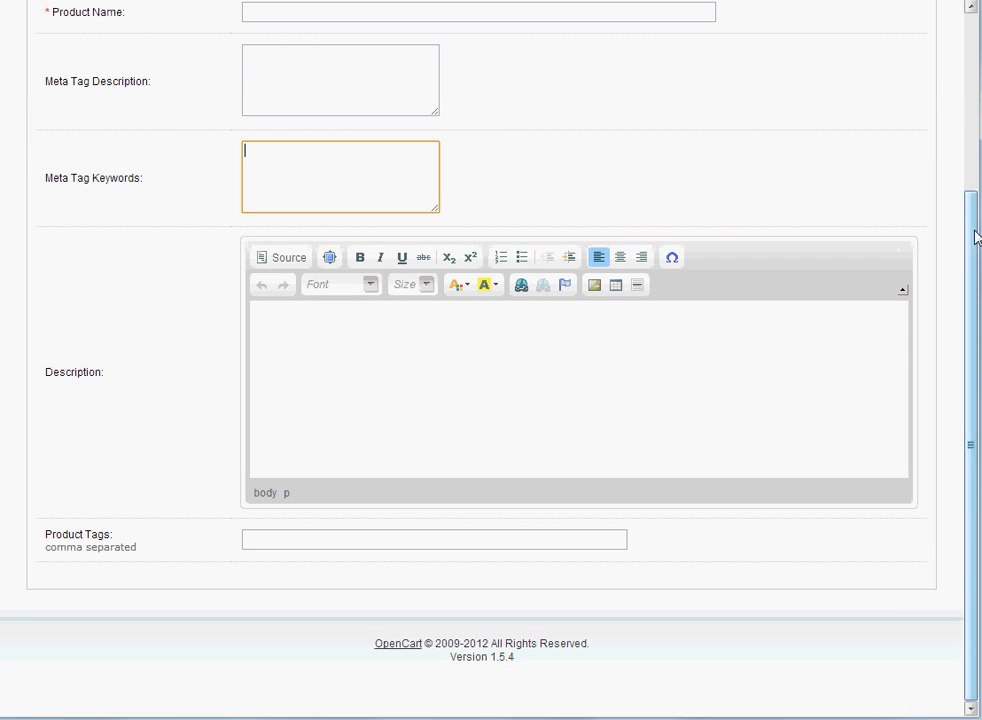
{"action": "scroll", "scroll_direction": "up", "scroll_amount": 3}
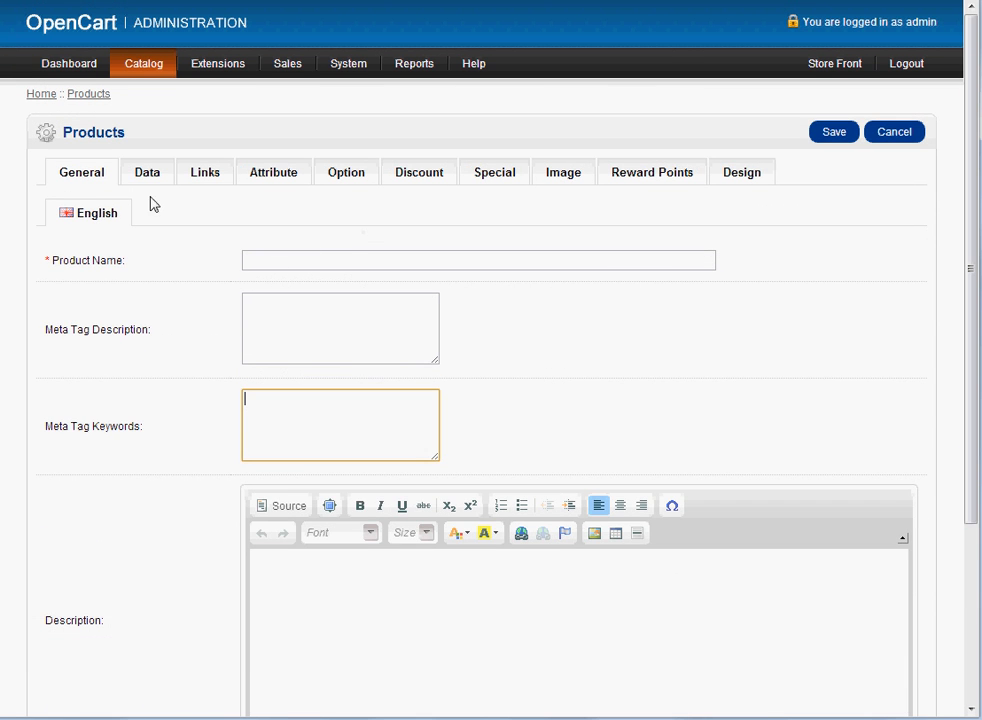
- View the new product's Data fields, empty except quantity 1, minimum 1, shipping required
{"action": "left_click", "coordinate": [147, 171]}
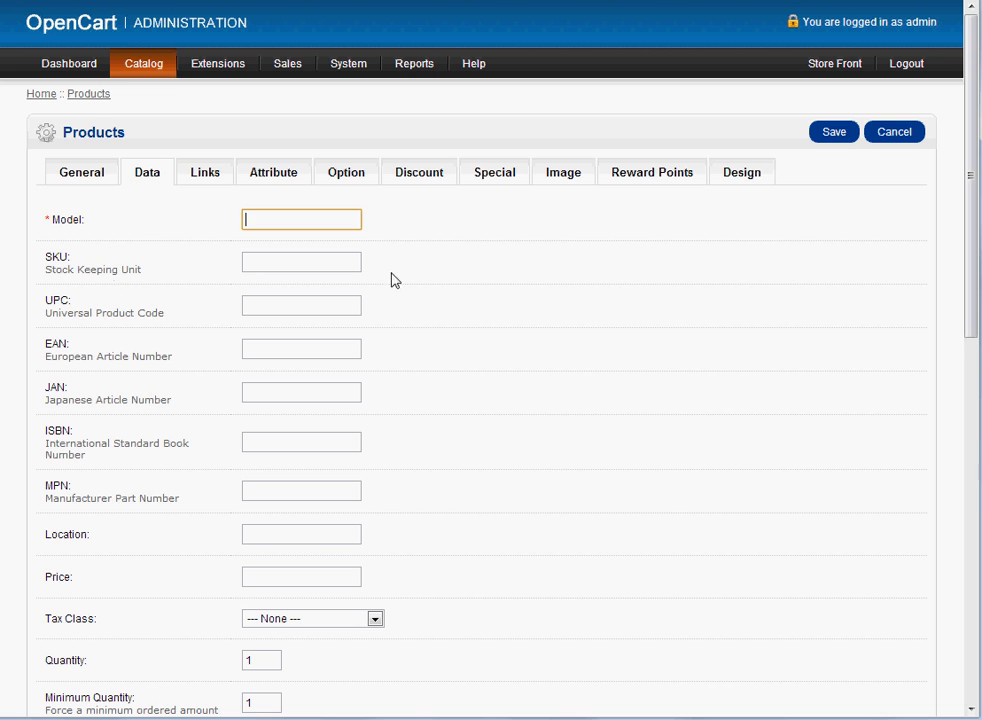
{"action": "mouse_move", "coordinate": [46, 370]}
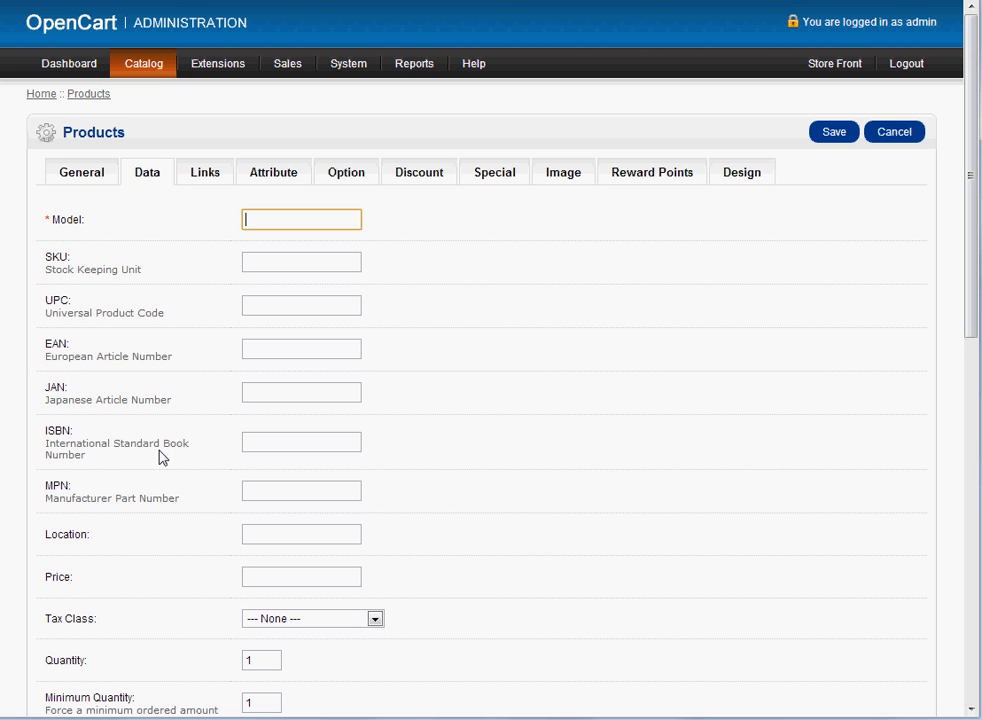
{"action": "mouse_move", "coordinate": [305, 532]}
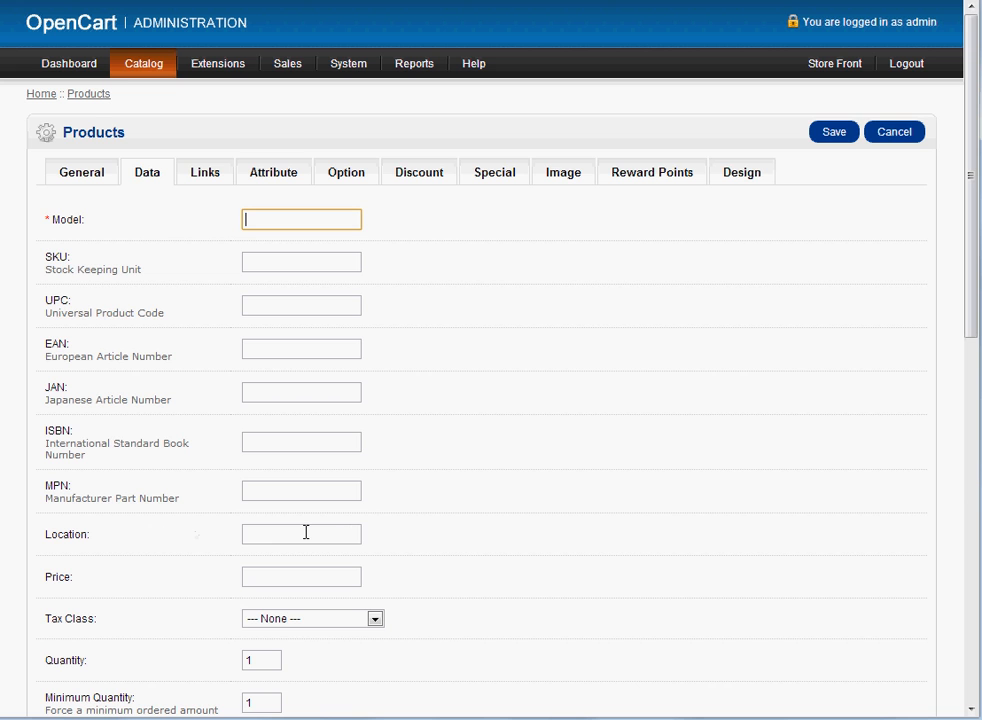
{"action": "mouse_move", "coordinate": [520, 505]}
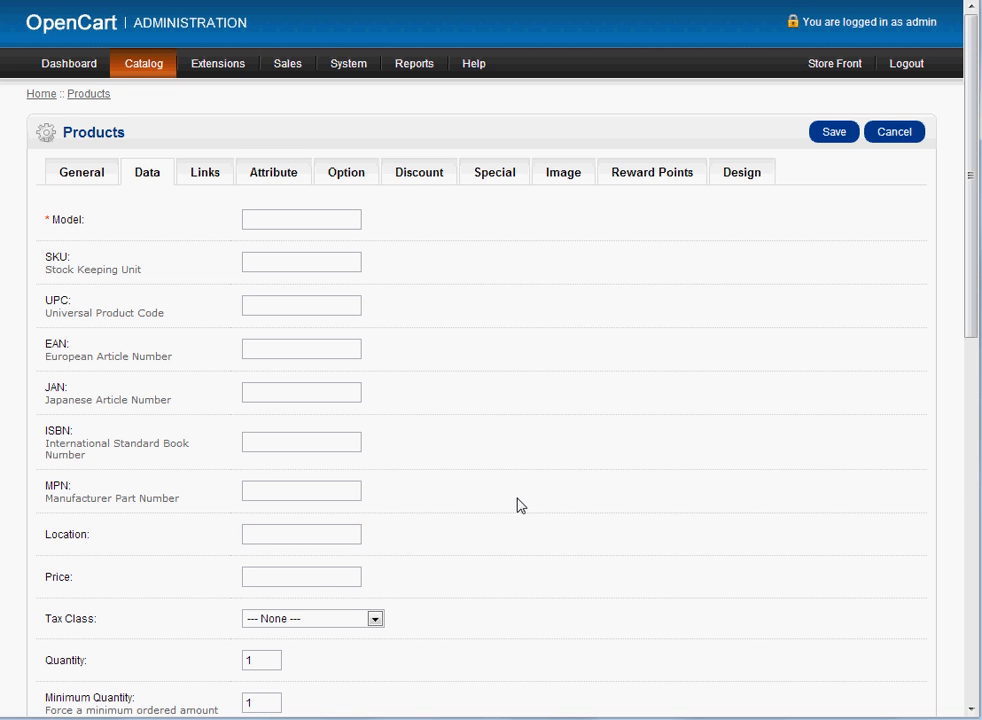
{"action": "mouse_move", "coordinate": [378, 582]}
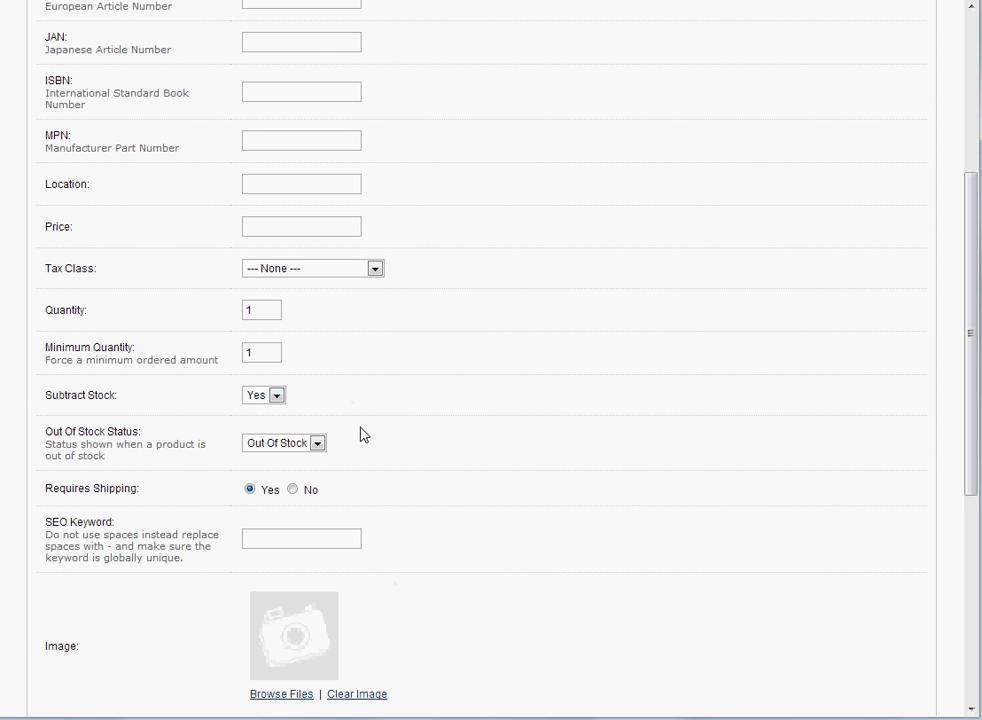
{"action": "mouse_move", "coordinate": [293, 489]}
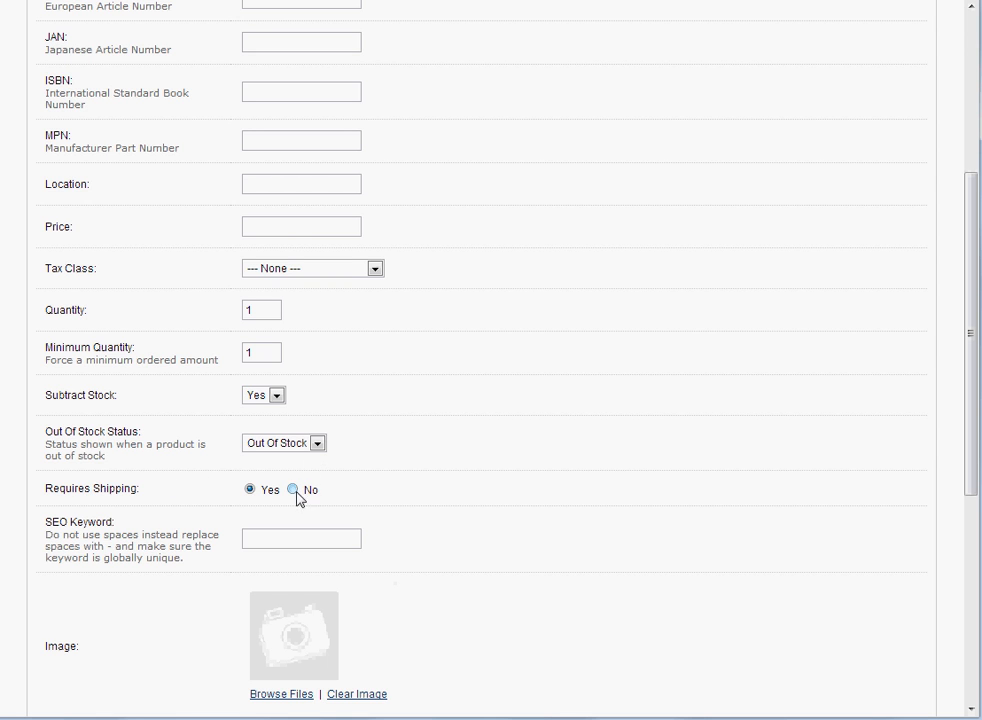
{"action": "left_click", "coordinate": [301, 538]}
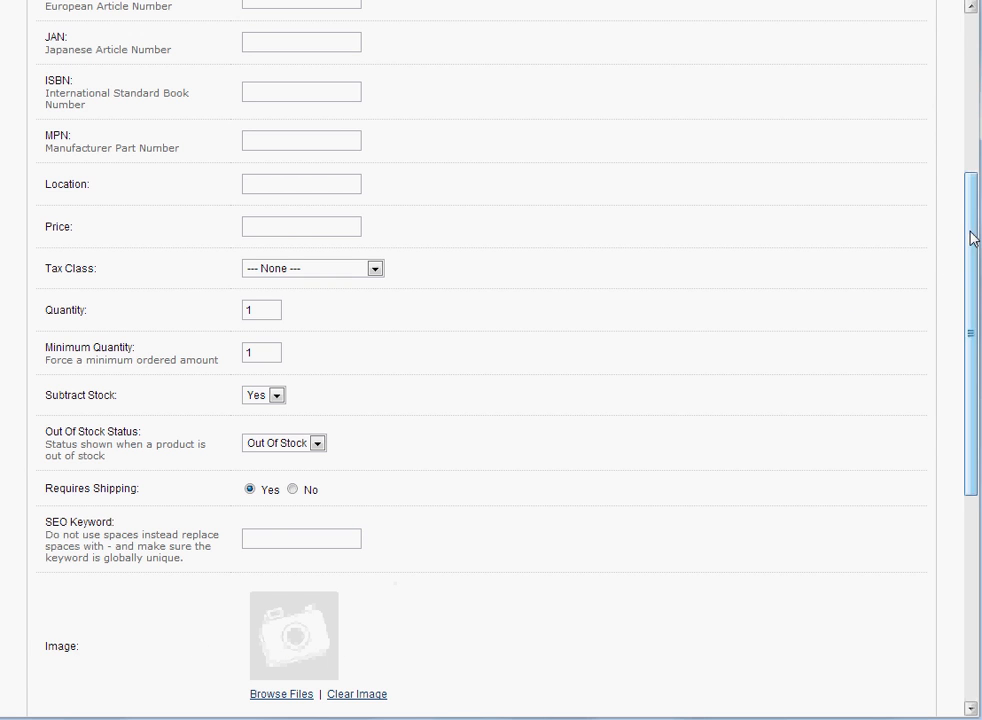
{"action": "scroll", "scroll_direction": "down", "scroll_amount": 3}
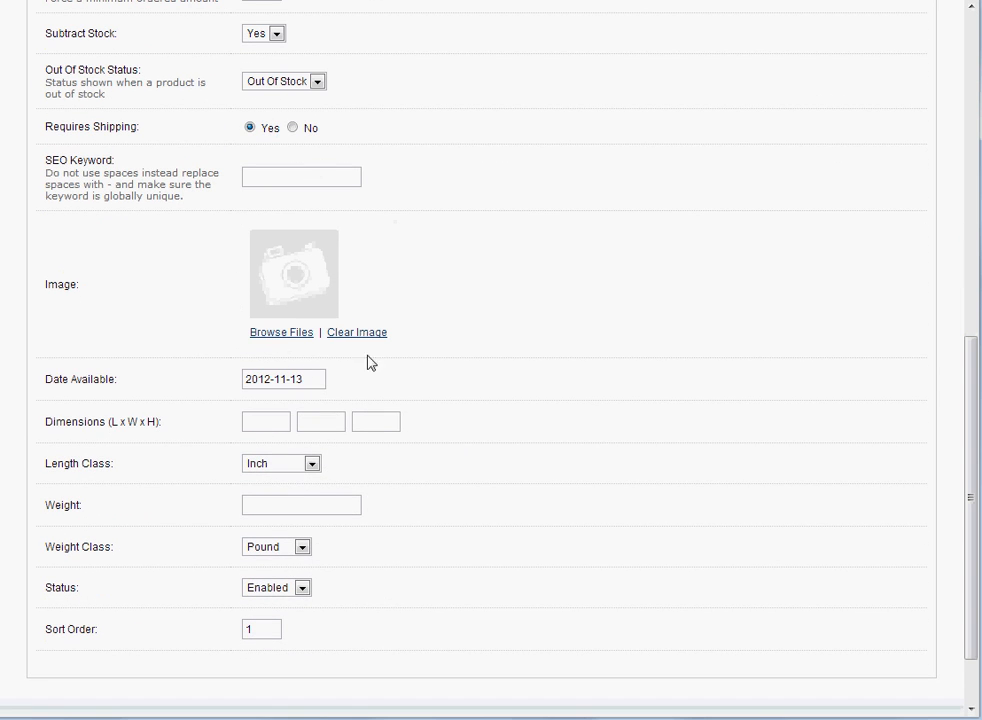
{"action": "left_click", "coordinate": [283, 378]}
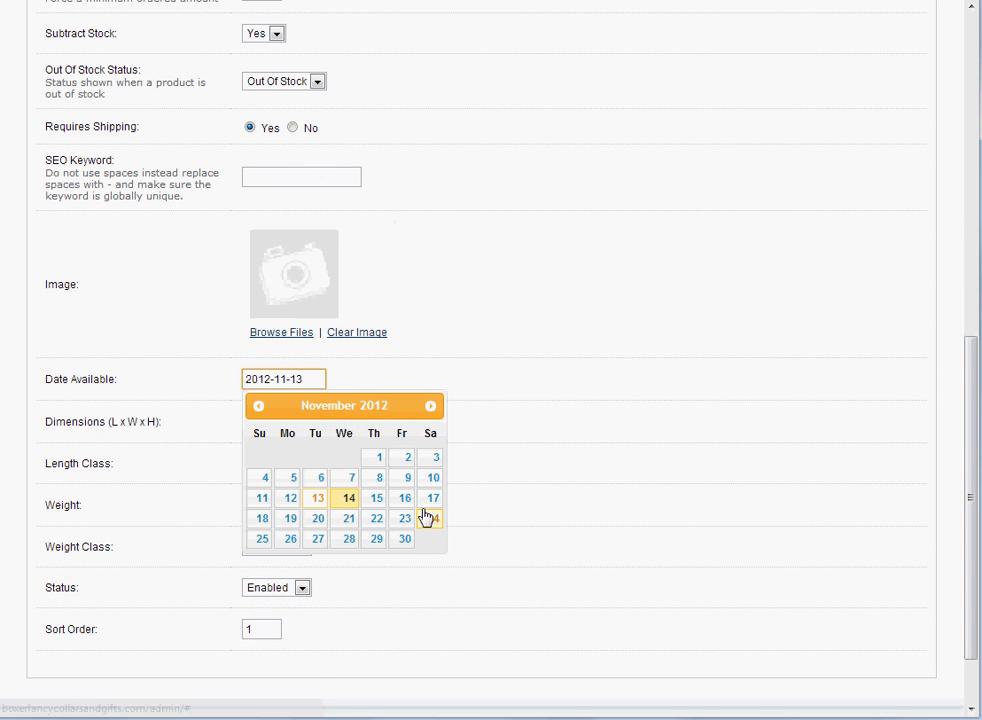
{"action": "mouse_move", "coordinate": [404, 539]}
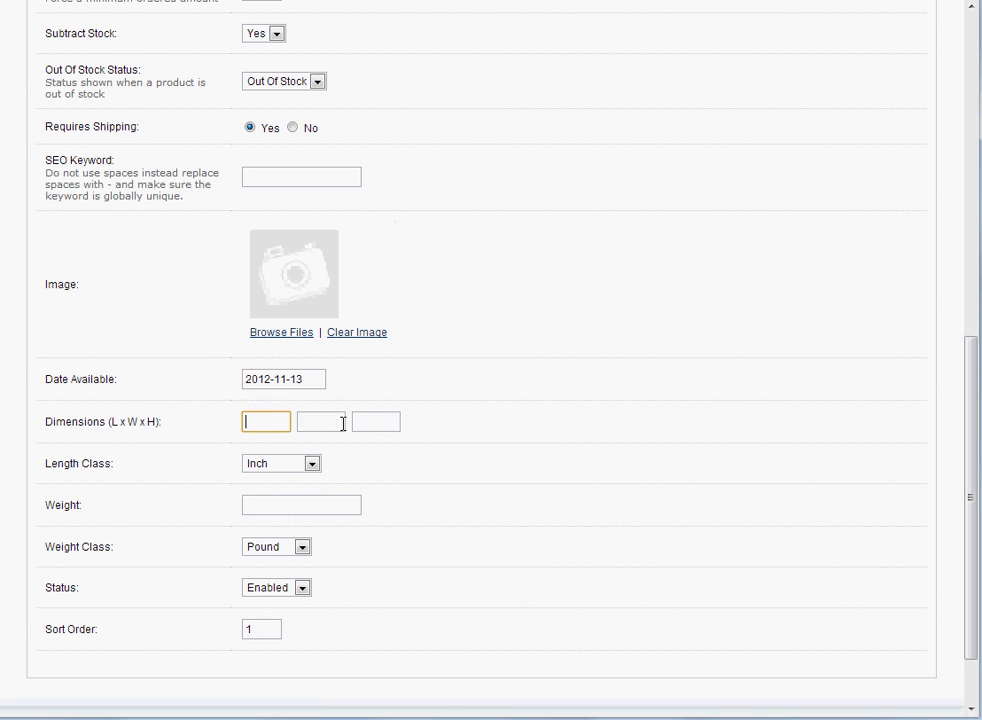
{"action": "left_click", "coordinate": [321, 421]}
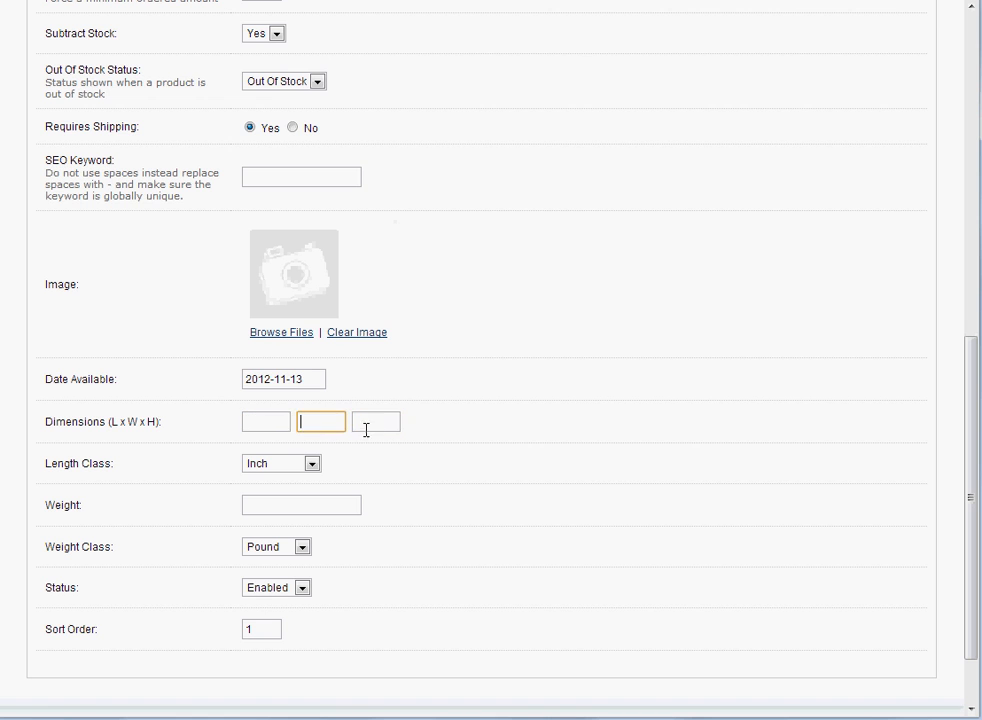
{"action": "left_click", "coordinate": [301, 504]}
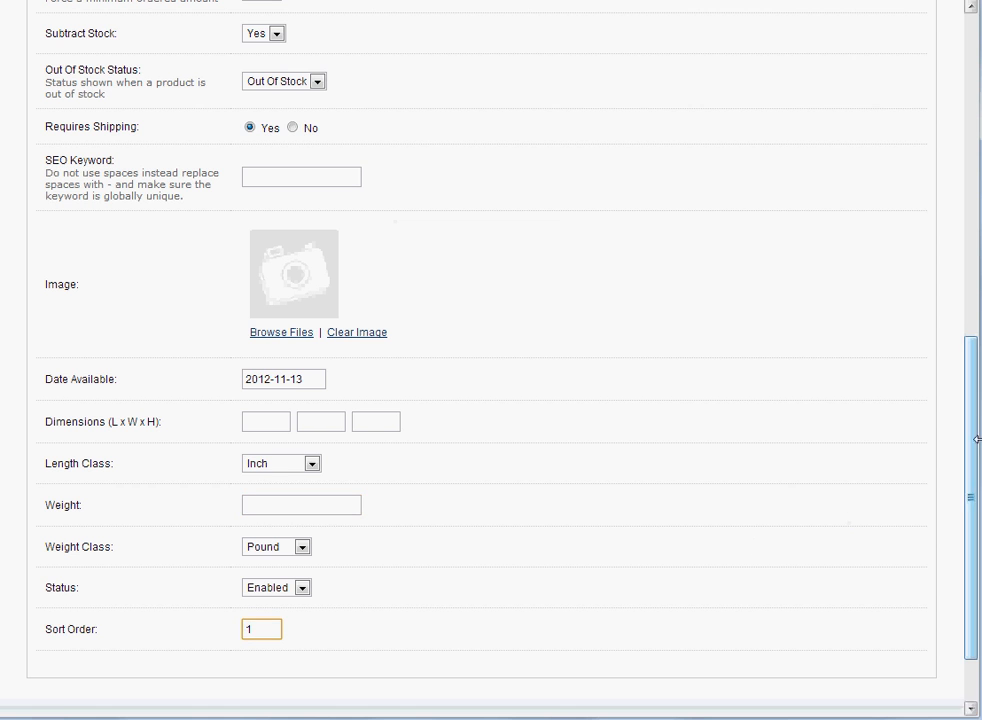
{"action": "scroll", "scroll_direction": "up", "scroll_amount": 3}
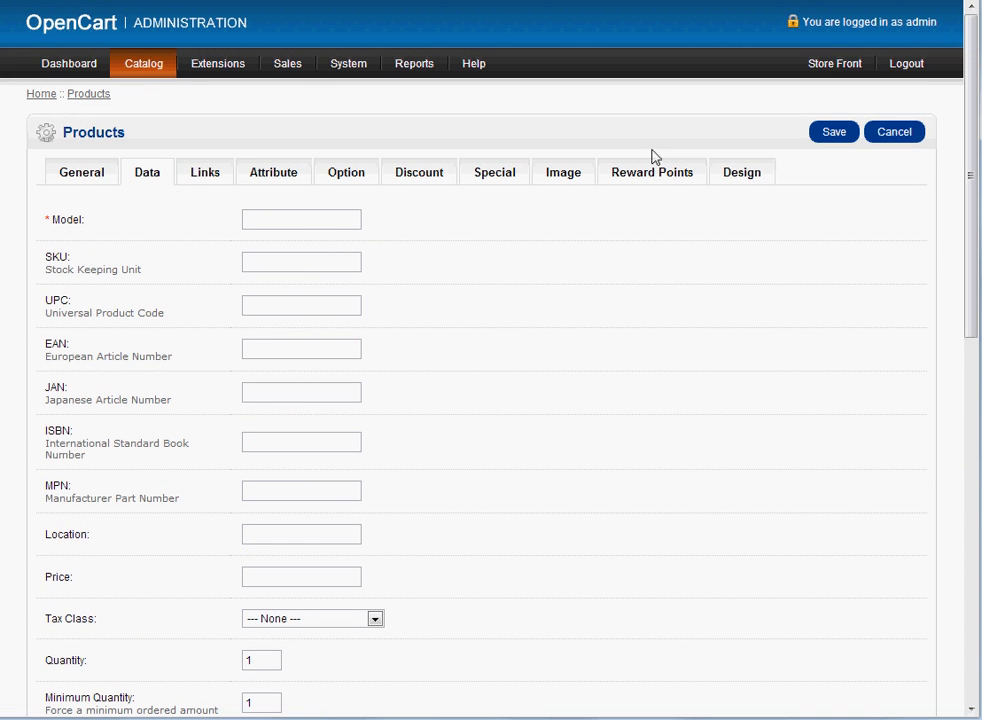
- Show the new product's Links details: no manufacturer, no categories, Default store checked
{"action": "left_click", "coordinate": [204, 172]}
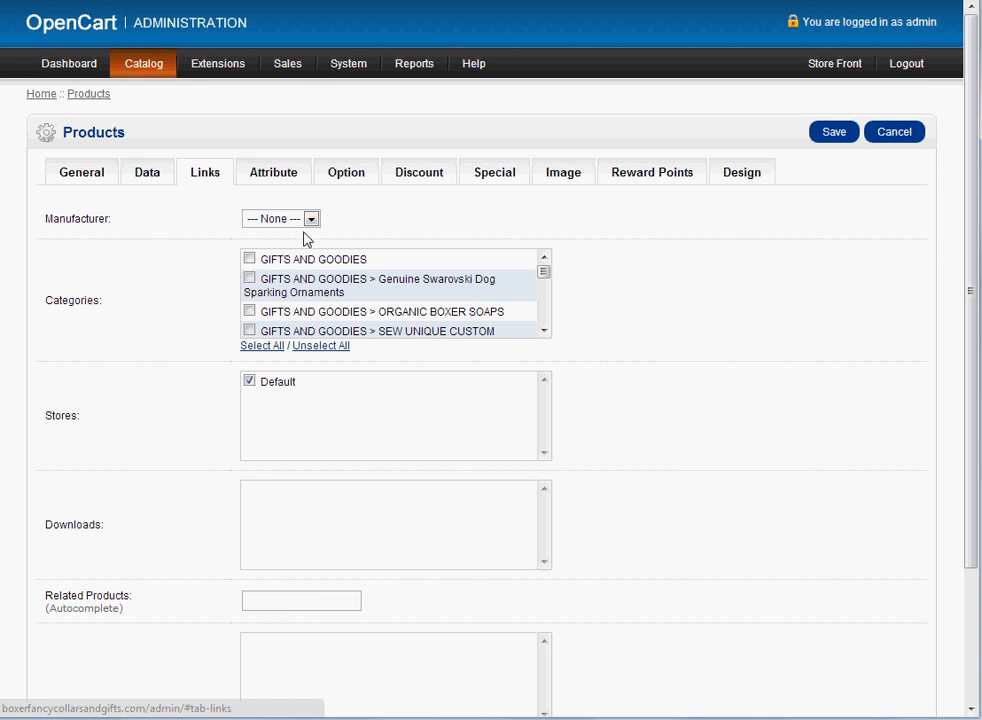
{"action": "mouse_move", "coordinate": [435, 230]}
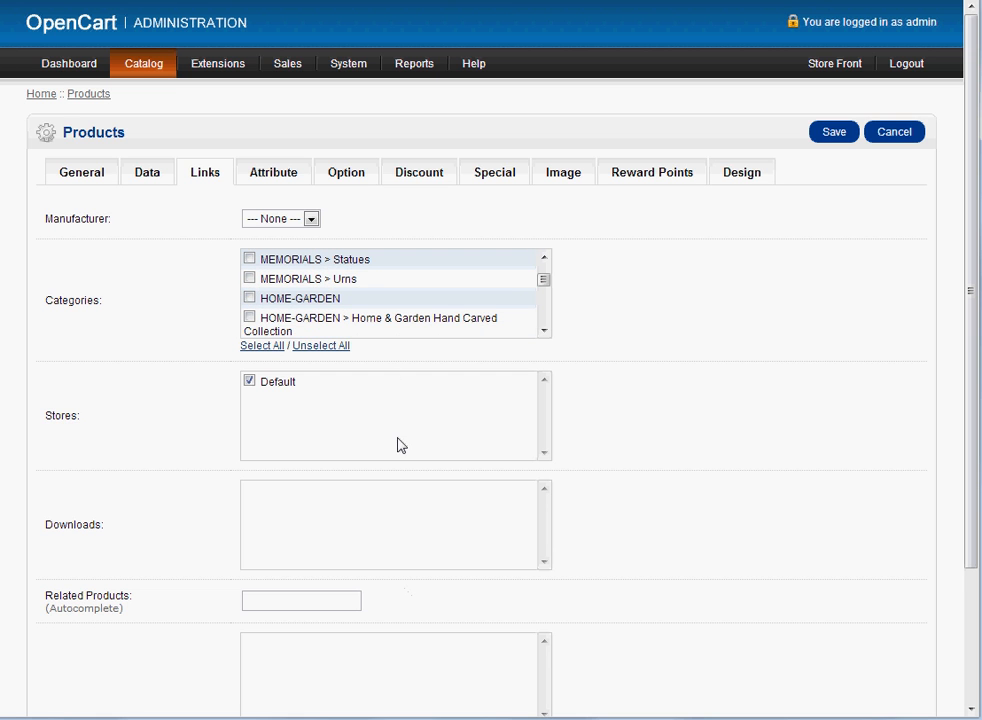
{"action": "mouse_move", "coordinate": [725, 451]}
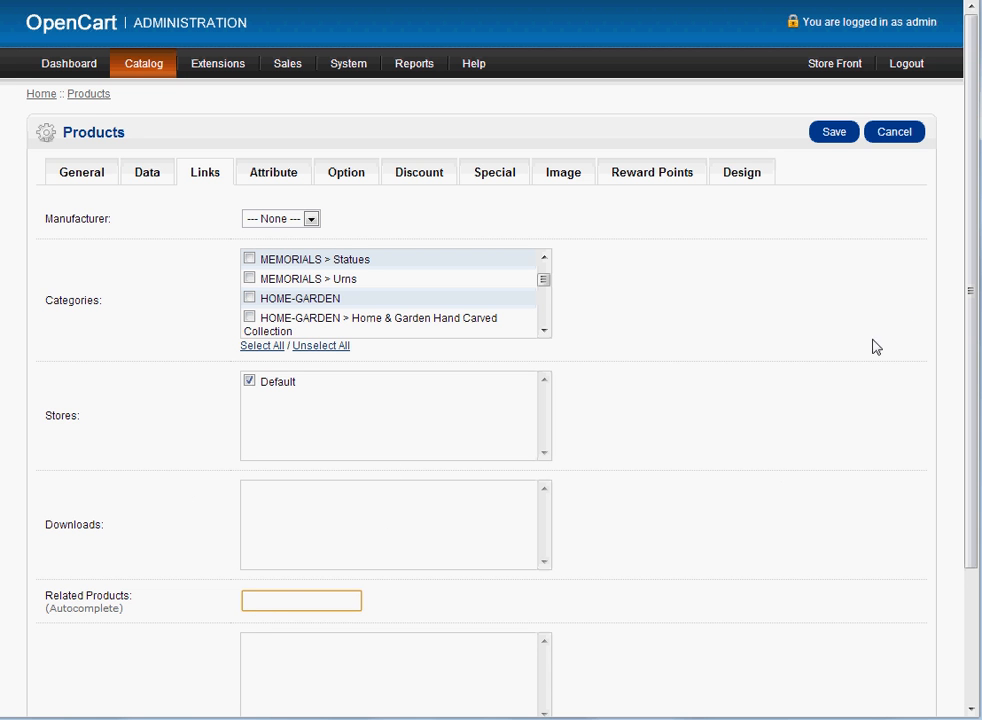
- Add Adour Feeder and GENUINE MARC TETRO PRINTS as related products via autocomplete
{"action": "scroll", "scroll_direction": "down", "scroll_amount": 3}
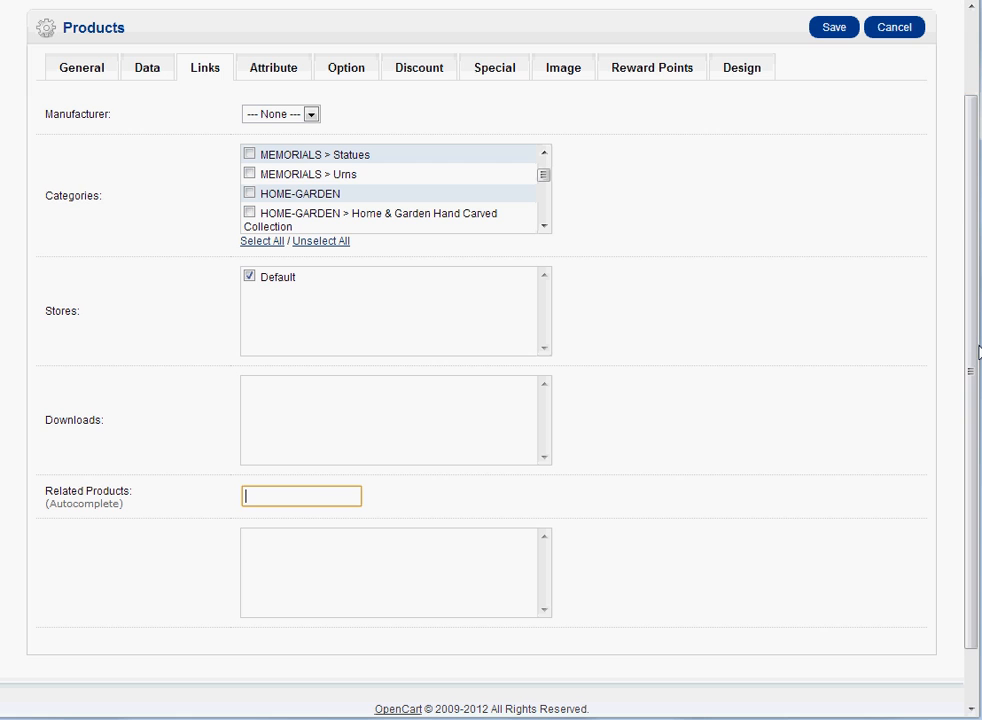
{"action": "type", "text": "a"}
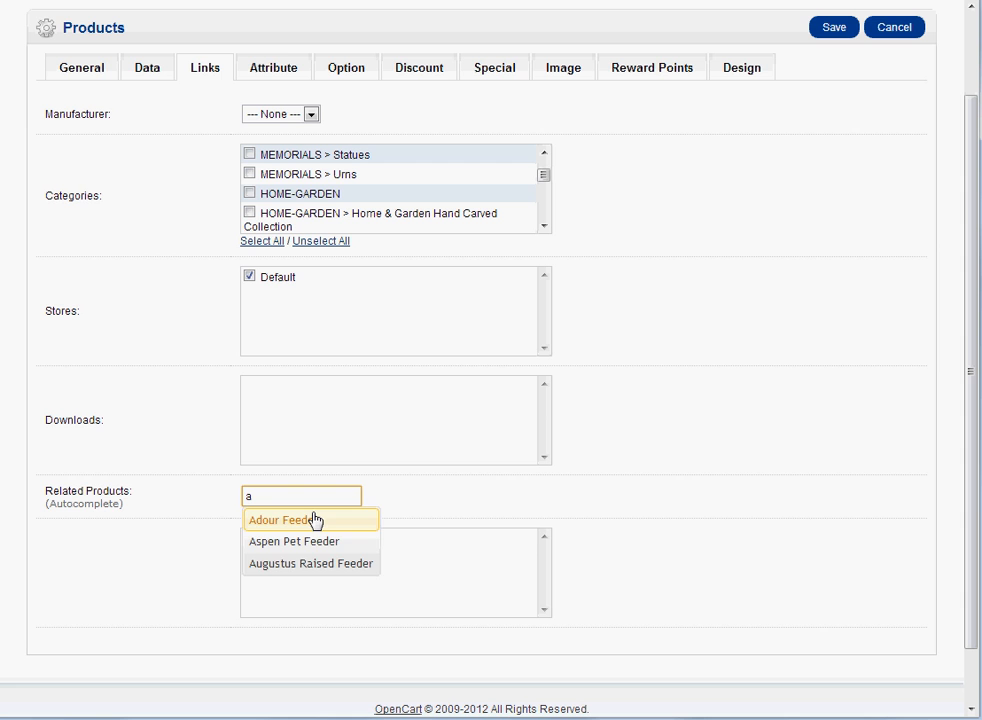
{"action": "left_click", "coordinate": [285, 519]}
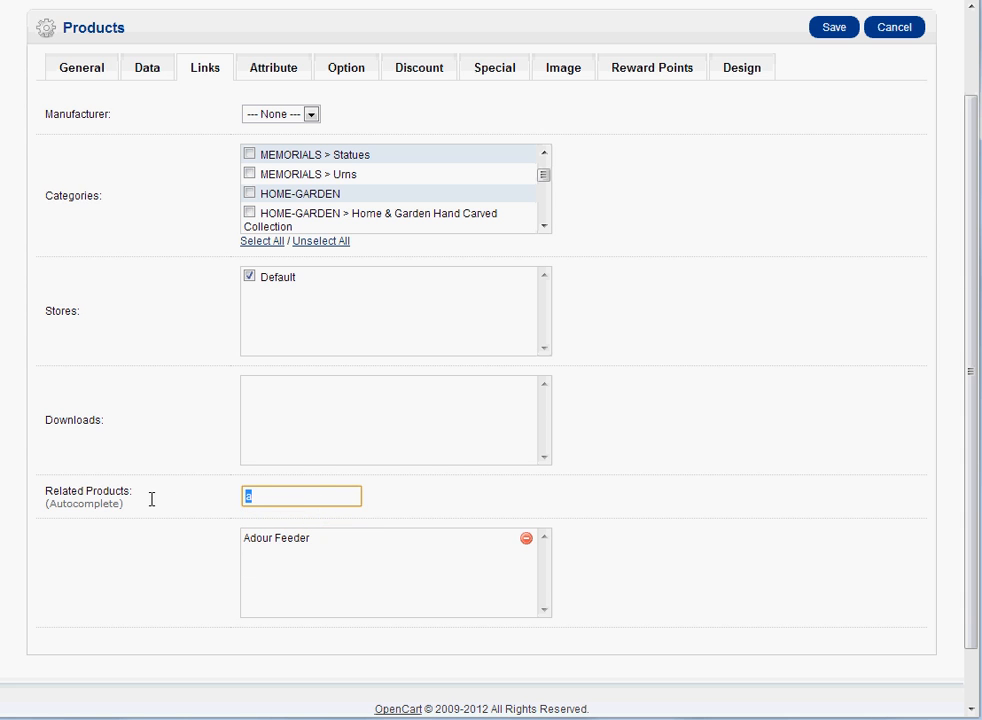
{"action": "type", "text": "b"}
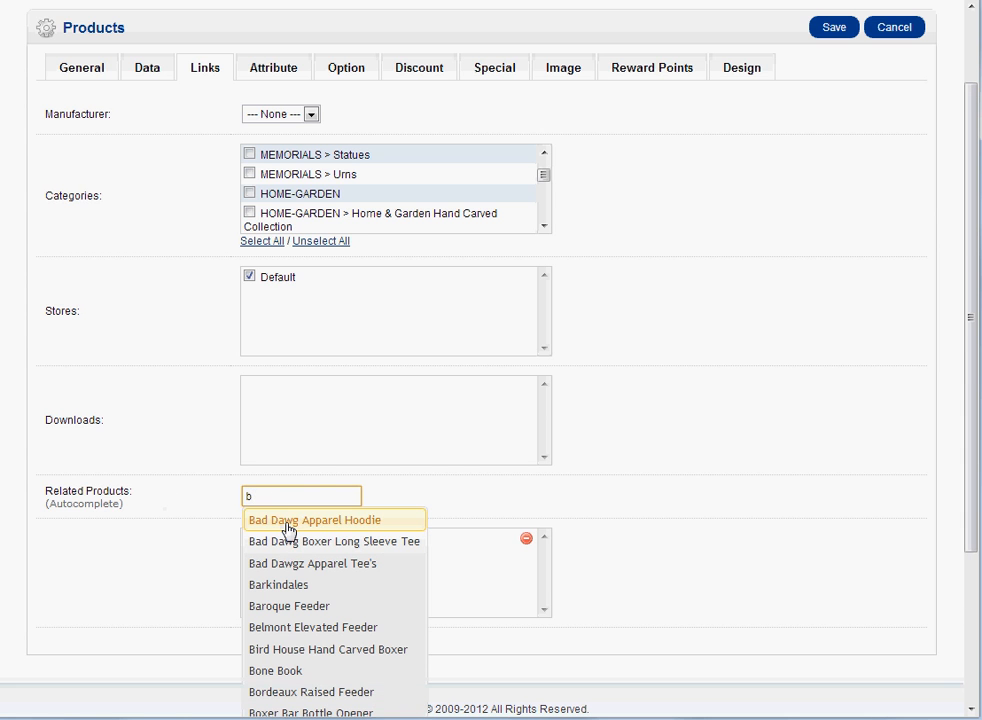
{"action": "left_click", "coordinate": [314, 519]}
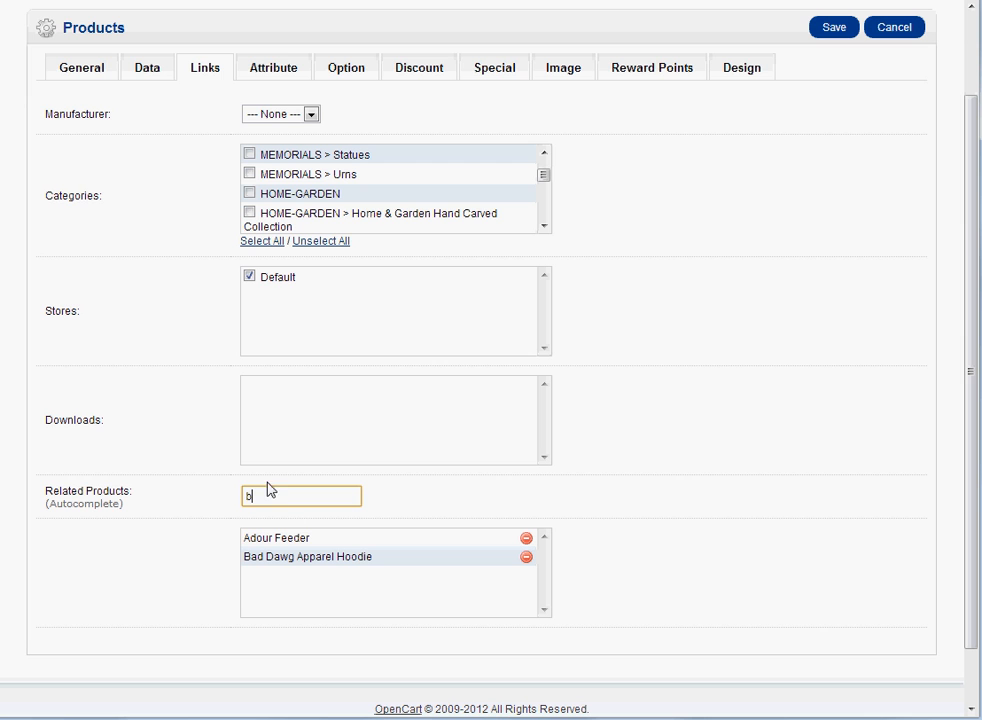
{"action": "key", "text": "Backspace"}
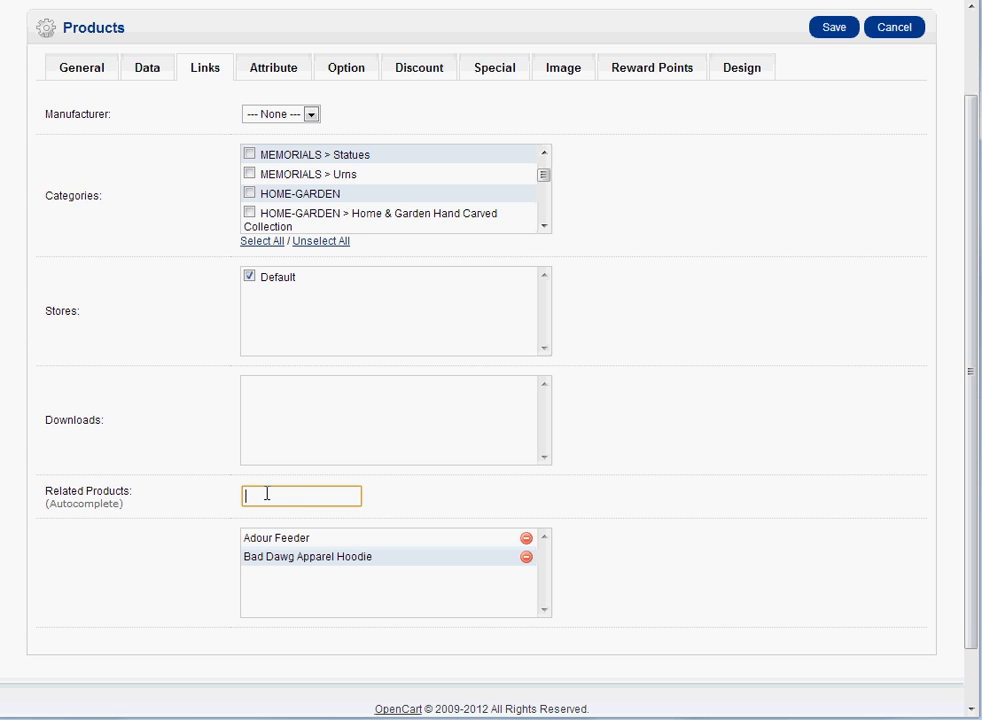
{"action": "type", "text": "gt"}
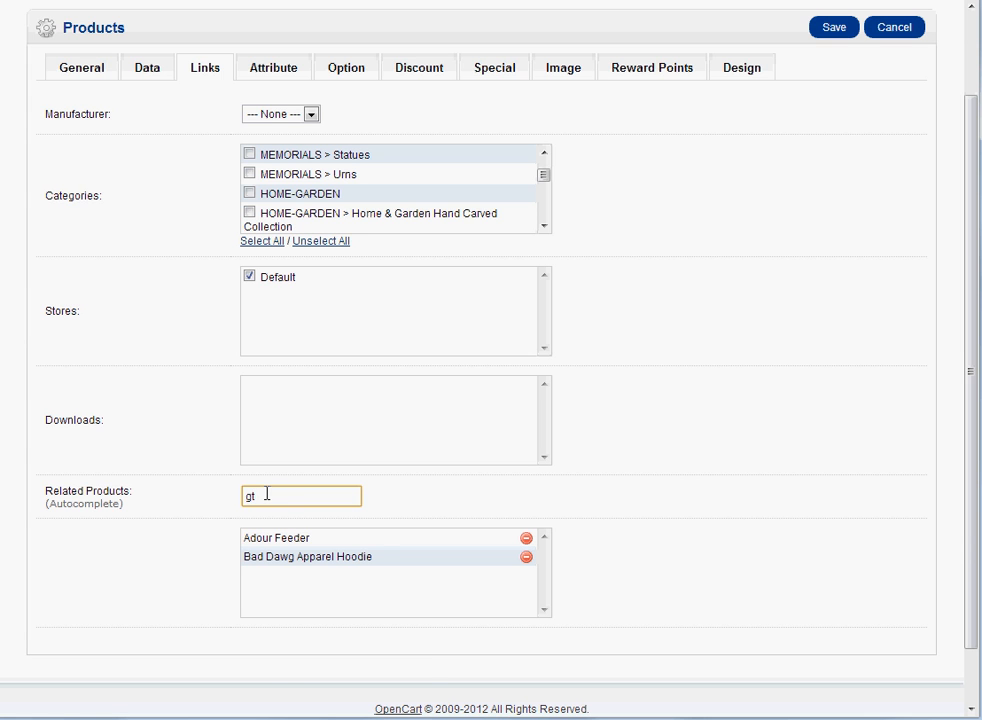
{"action": "type", "text": "g"}
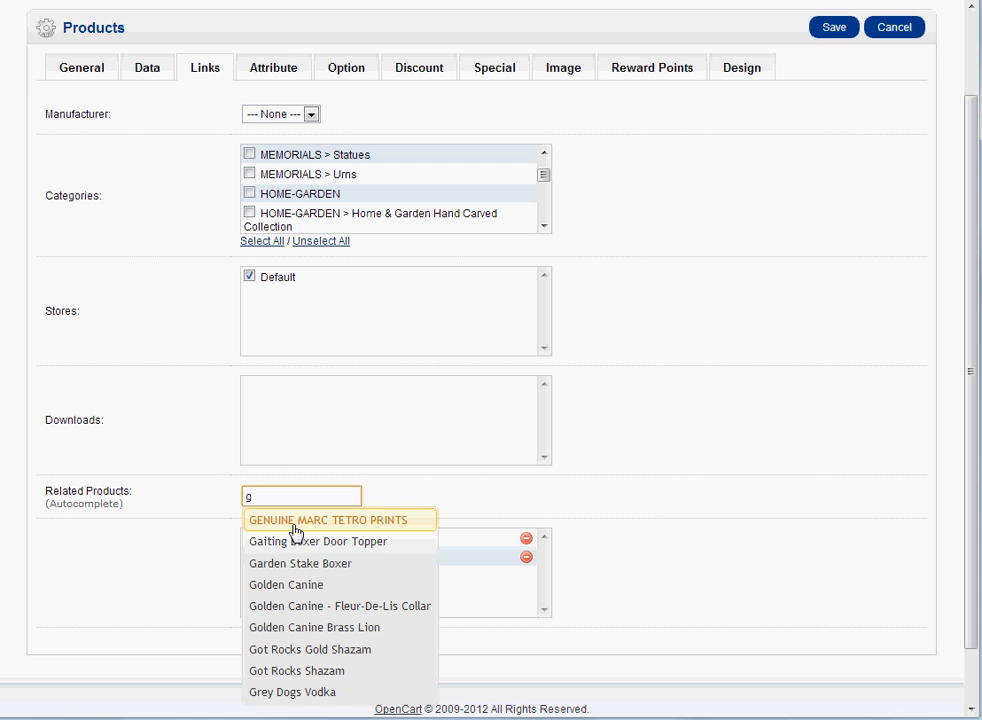
{"action": "left_click", "coordinate": [339, 519]}
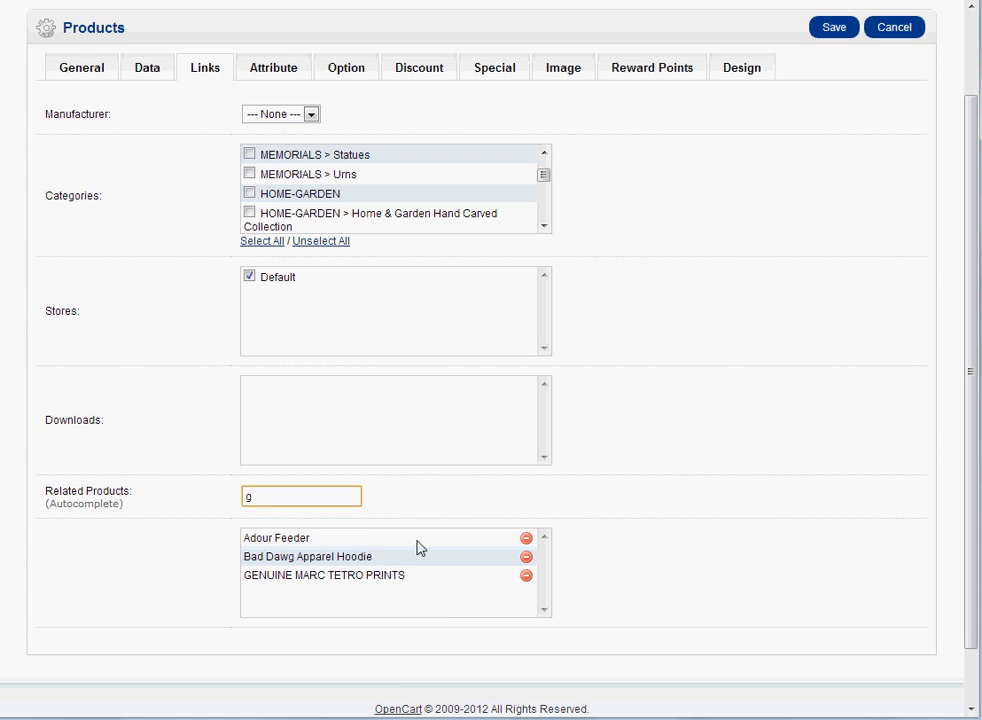
{"action": "mouse_move", "coordinate": [373, 555]}
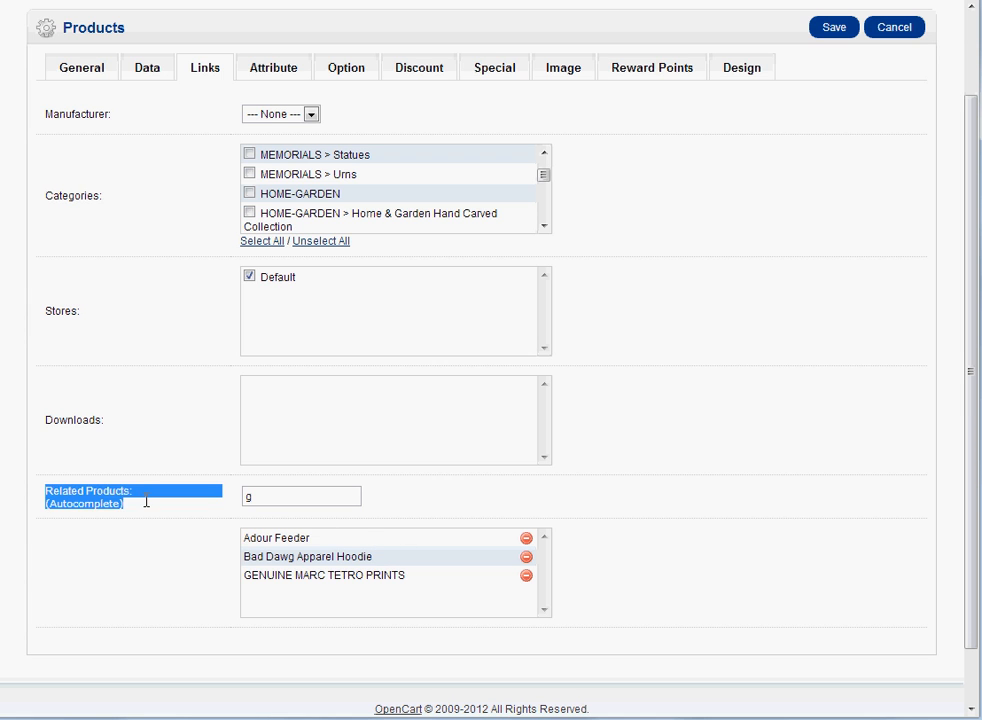
- Add The Bavarian Black Leather as a related product
{"action": "left_click", "coordinate": [300, 496]}
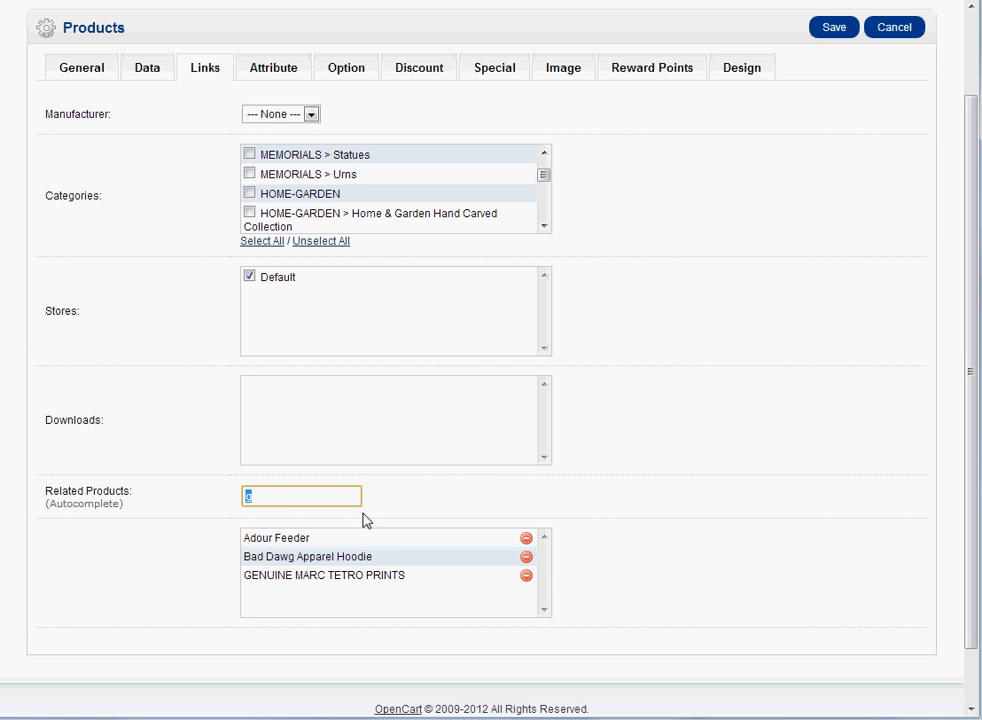
{"action": "mouse_move", "coordinate": [285, 520]}
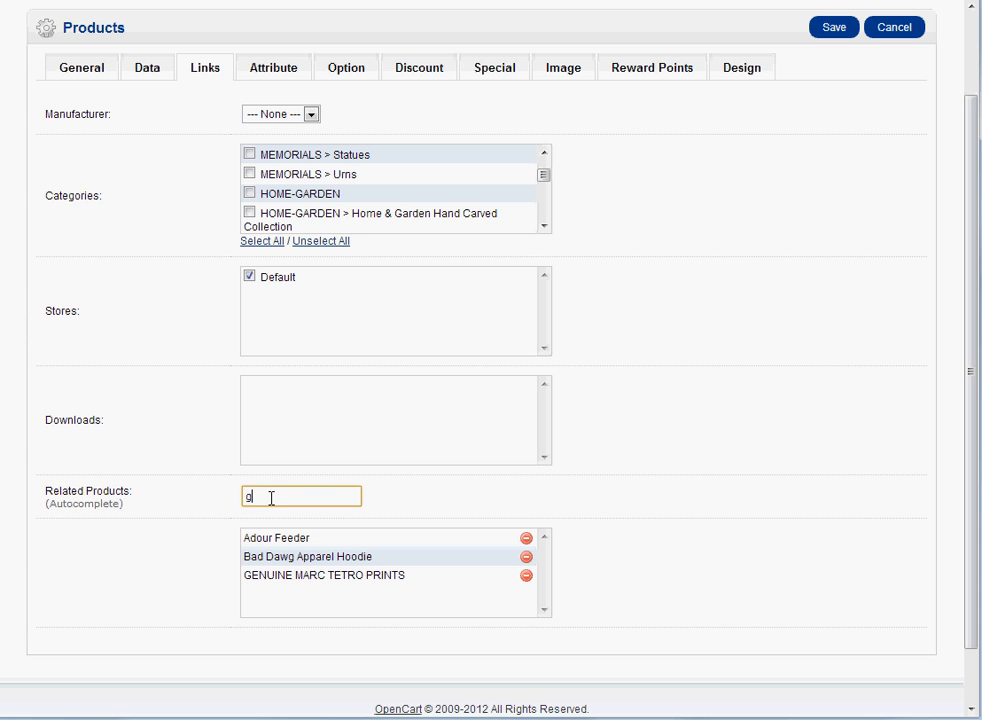
{"action": "type", "text": "t"}
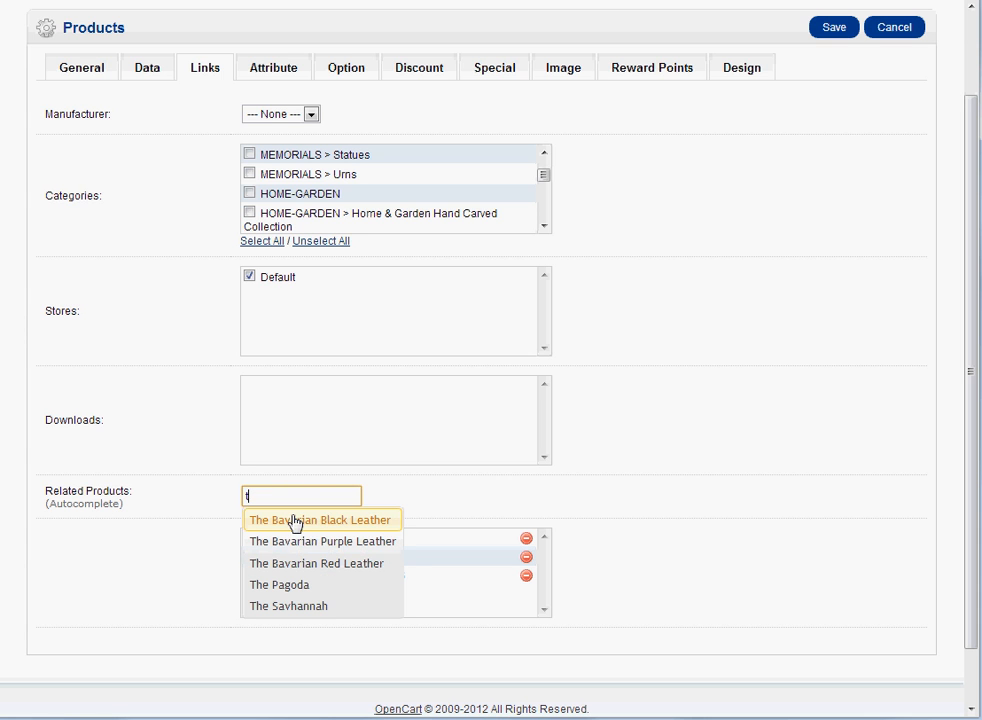
{"action": "mouse_move", "coordinate": [309, 570]}
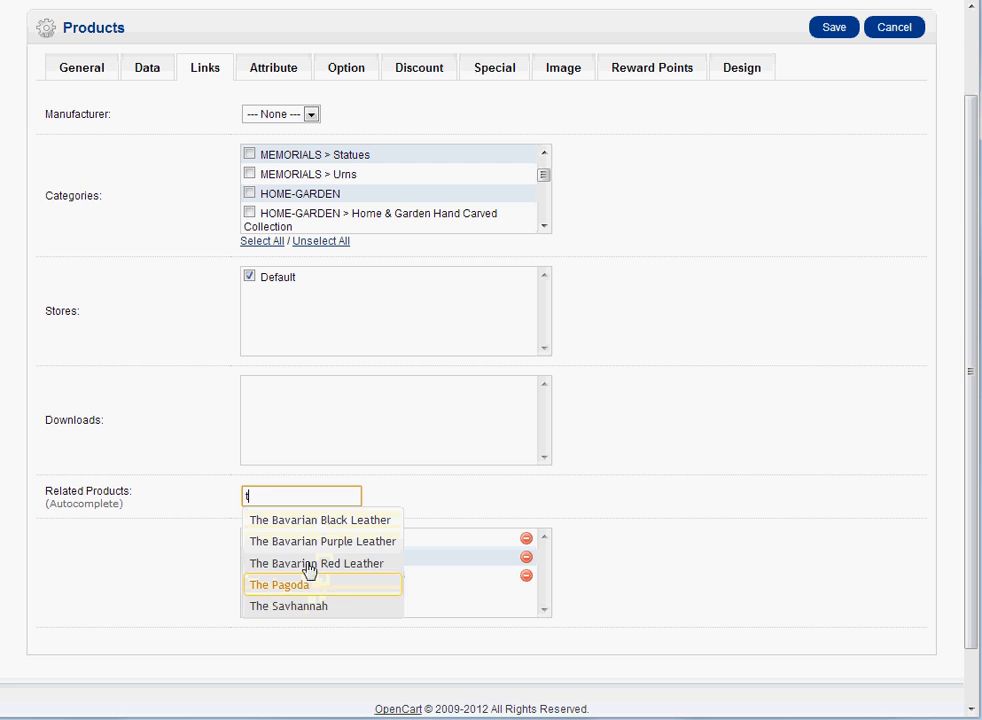
{"action": "mouse_move", "coordinate": [267, 495]}
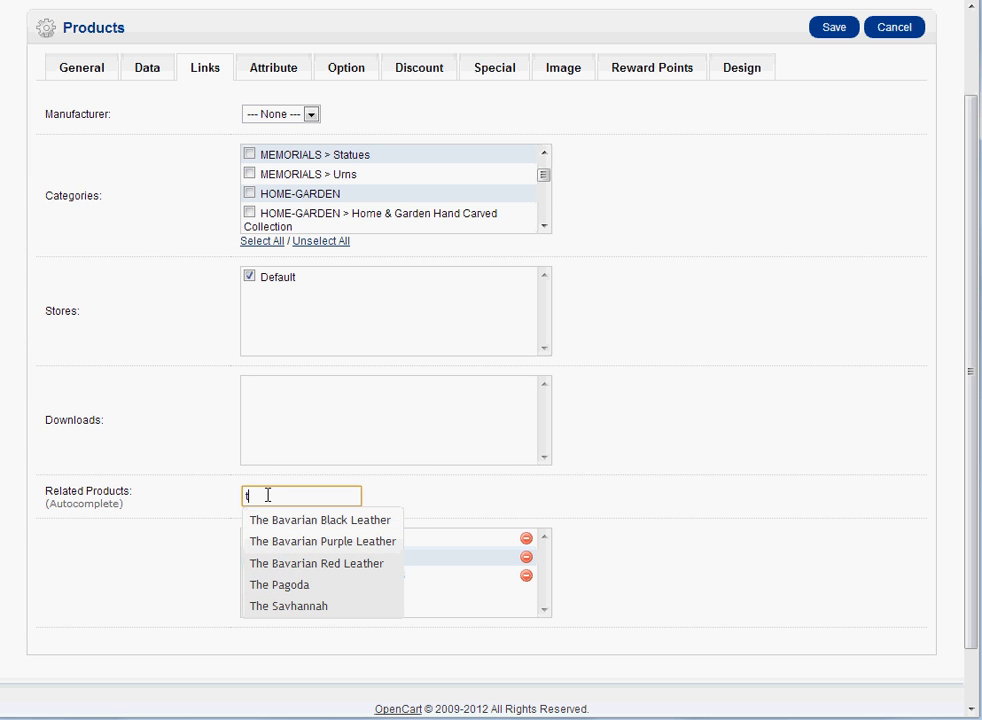
{"action": "mouse_move", "coordinate": [322, 541]}
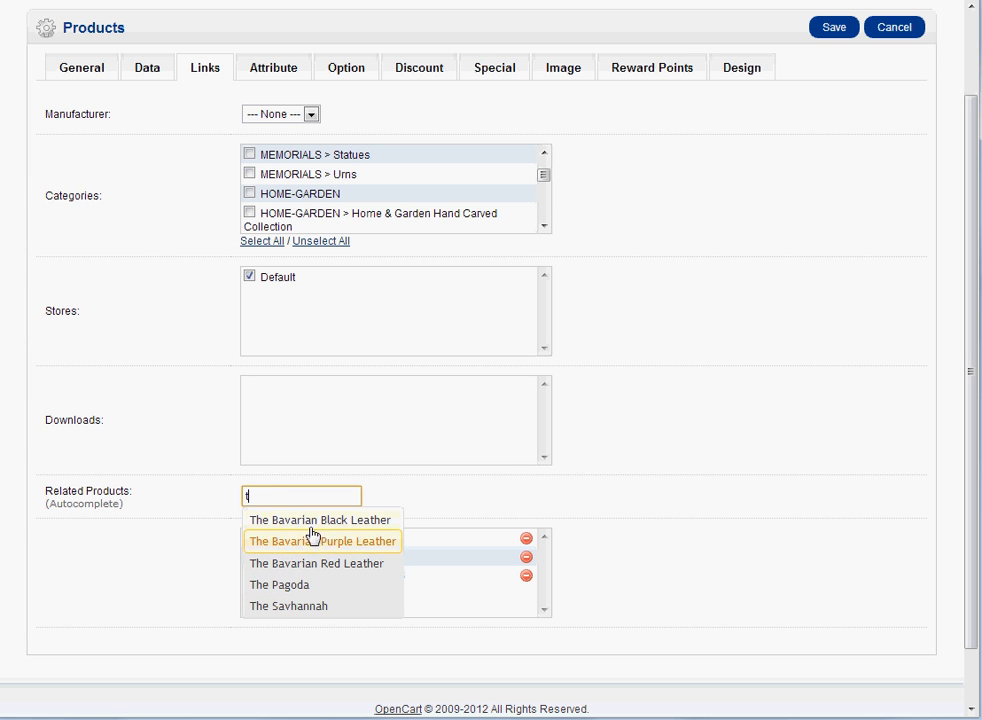
{"action": "left_click", "coordinate": [319, 519]}
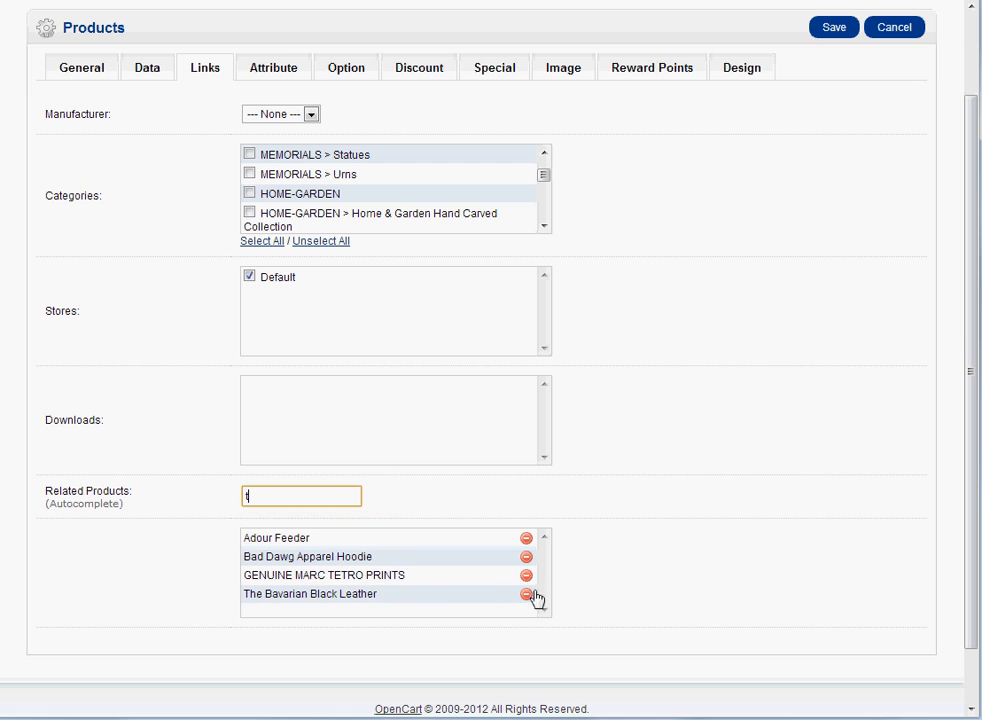
{"action": "mouse_move", "coordinate": [525, 542]}
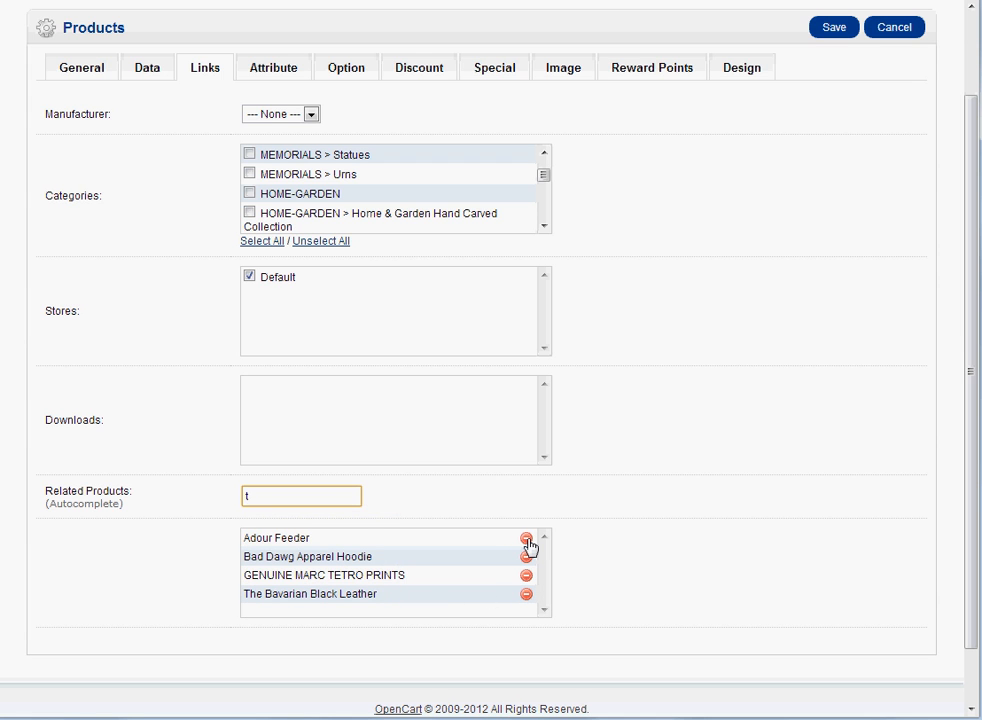
- Remove Adour Feeder from related products and bring up the empty Special pricing section
{"action": "left_click", "coordinate": [525, 538]}
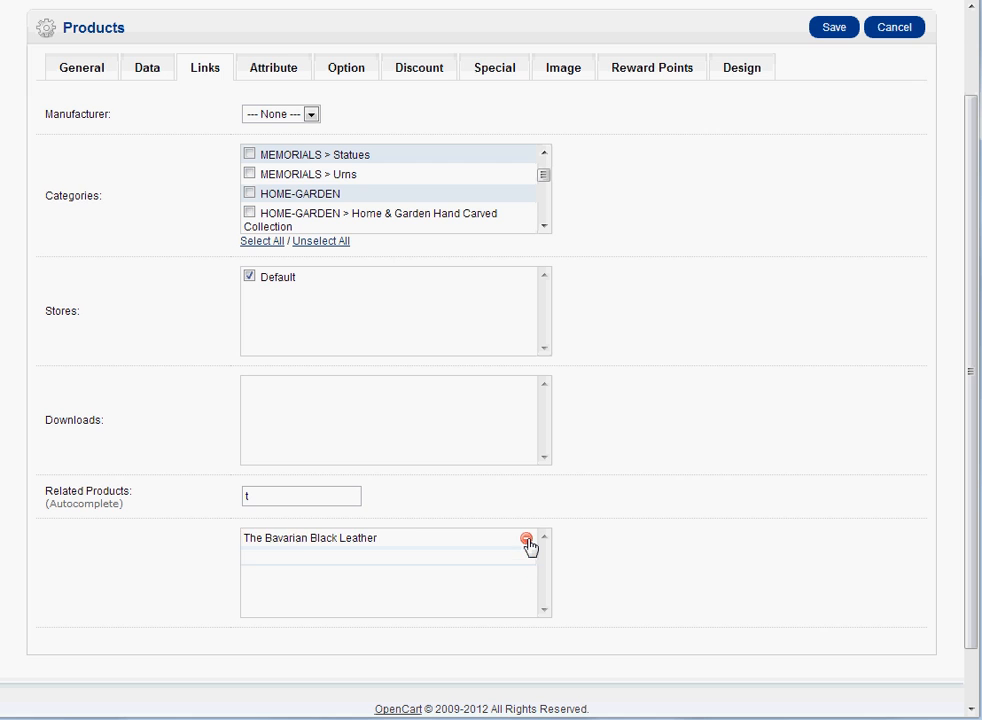
{"action": "left_click", "coordinate": [526, 540]}
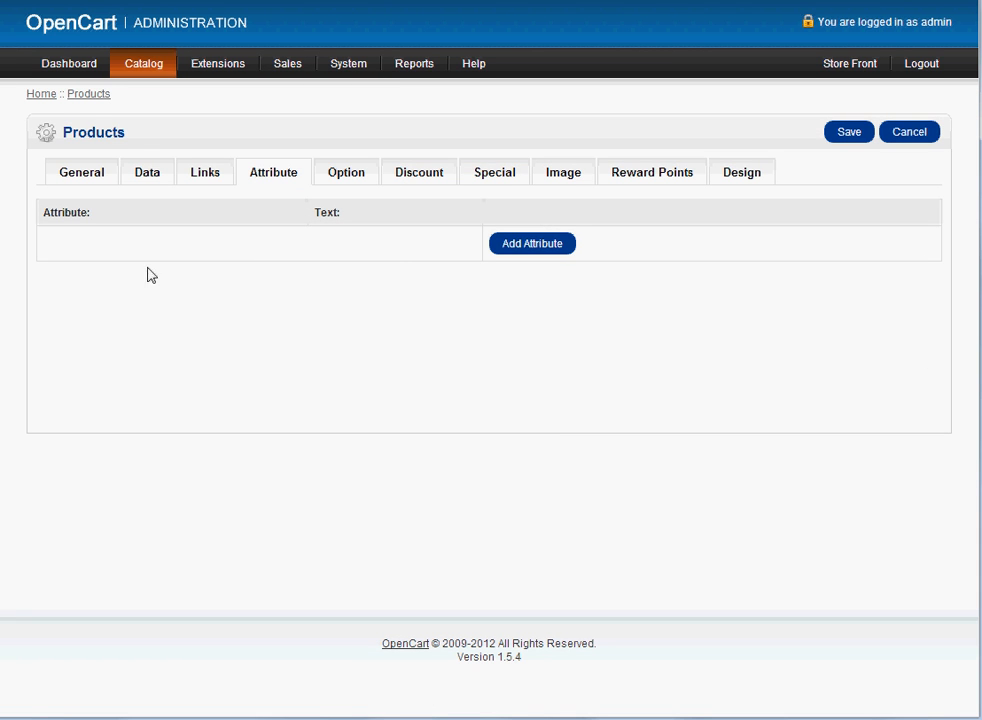
{"action": "mouse_move", "coordinate": [358, 179]}
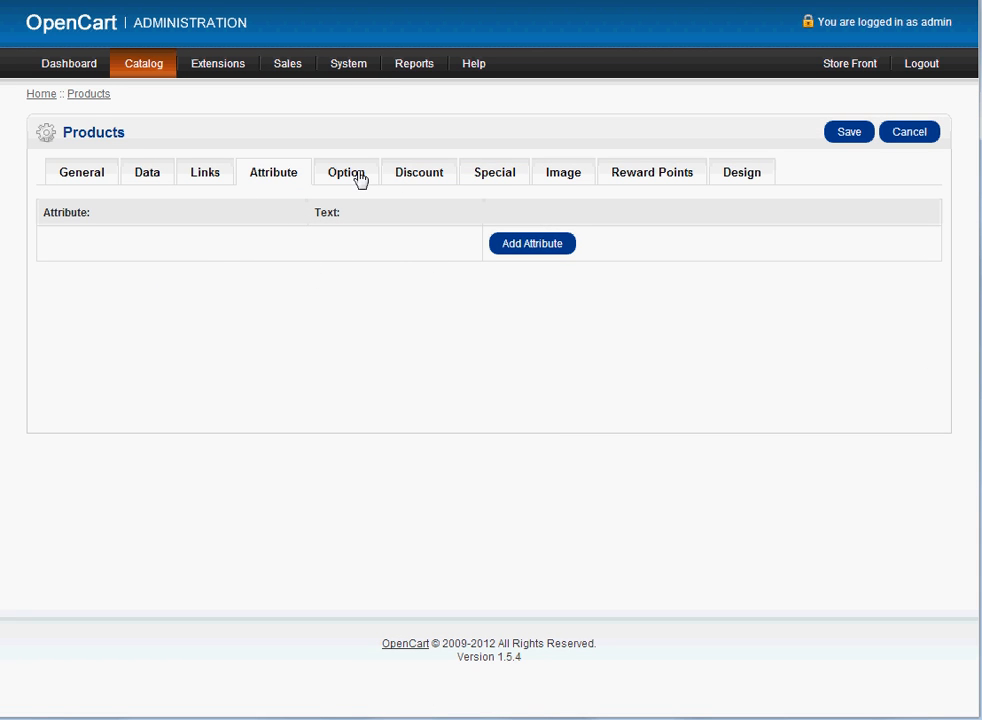
{"action": "left_click", "coordinate": [417, 172]}
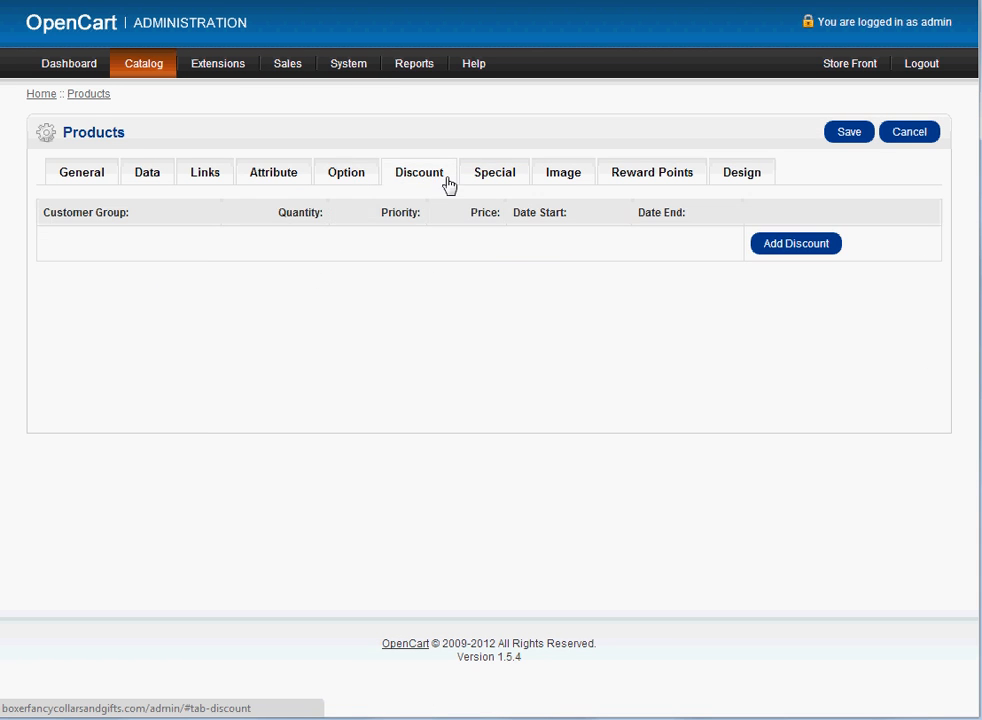
{"action": "left_click", "coordinate": [493, 172]}
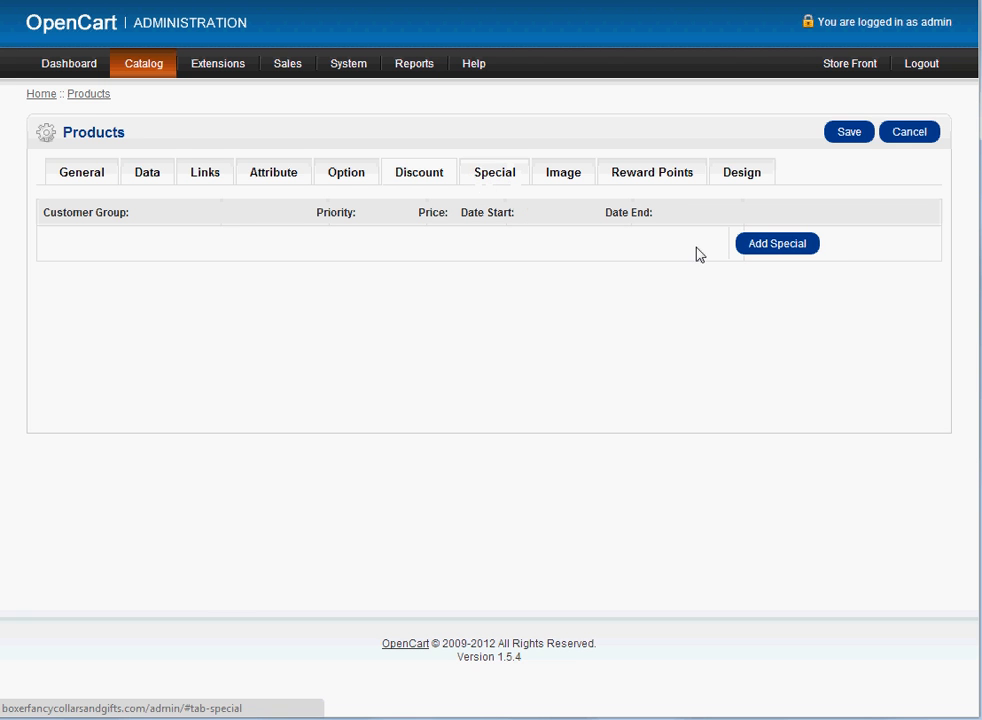
{"action": "mouse_move", "coordinate": [789, 250]}
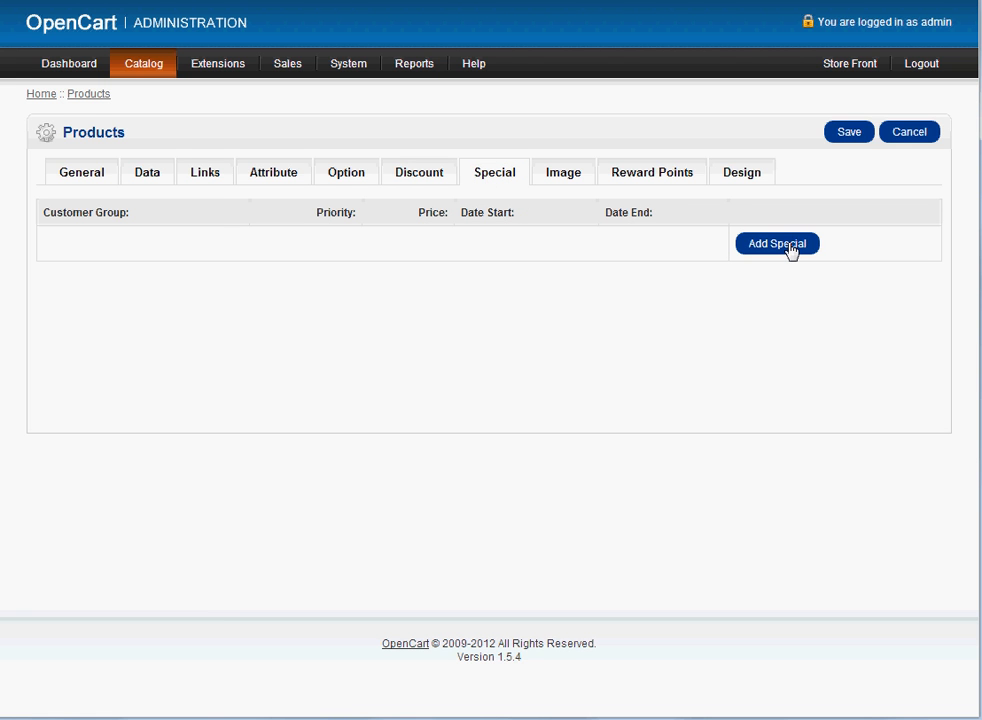
{"action": "left_click", "coordinate": [849, 63]}
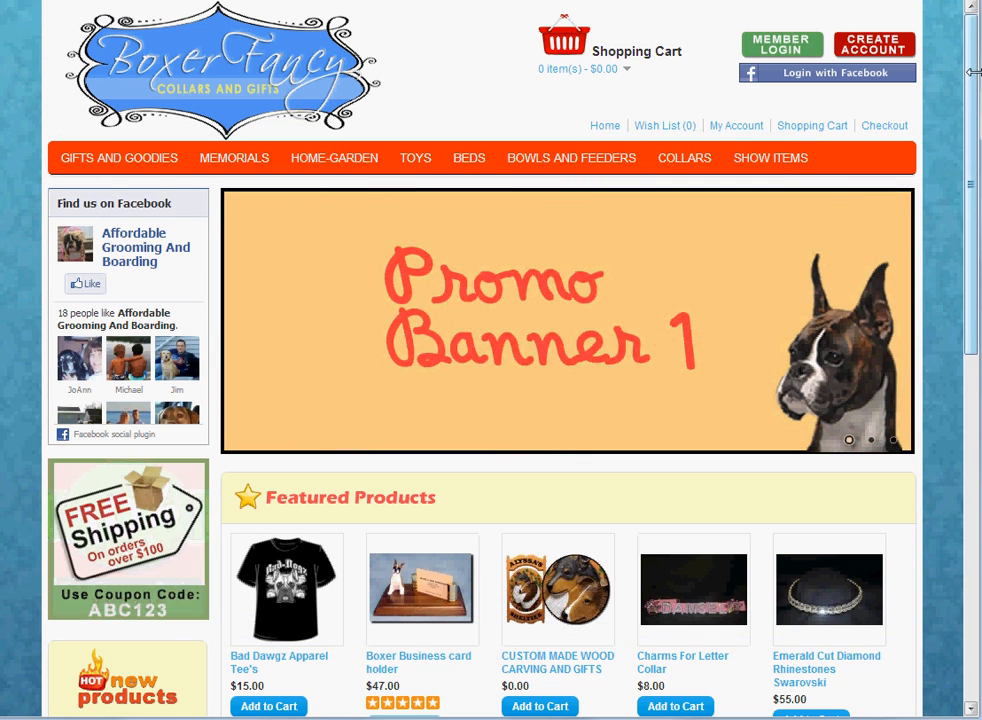
{"action": "scroll", "scroll_direction": "down", "scroll_amount": 3}
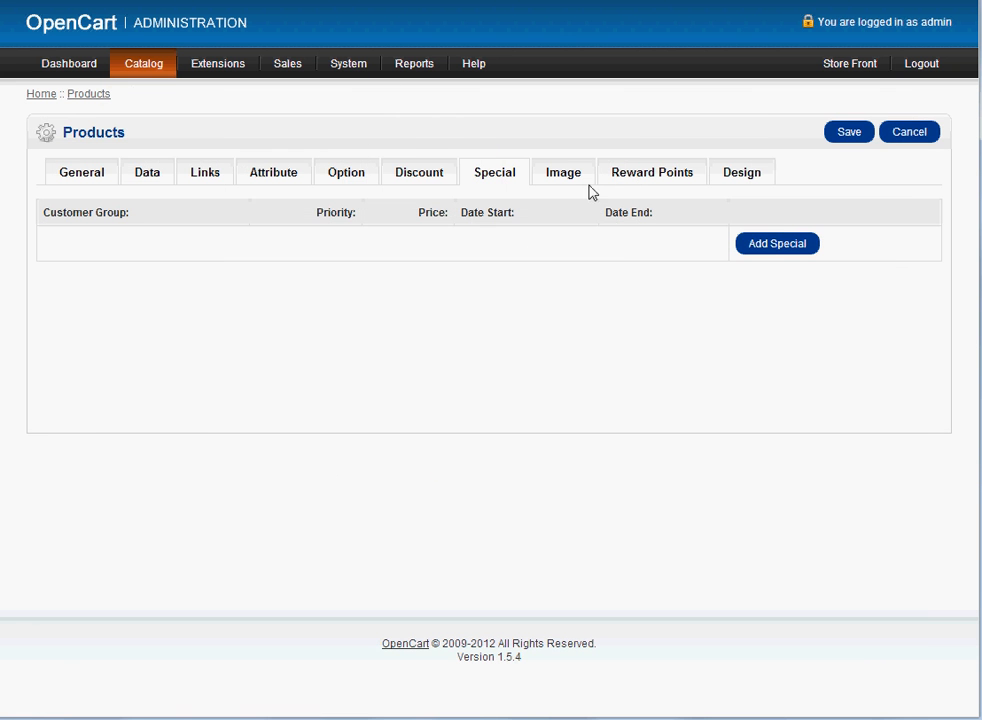
- Add a 73.00 special price starting 2012-11-14 with an end date, then submit
{"action": "left_click", "coordinate": [776, 243]}
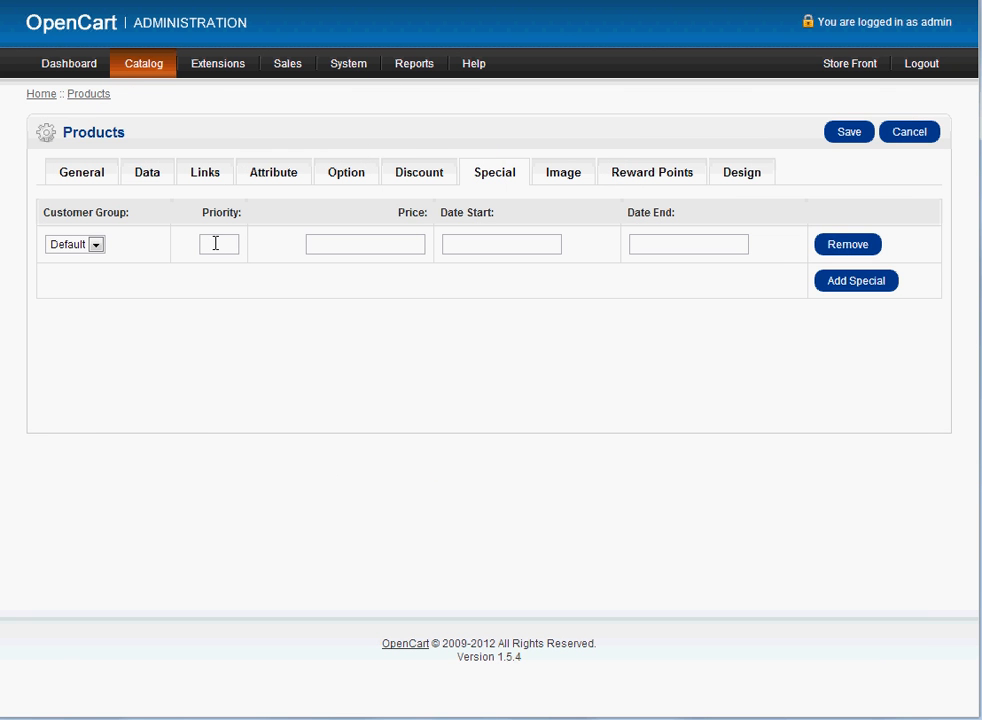
{"action": "left_click", "coordinate": [365, 244]}
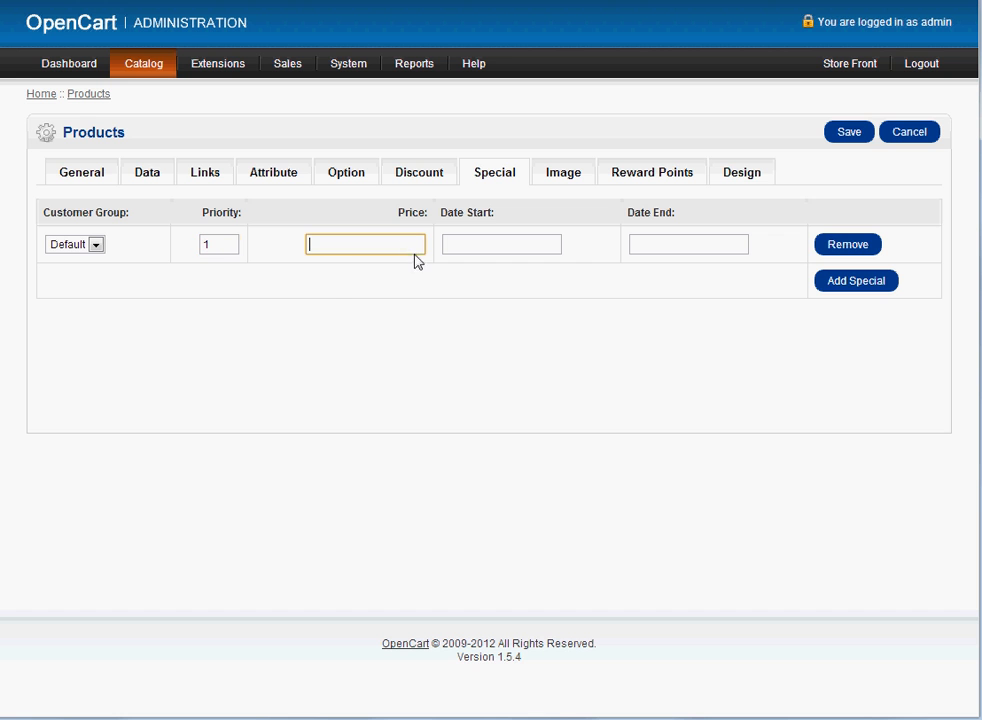
{"action": "type", "text": "73.00"}
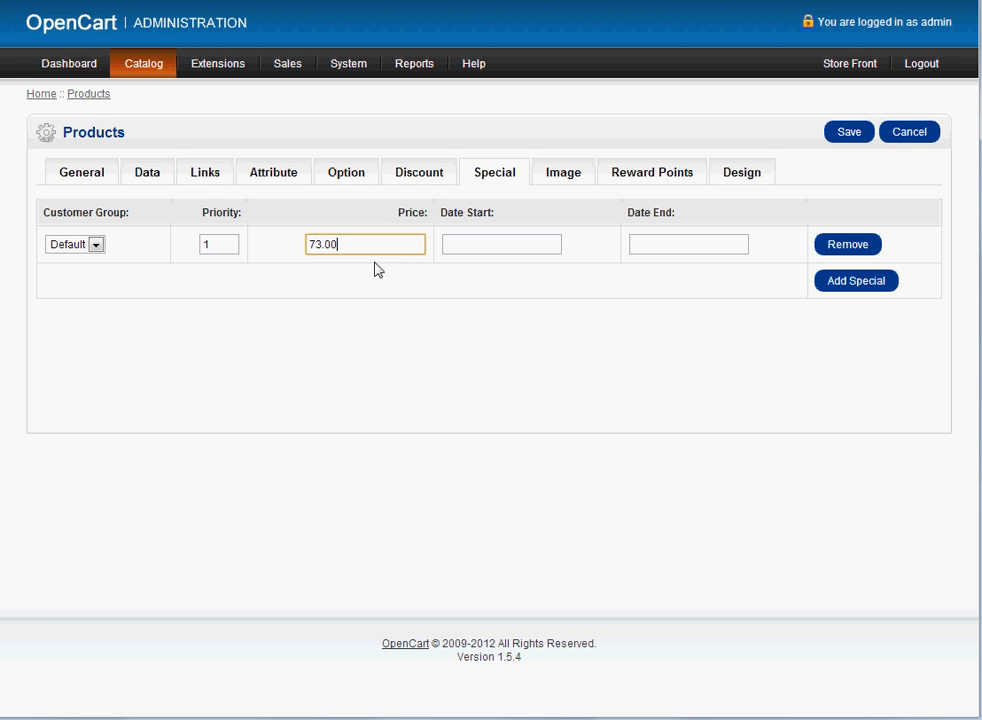
{"action": "left_click", "coordinate": [501, 243]}
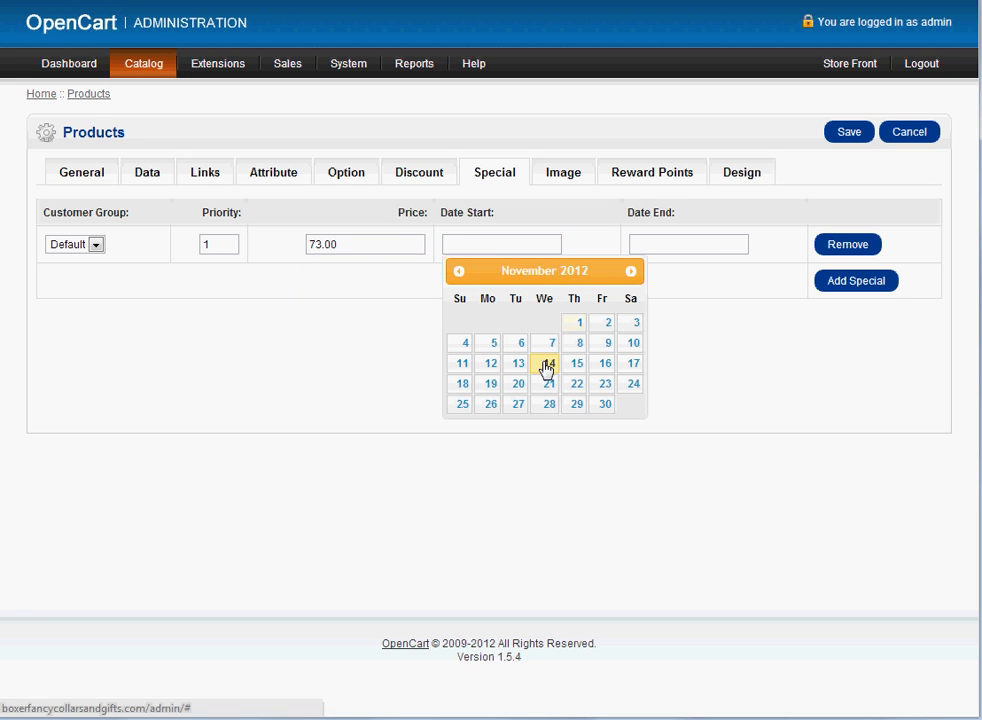
{"action": "left_click", "coordinate": [544, 363]}
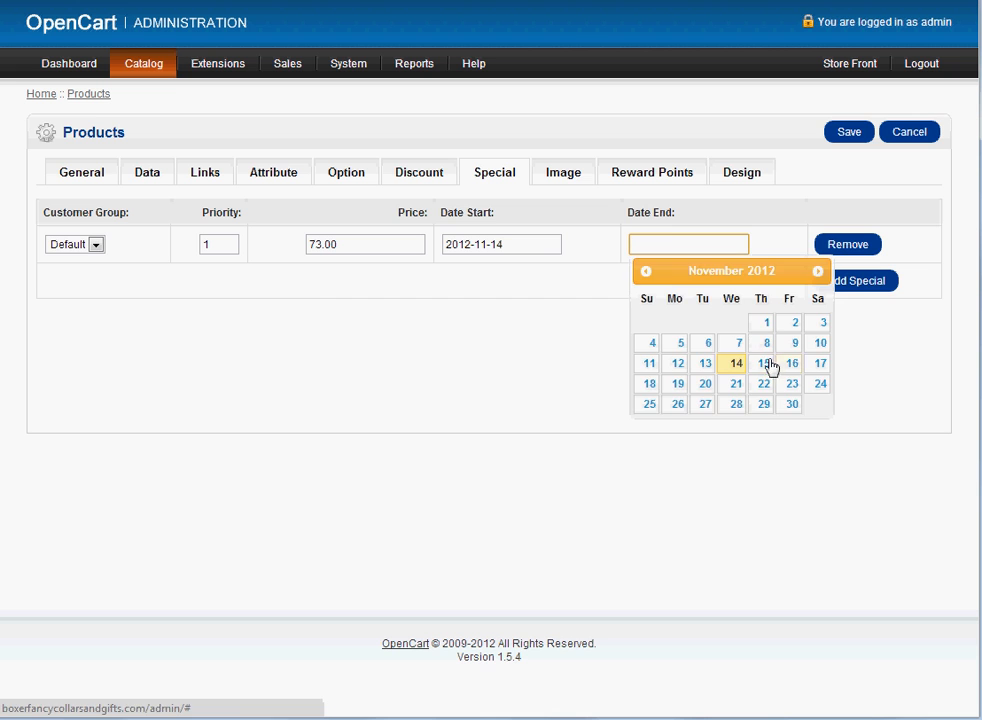
{"action": "left_click", "coordinate": [763, 363]}
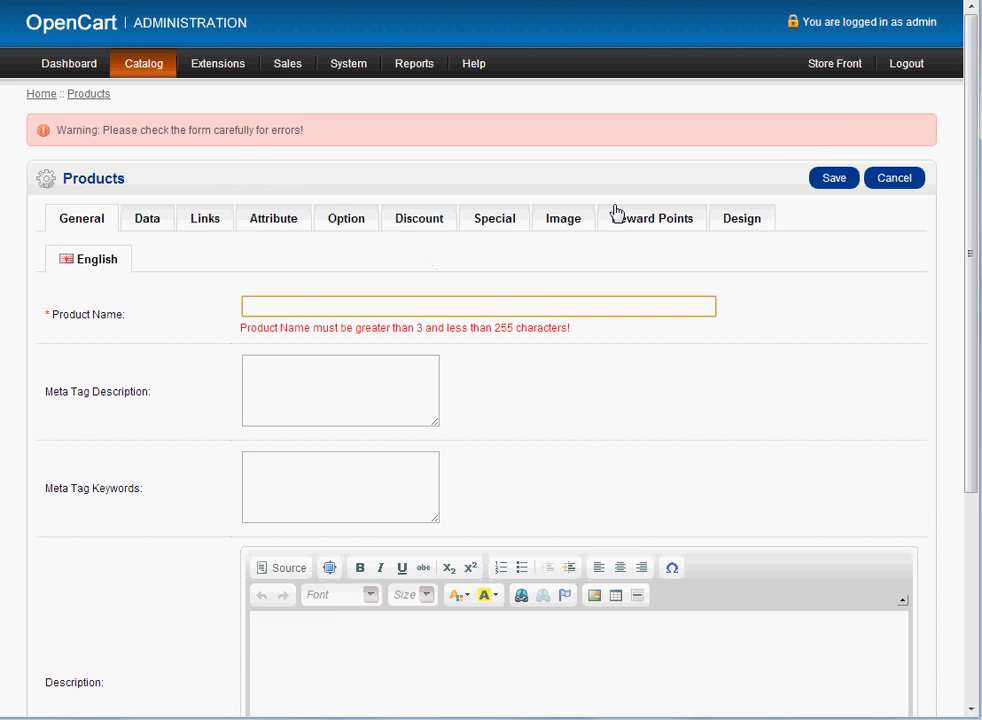
{"action": "left_click", "coordinate": [143, 63]}
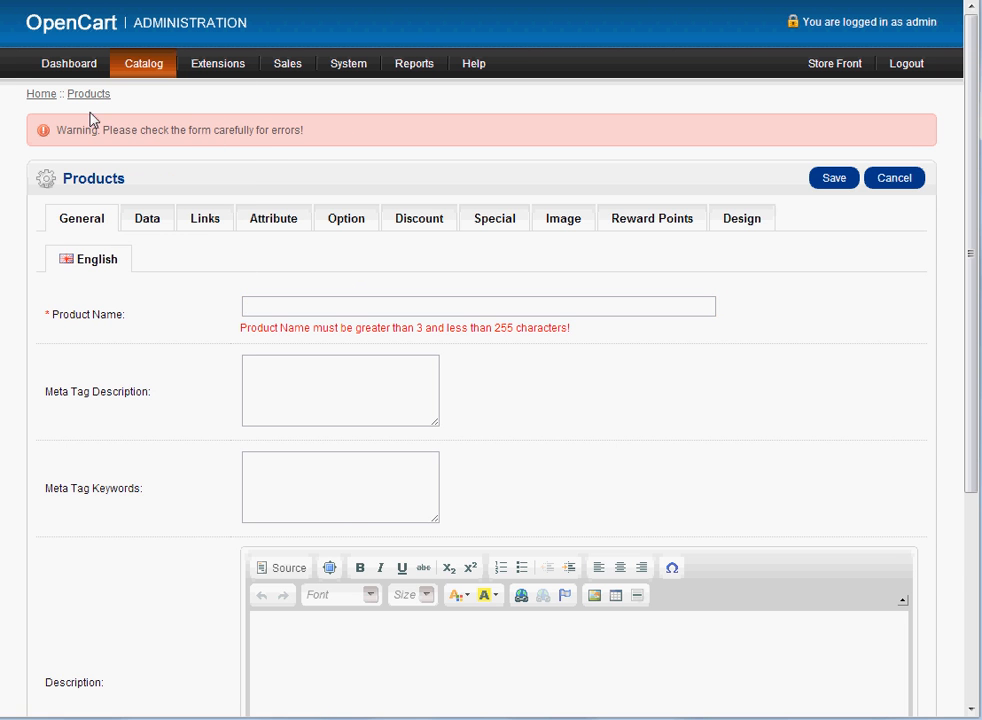
- Return to the product list and reopen Dog Beds for editing
{"action": "left_click", "coordinate": [893, 177]}
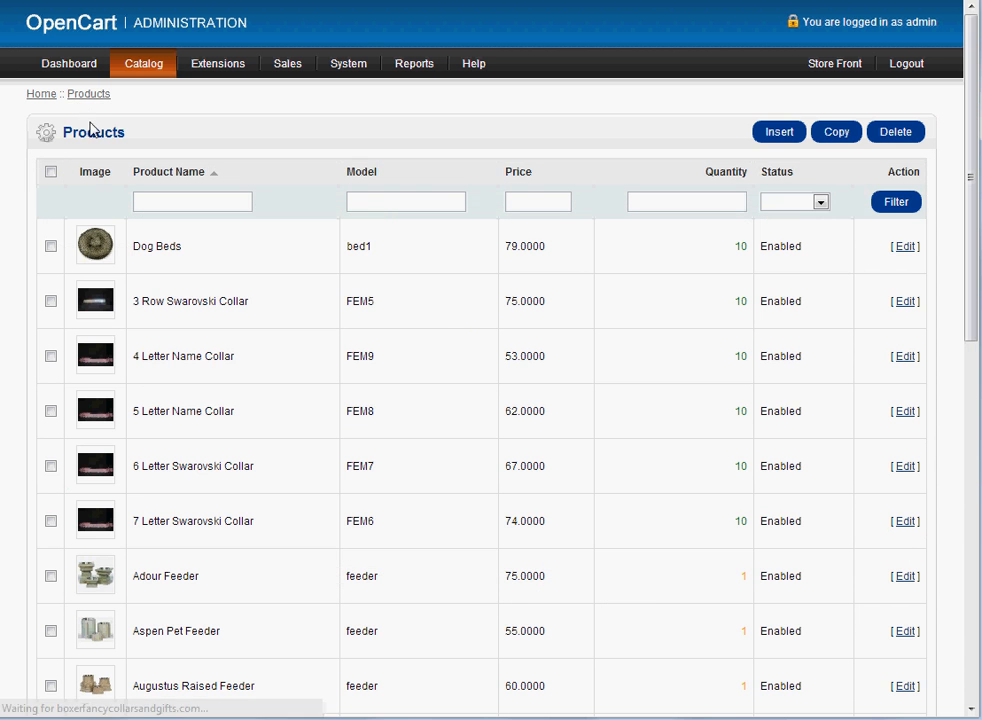
{"action": "mouse_move", "coordinate": [905, 247]}
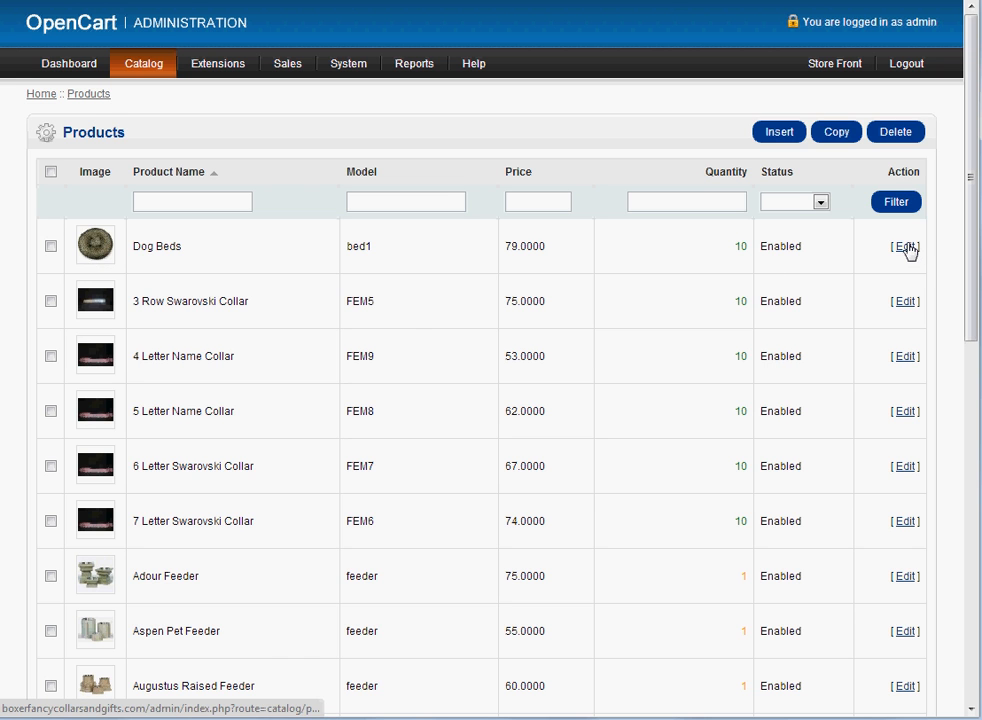
{"action": "left_click", "coordinate": [903, 246]}
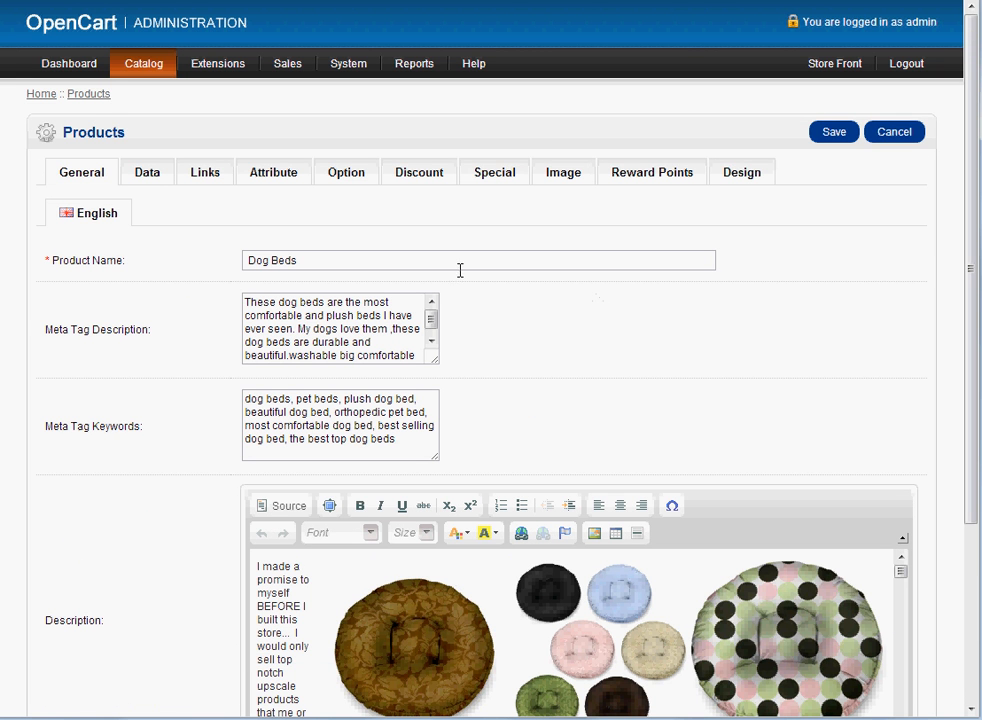
{"action": "left_click", "coordinate": [493, 172]}
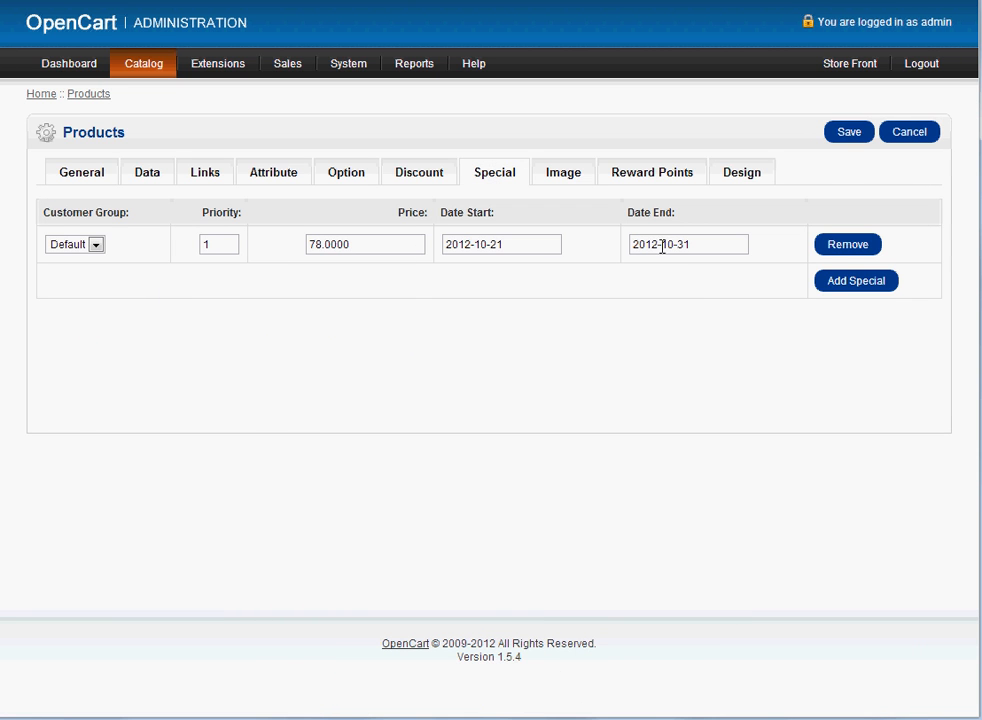
- Set the 78 special's end date to 2012-11-30, check the price, and save
{"action": "left_click", "coordinate": [687, 244]}
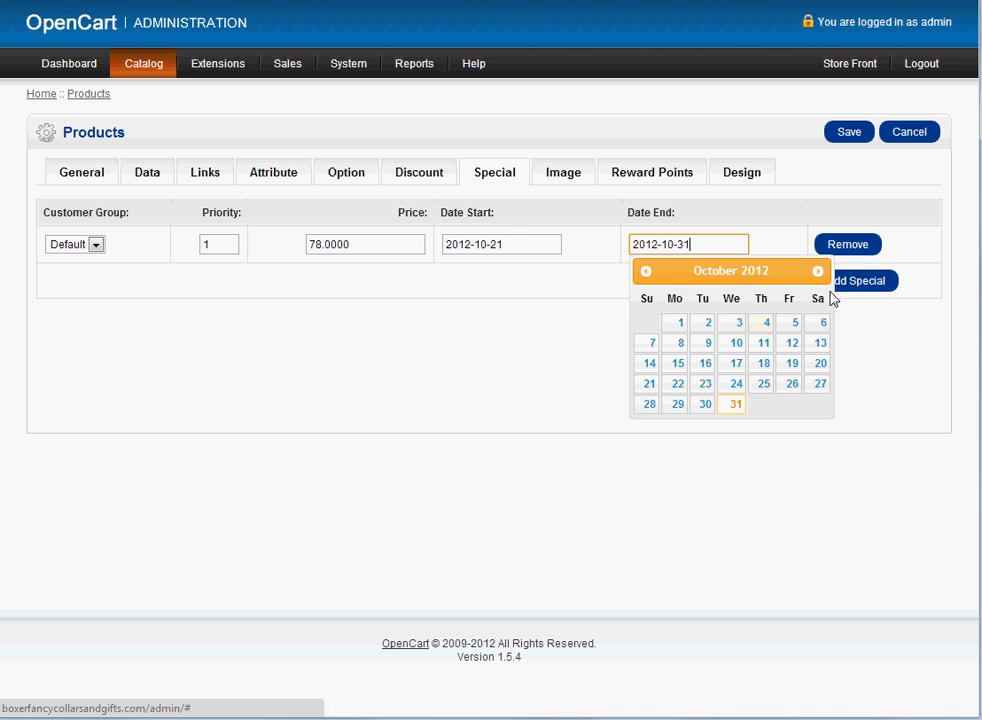
{"action": "left_click", "coordinate": [817, 271]}
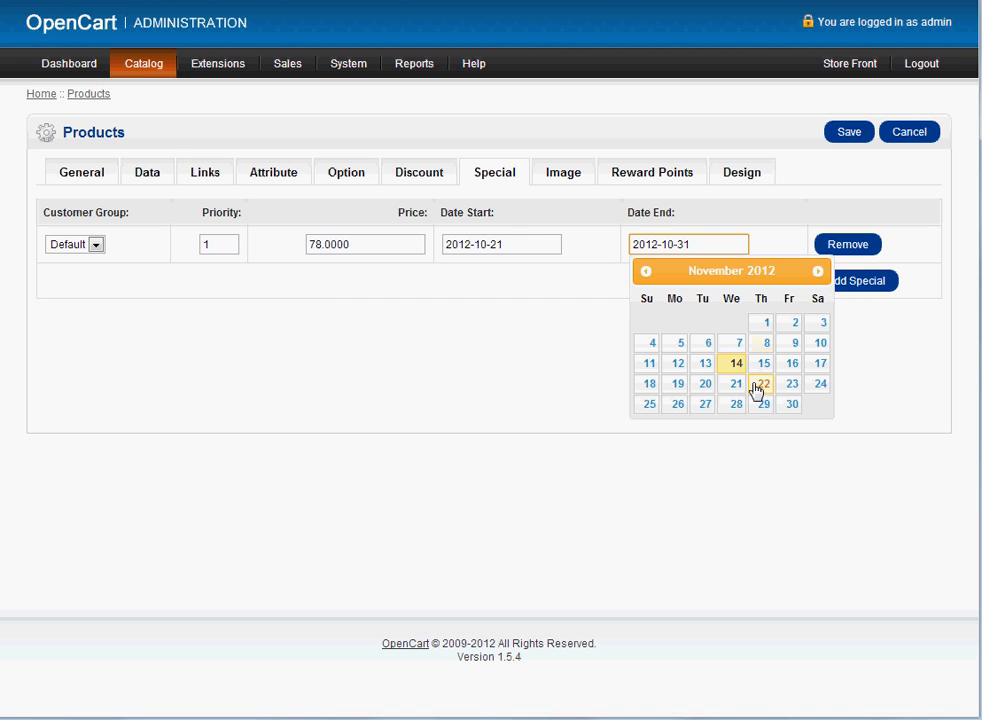
{"action": "left_click", "coordinate": [791, 404]}
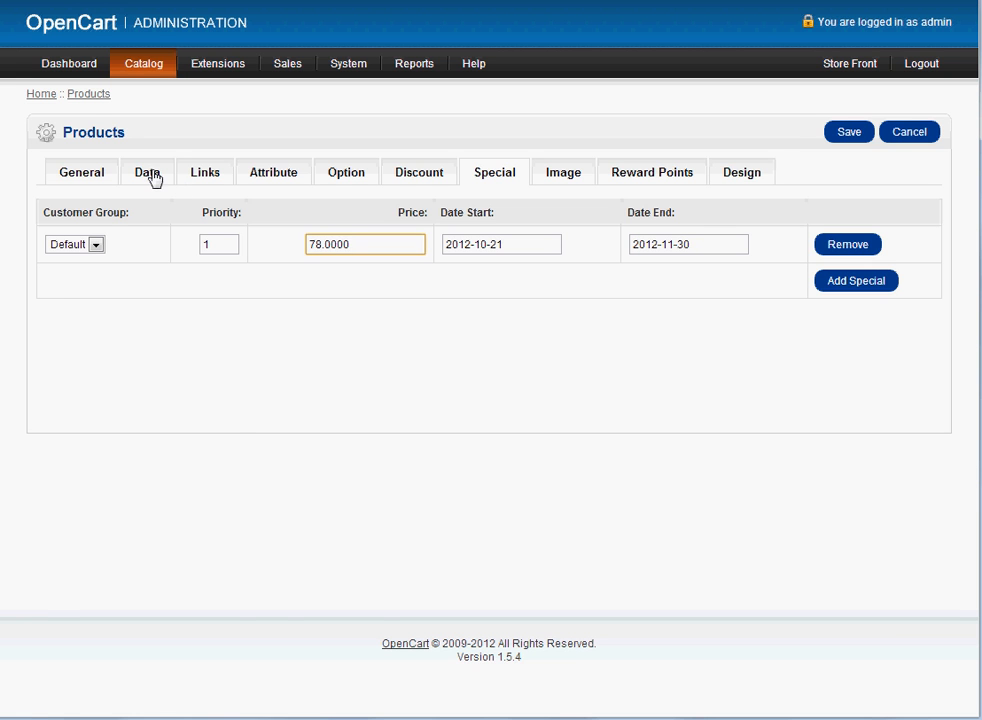
{"action": "left_click", "coordinate": [147, 172]}
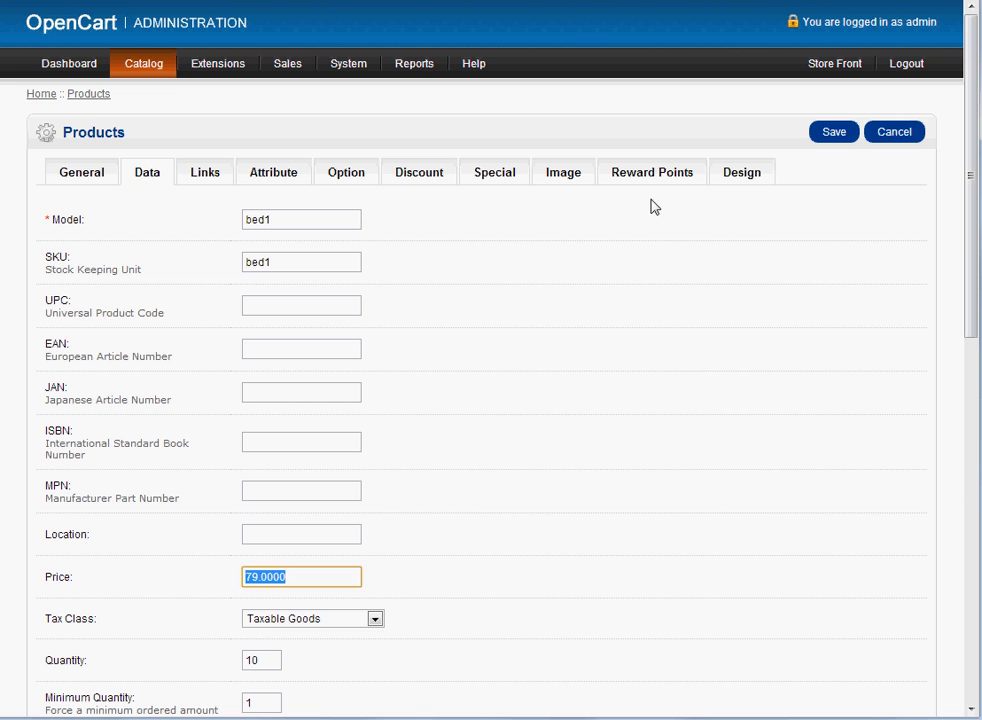
{"action": "left_click", "coordinate": [494, 172]}
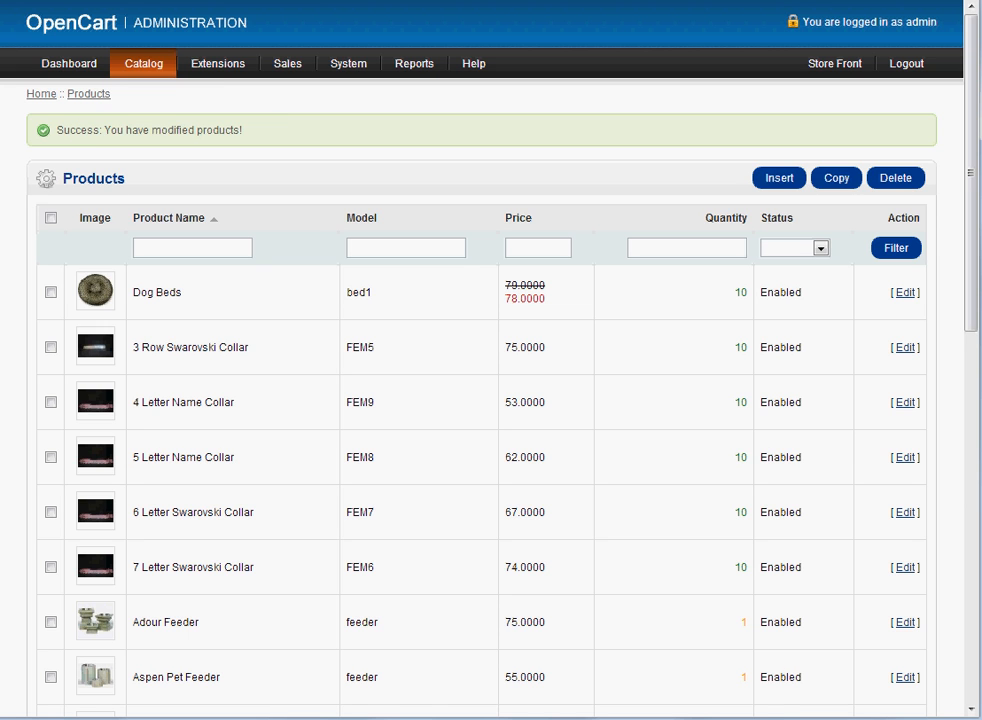
{"action": "mouse_move", "coordinate": [926, 82]}
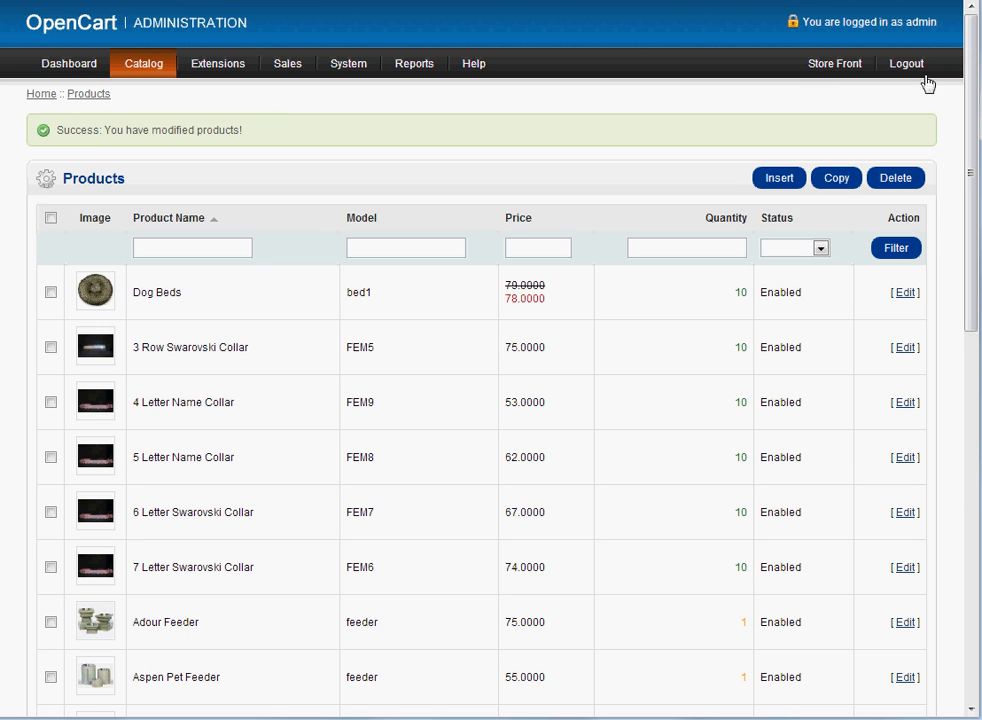
- View the storefront's Special Offers box showing Dog Beds at $78.00, down from $79.00
{"action": "left_click", "coordinate": [834, 63]}
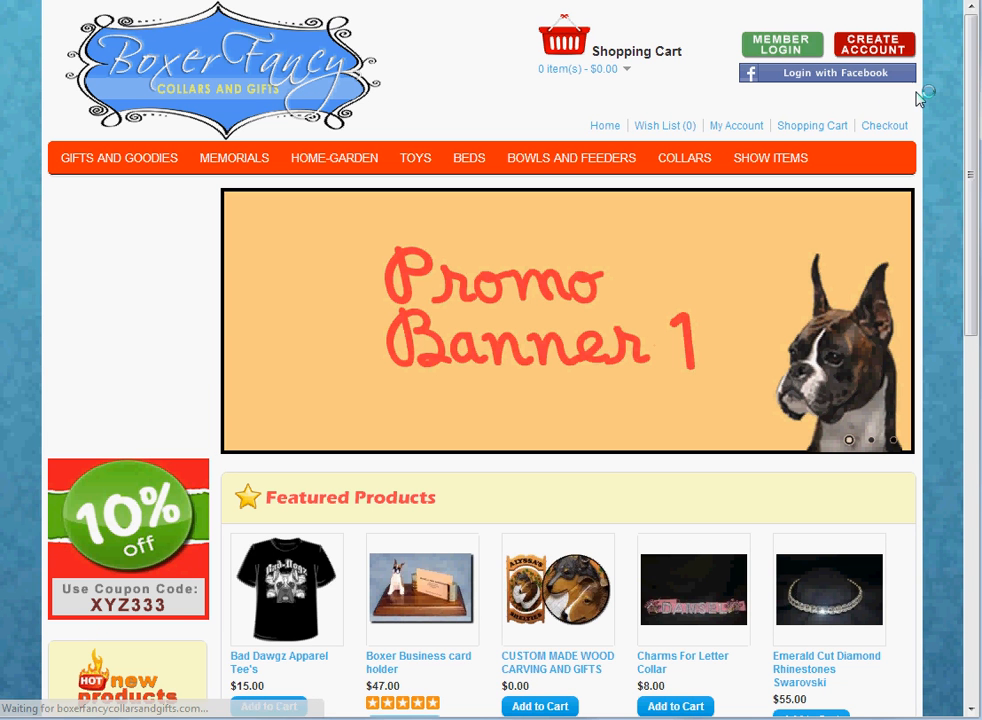
{"action": "scroll", "scroll_direction": "down", "scroll_amount": 3}
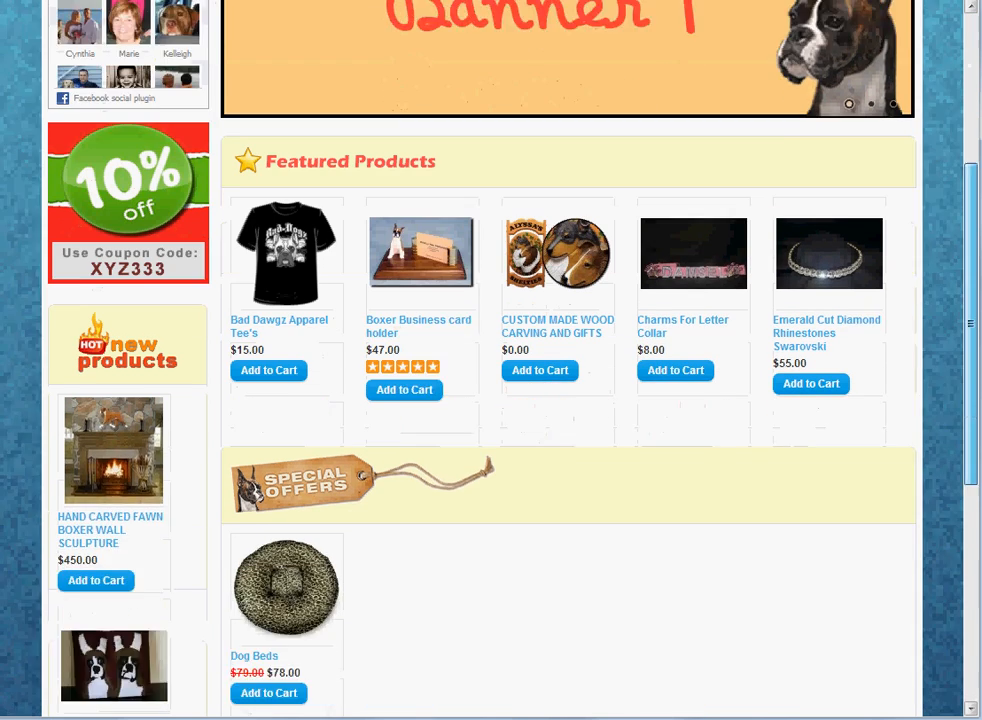
{"action": "scroll", "scroll_direction": "down", "scroll_amount": 3}
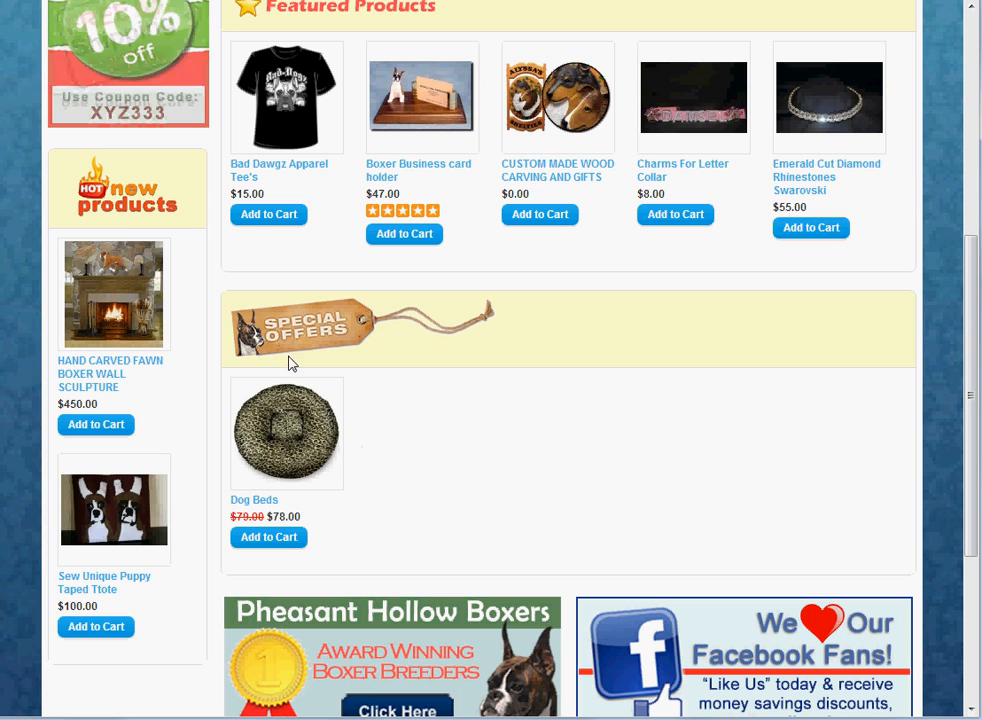
{"action": "mouse_move", "coordinate": [360, 390]}
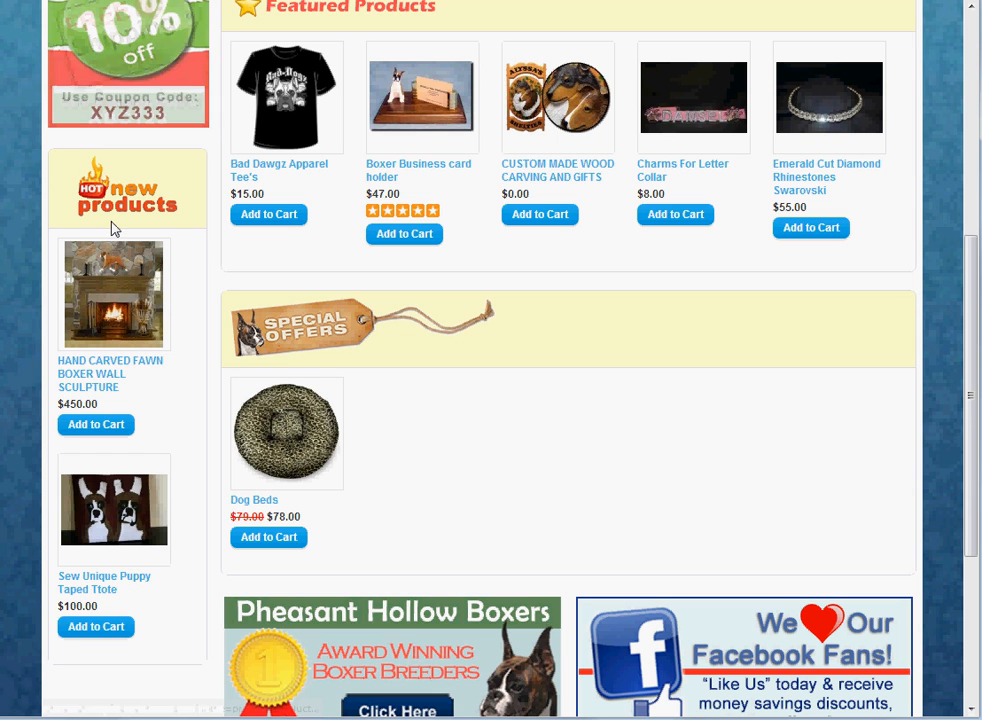
{"action": "mouse_move", "coordinate": [115, 294]}
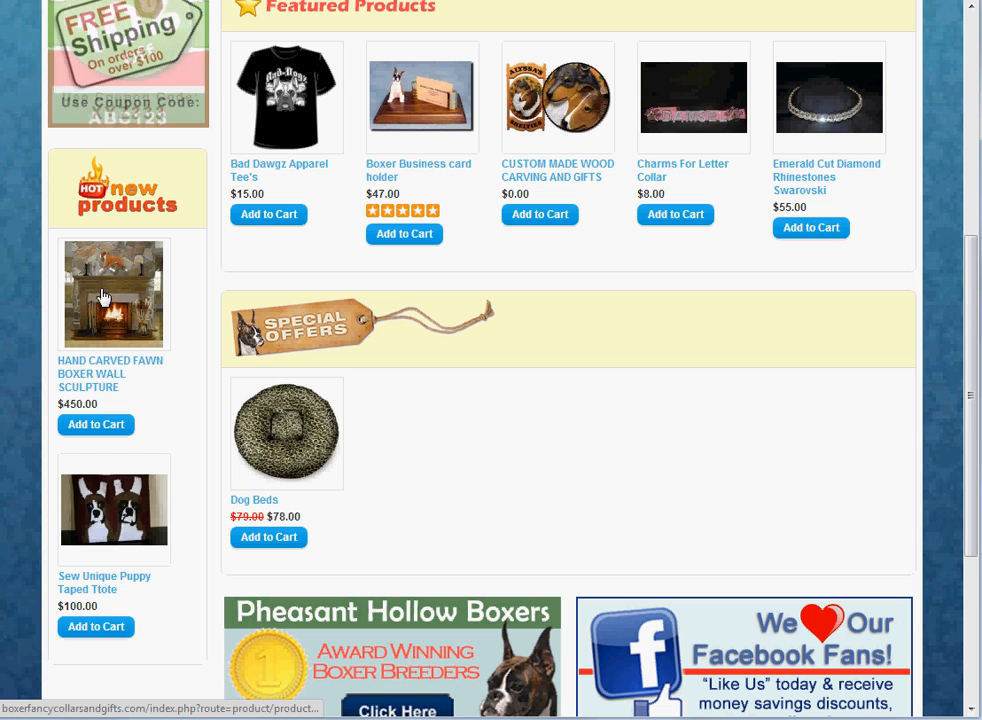
{"action": "mouse_move", "coordinate": [803, 115]}
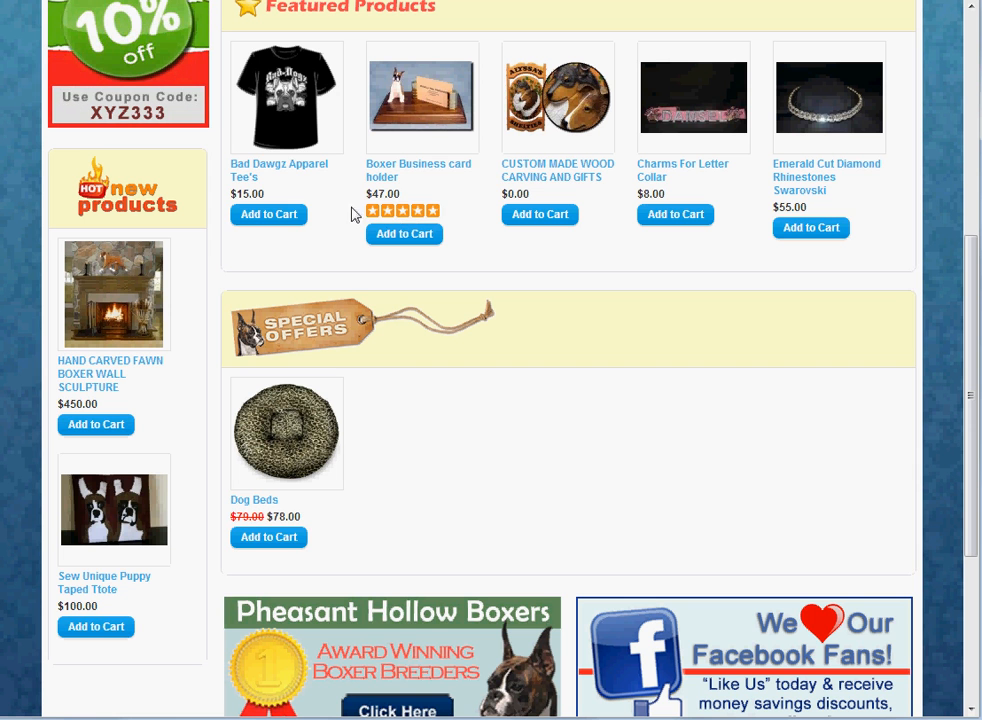
{"action": "scroll", "scroll_direction": "up", "scroll_amount": 3}
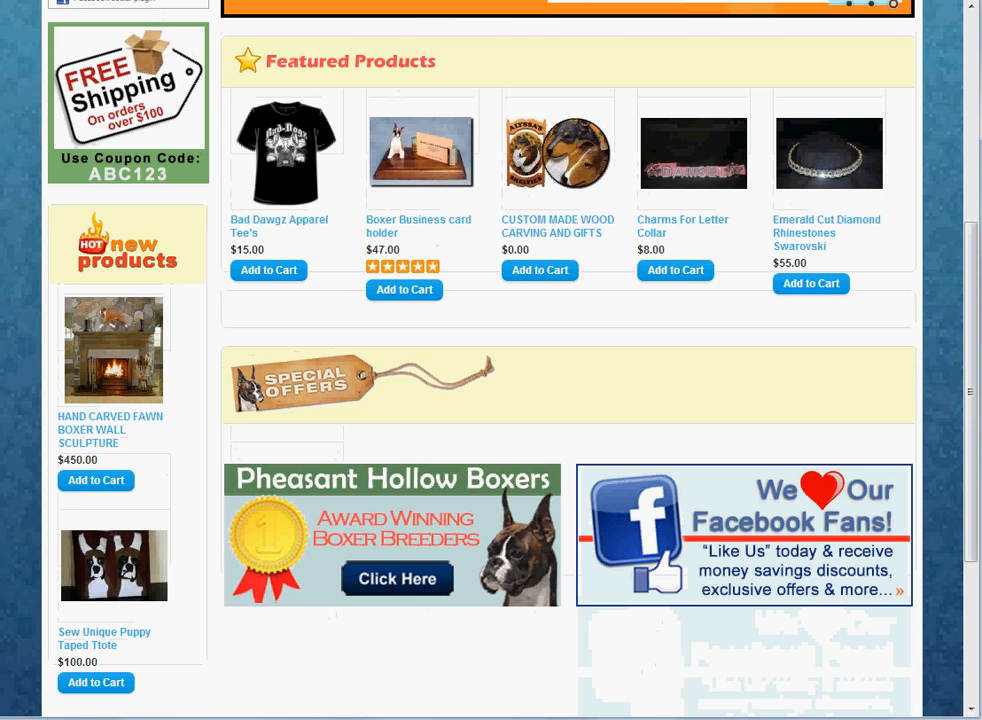
{"action": "scroll", "scroll_direction": "down", "scroll_amount": 3}
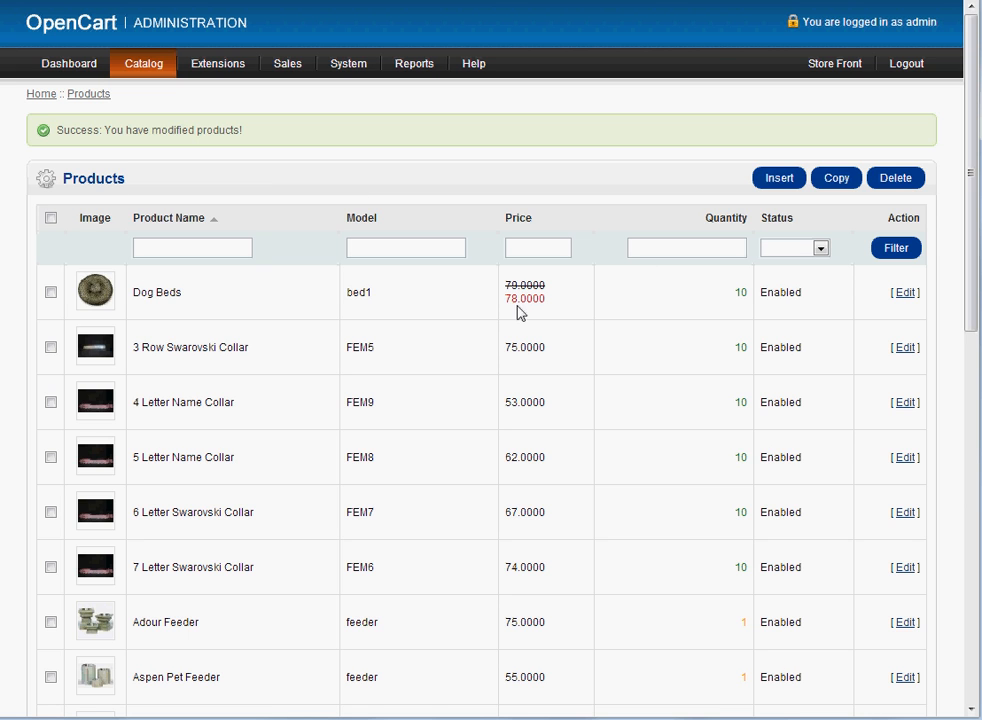
{"action": "mouse_move", "coordinate": [498, 305]}
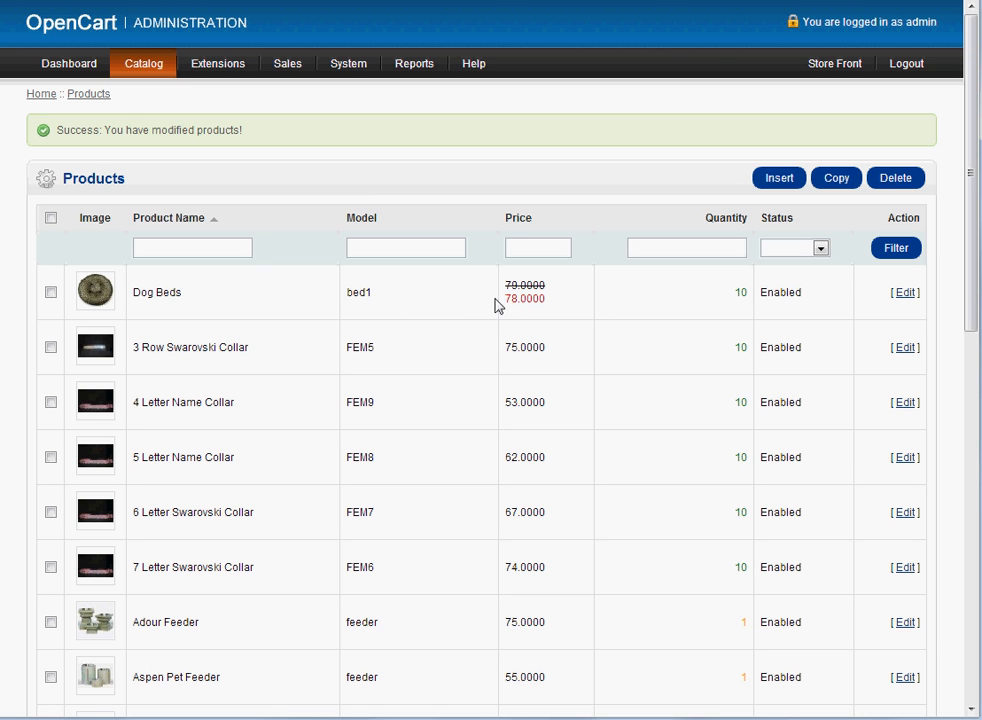
{"action": "mouse_move", "coordinate": [361, 173]}
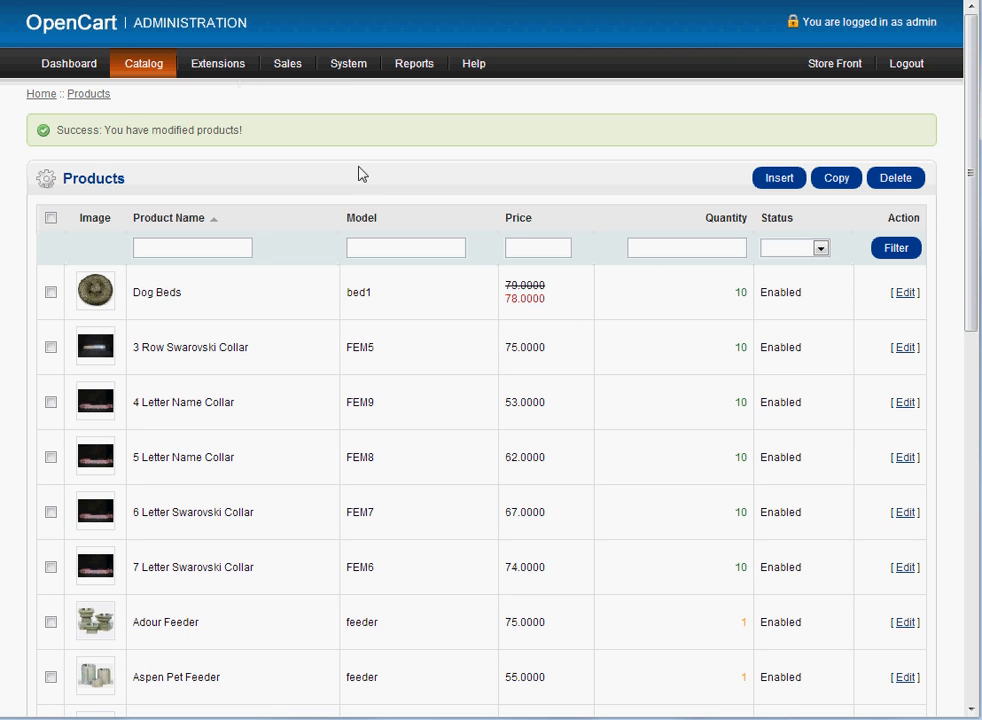
{"action": "mouse_move", "coordinate": [700, 113]}
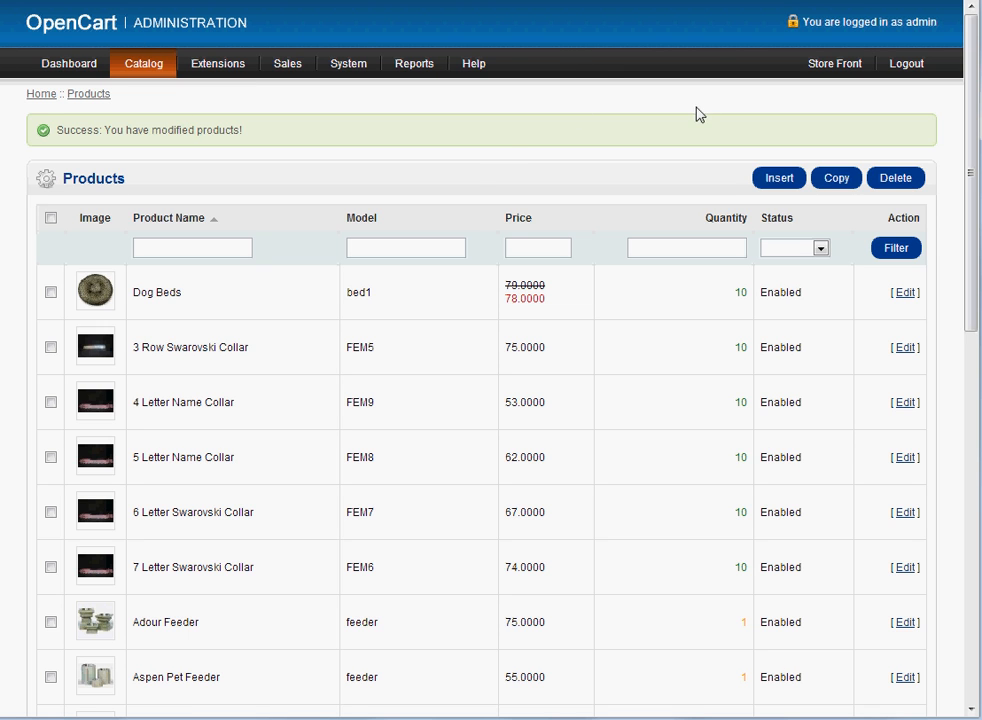
{"action": "mouse_move", "coordinate": [575, 326]}
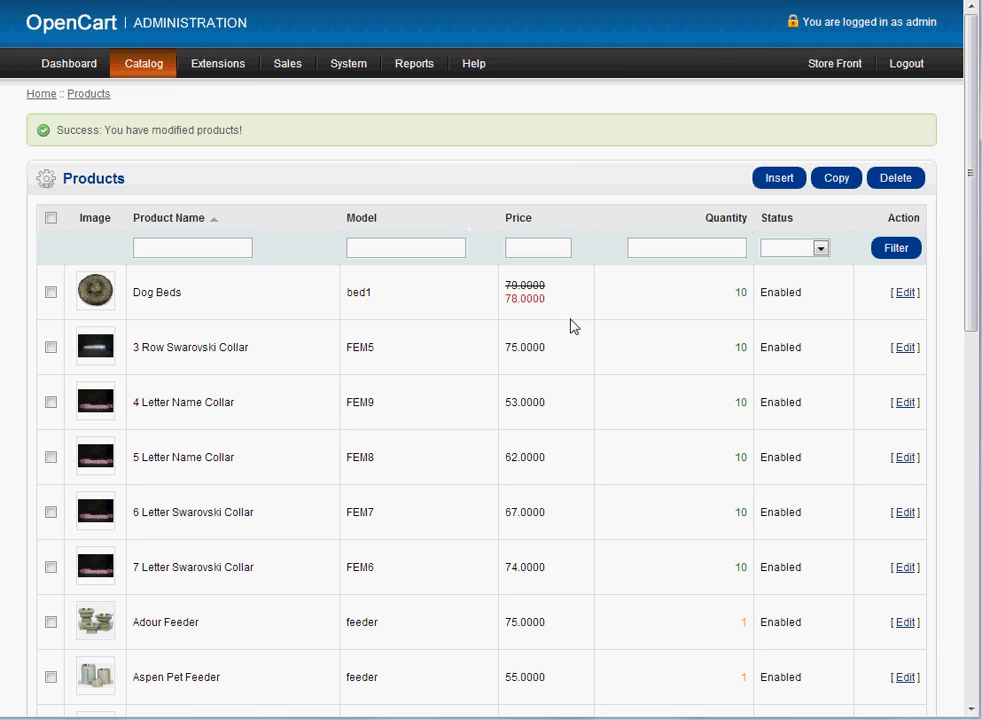
{"action": "mouse_move", "coordinate": [560, 305]}
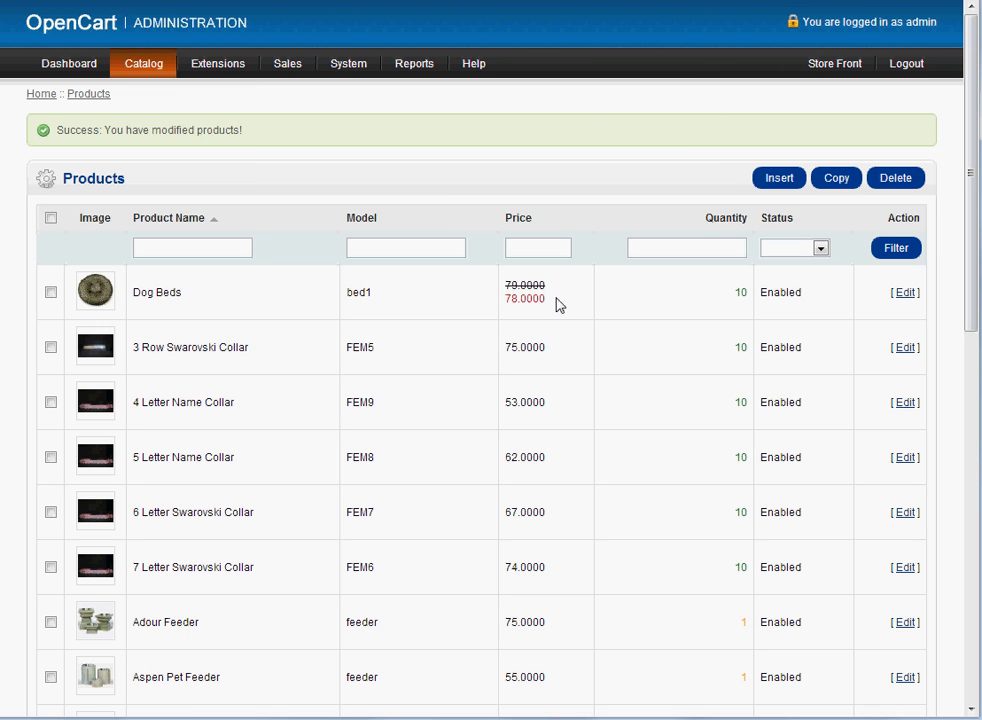
{"action": "mouse_move", "coordinate": [545, 320]}
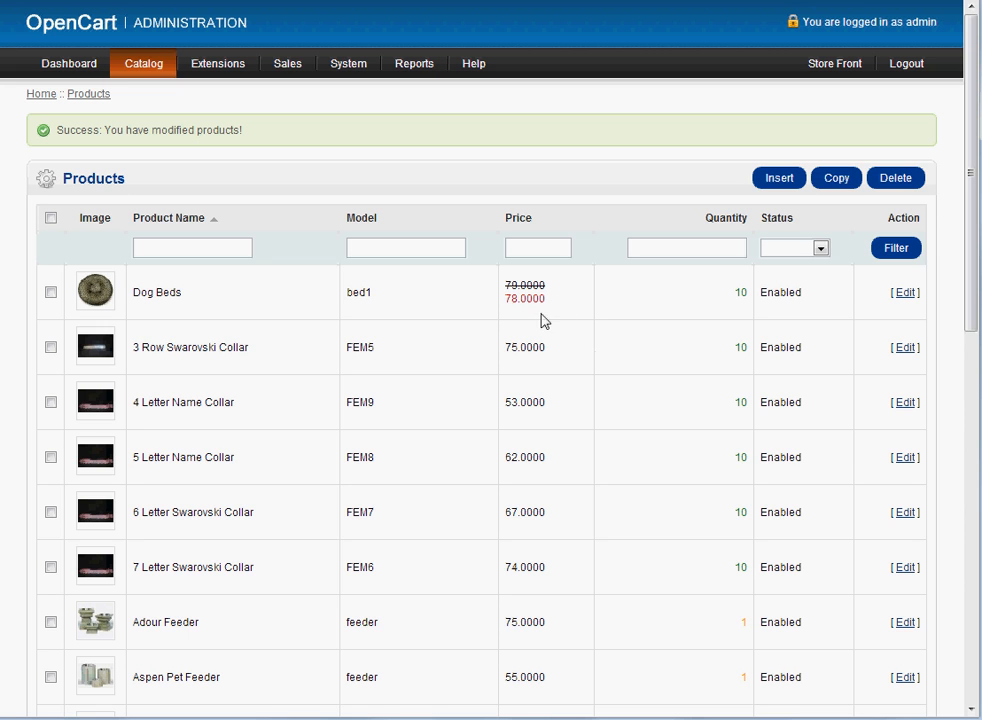
{"action": "mouse_move", "coordinate": [905, 299]}
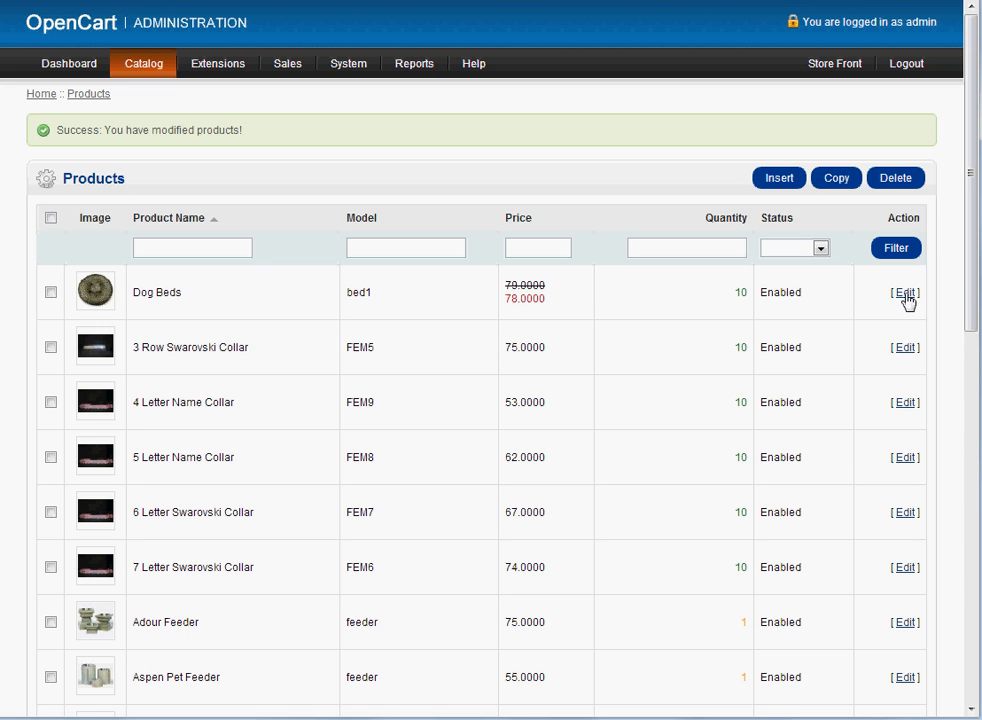
- Log out of the OpenCart admin from the header
{"action": "left_click", "coordinate": [143, 63]}
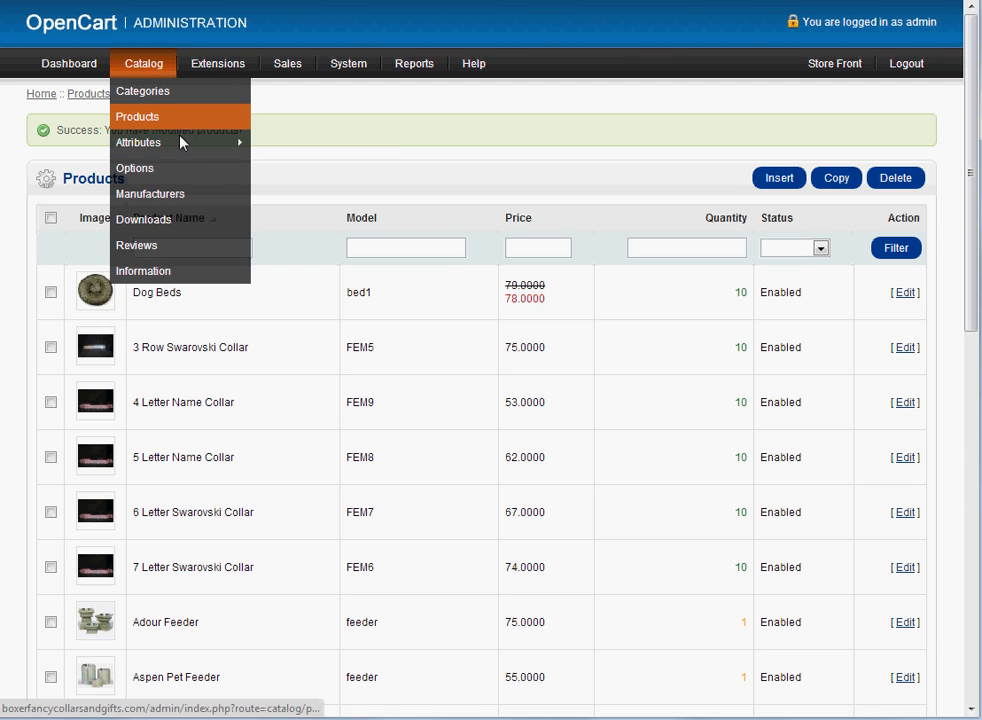
{"action": "mouse_move", "coordinate": [250, 115]}
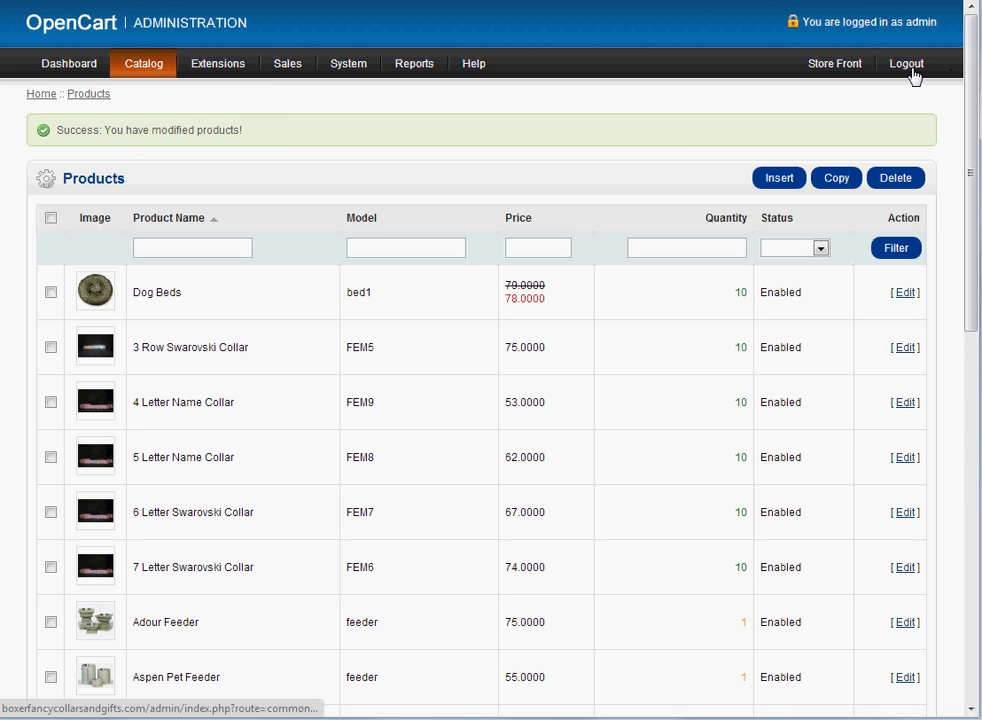
{"action": "left_click", "coordinate": [906, 63]}
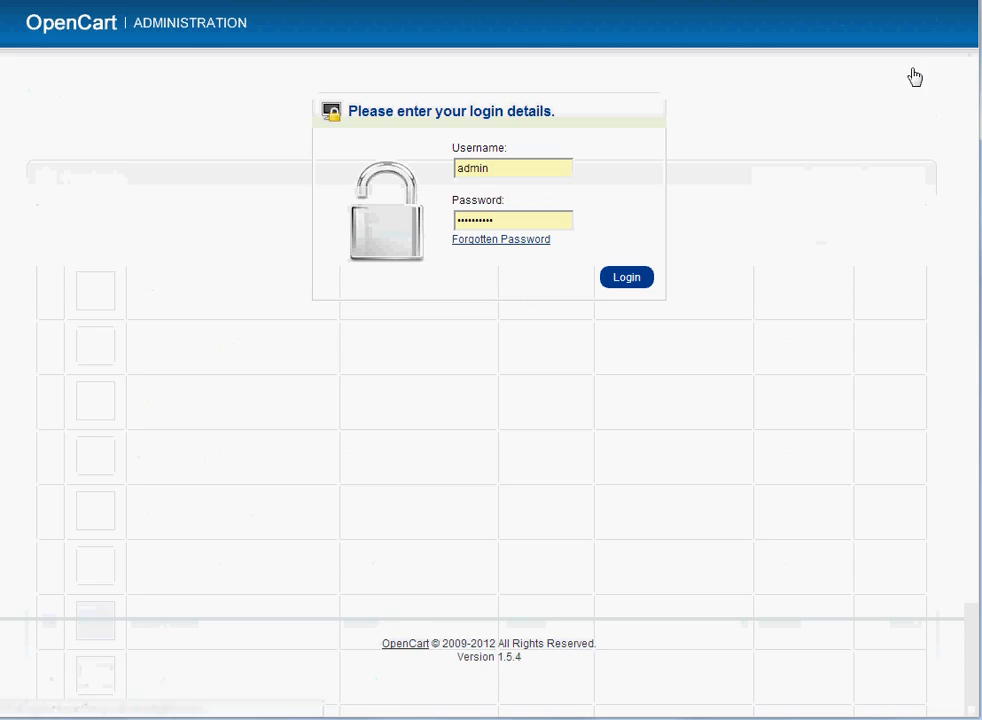